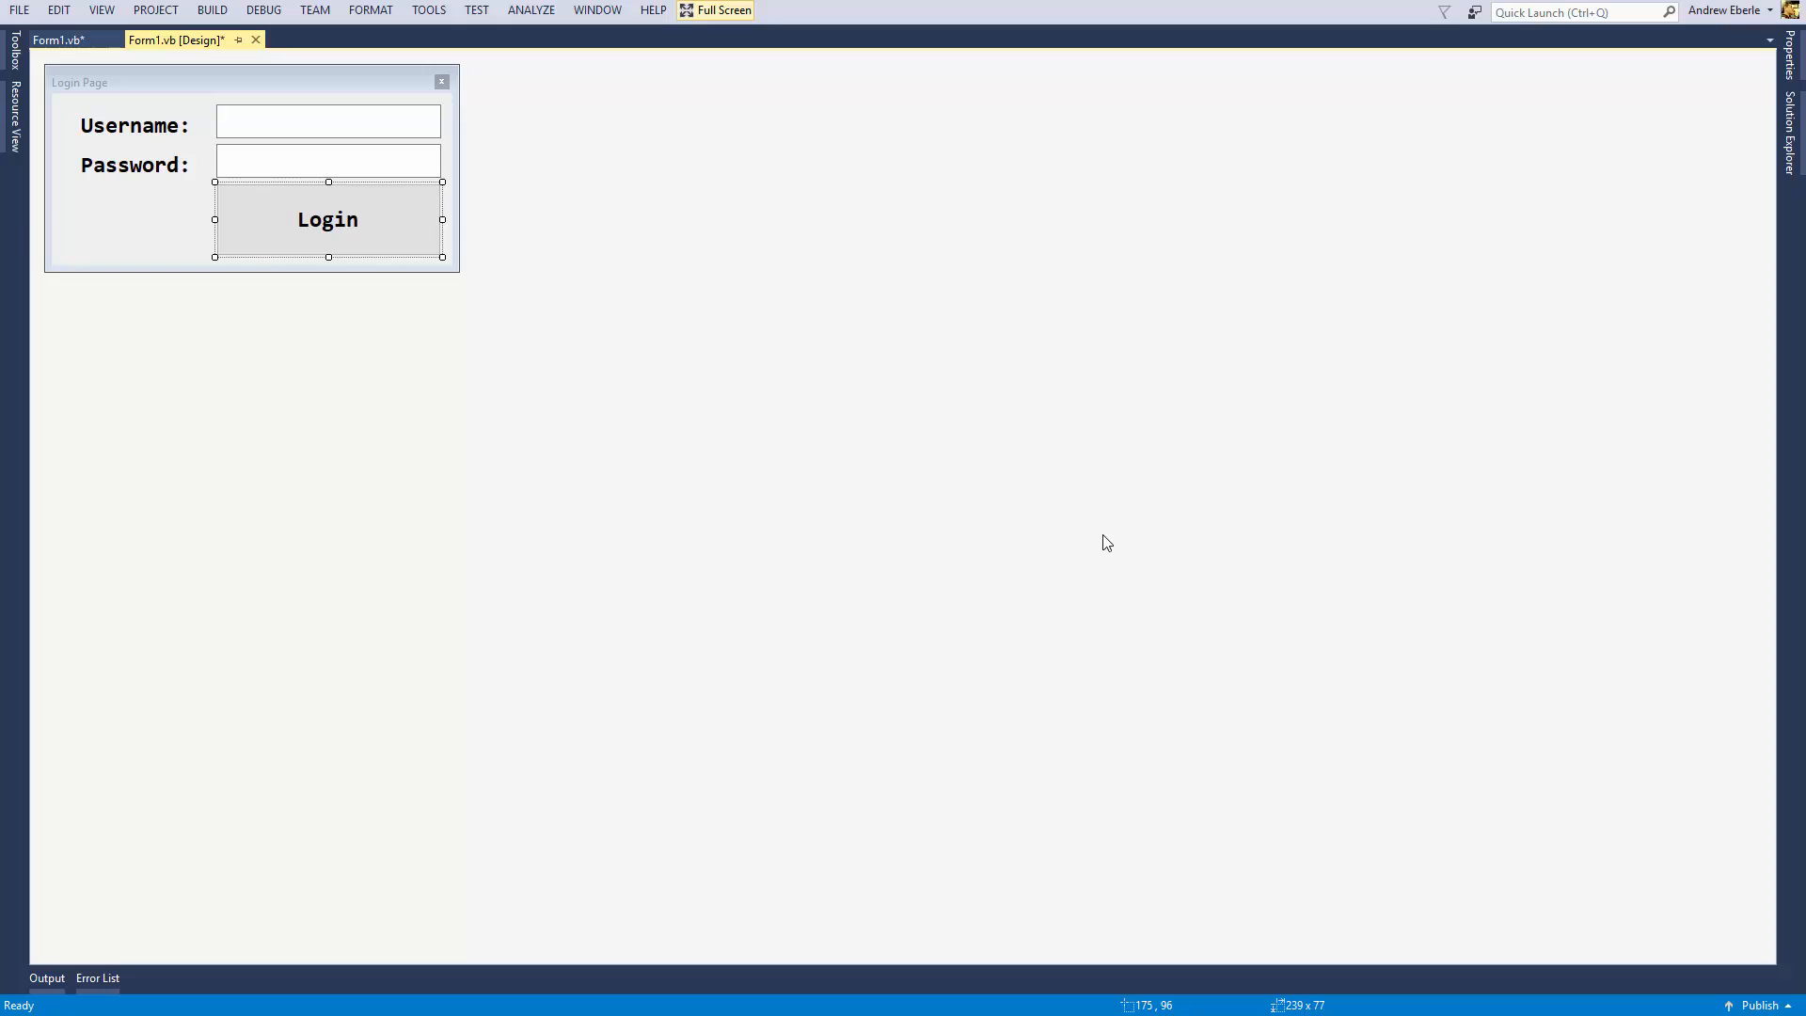
mouse_move(122, 117)
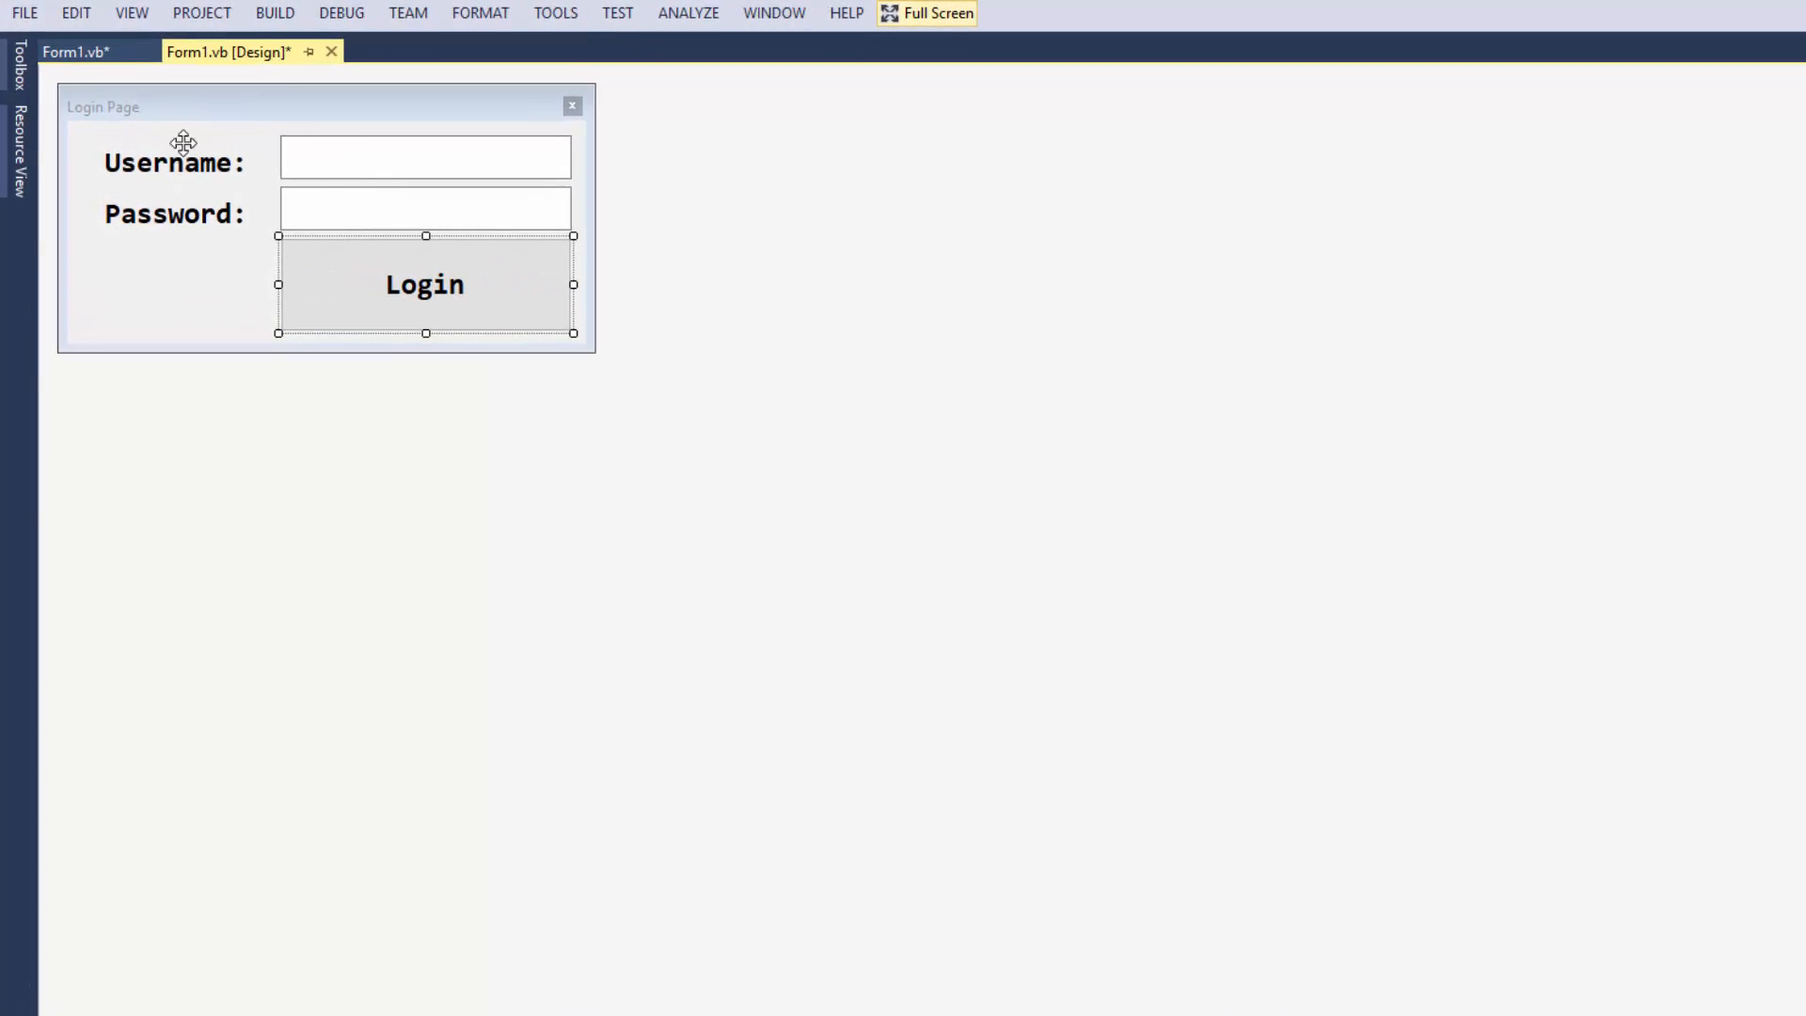
mouse_move(335, 286)
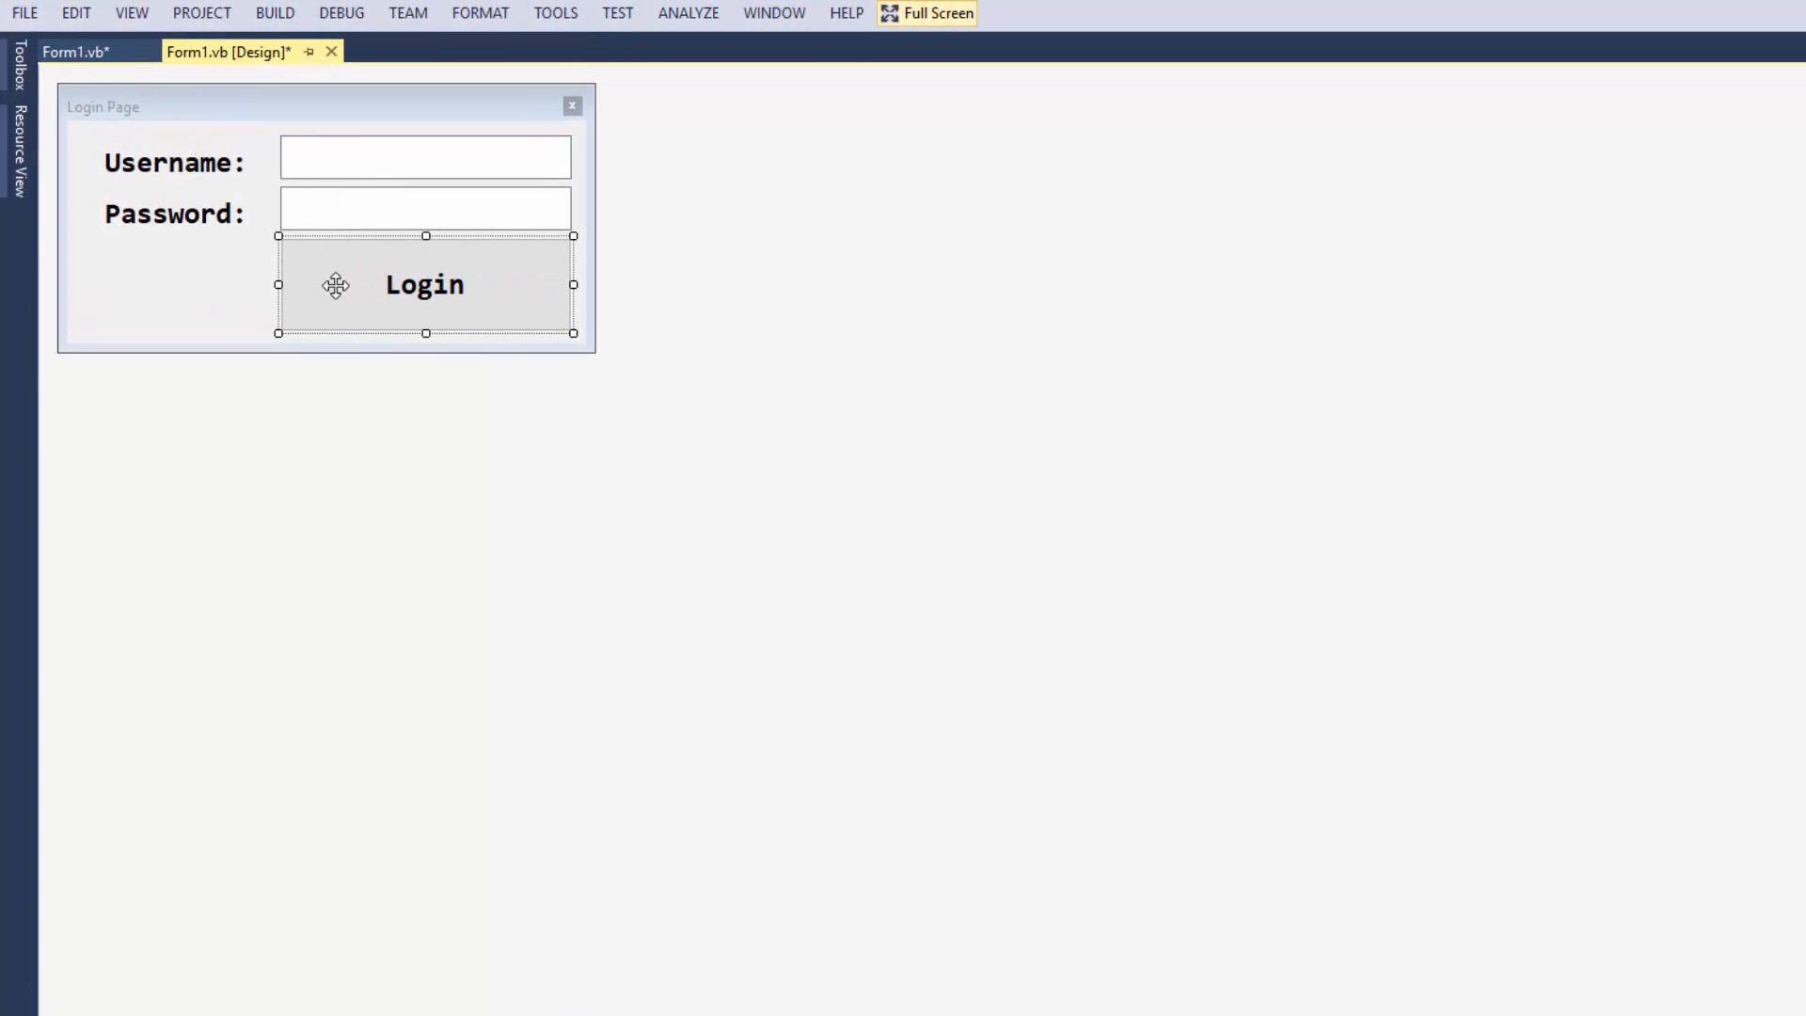
Open the Login button's click code and declare Username As String = "Andrew"
double_click(424, 284)
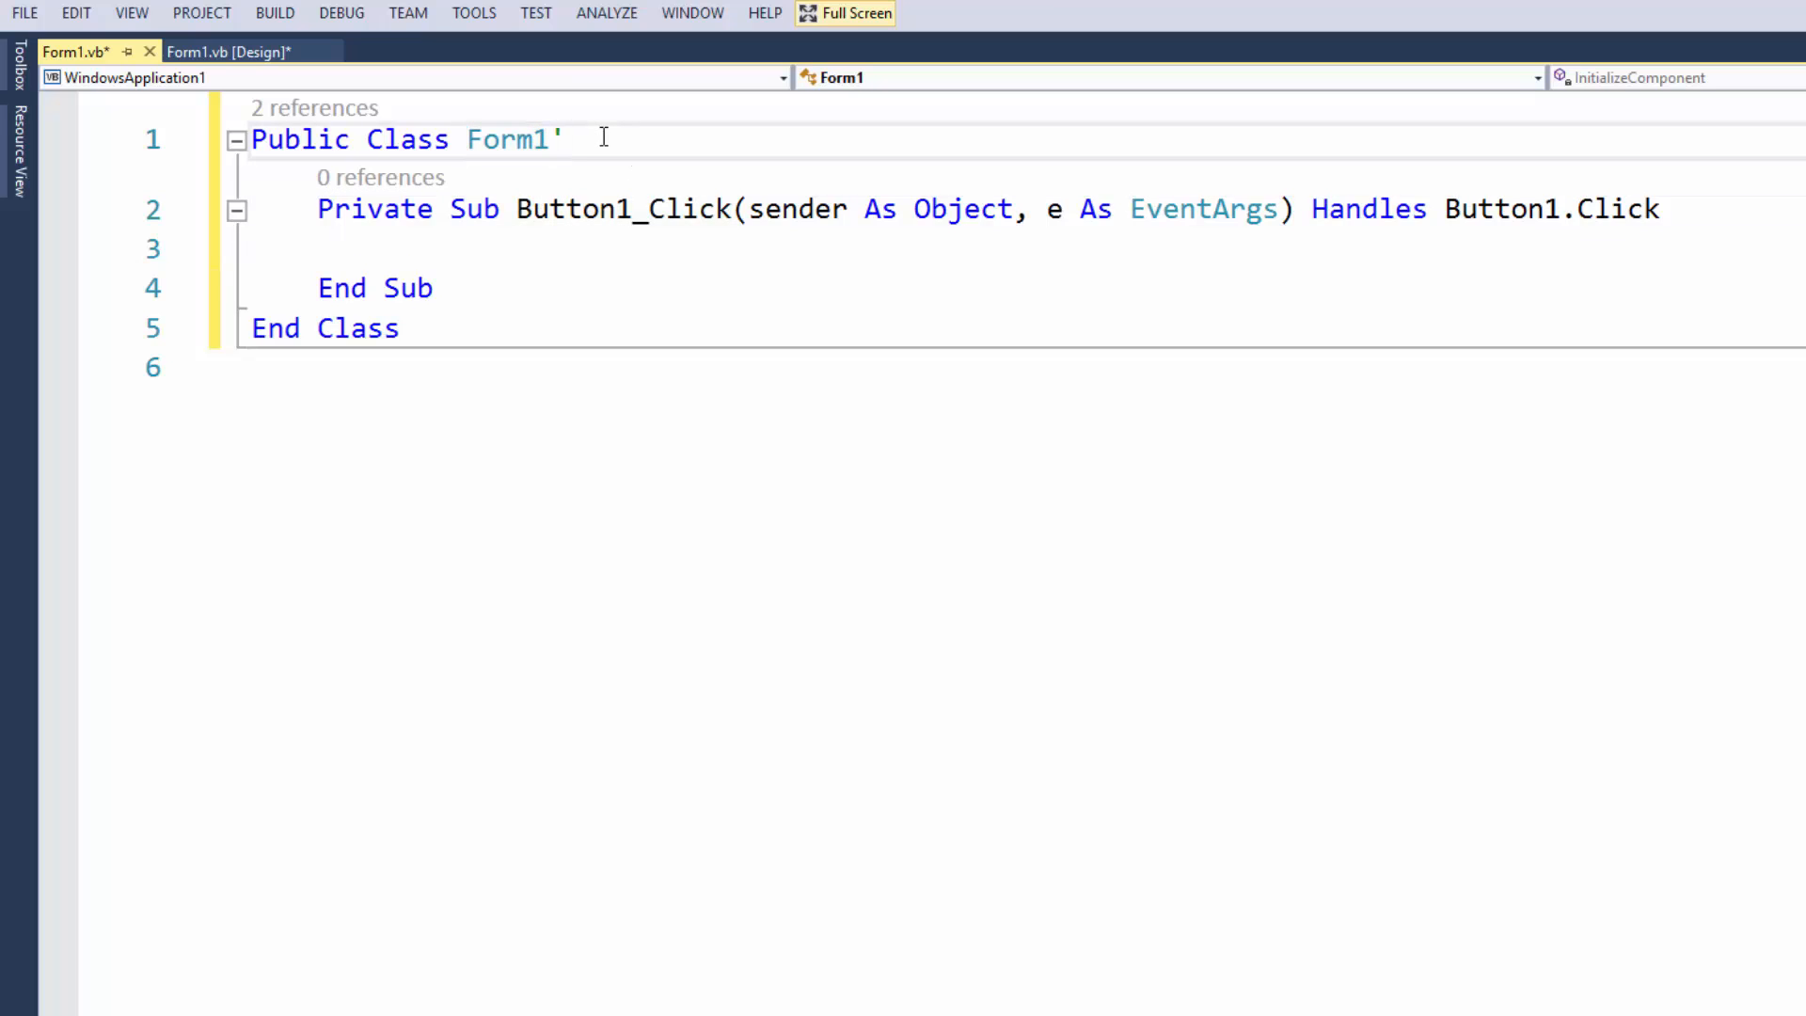
text(Dim us)
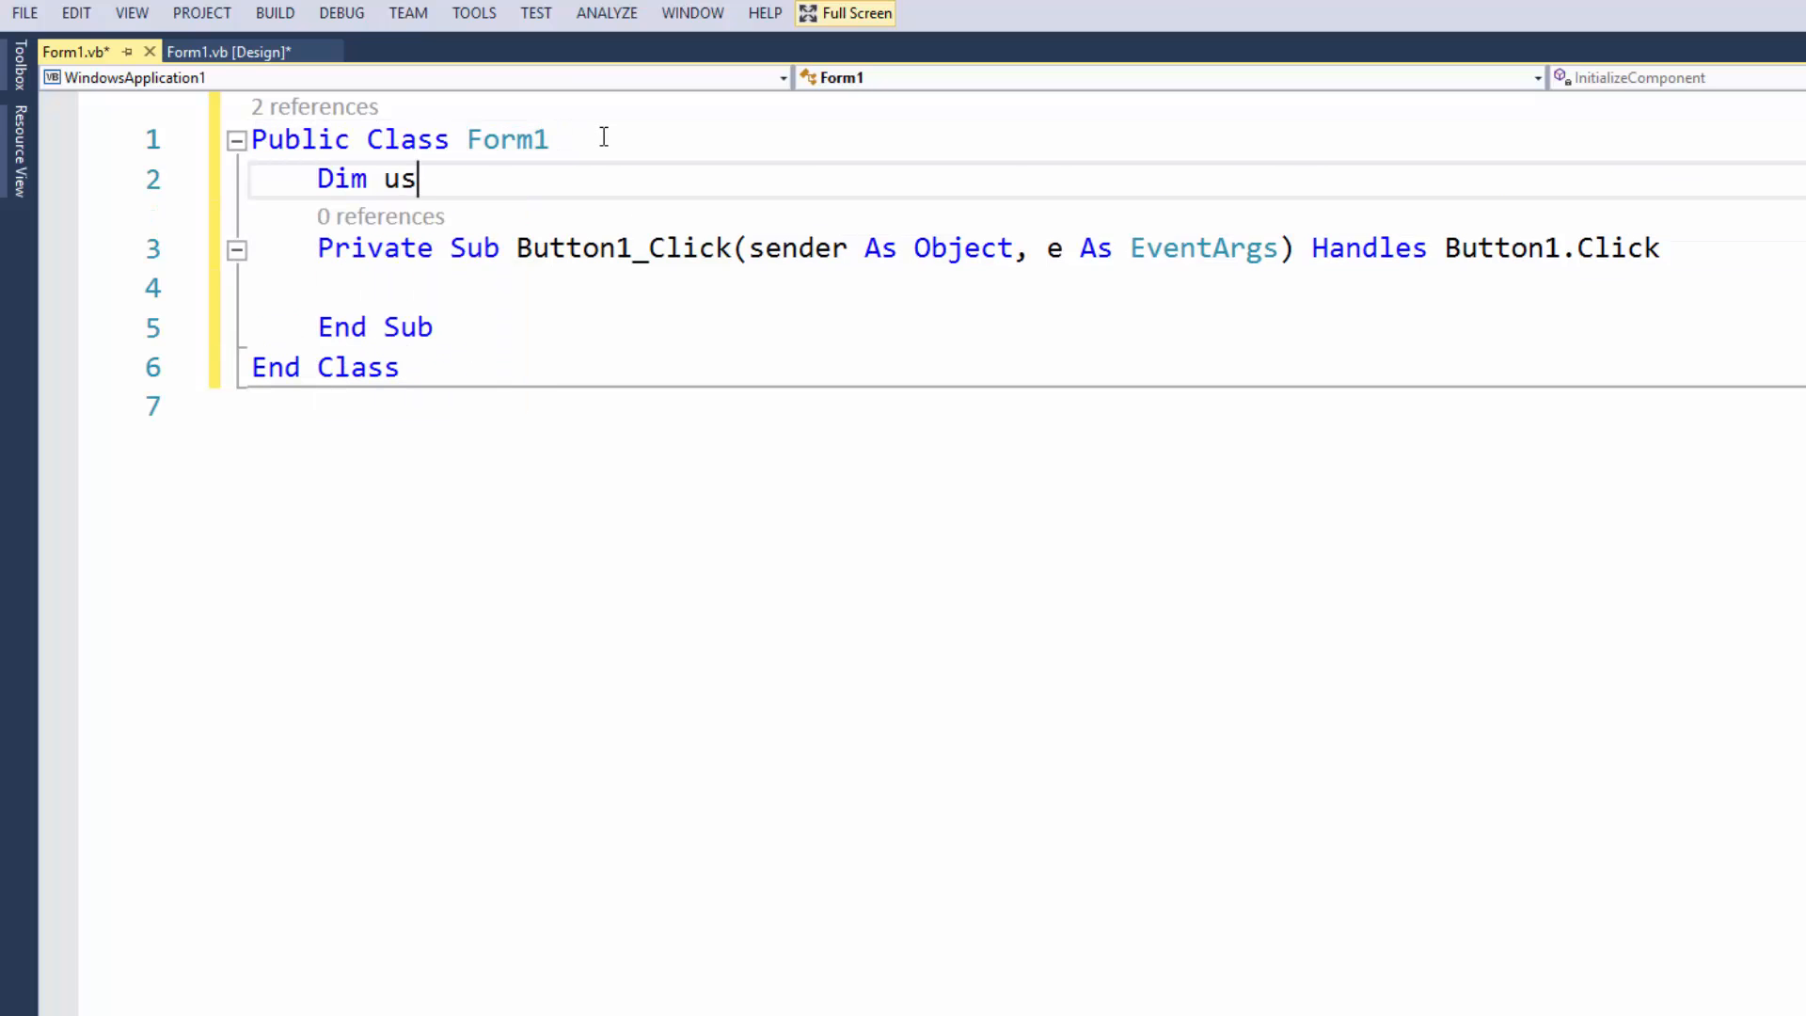
text(ern)
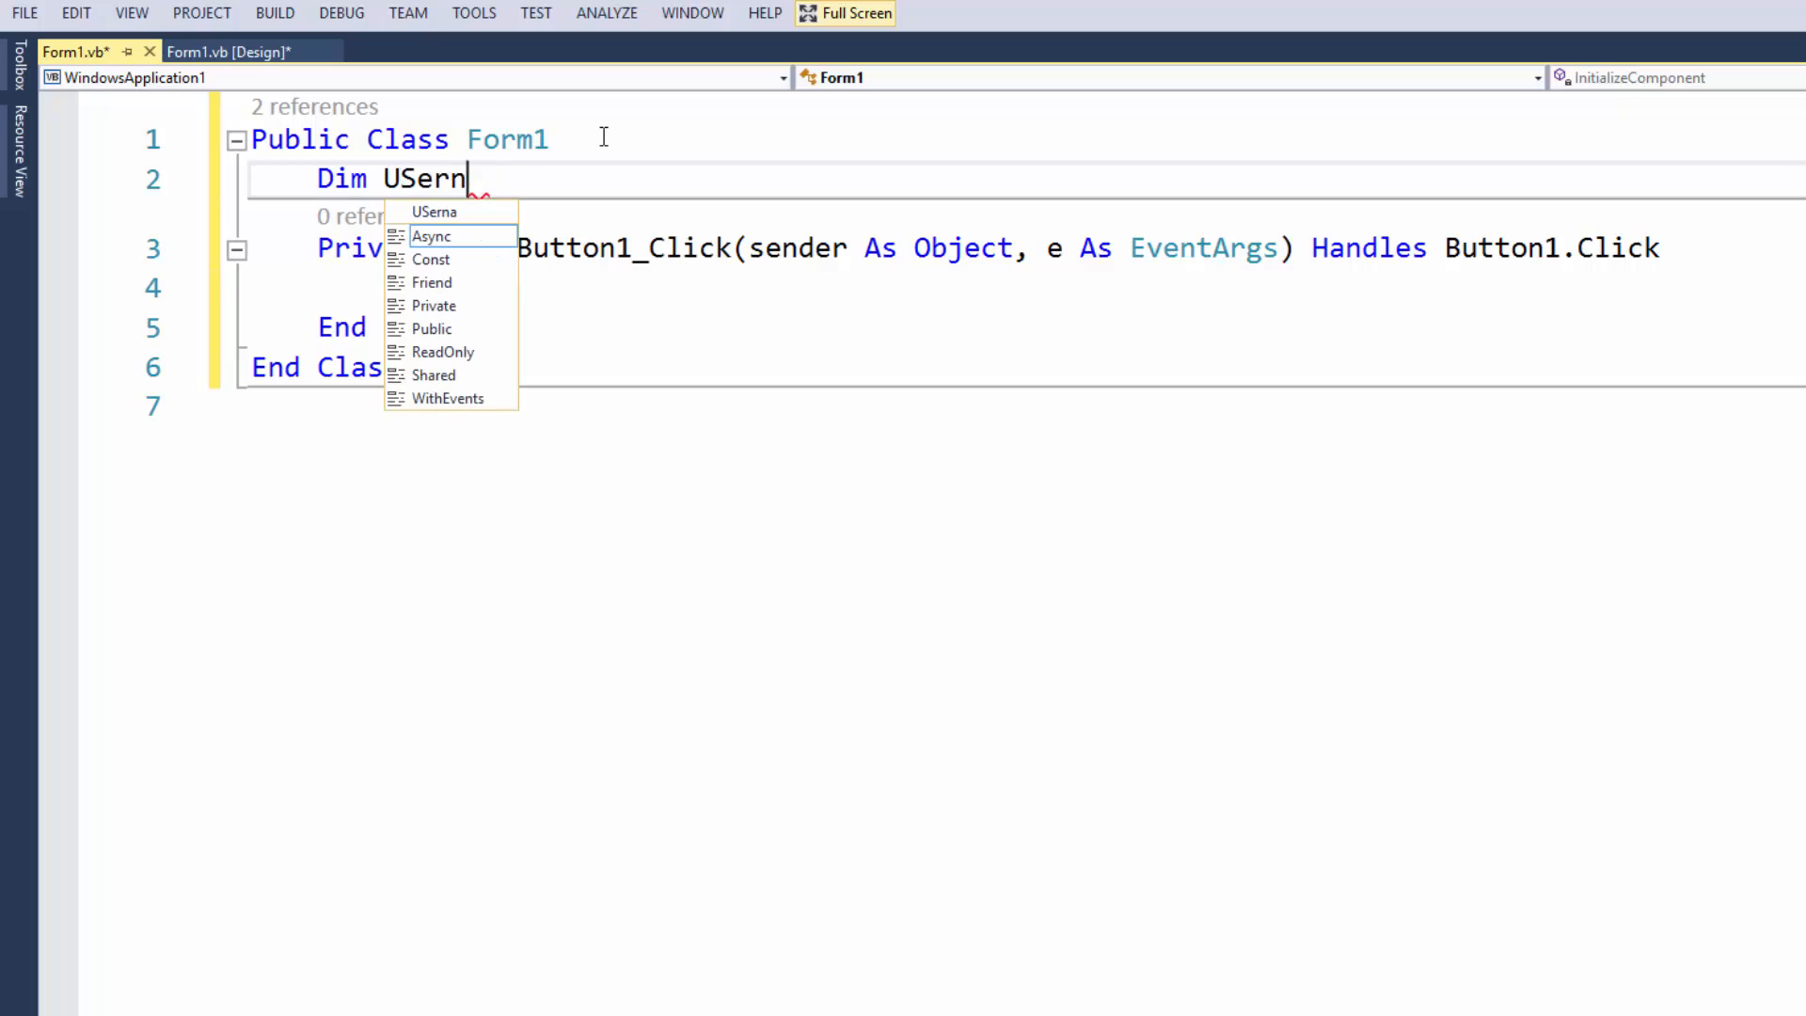
text(ame -=)
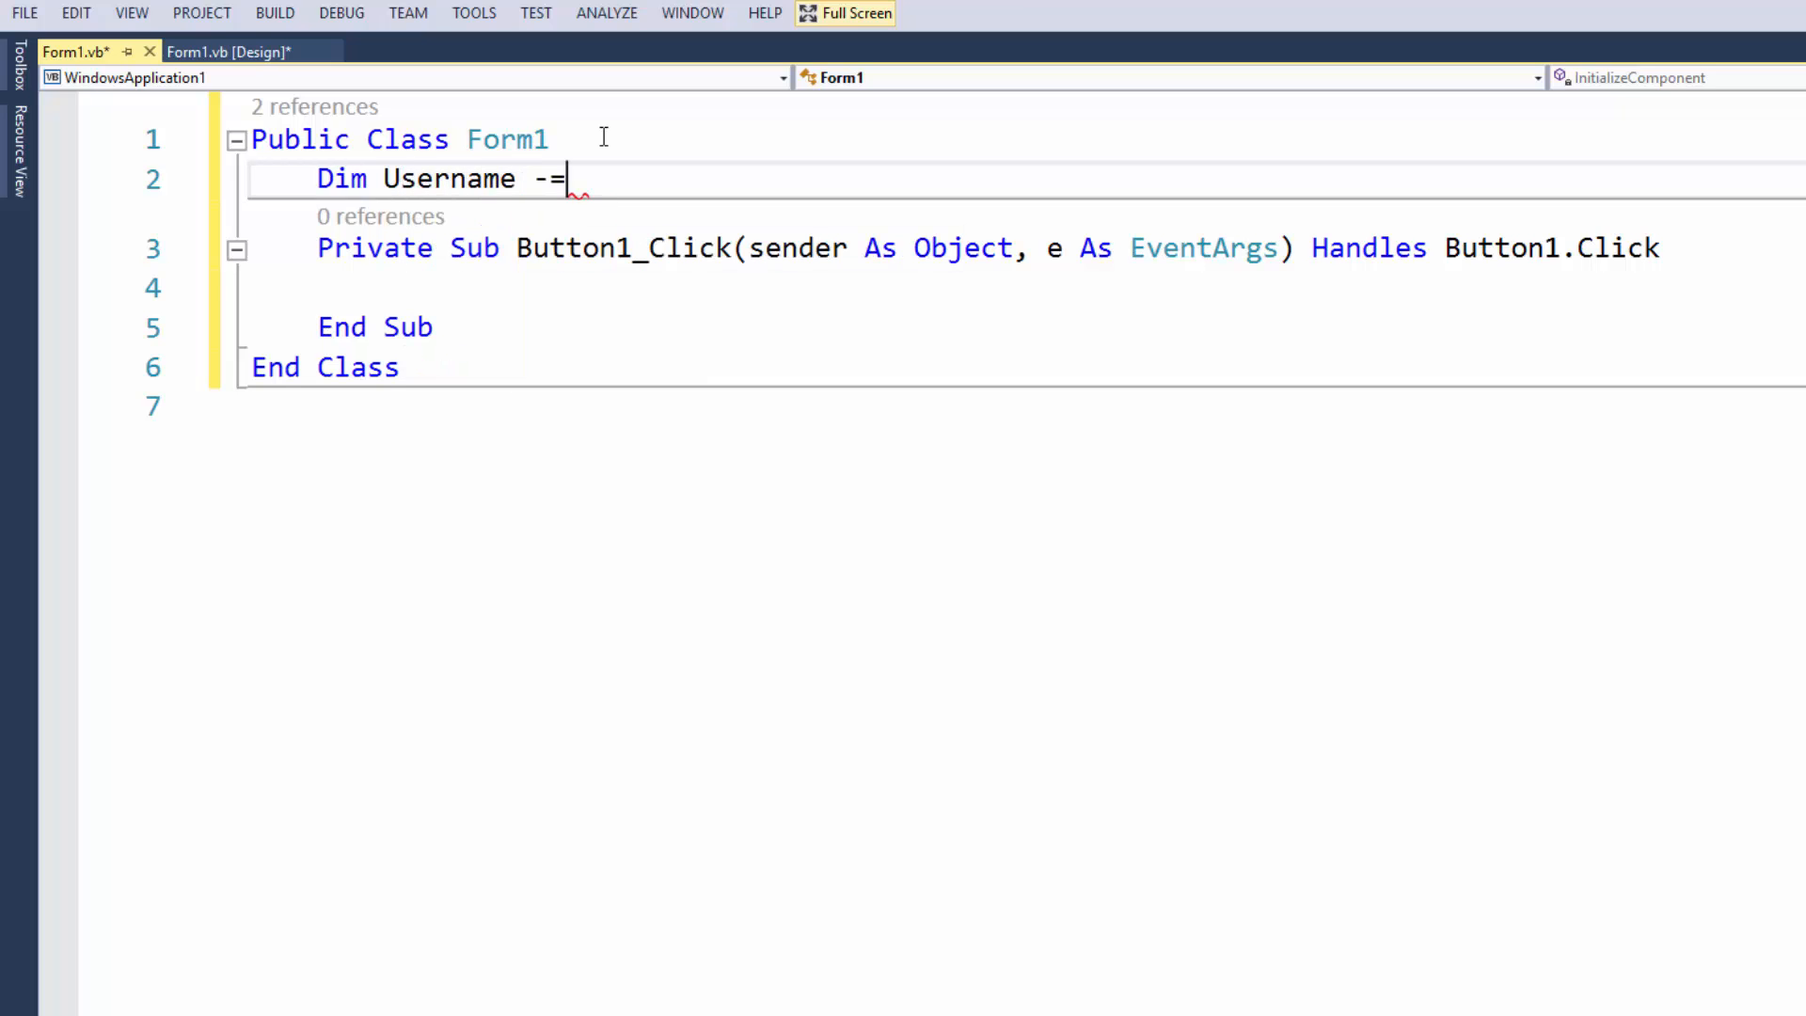
text(=)
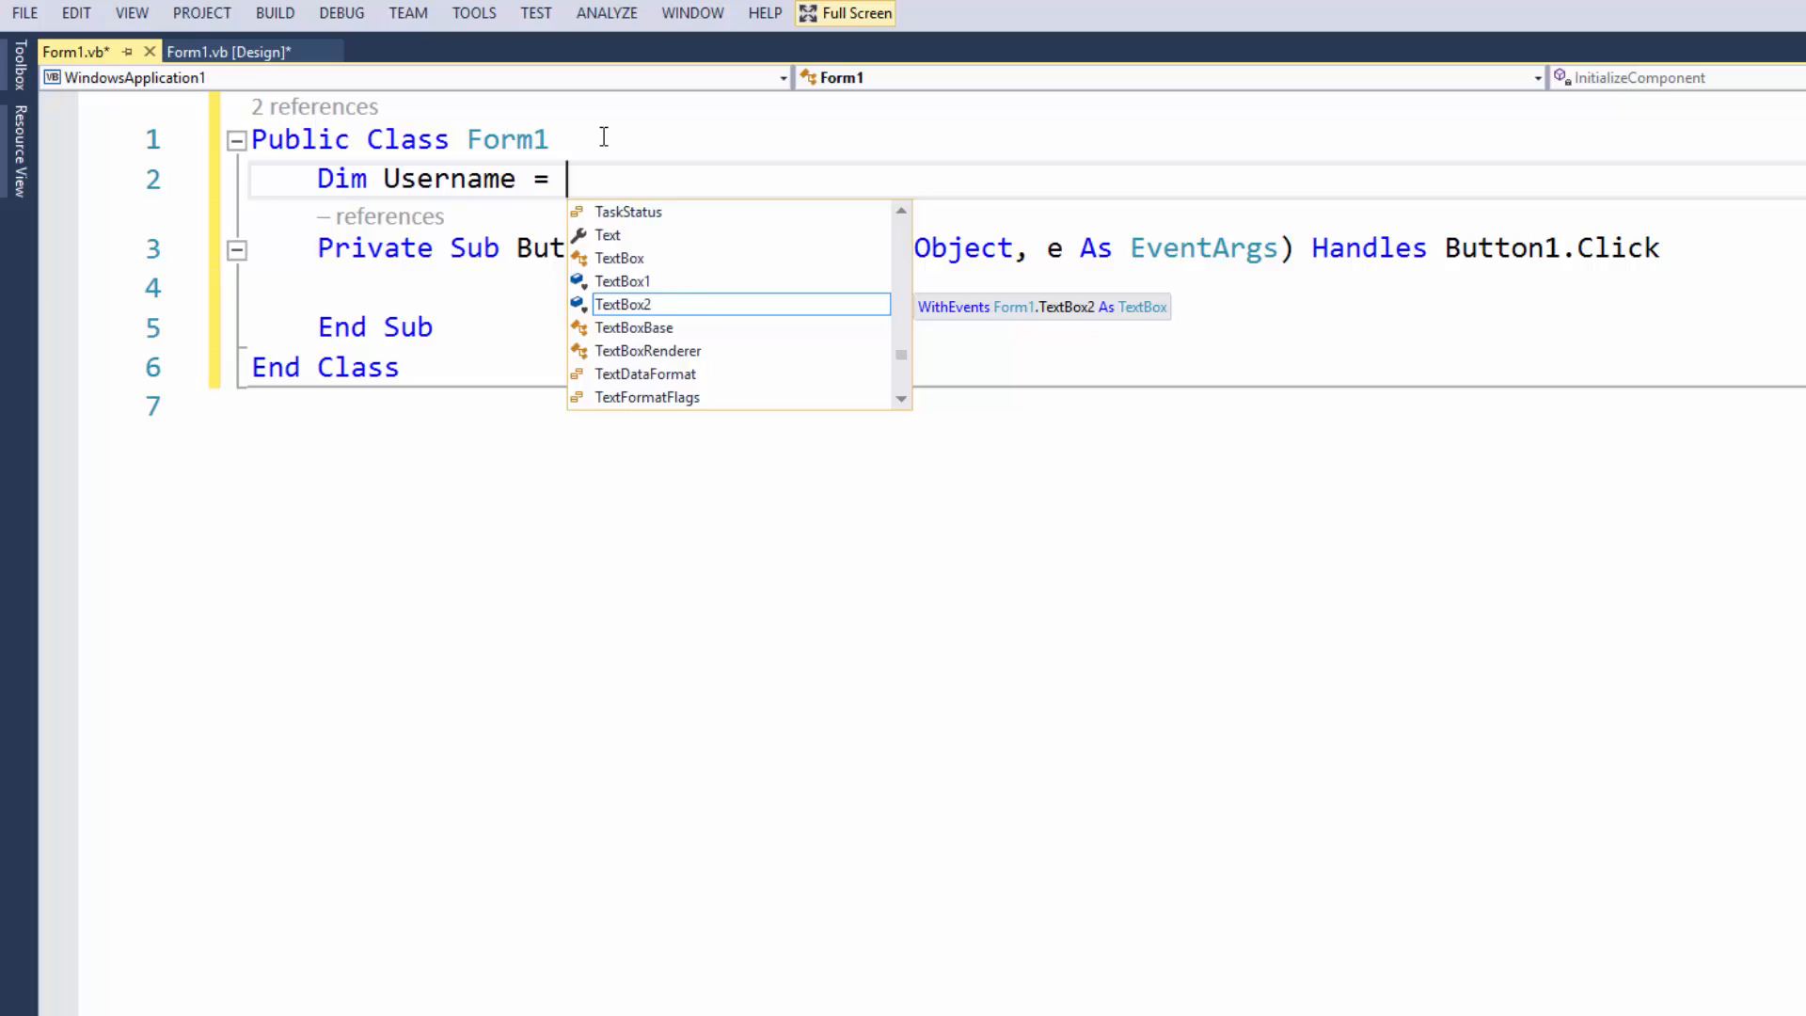
text(As String "")
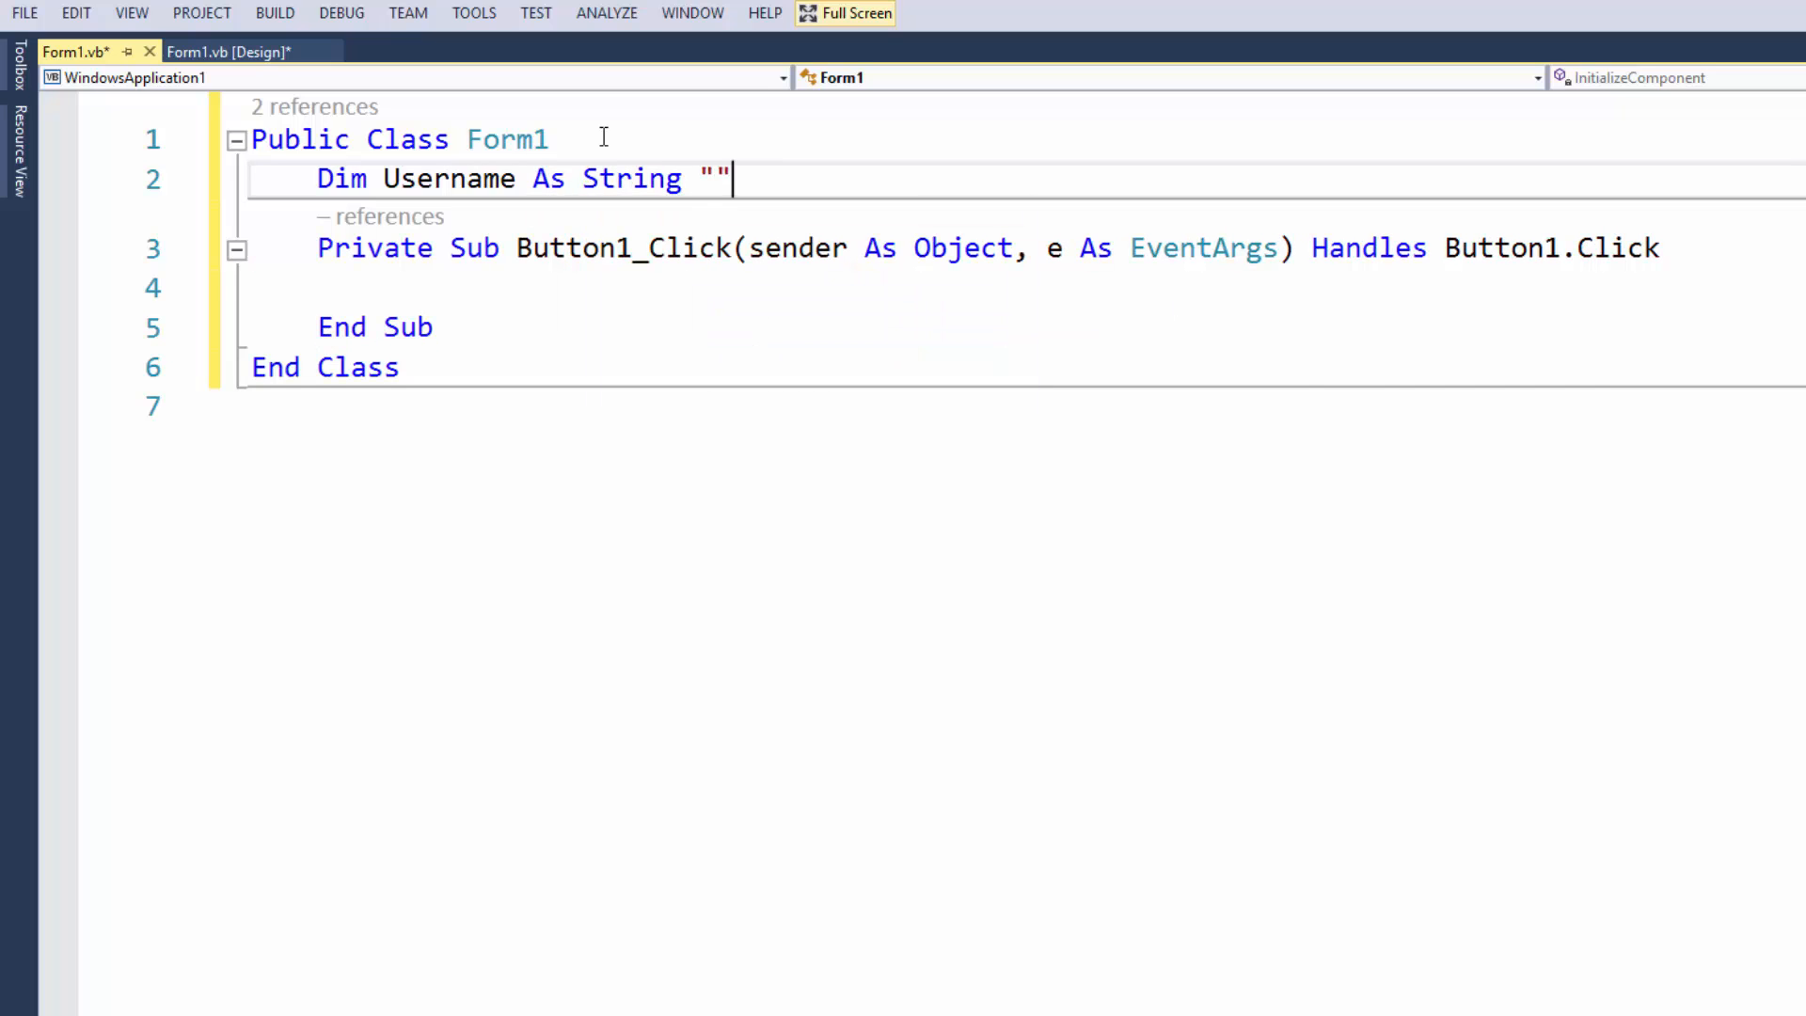
text(Andr)
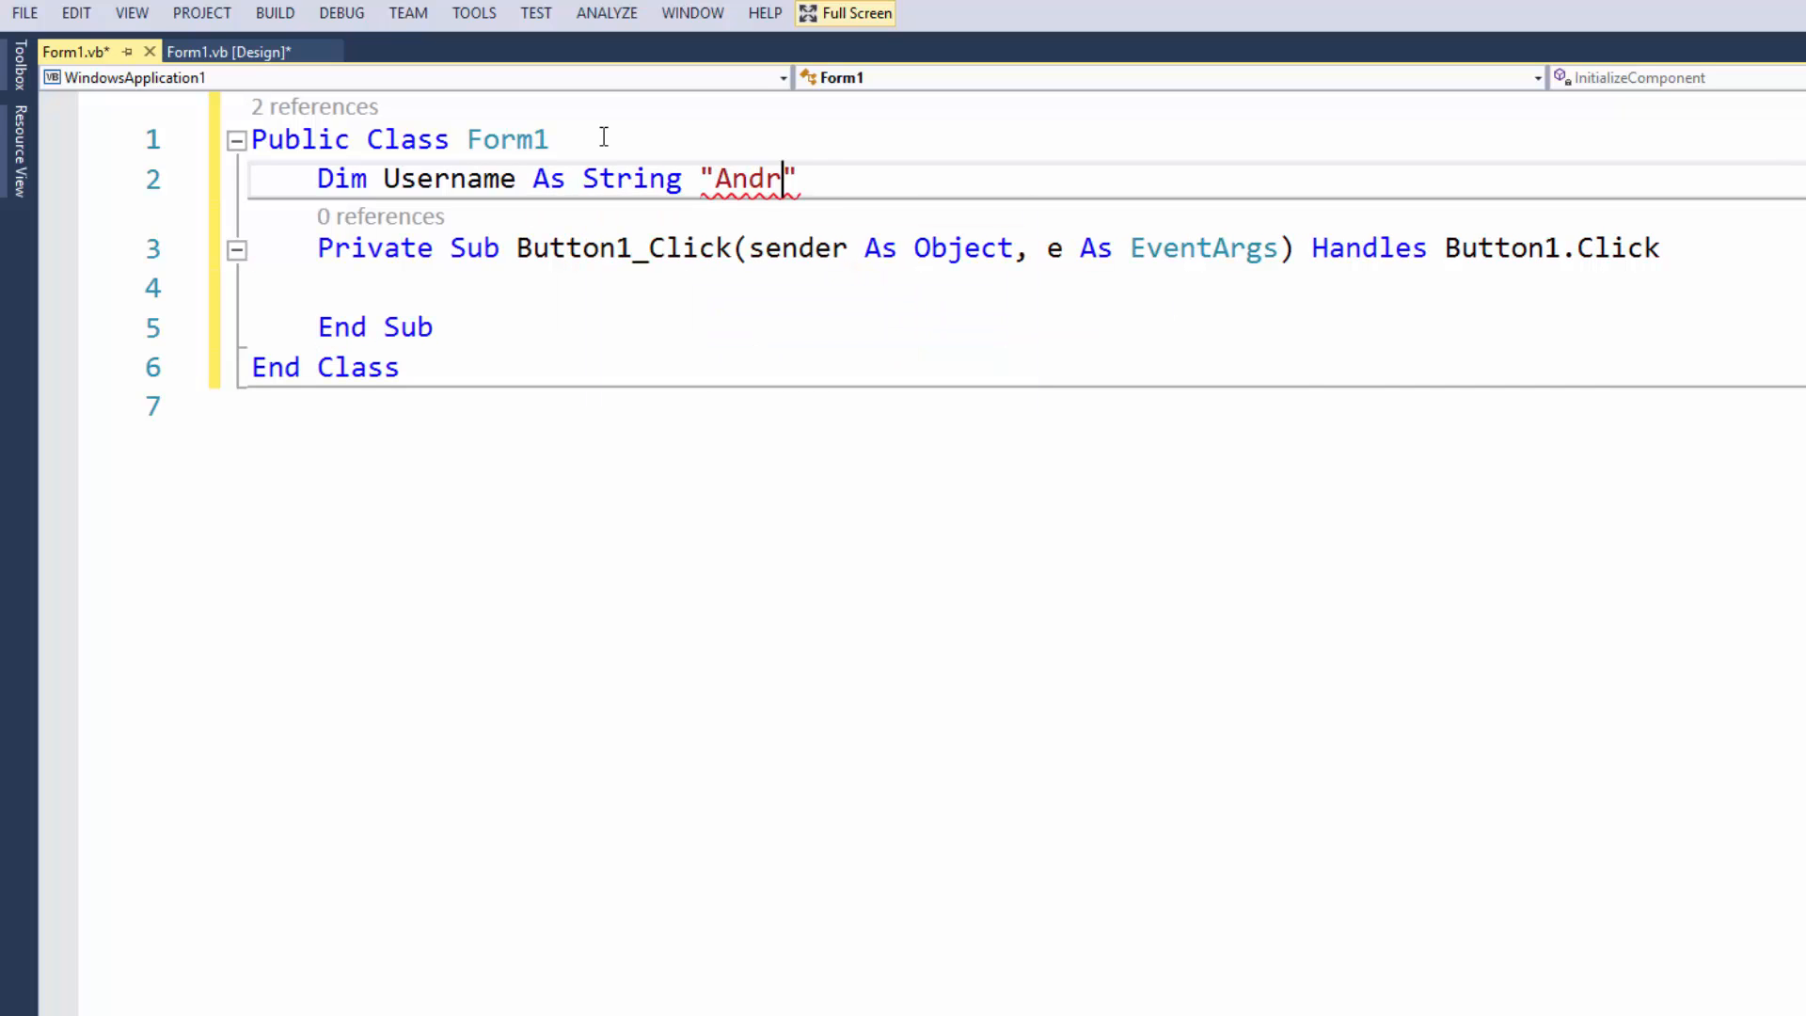
text(ew)
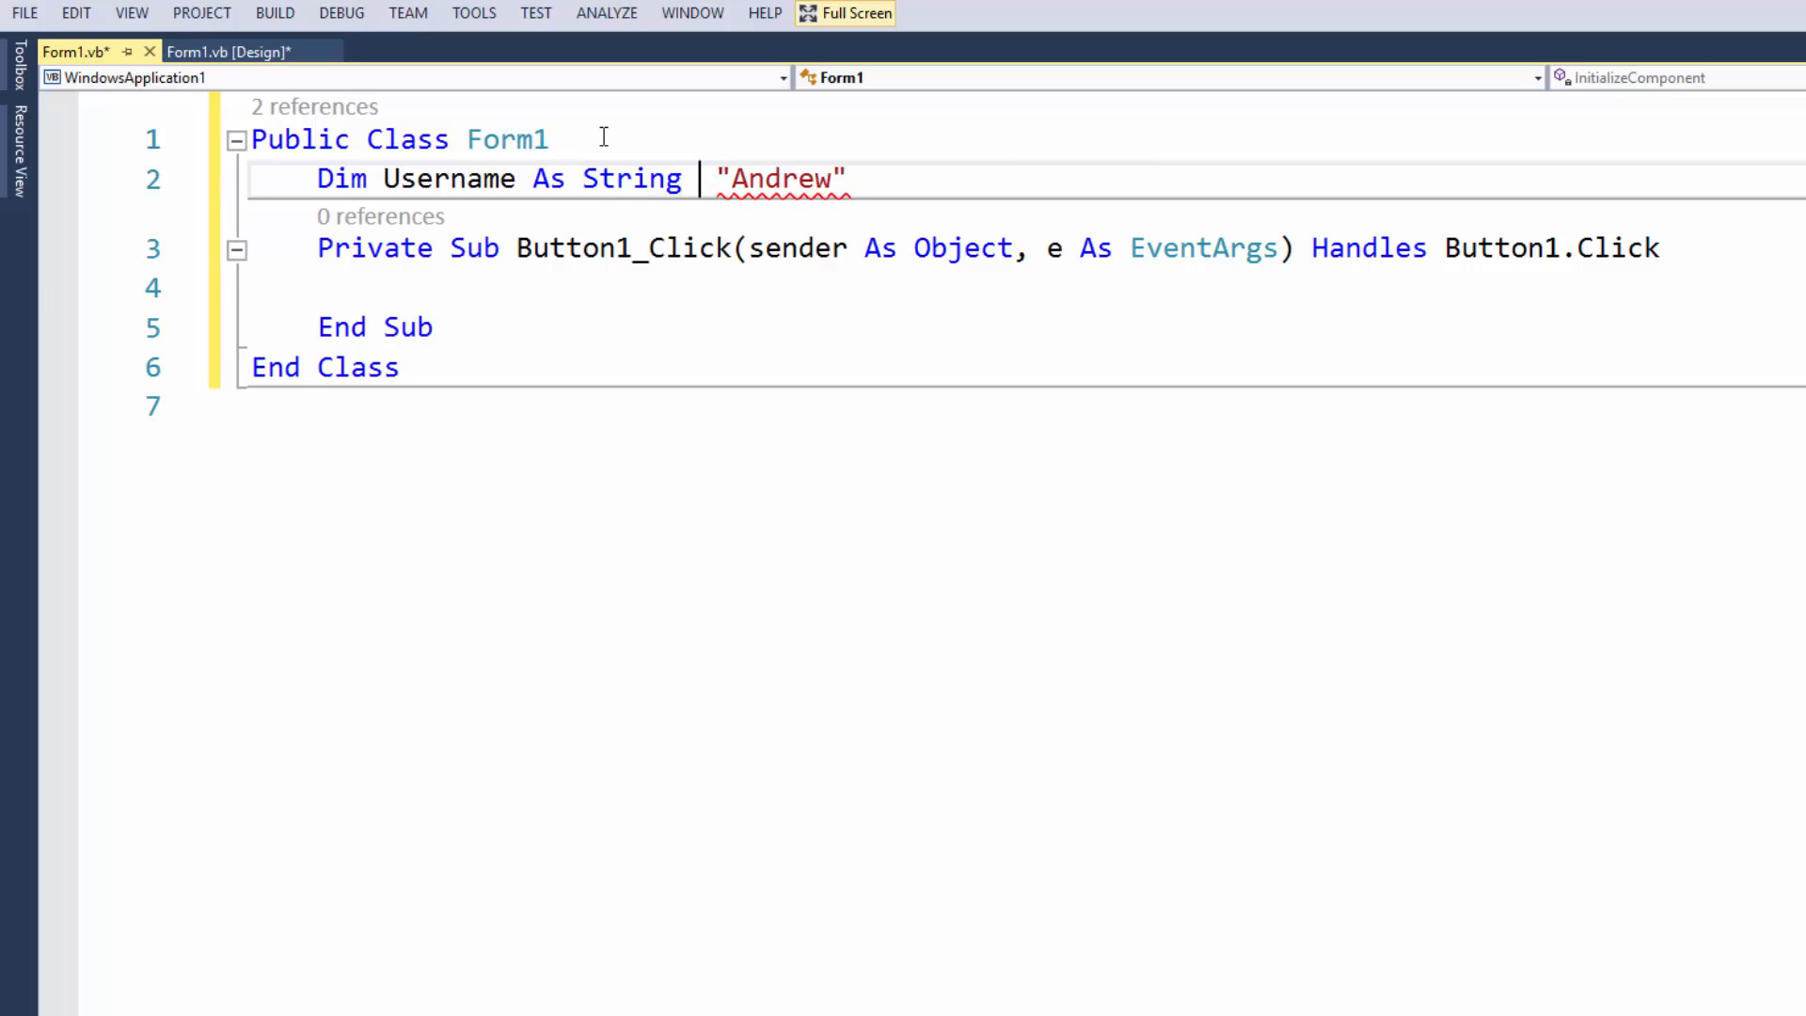
text(=)
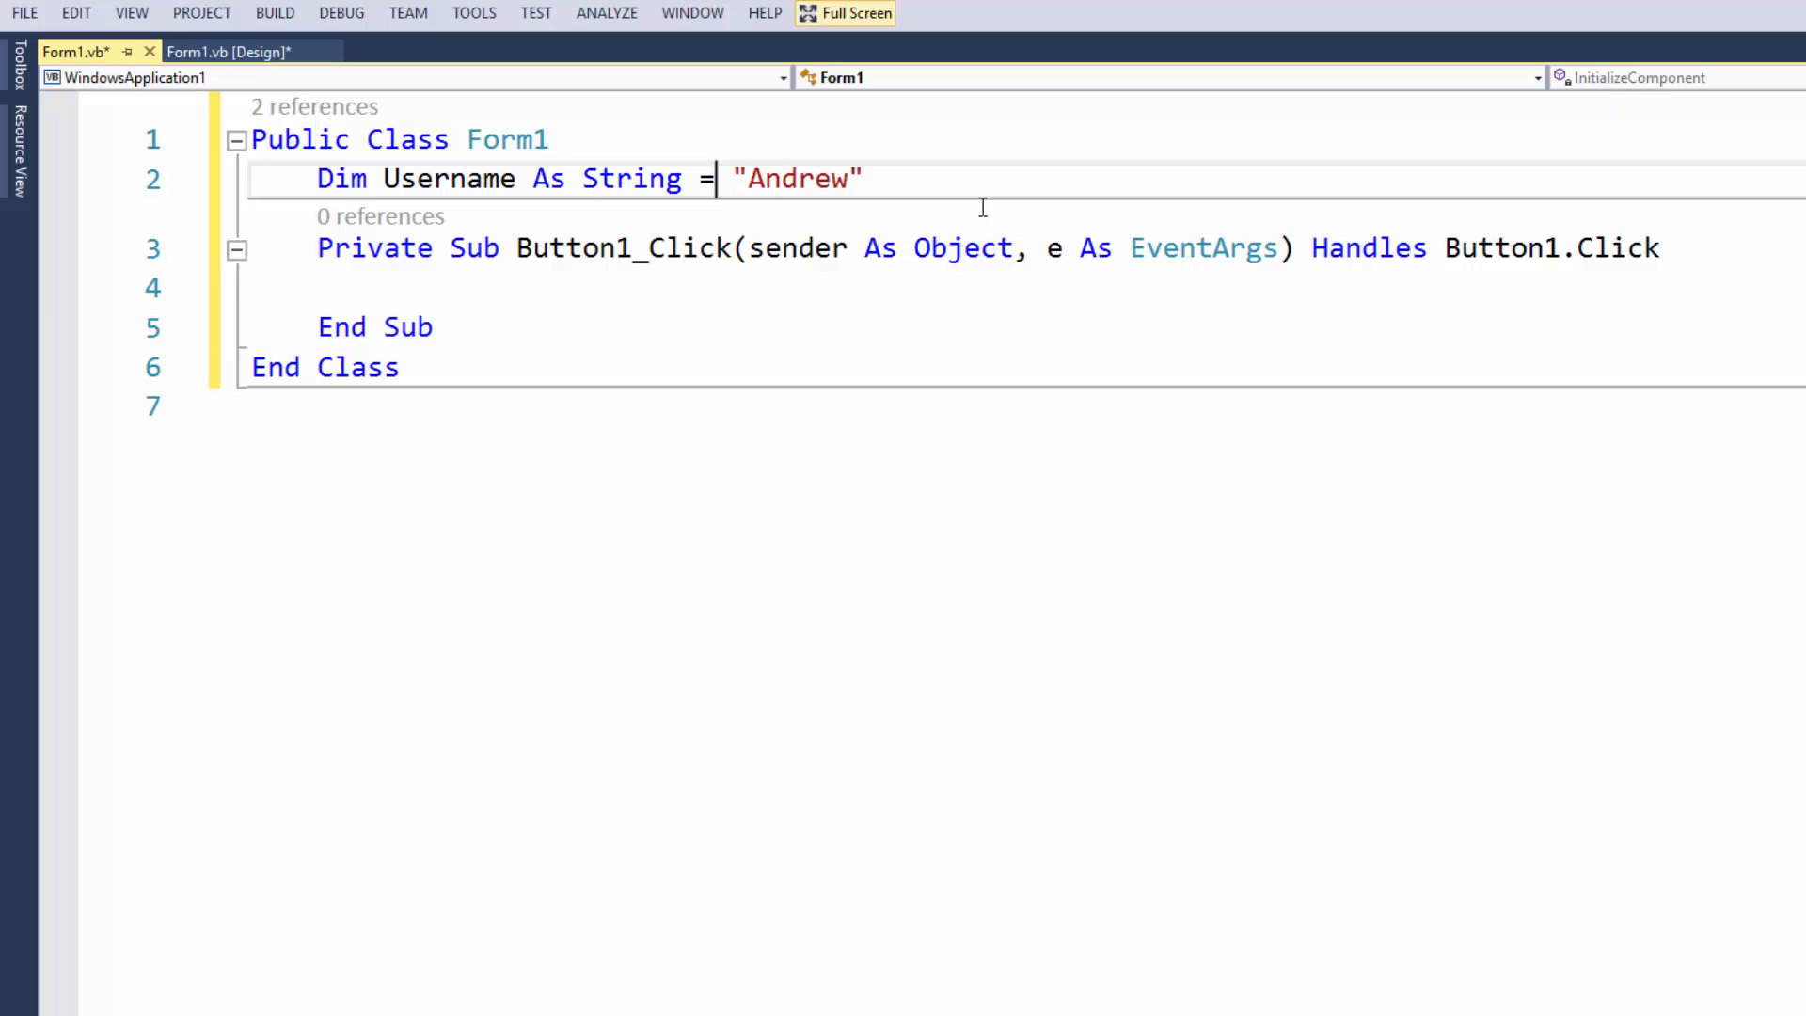
Declare Password As String and Counter As Integer = 0
text(Dim)
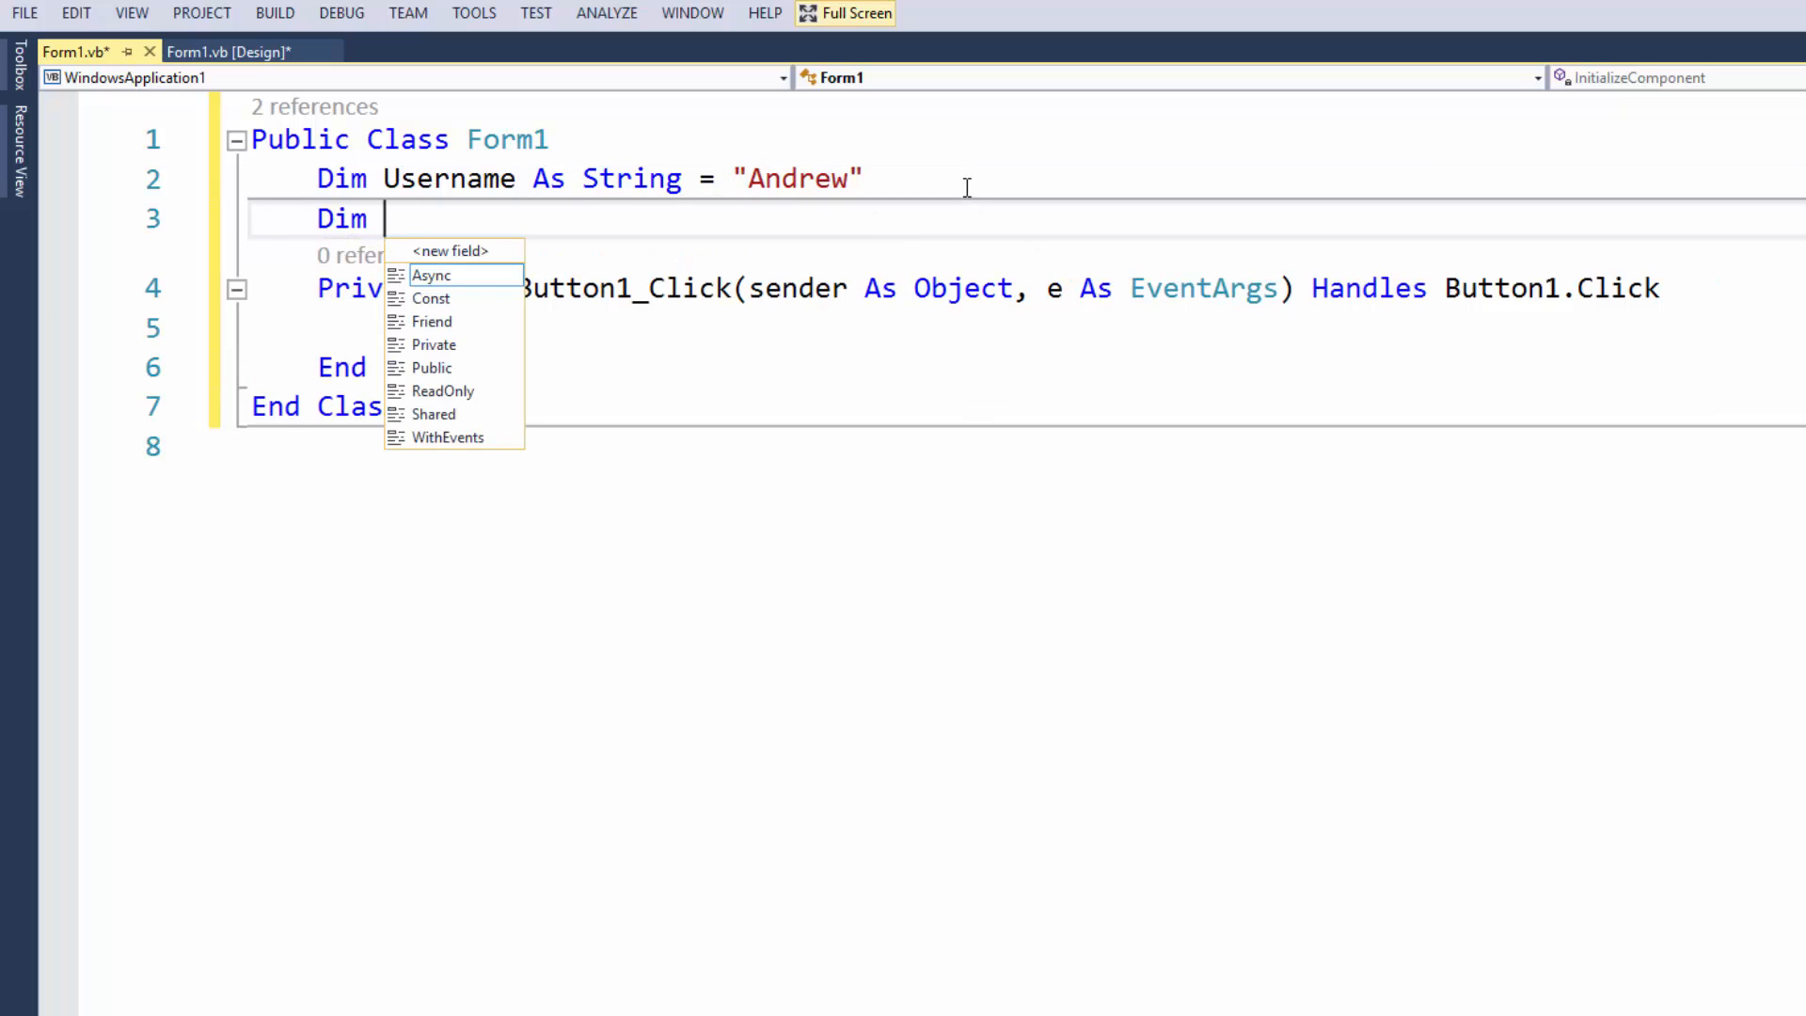
text(Password As s)
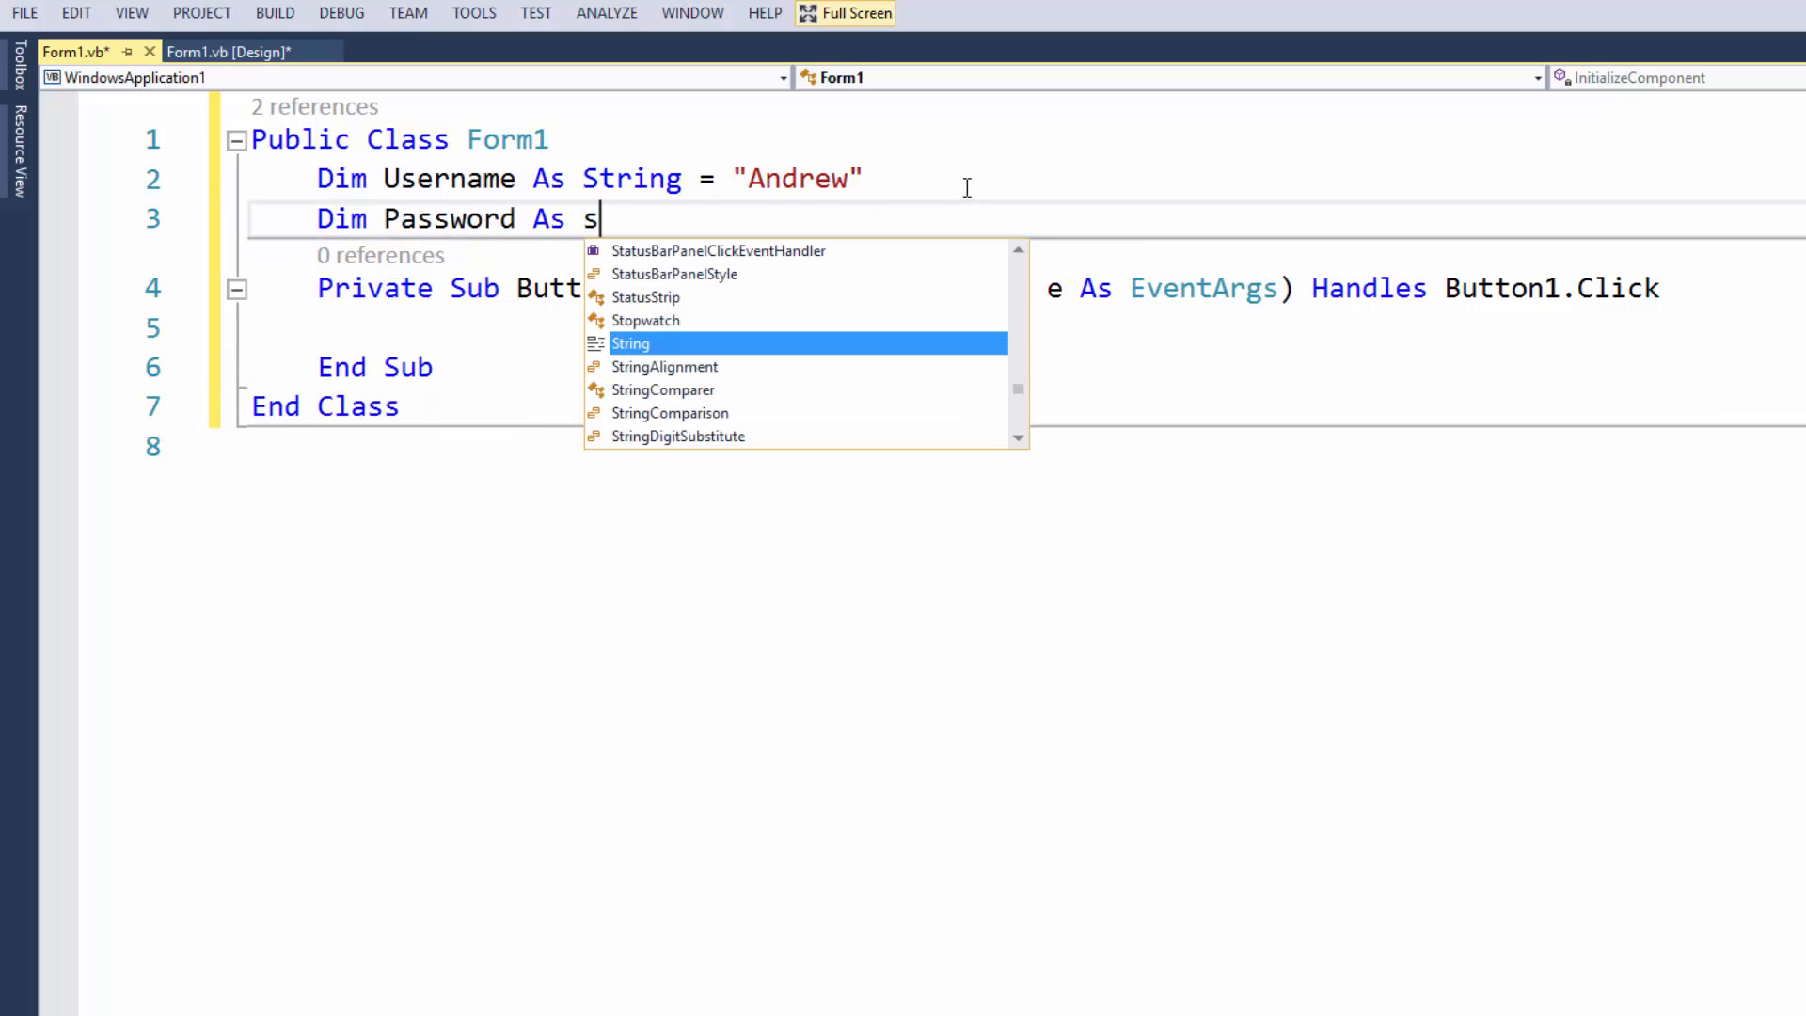
text(tring = "")
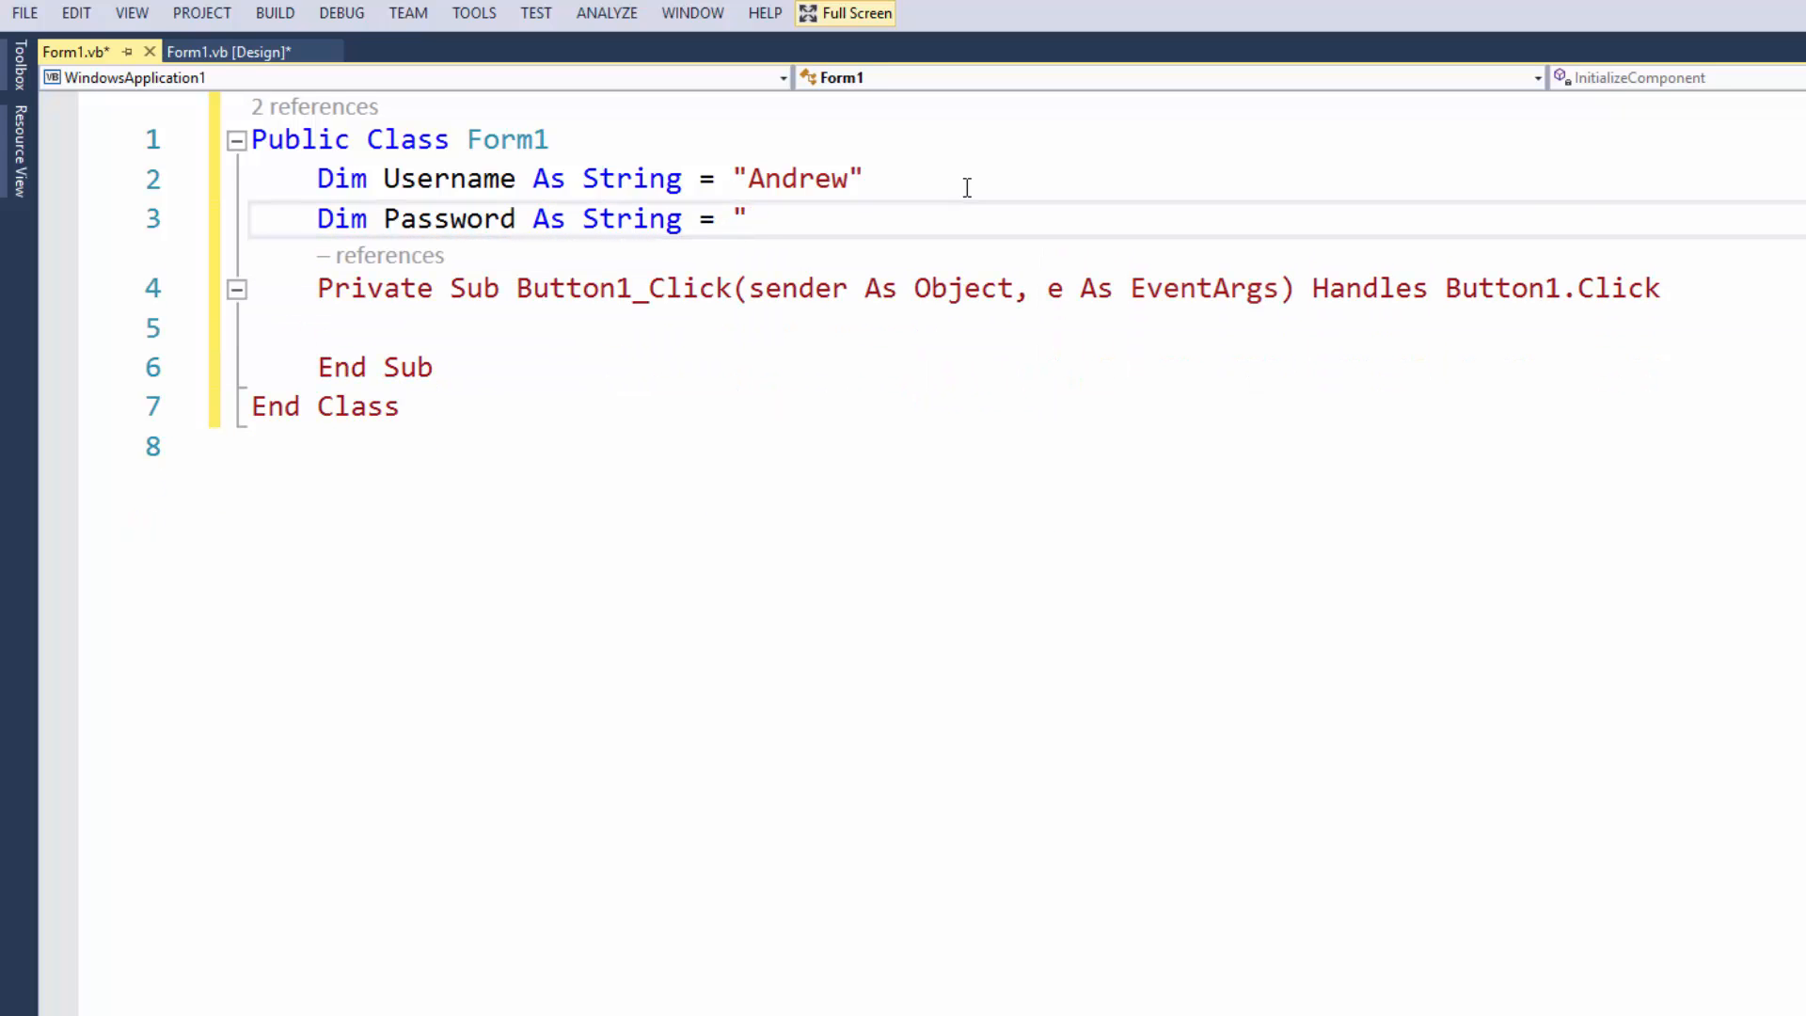
text(Passwor")
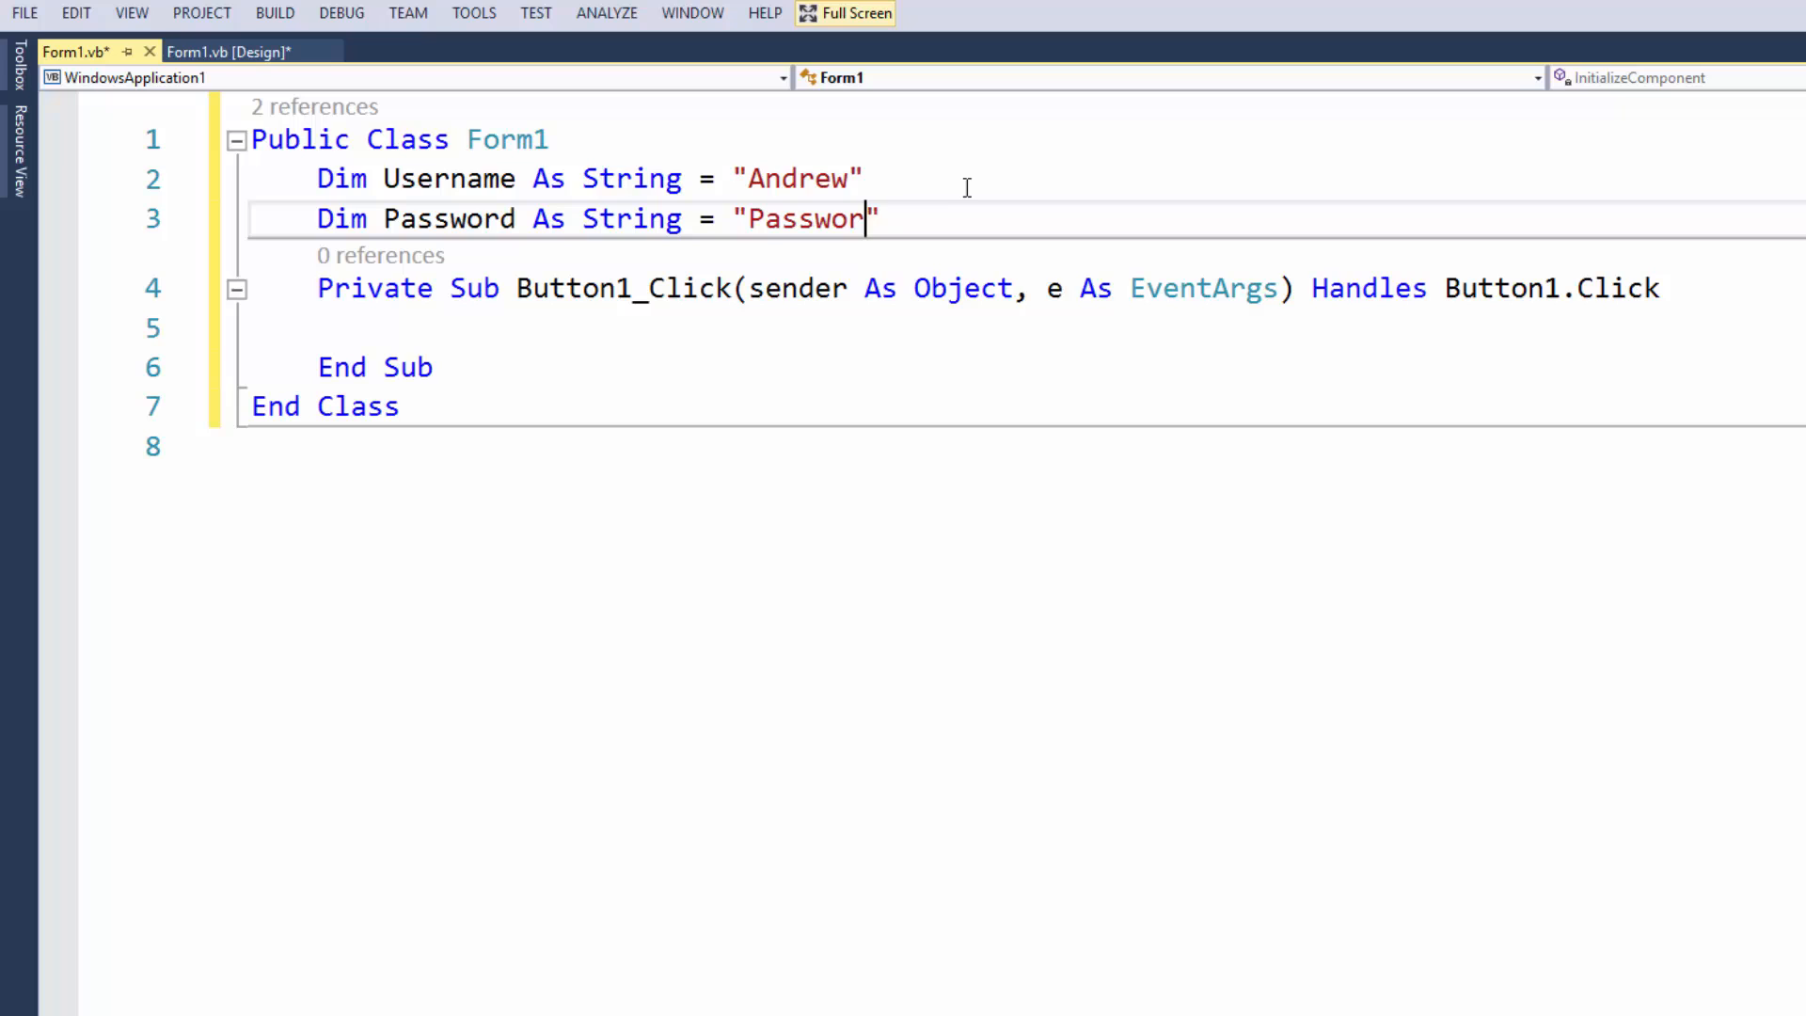
text(d)
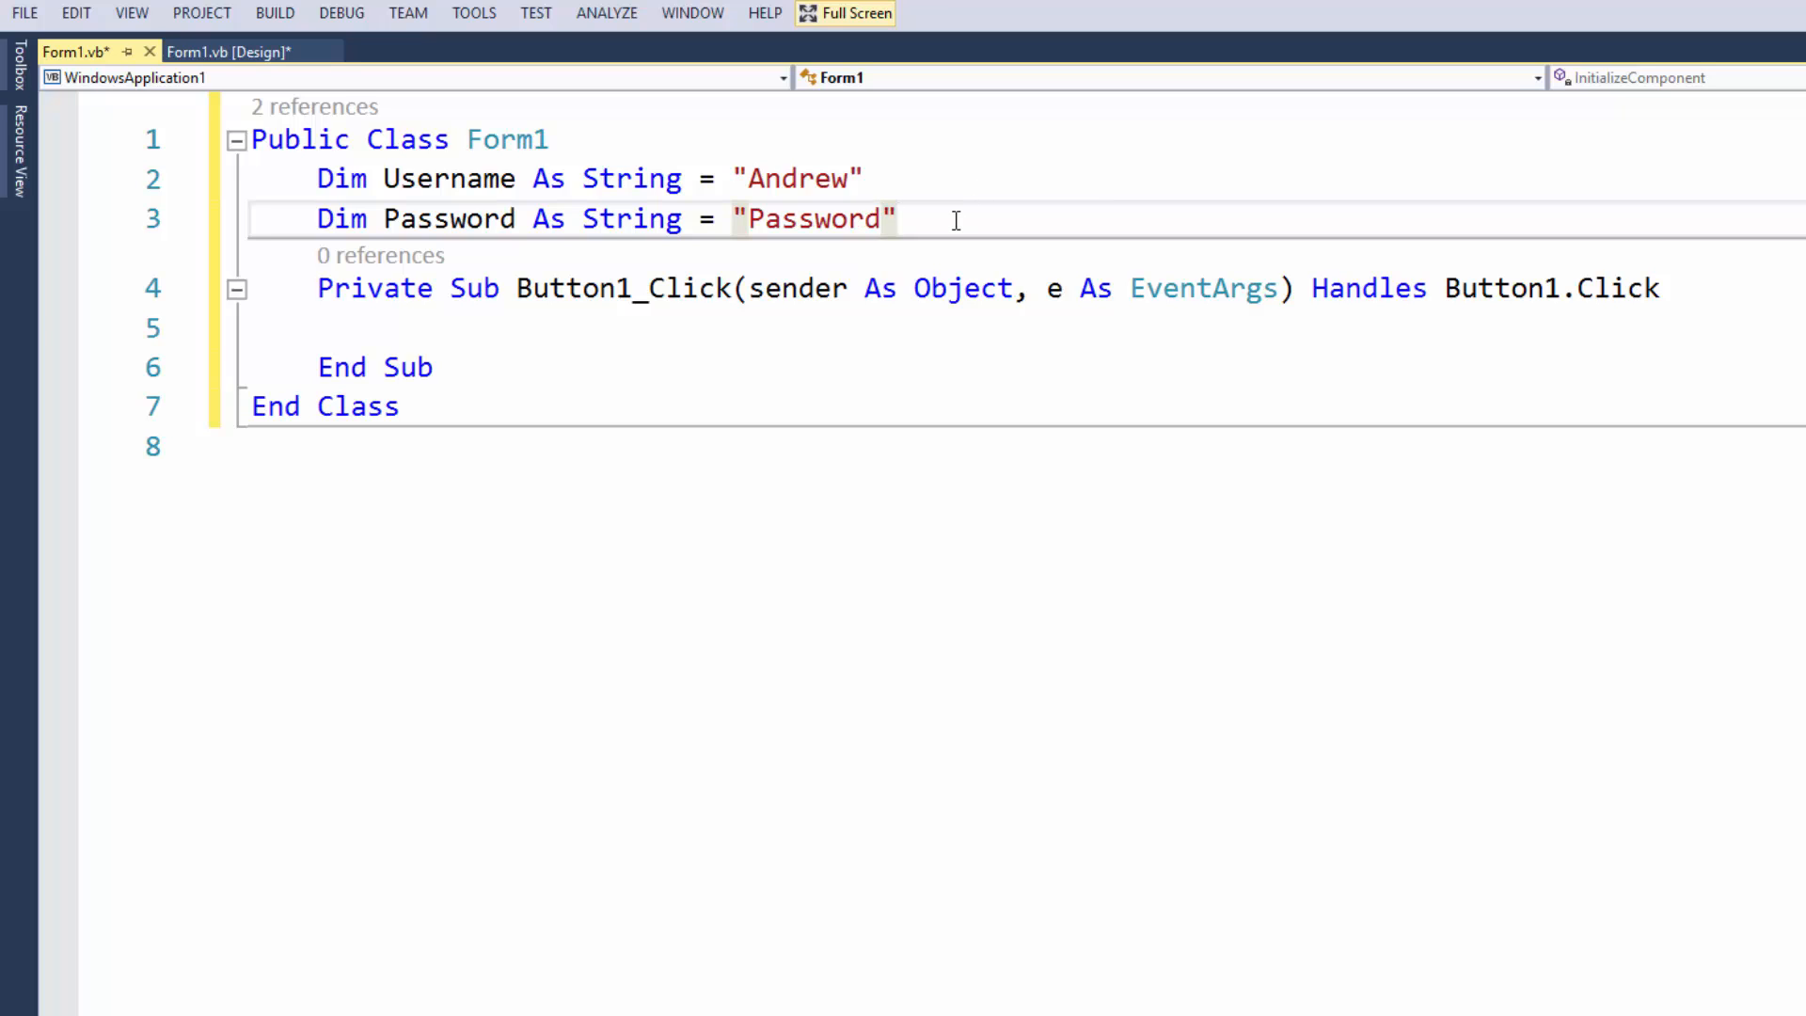
key(Enter)
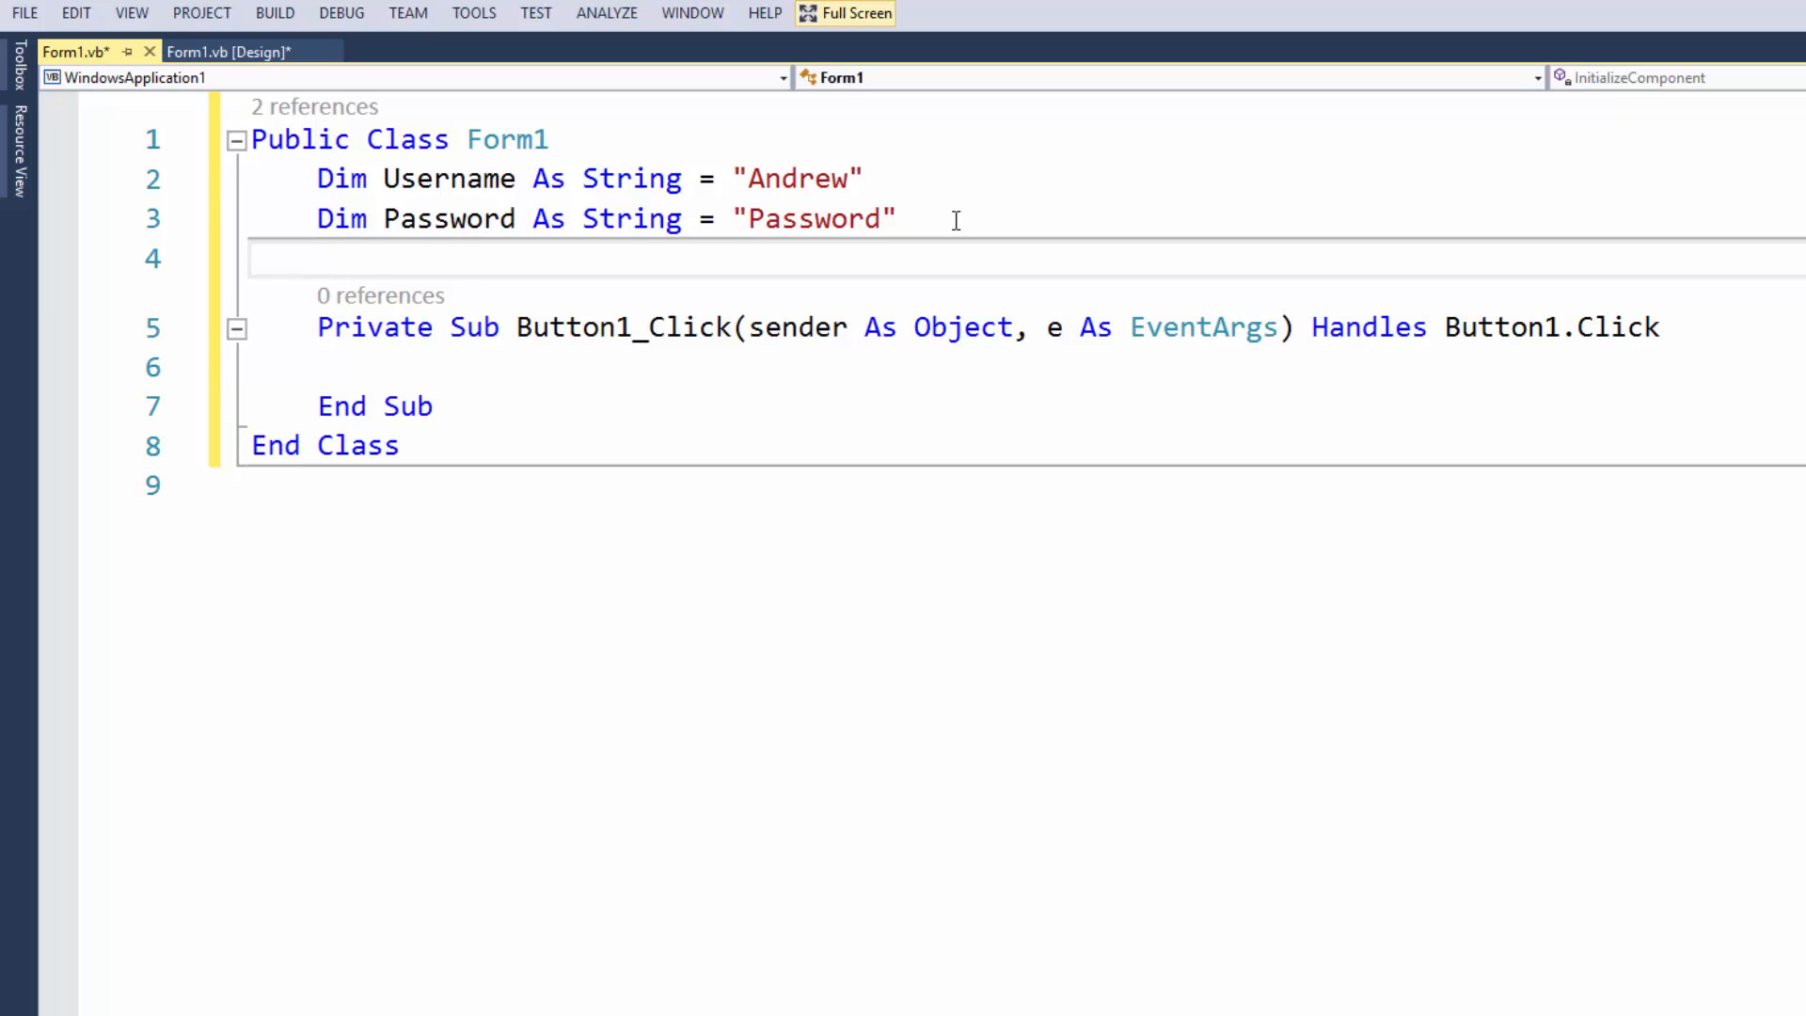
text(Dim Count)
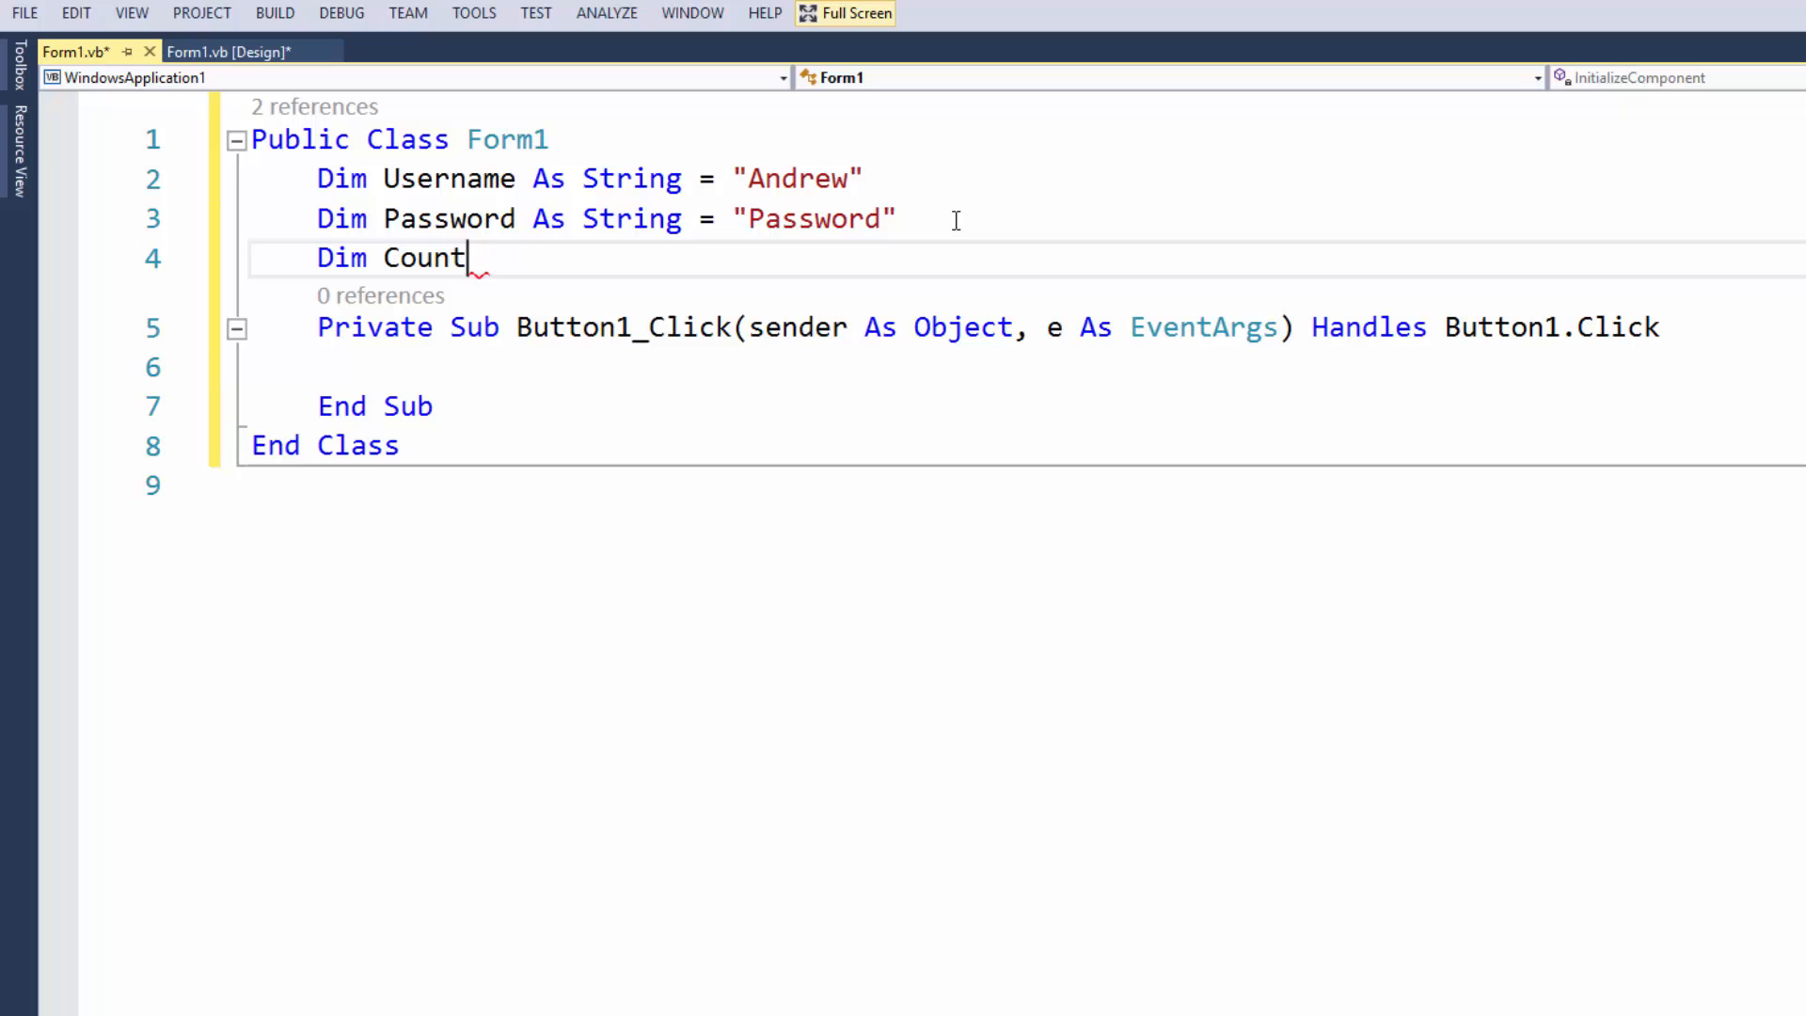
text(er As Integer)
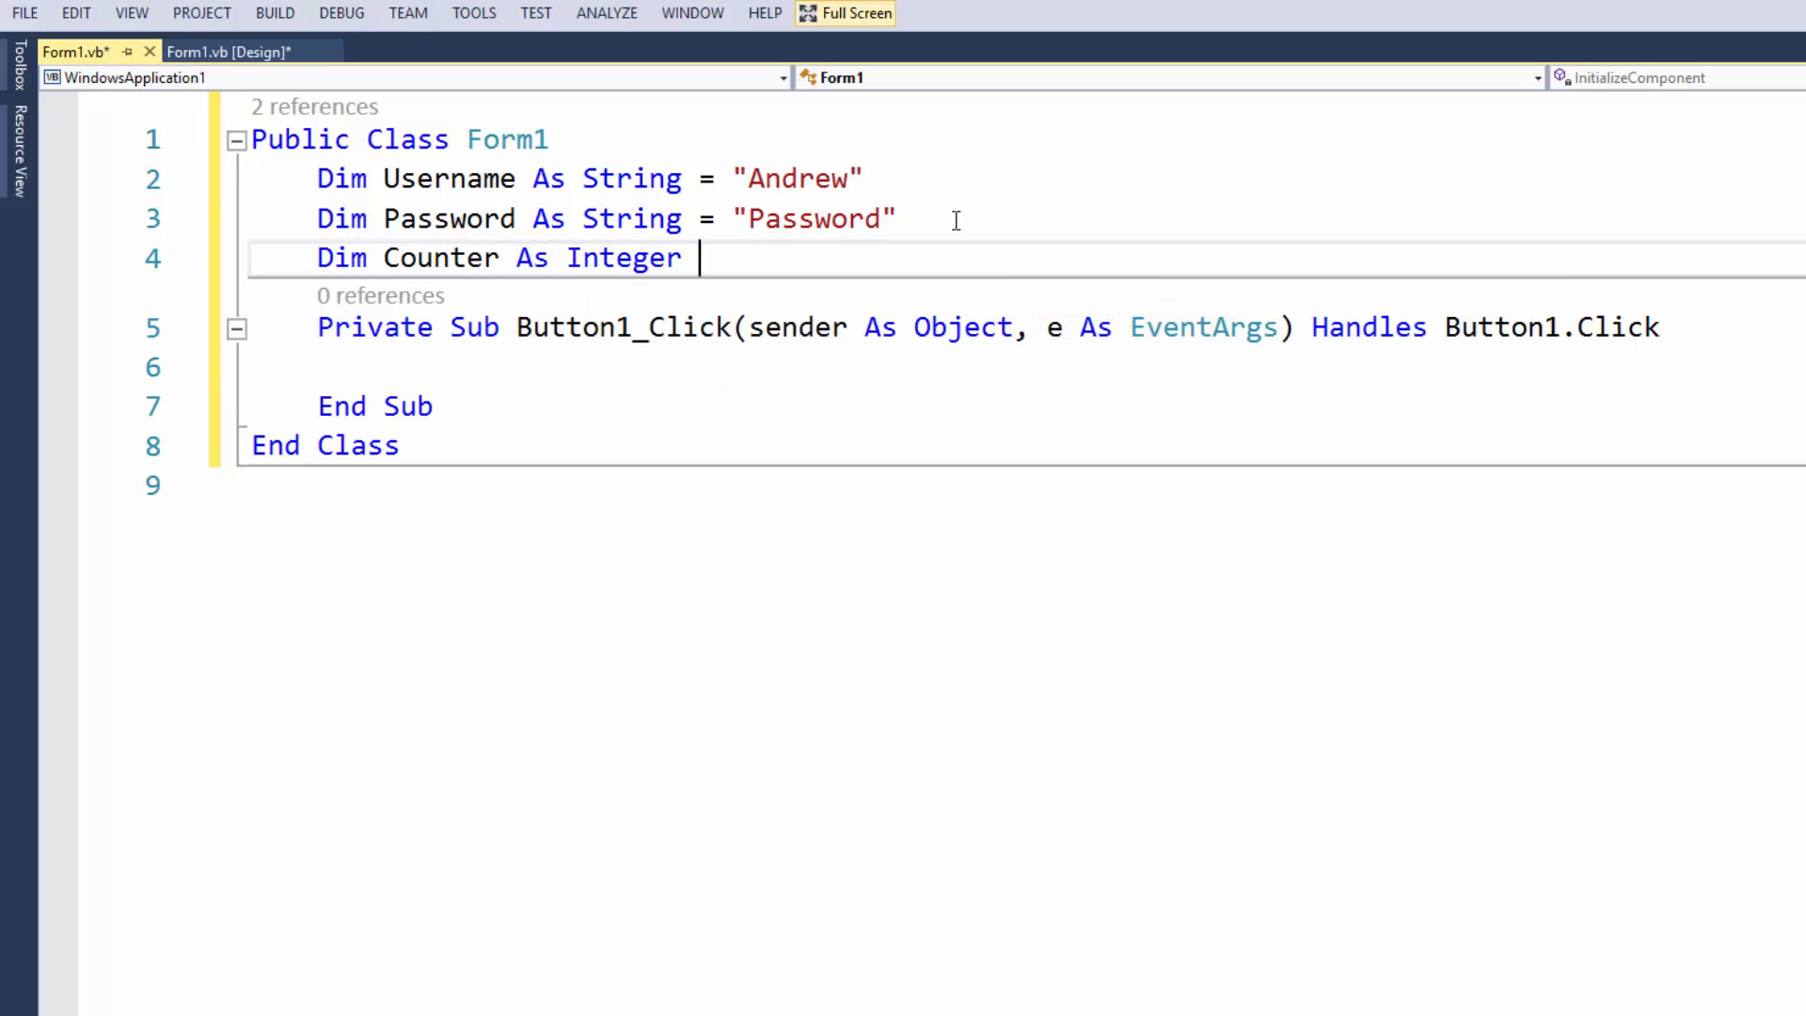
text(= 0)
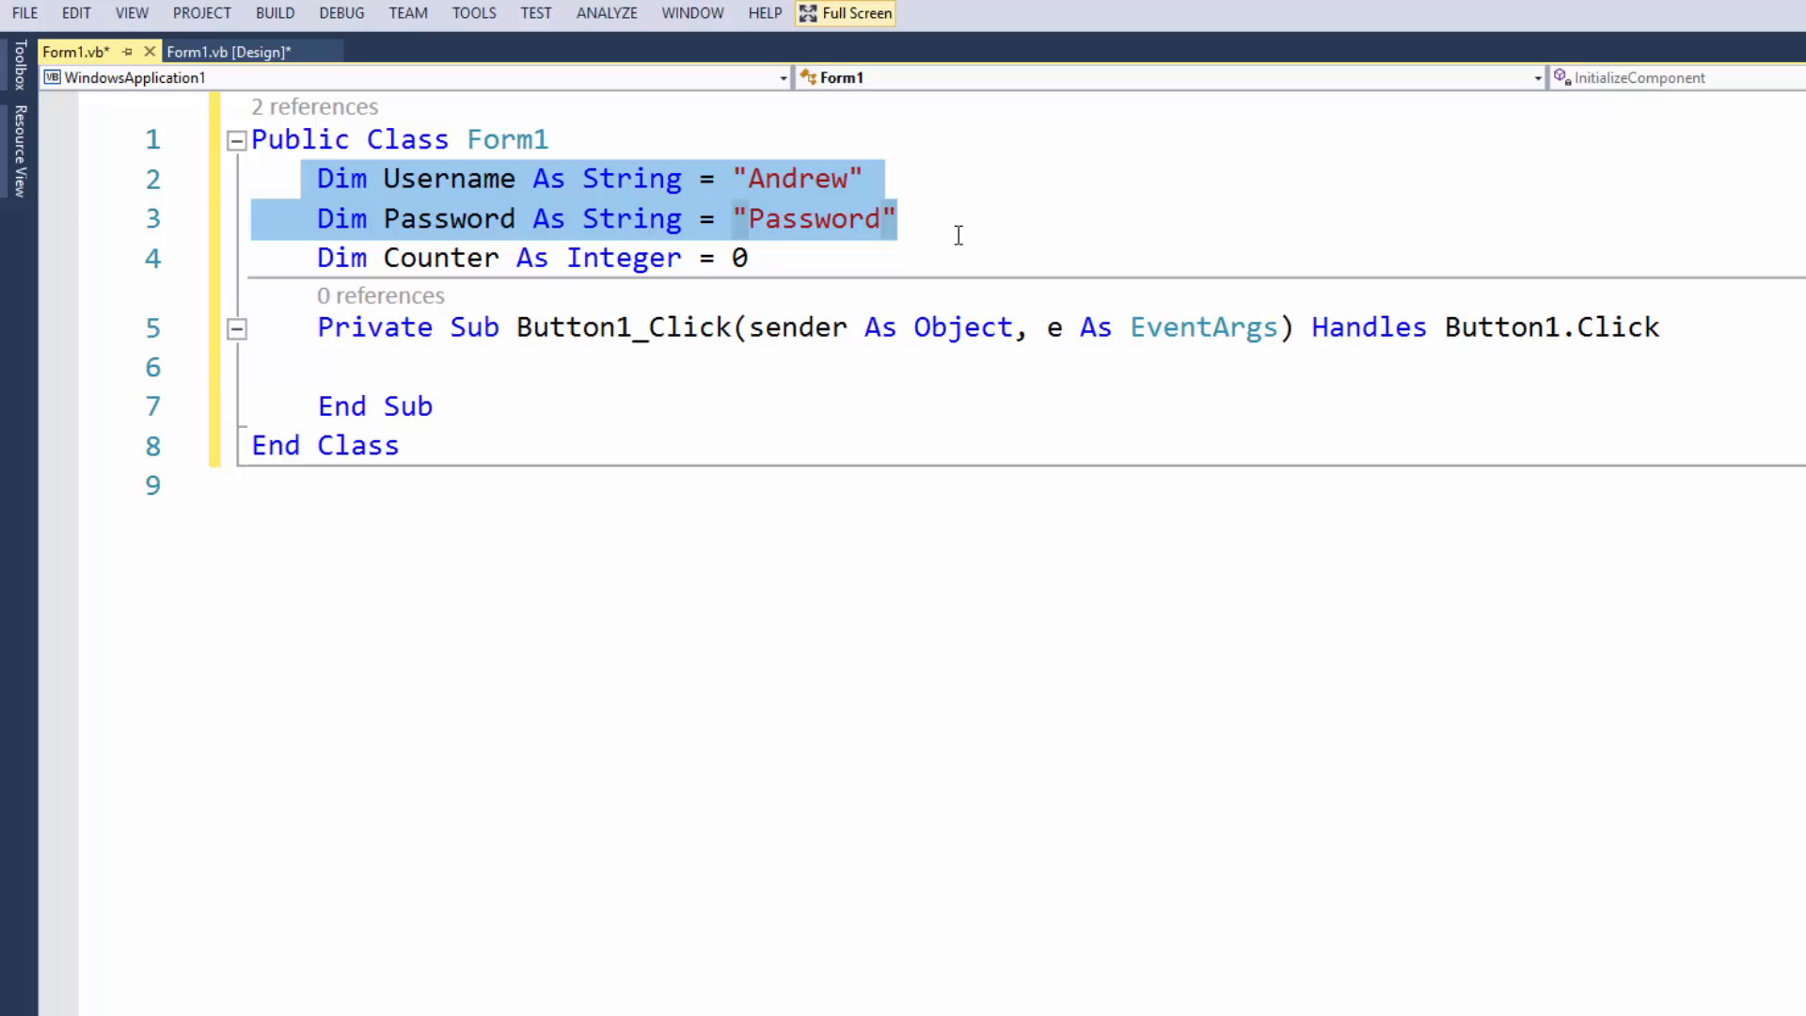
mouse_move(503, 384)
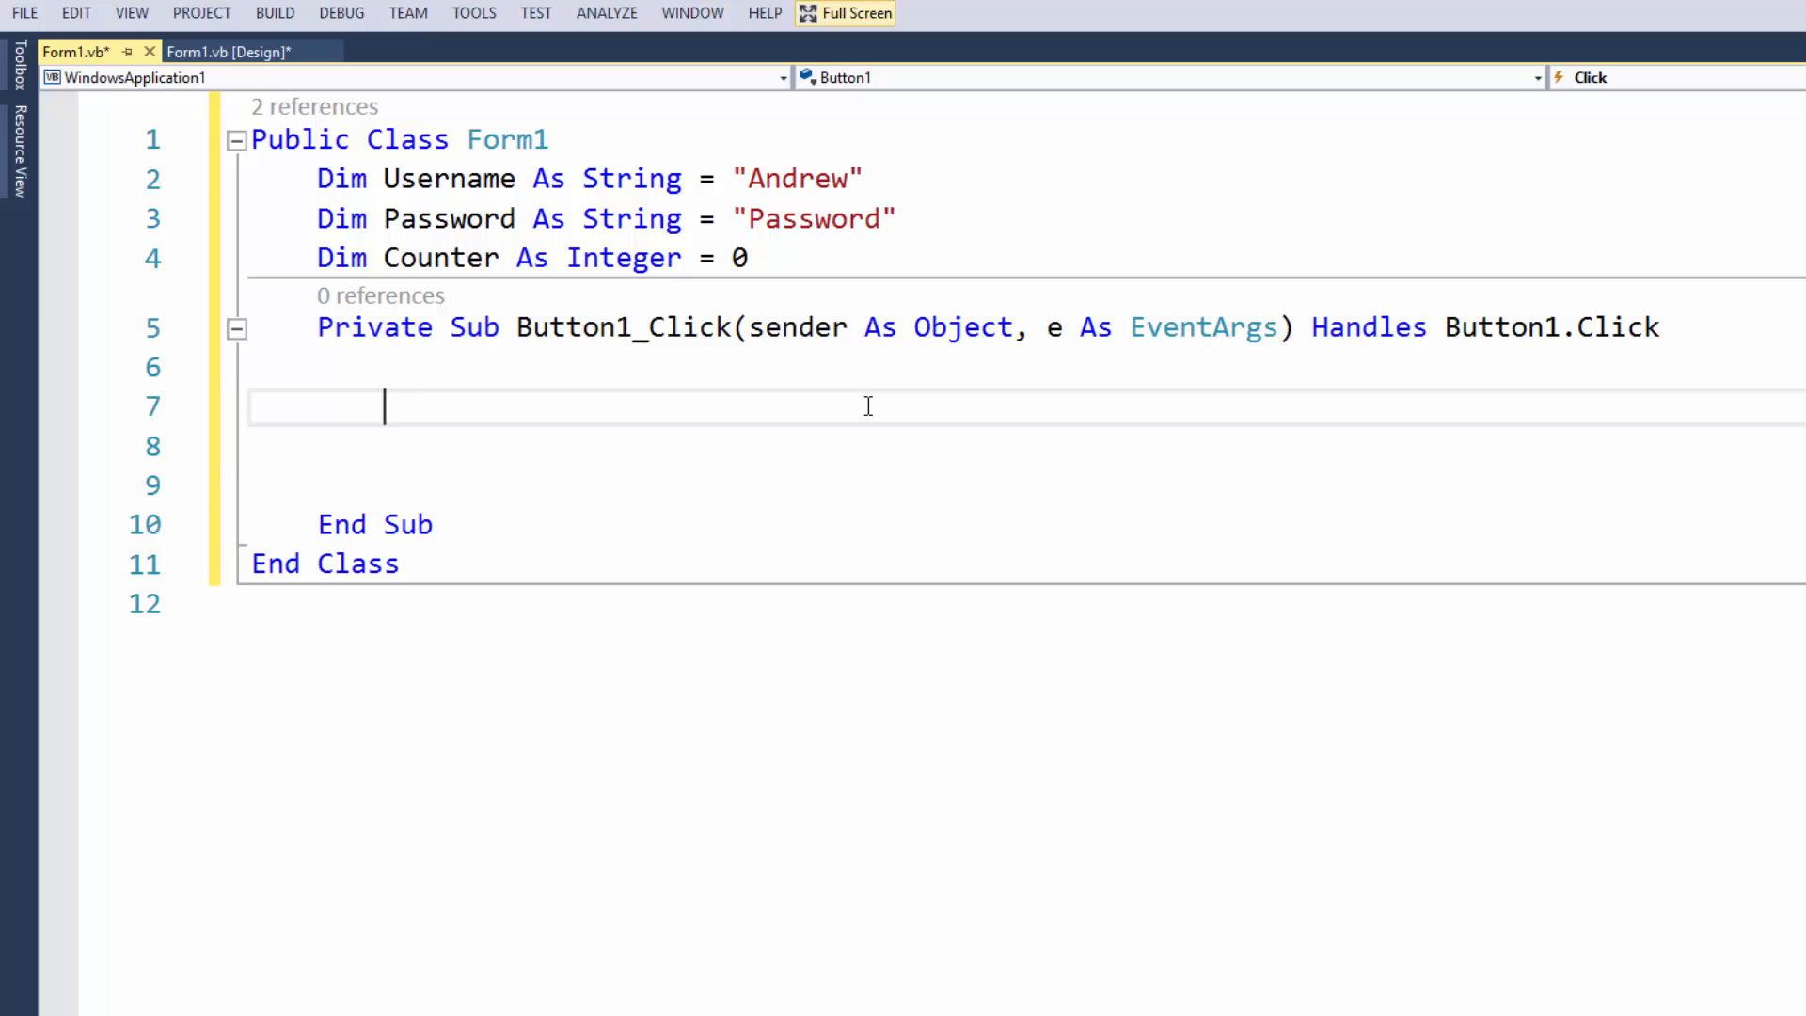
Add a While Counter <= 2 loop commented '3 tries'
text(While)
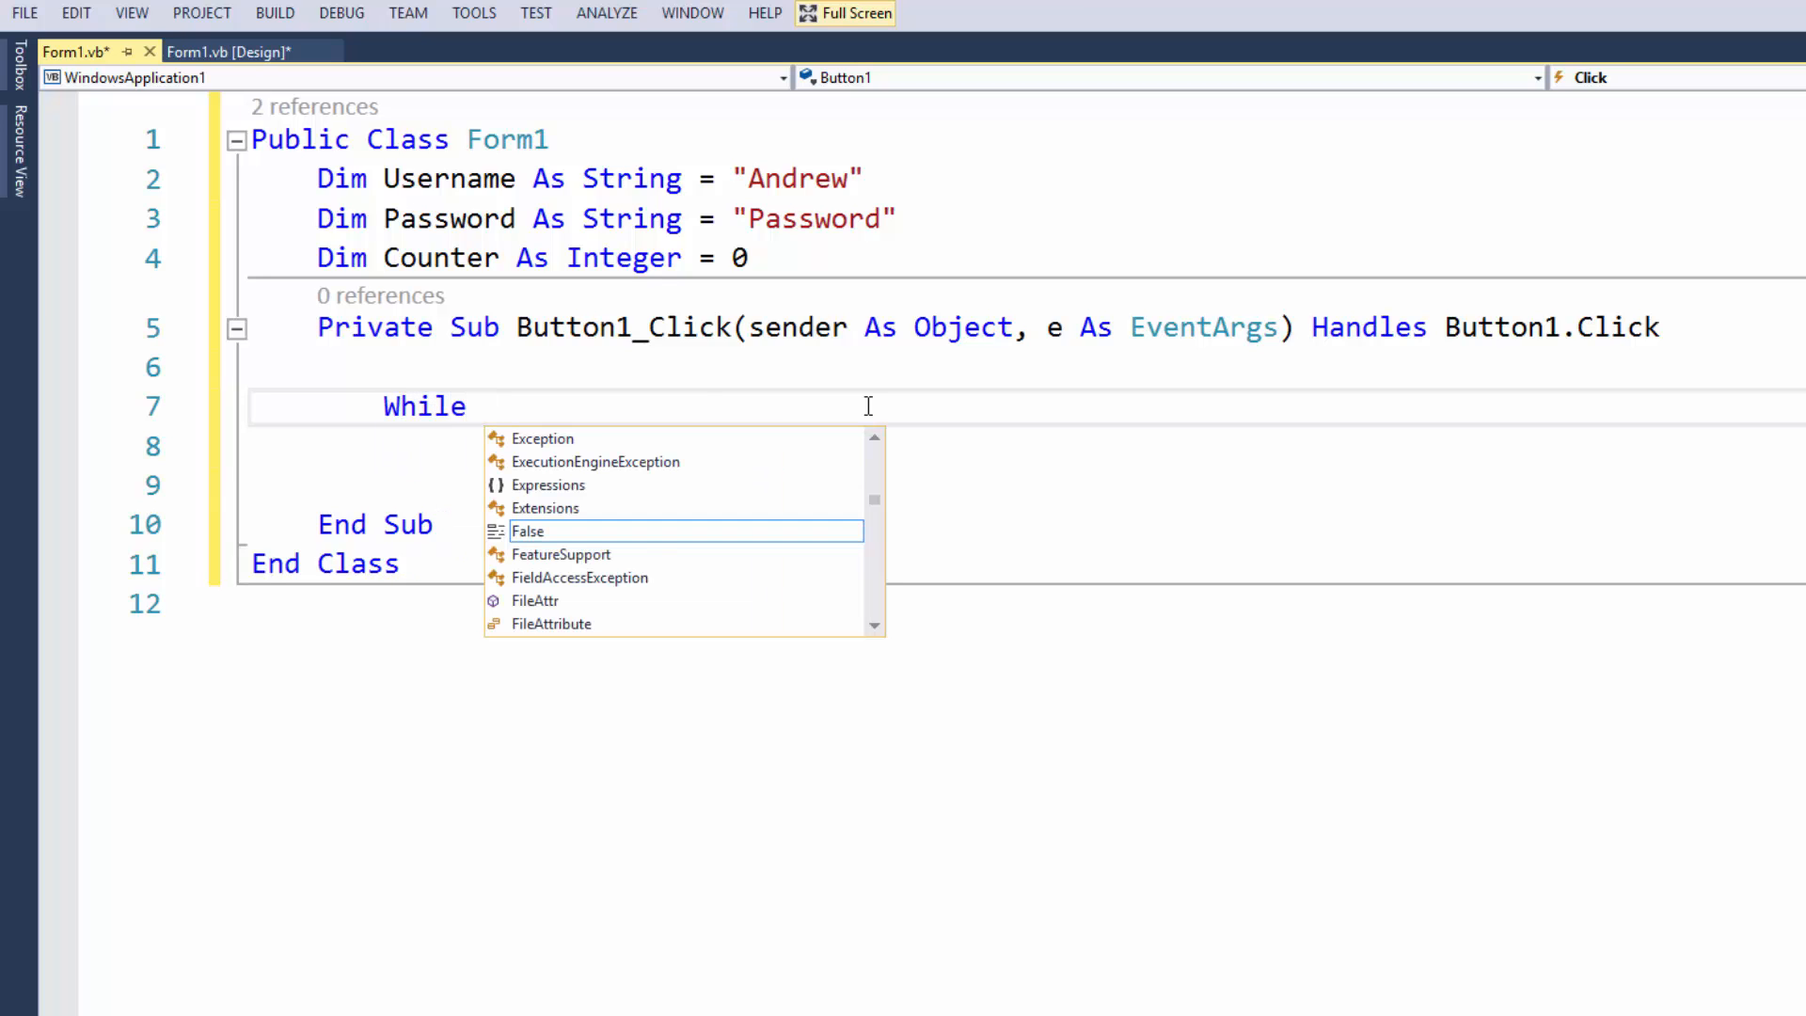
text(Counter <)
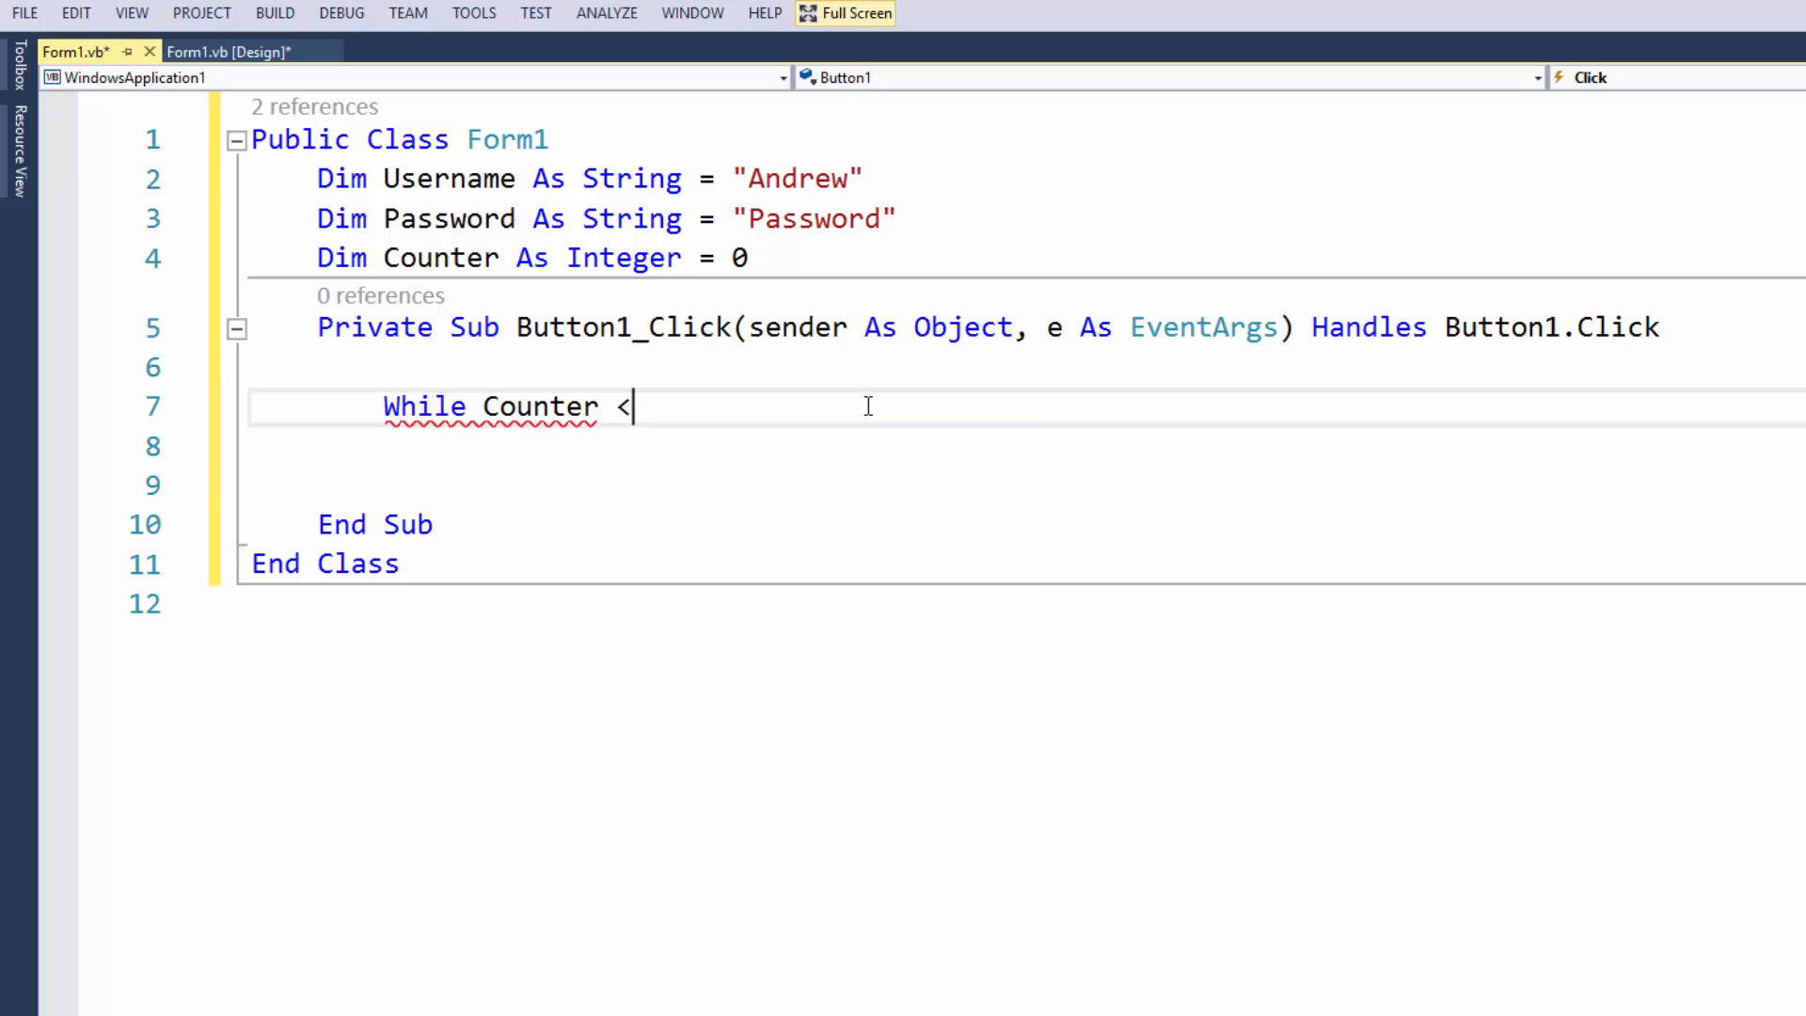
text(=2 ')
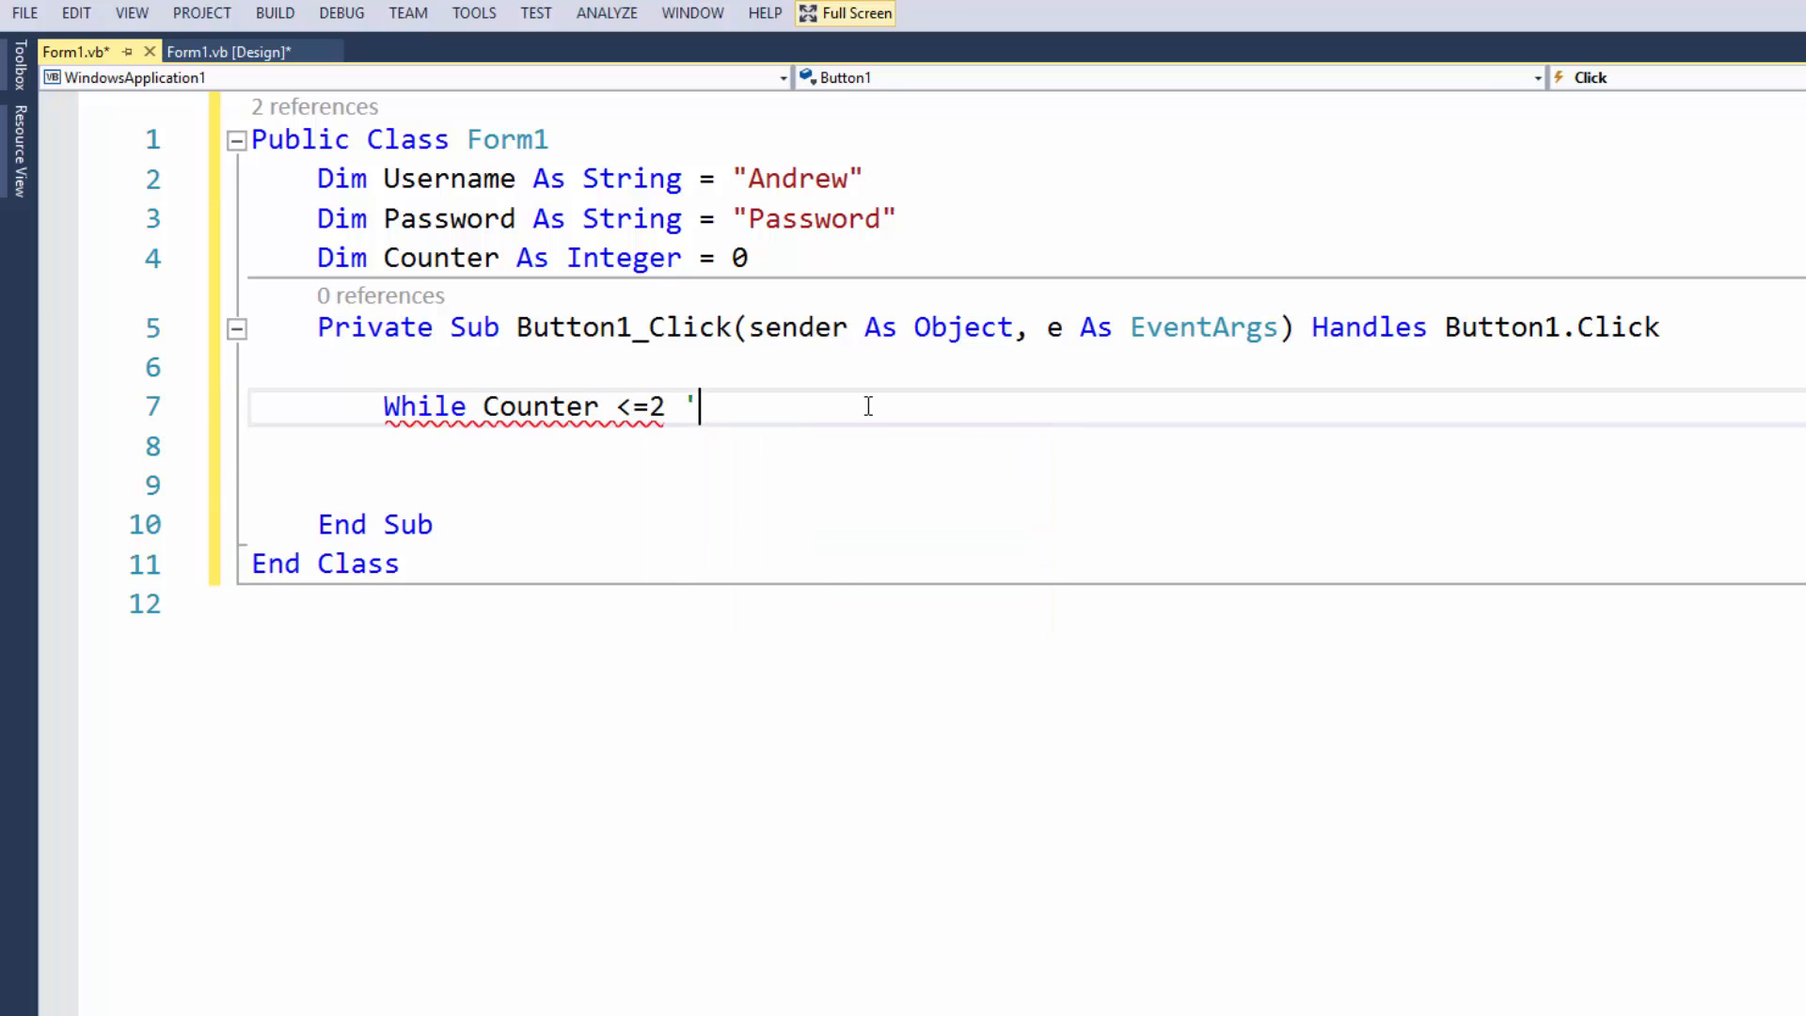
text(3 try)
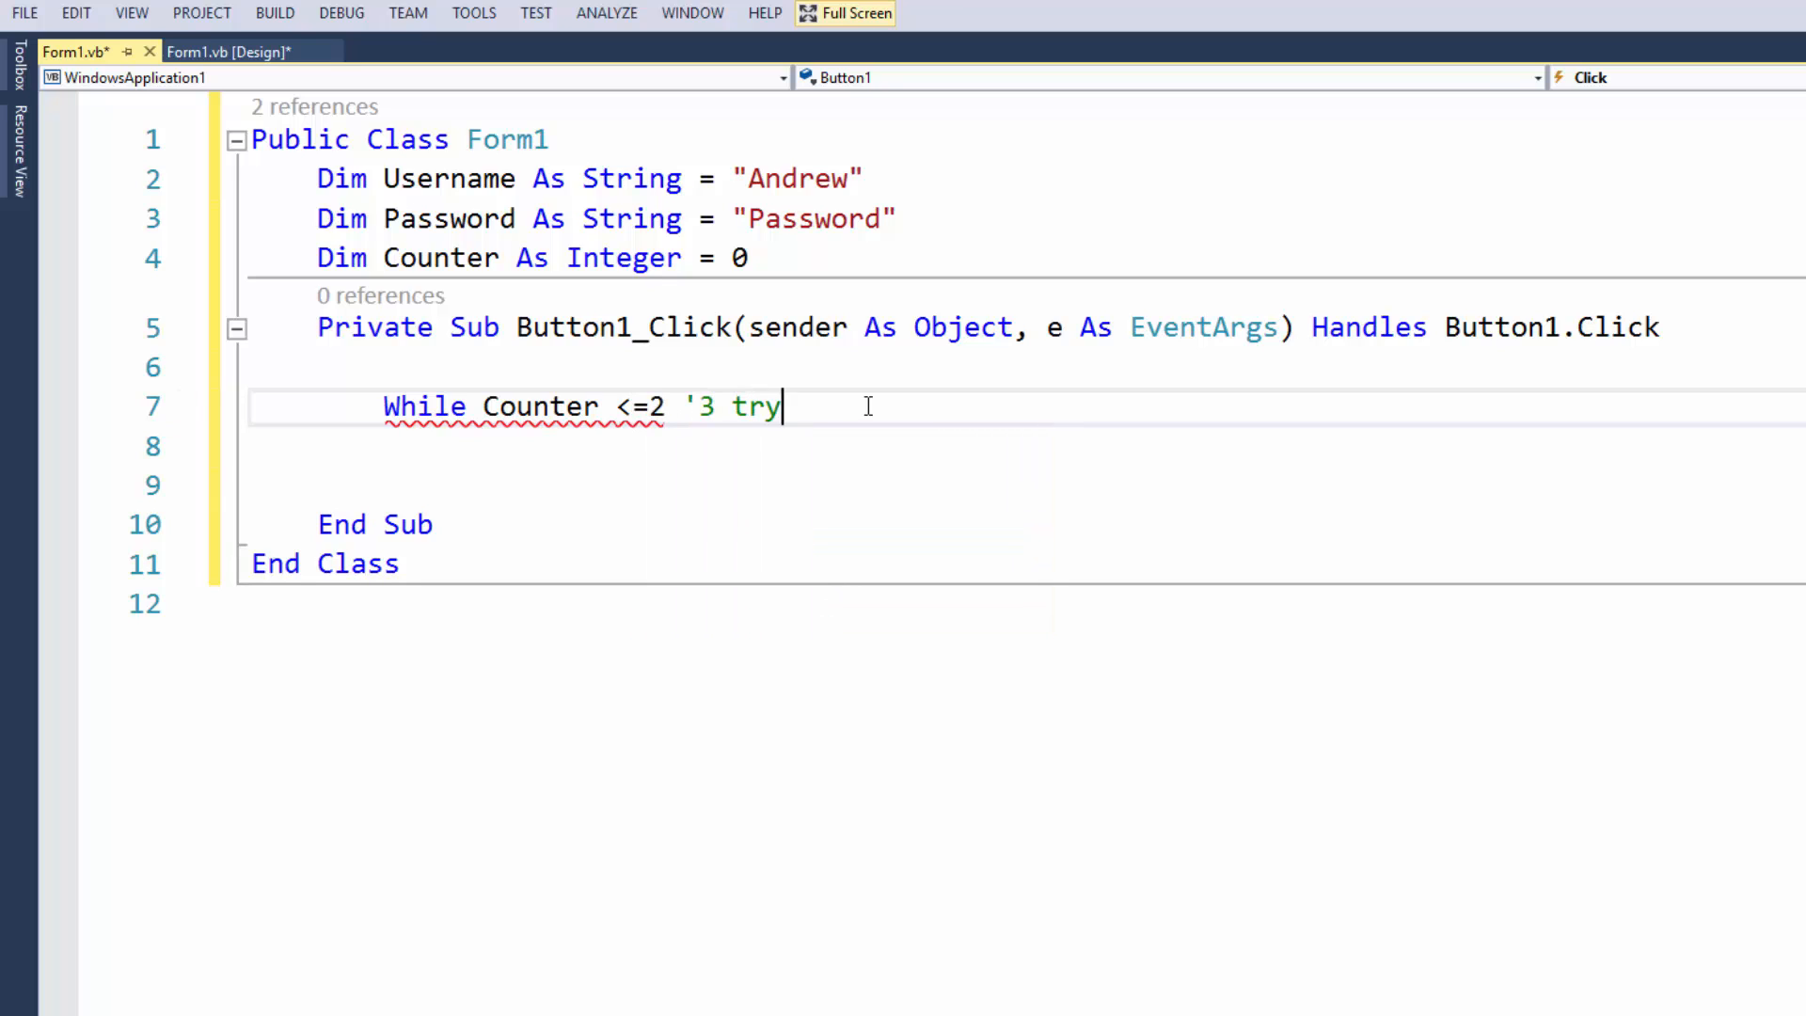
text(s)
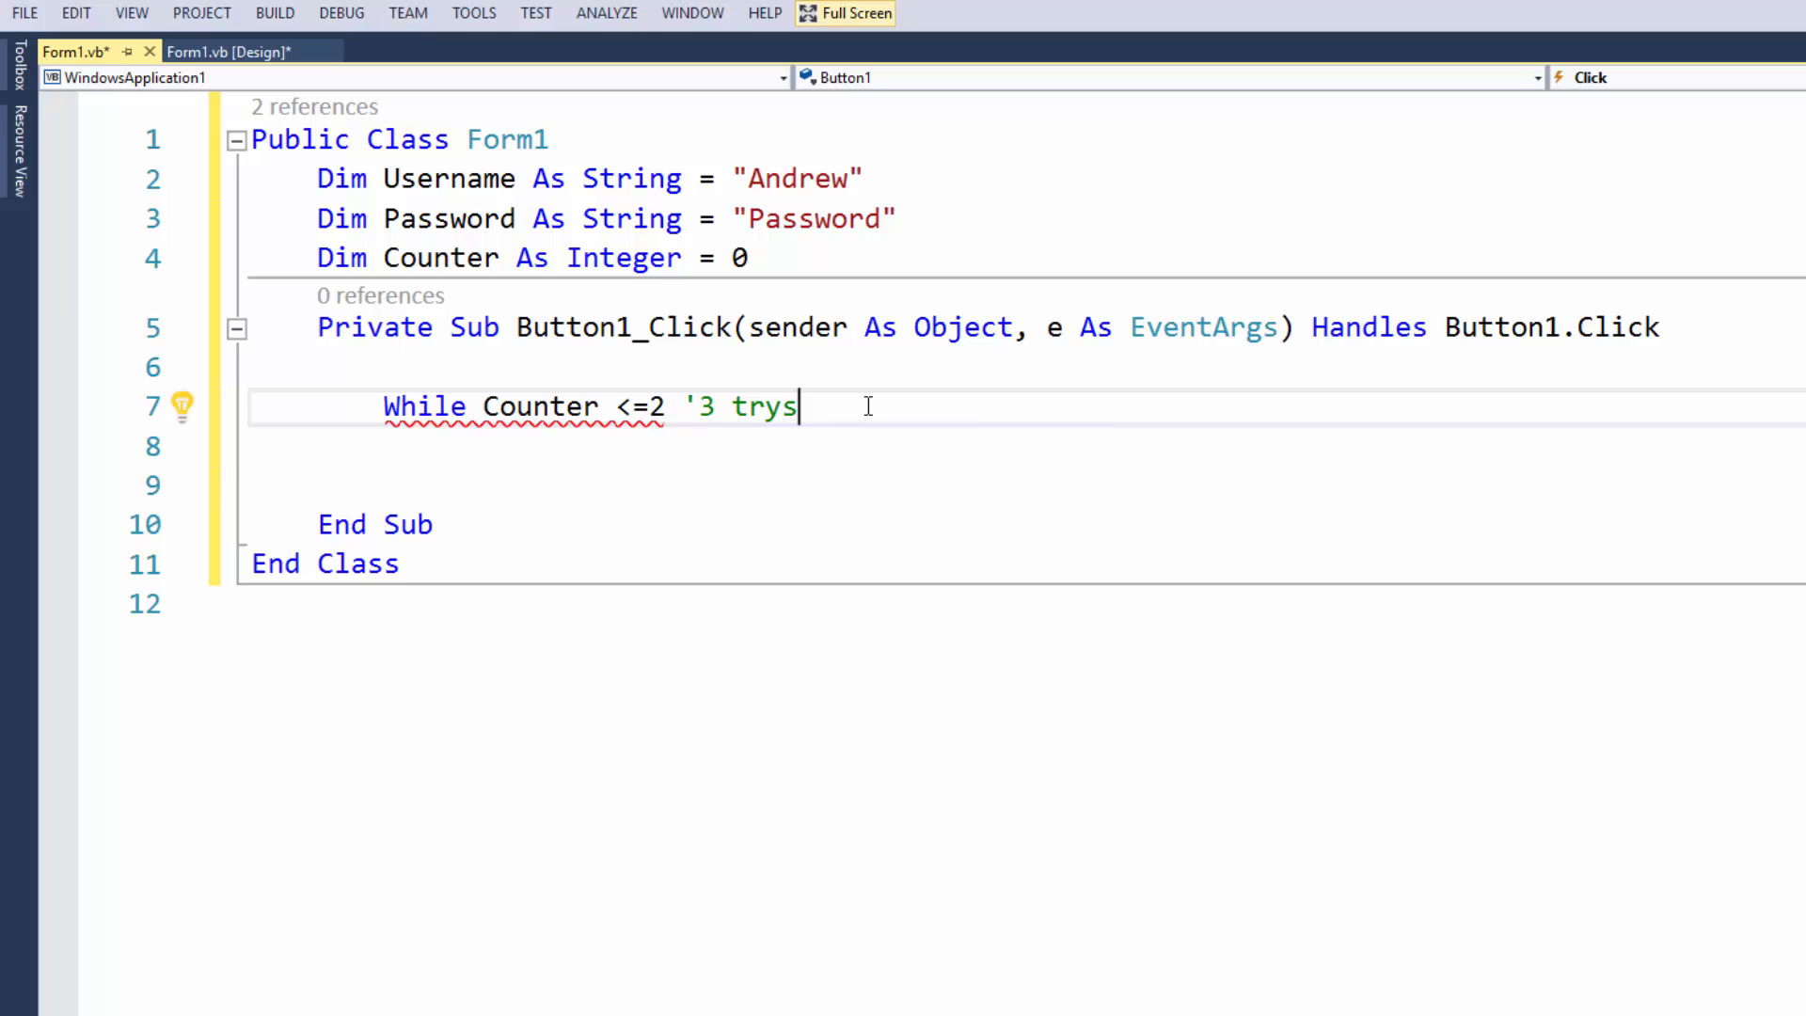
key(enter)
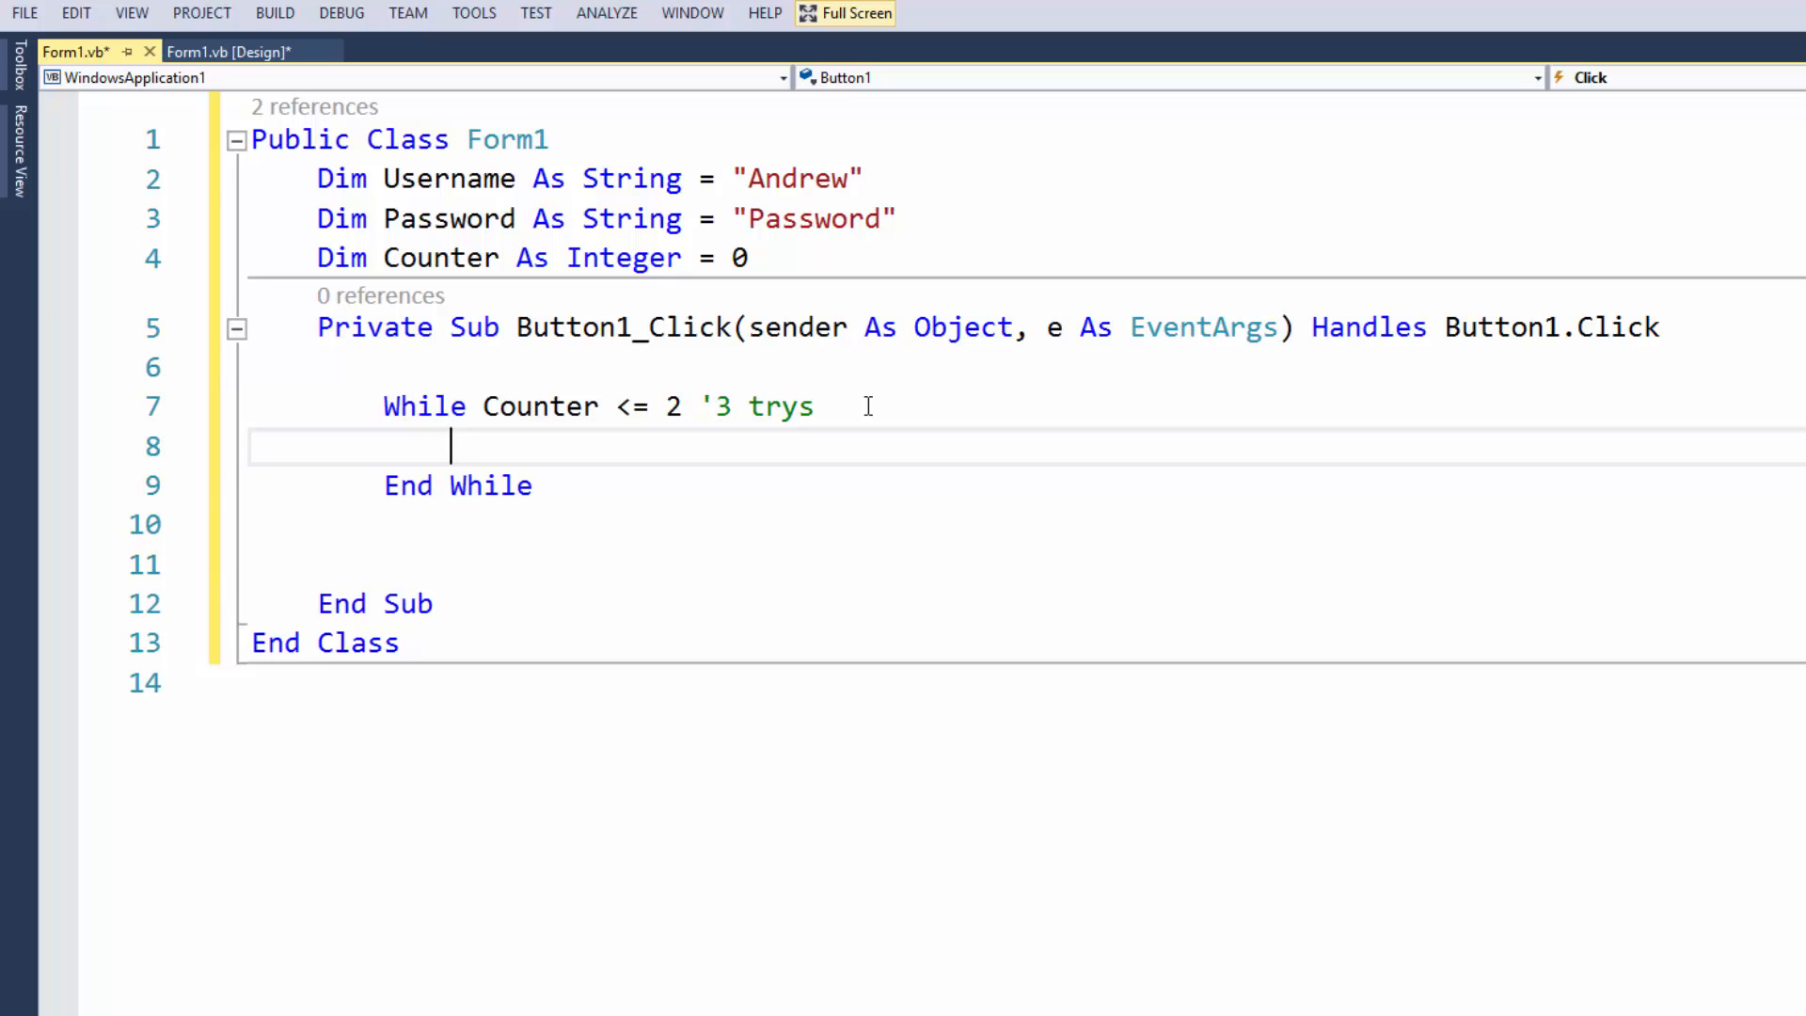
key(enter)
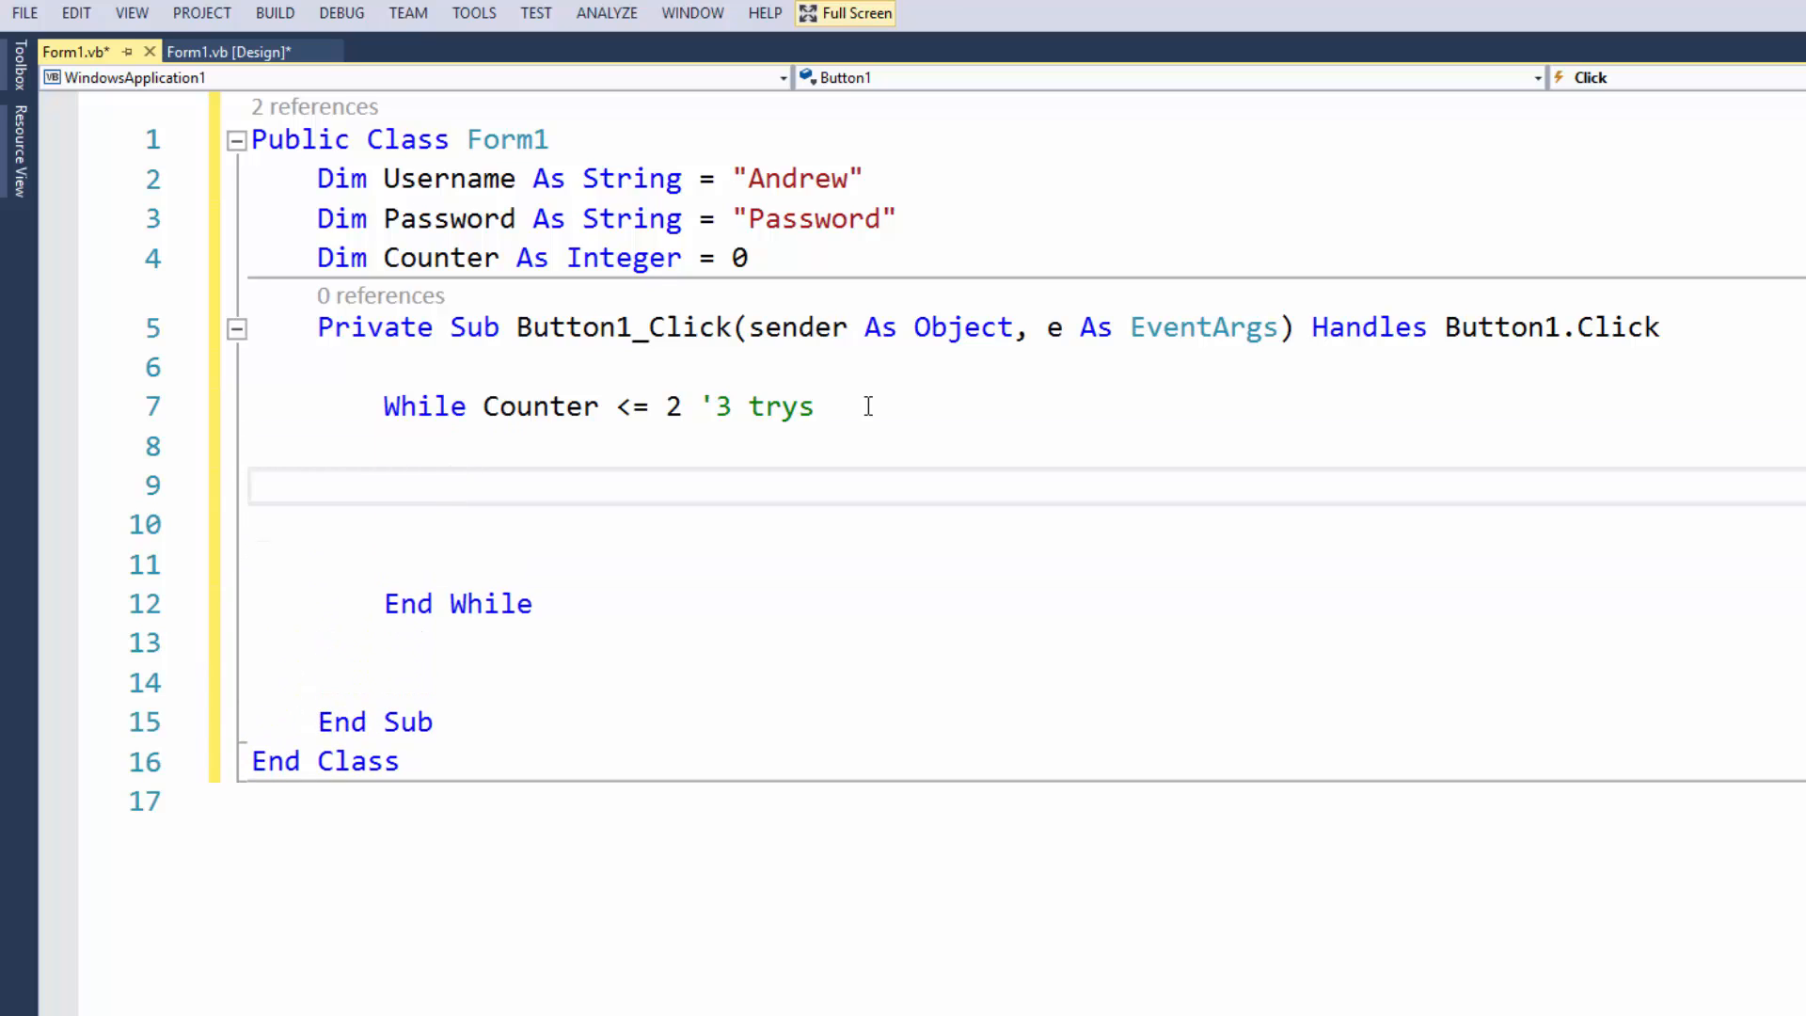
Add an If checking TextBox1/TextBox2 against Username/Password, showing "Welcome: {0}" with Username
text(If T)
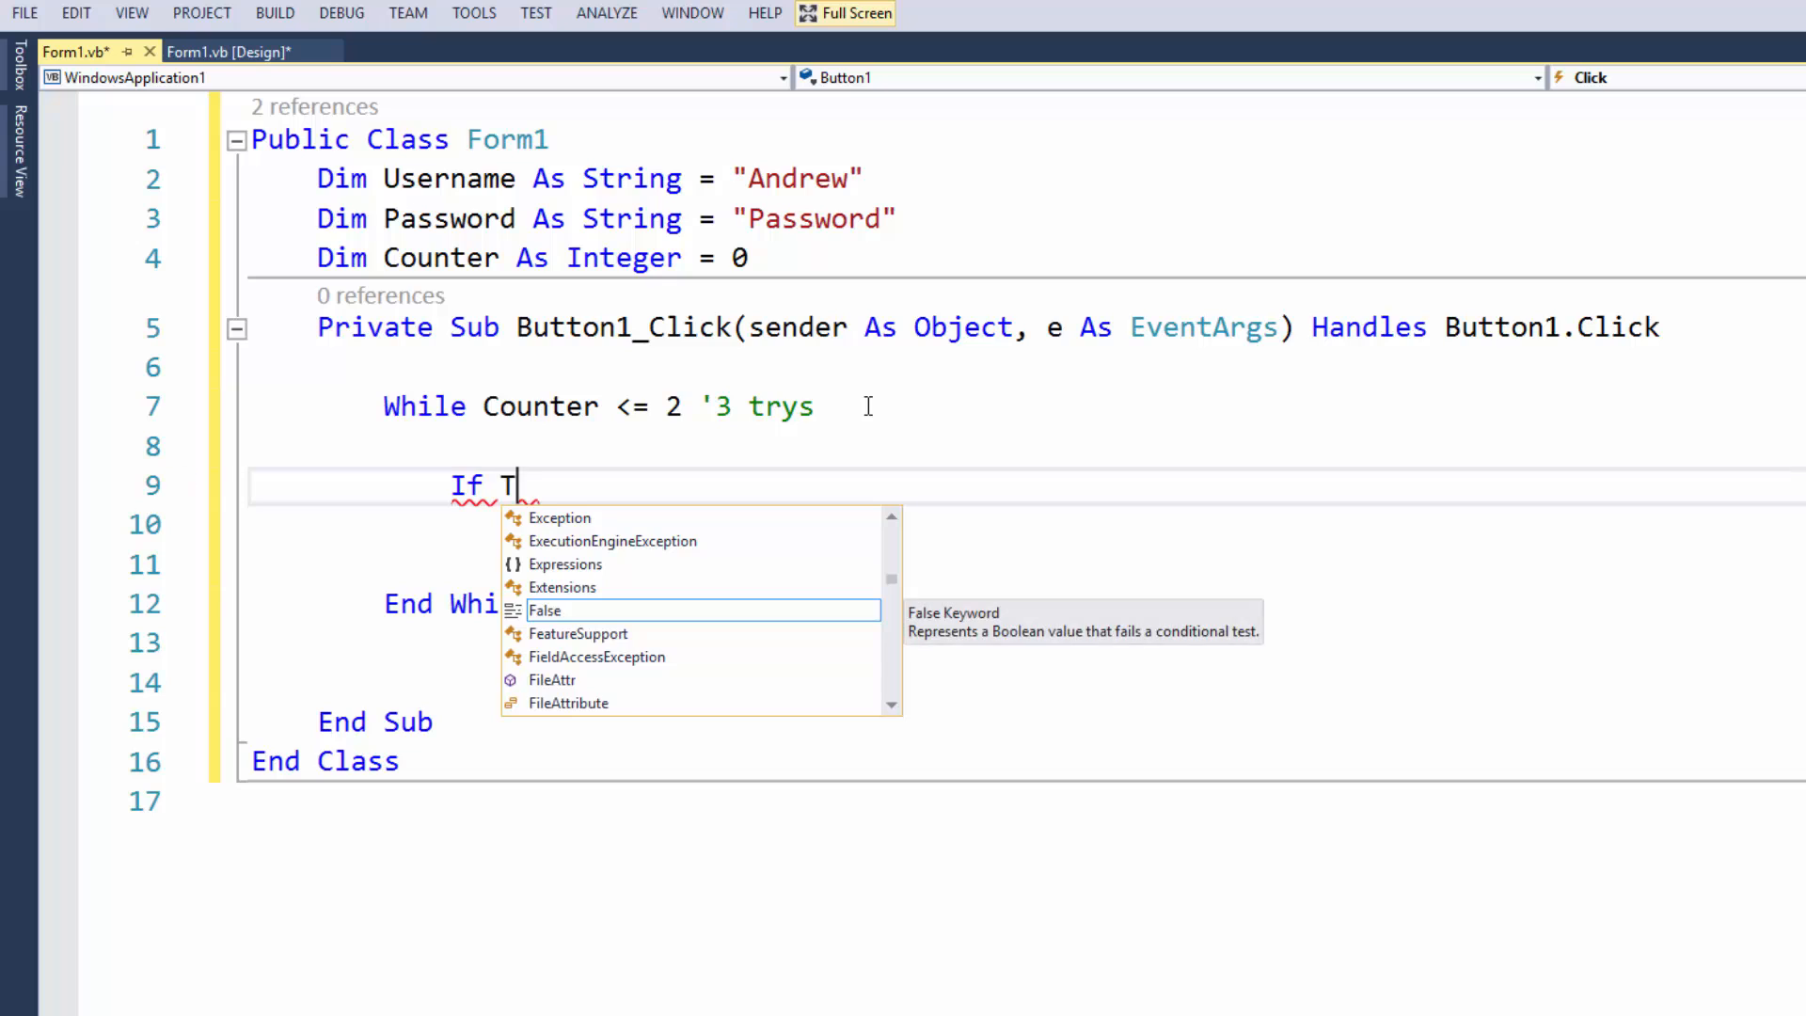
text(extBox1)
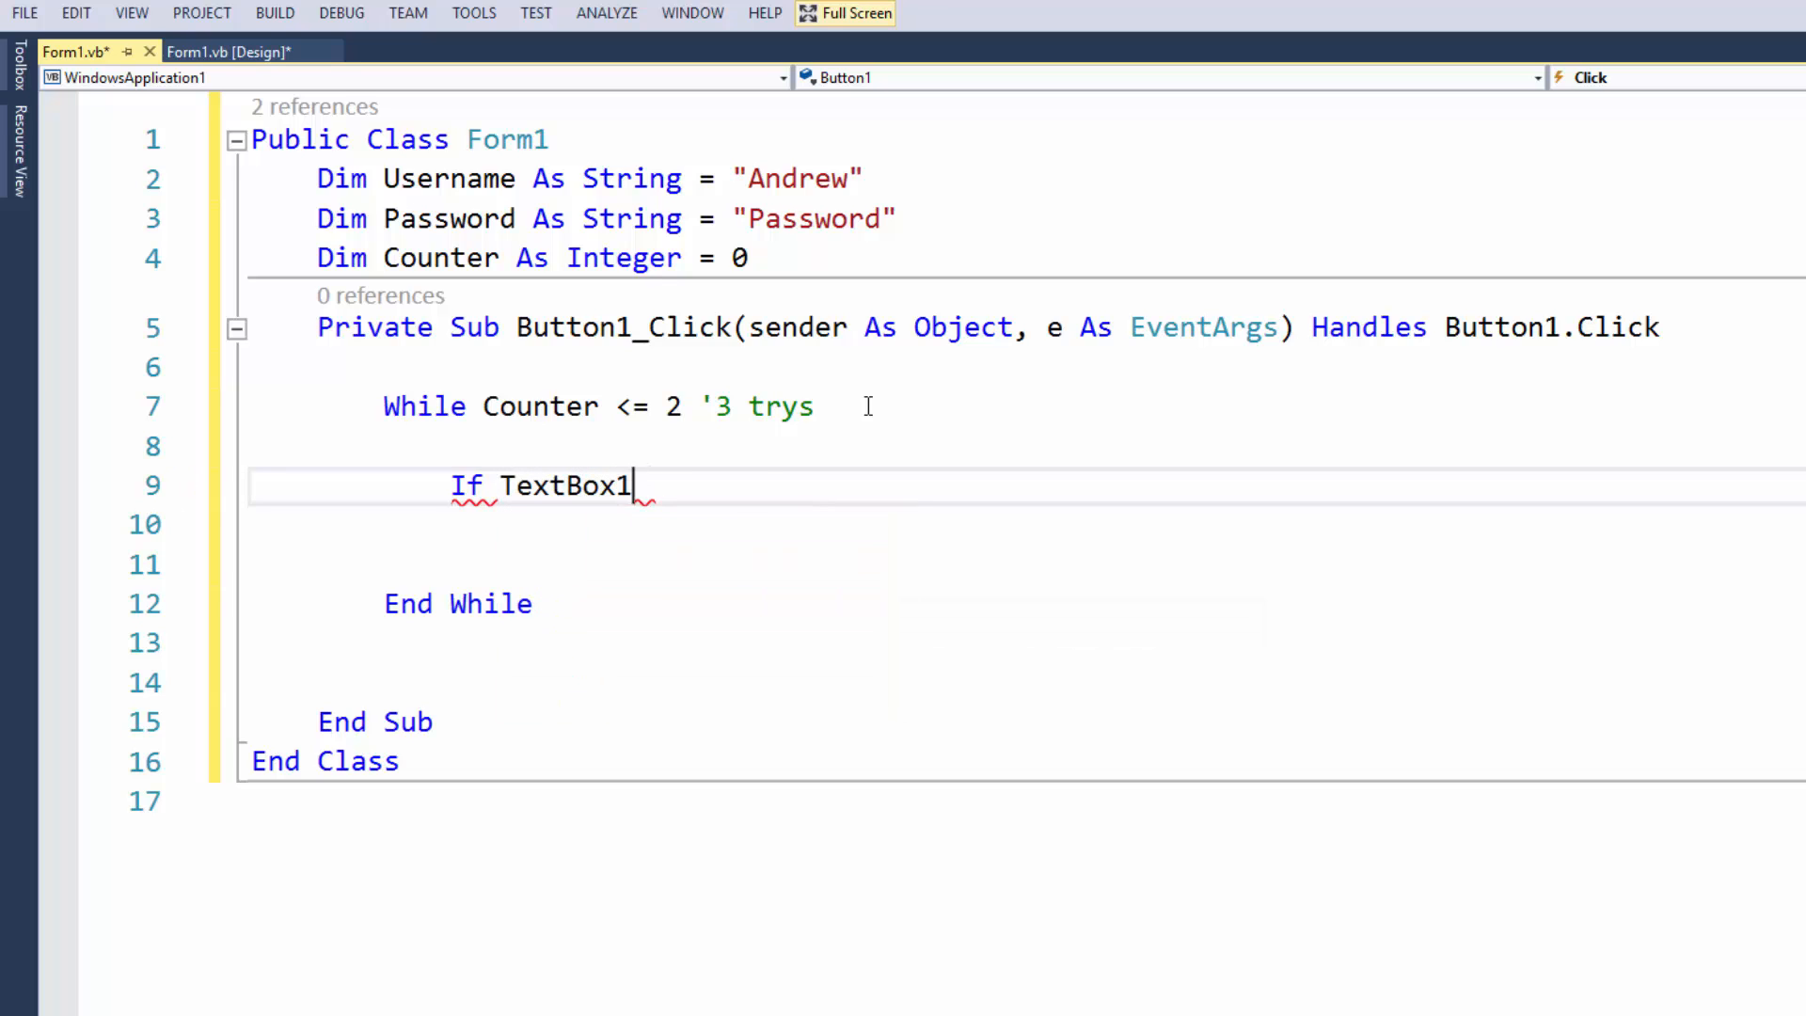
text(.Text = USername)
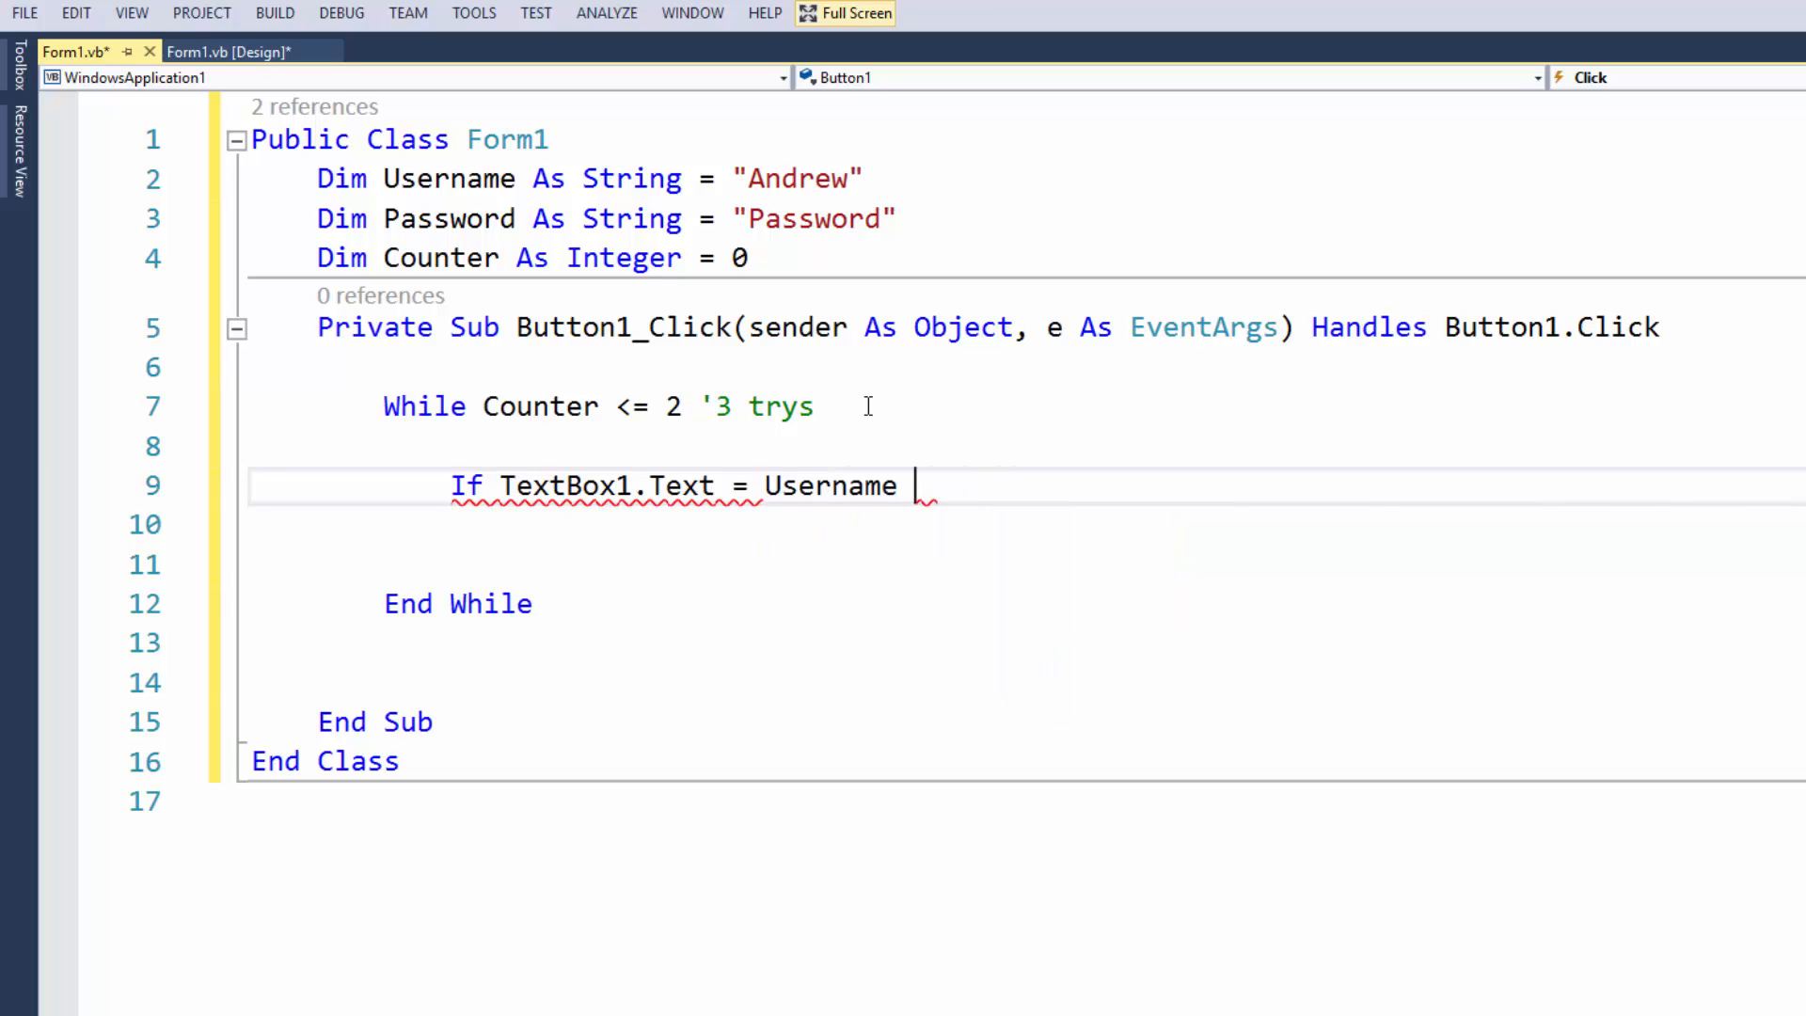
text(And Textbox2)
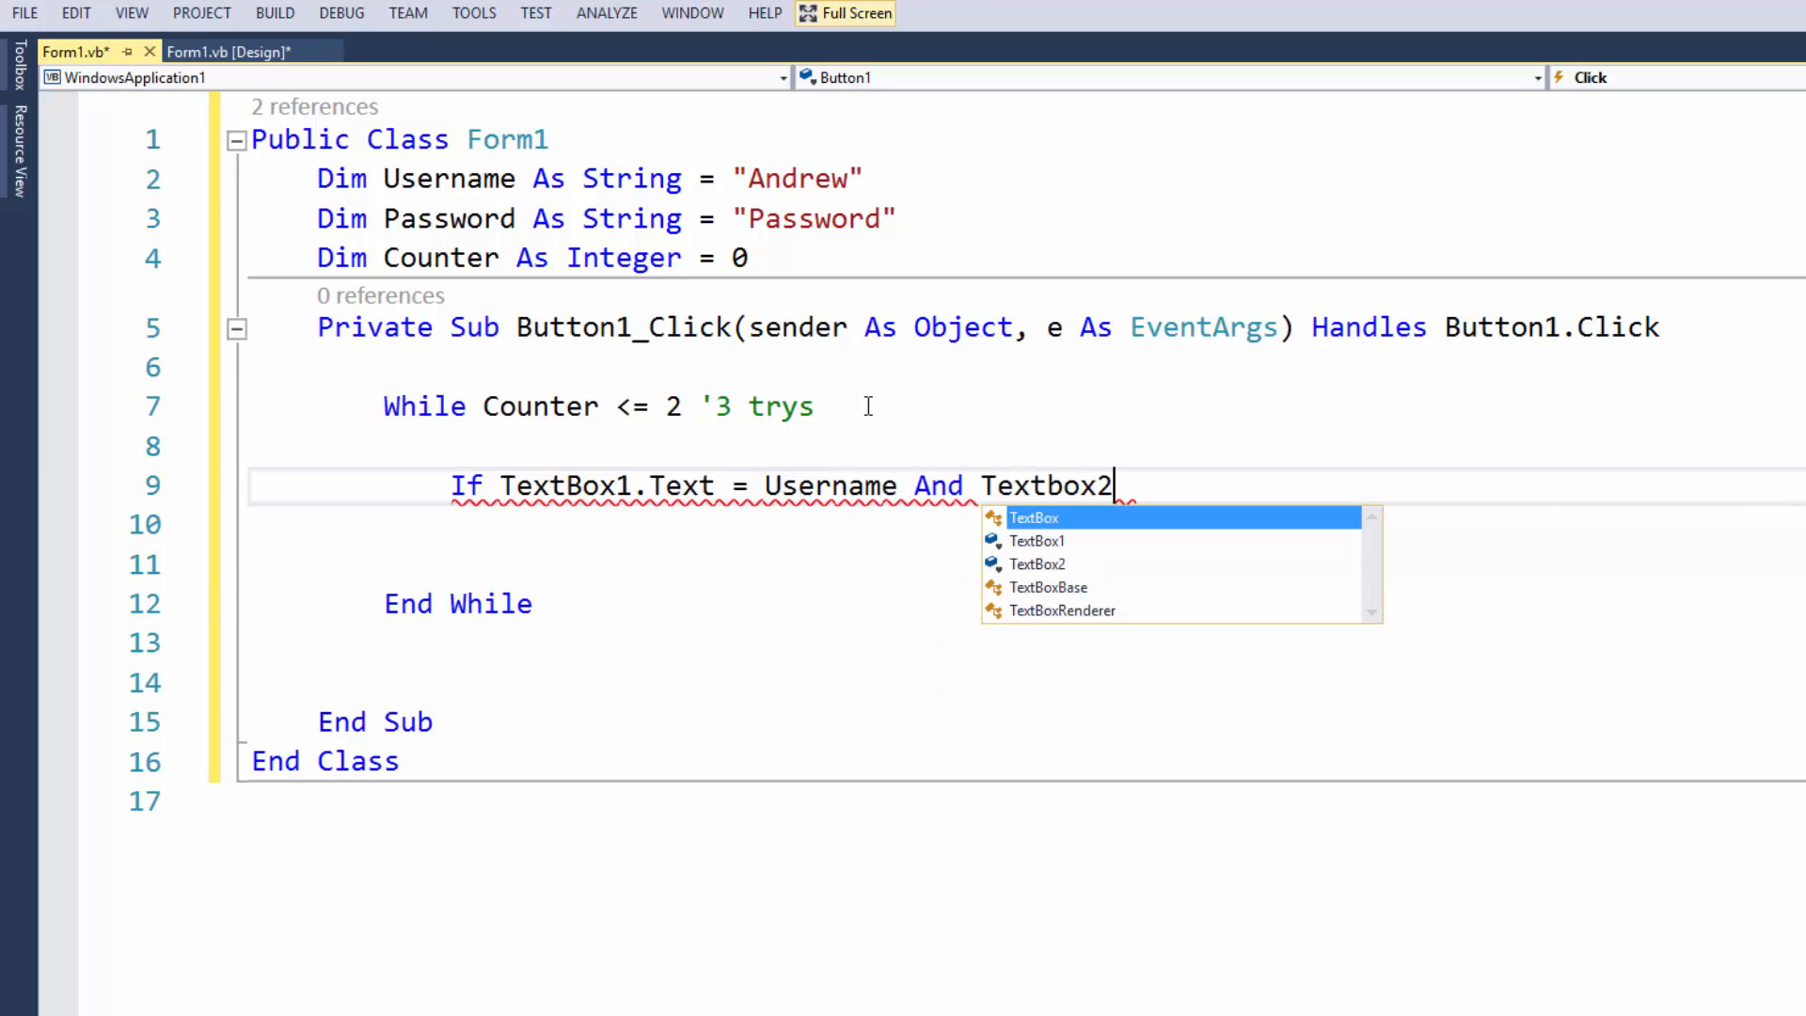
text(.Text =)
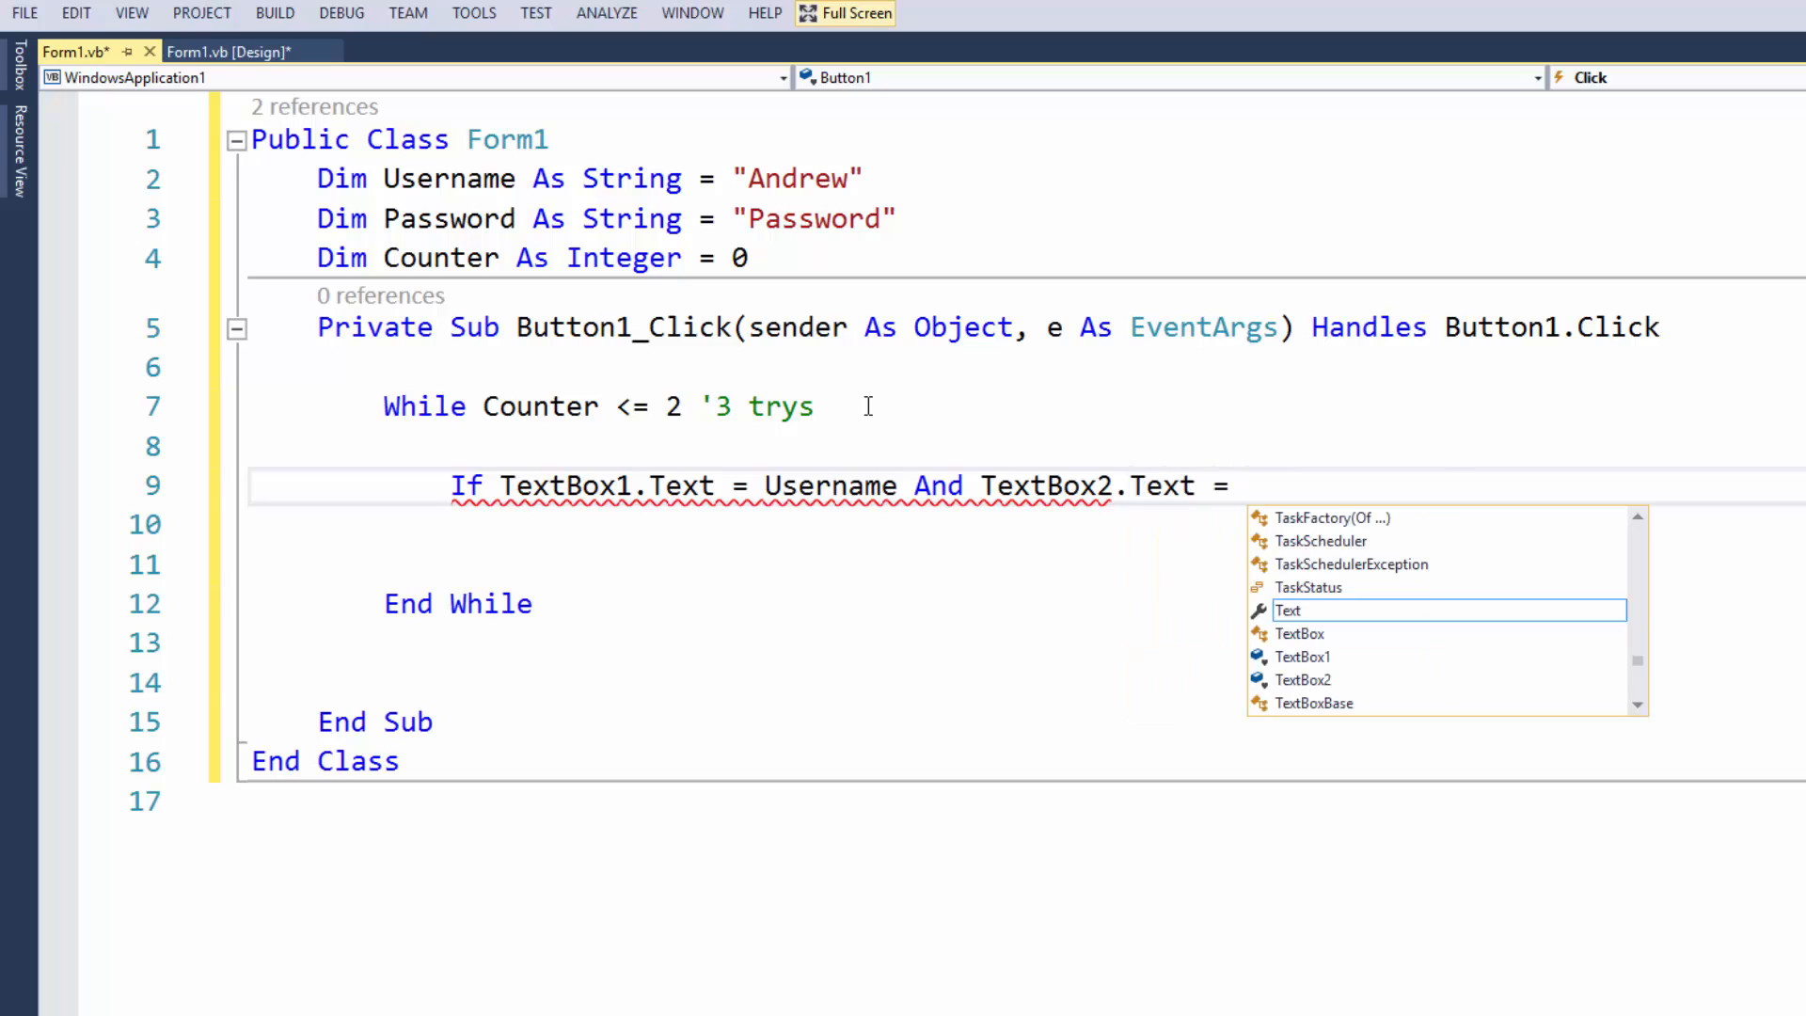
text(Password Then)
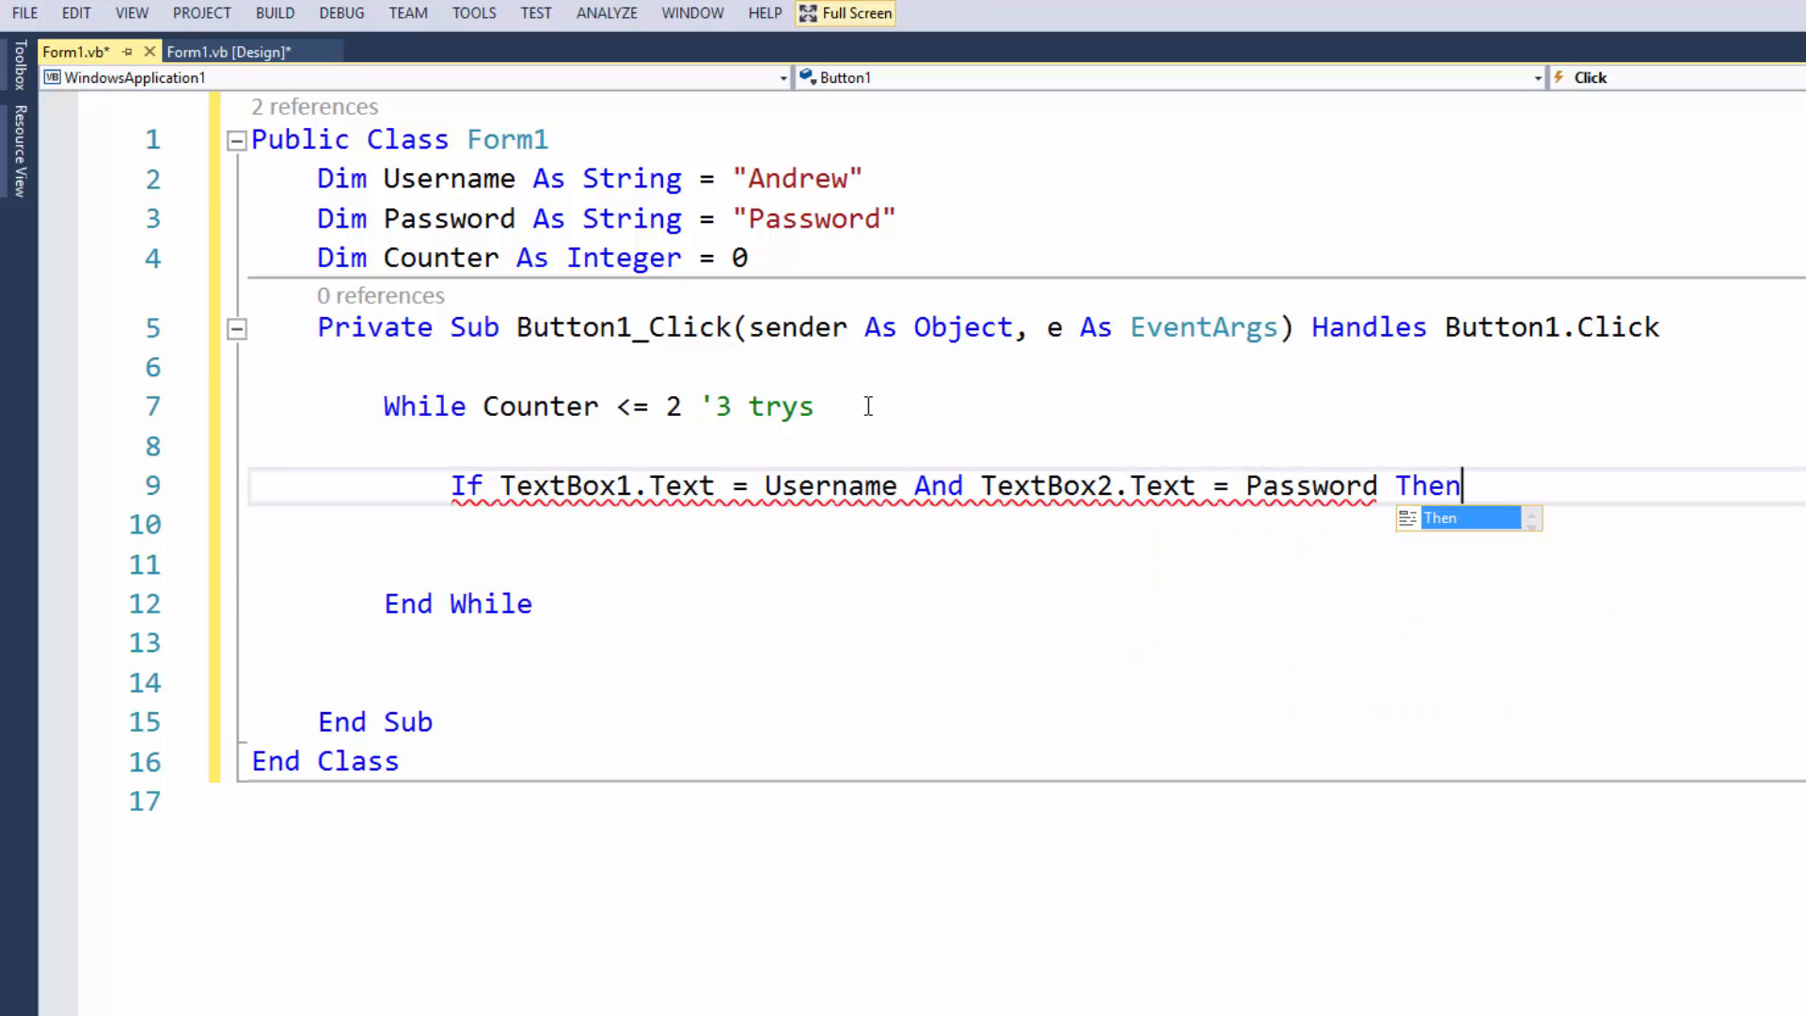
text(MEssageBox.sHOw)
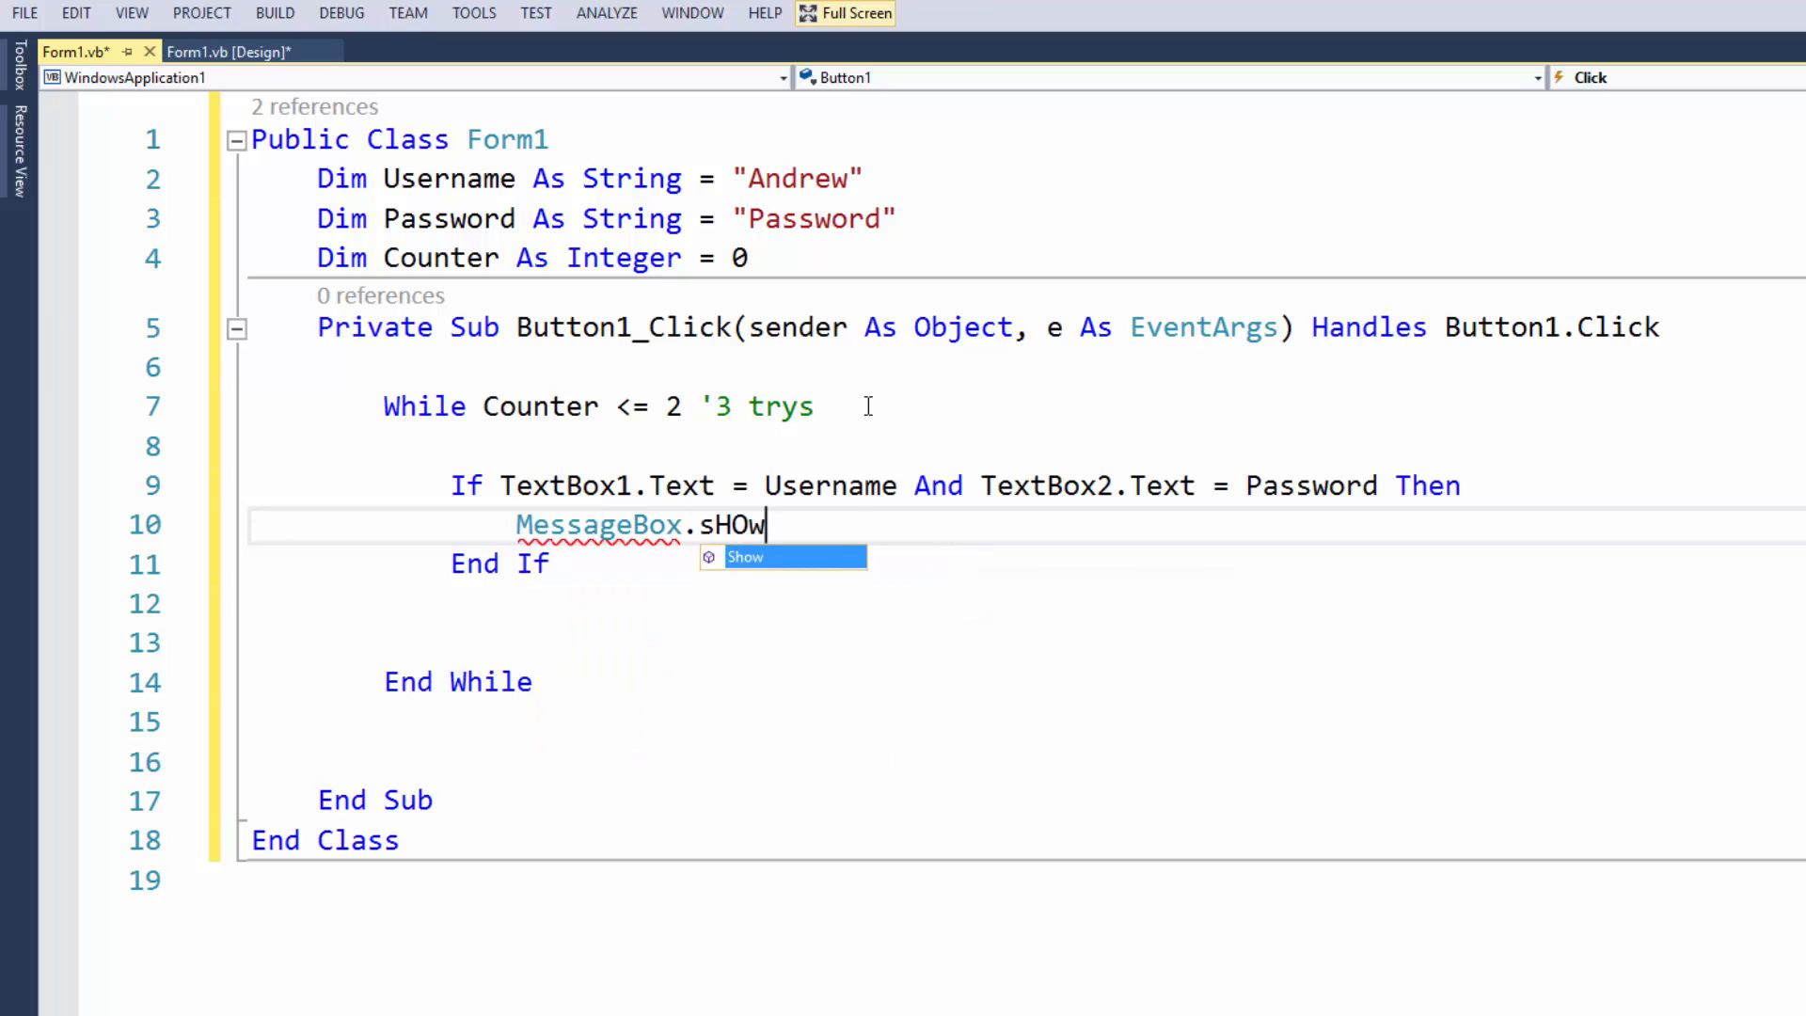
text((String.fomr)
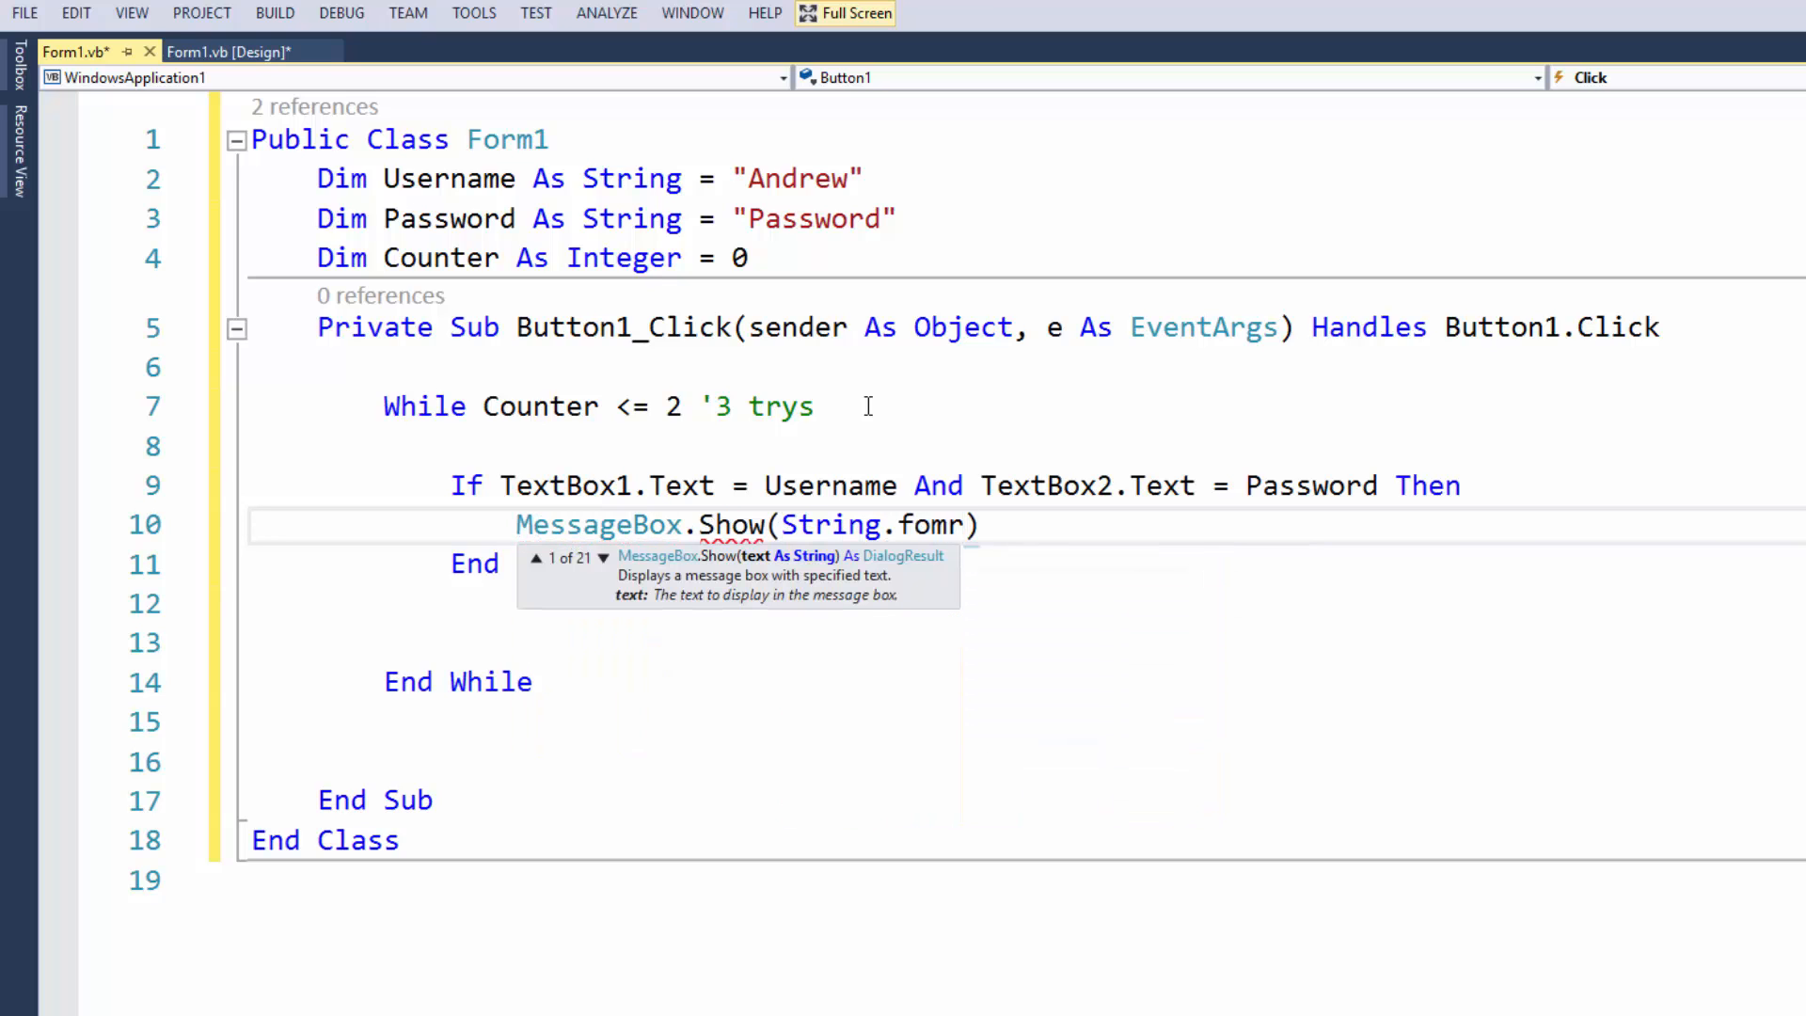
text(Format(""))
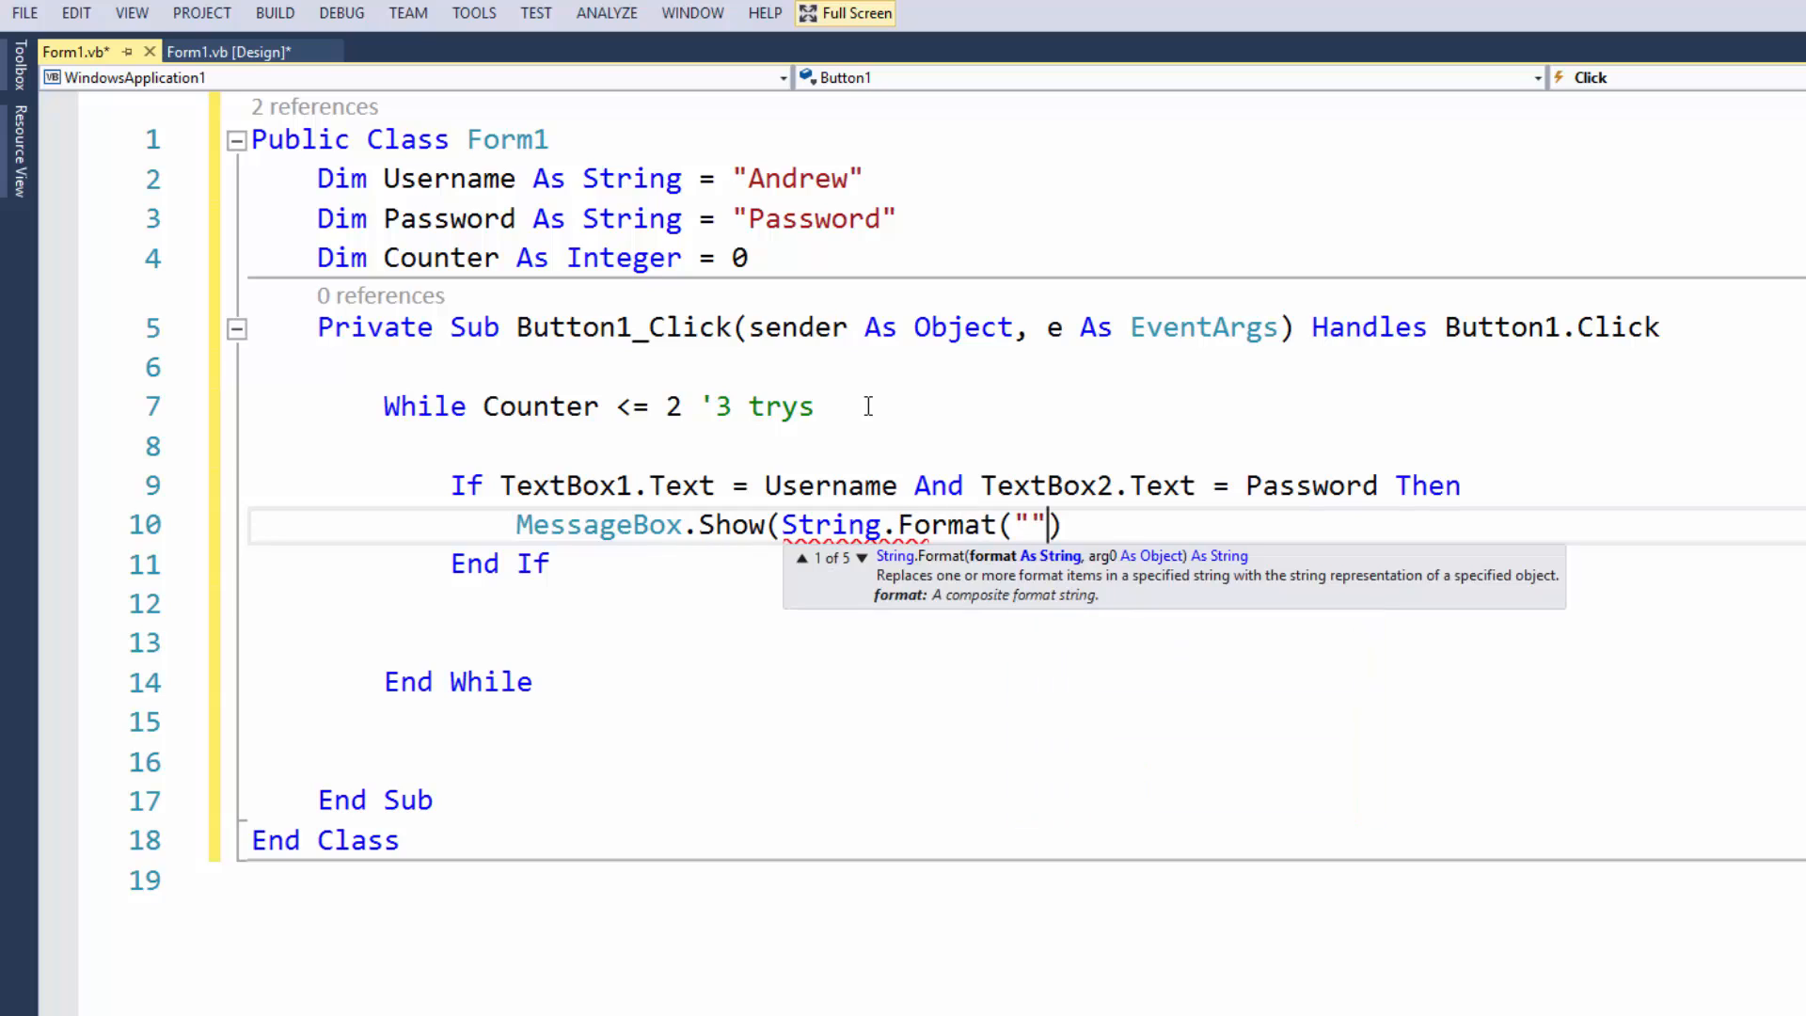
text({0})
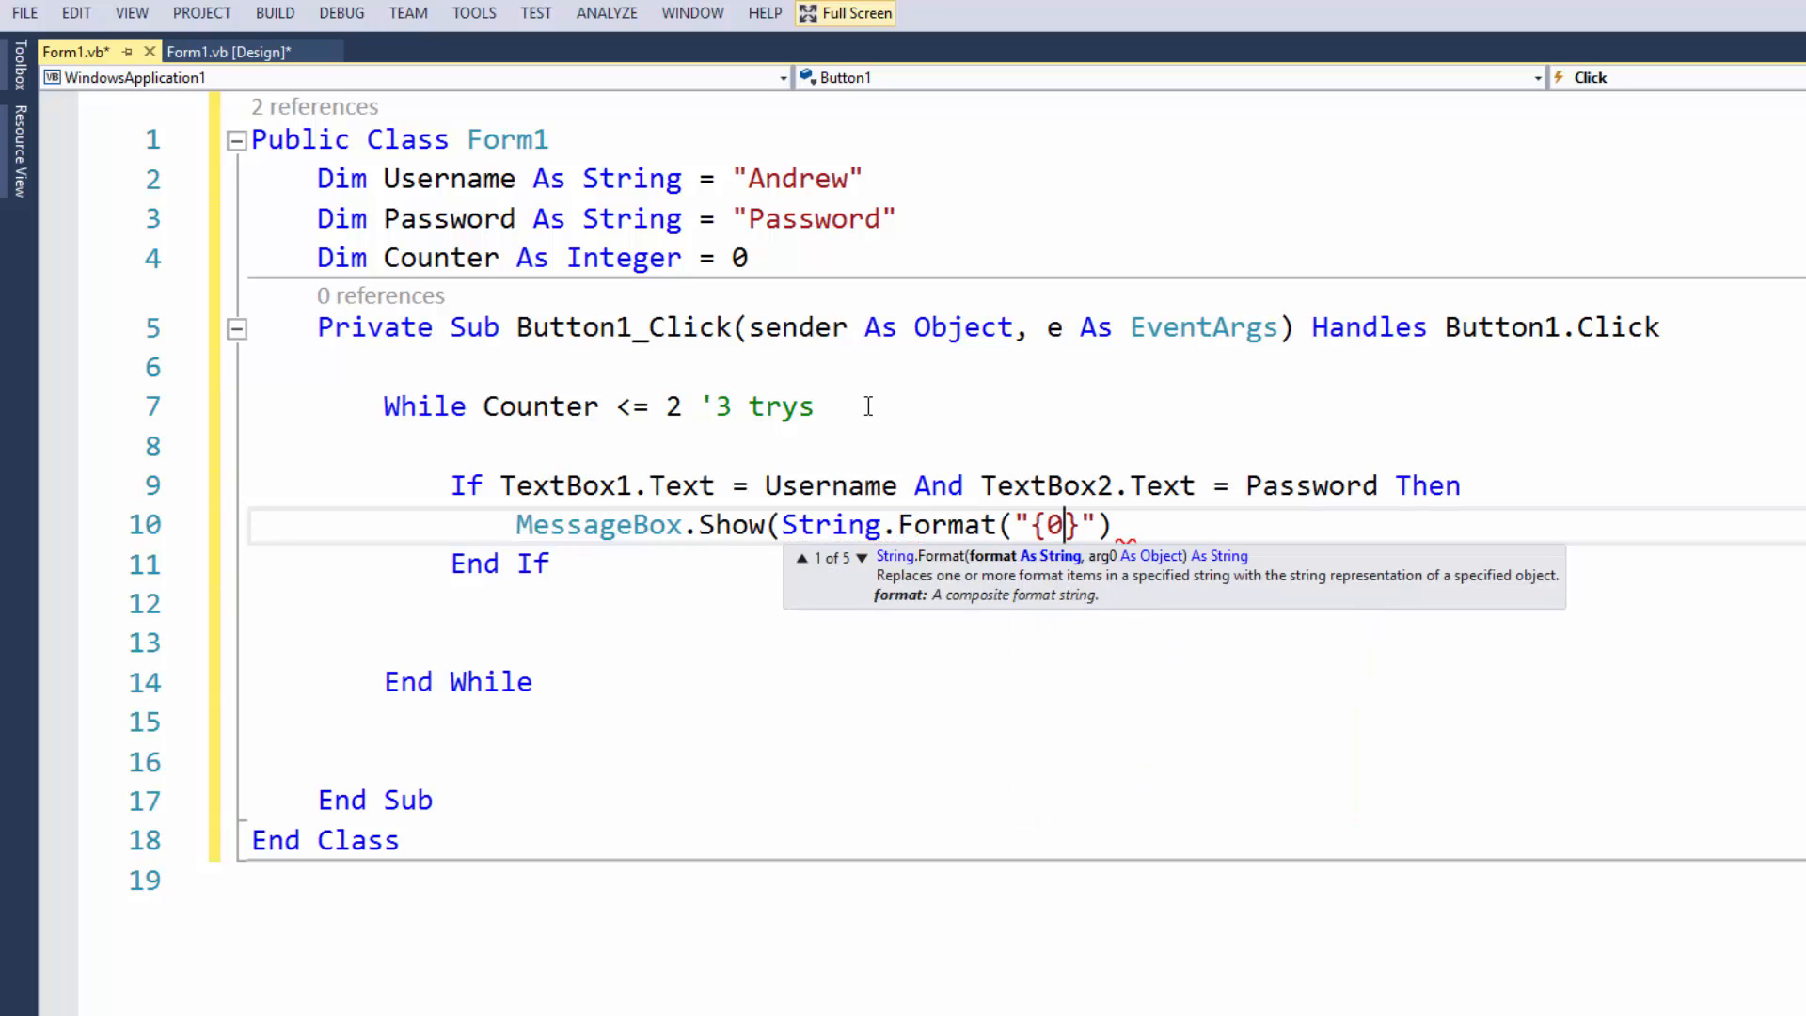
text(Wec)
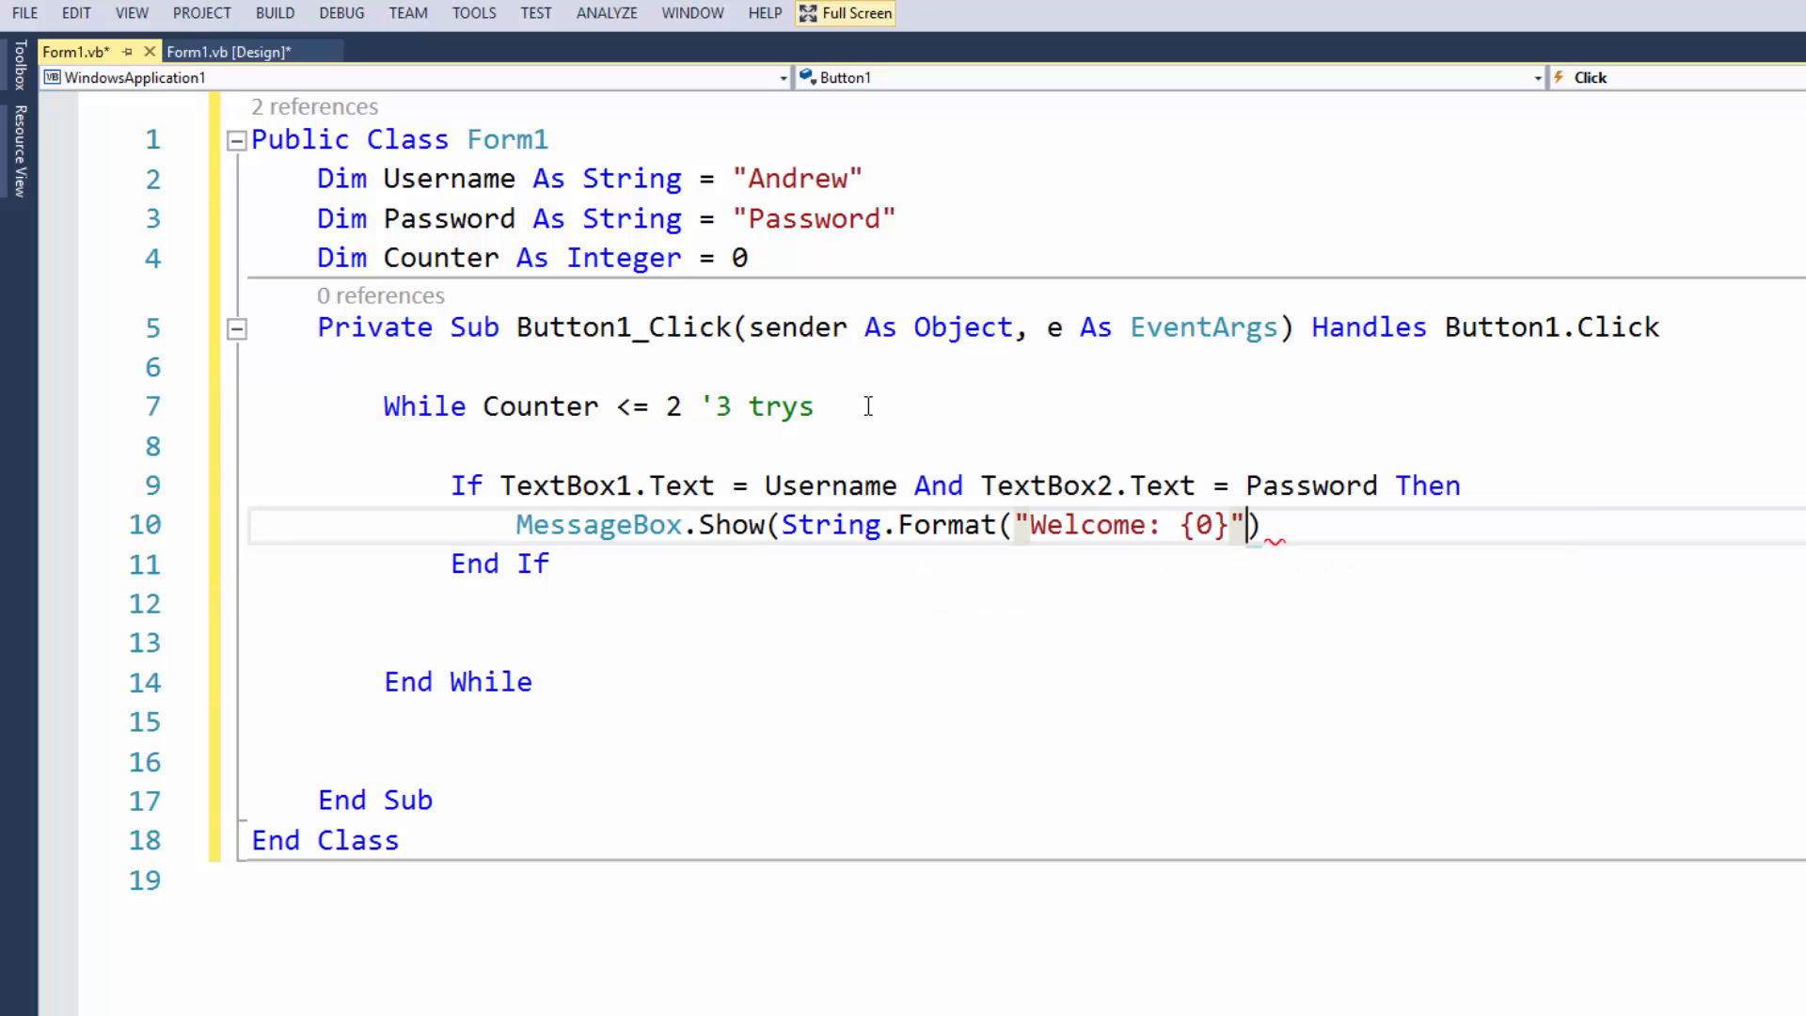
text(,UserControl)
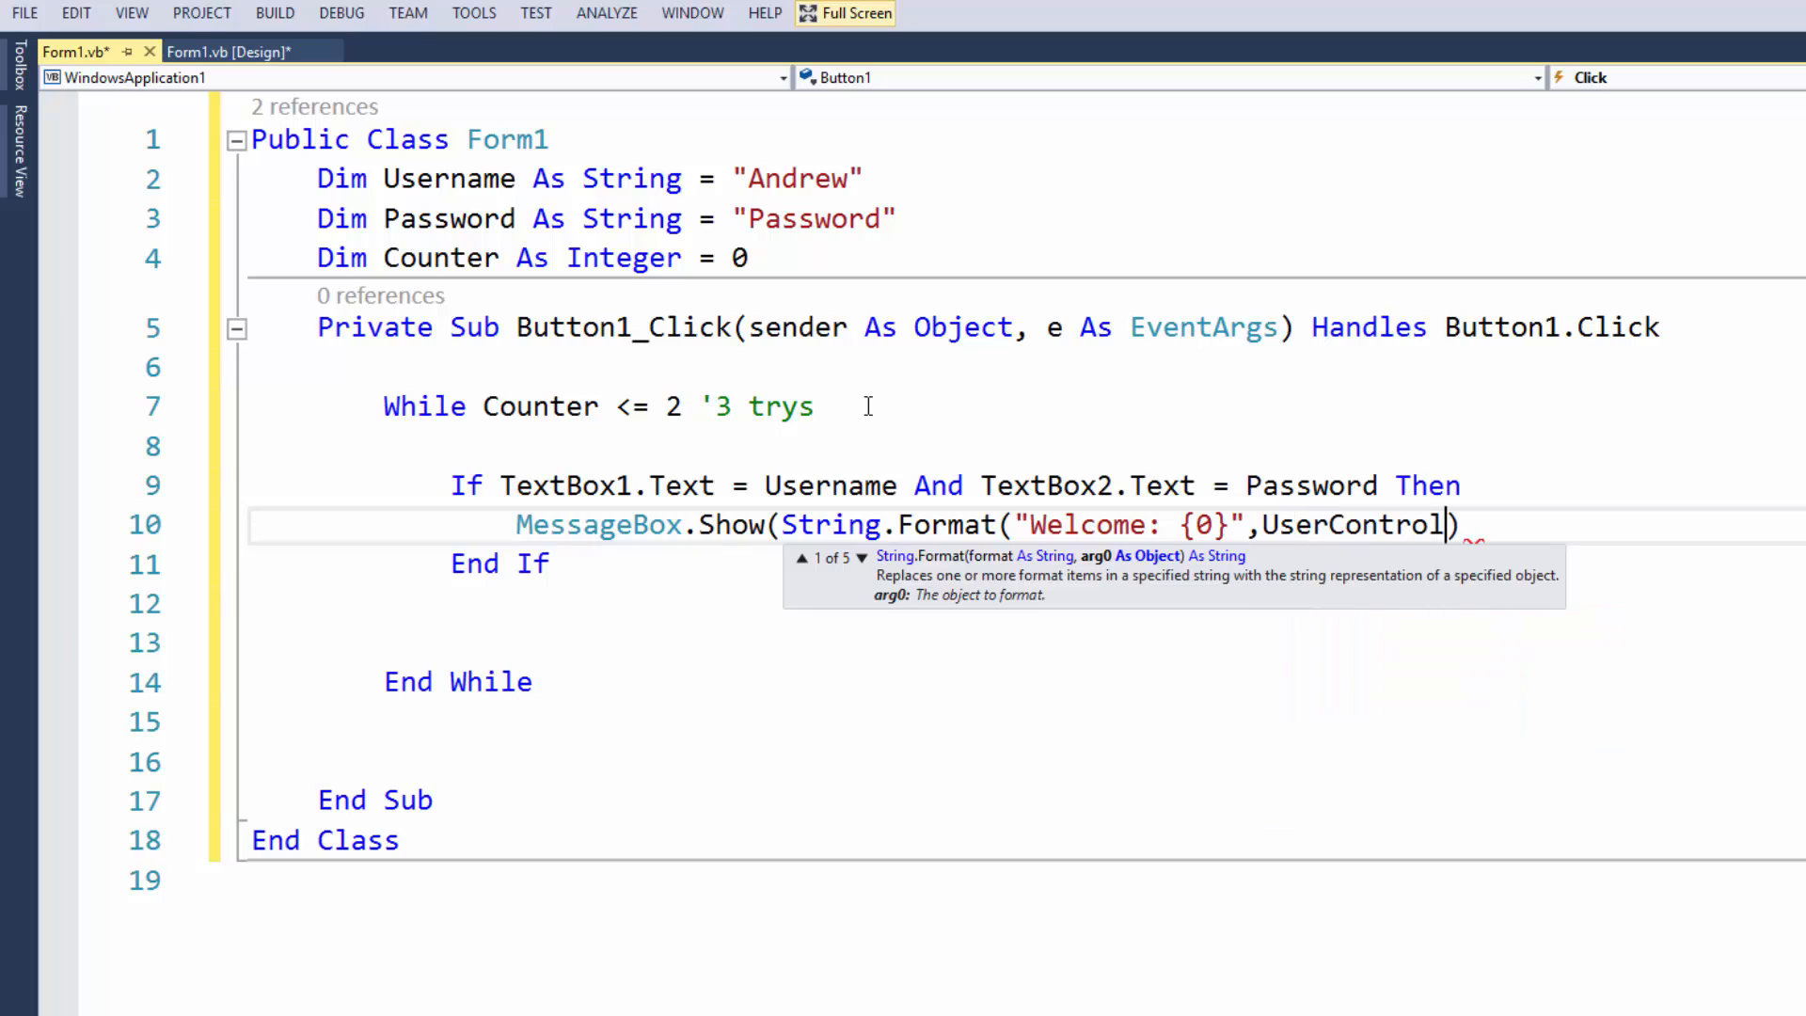
text(Username)
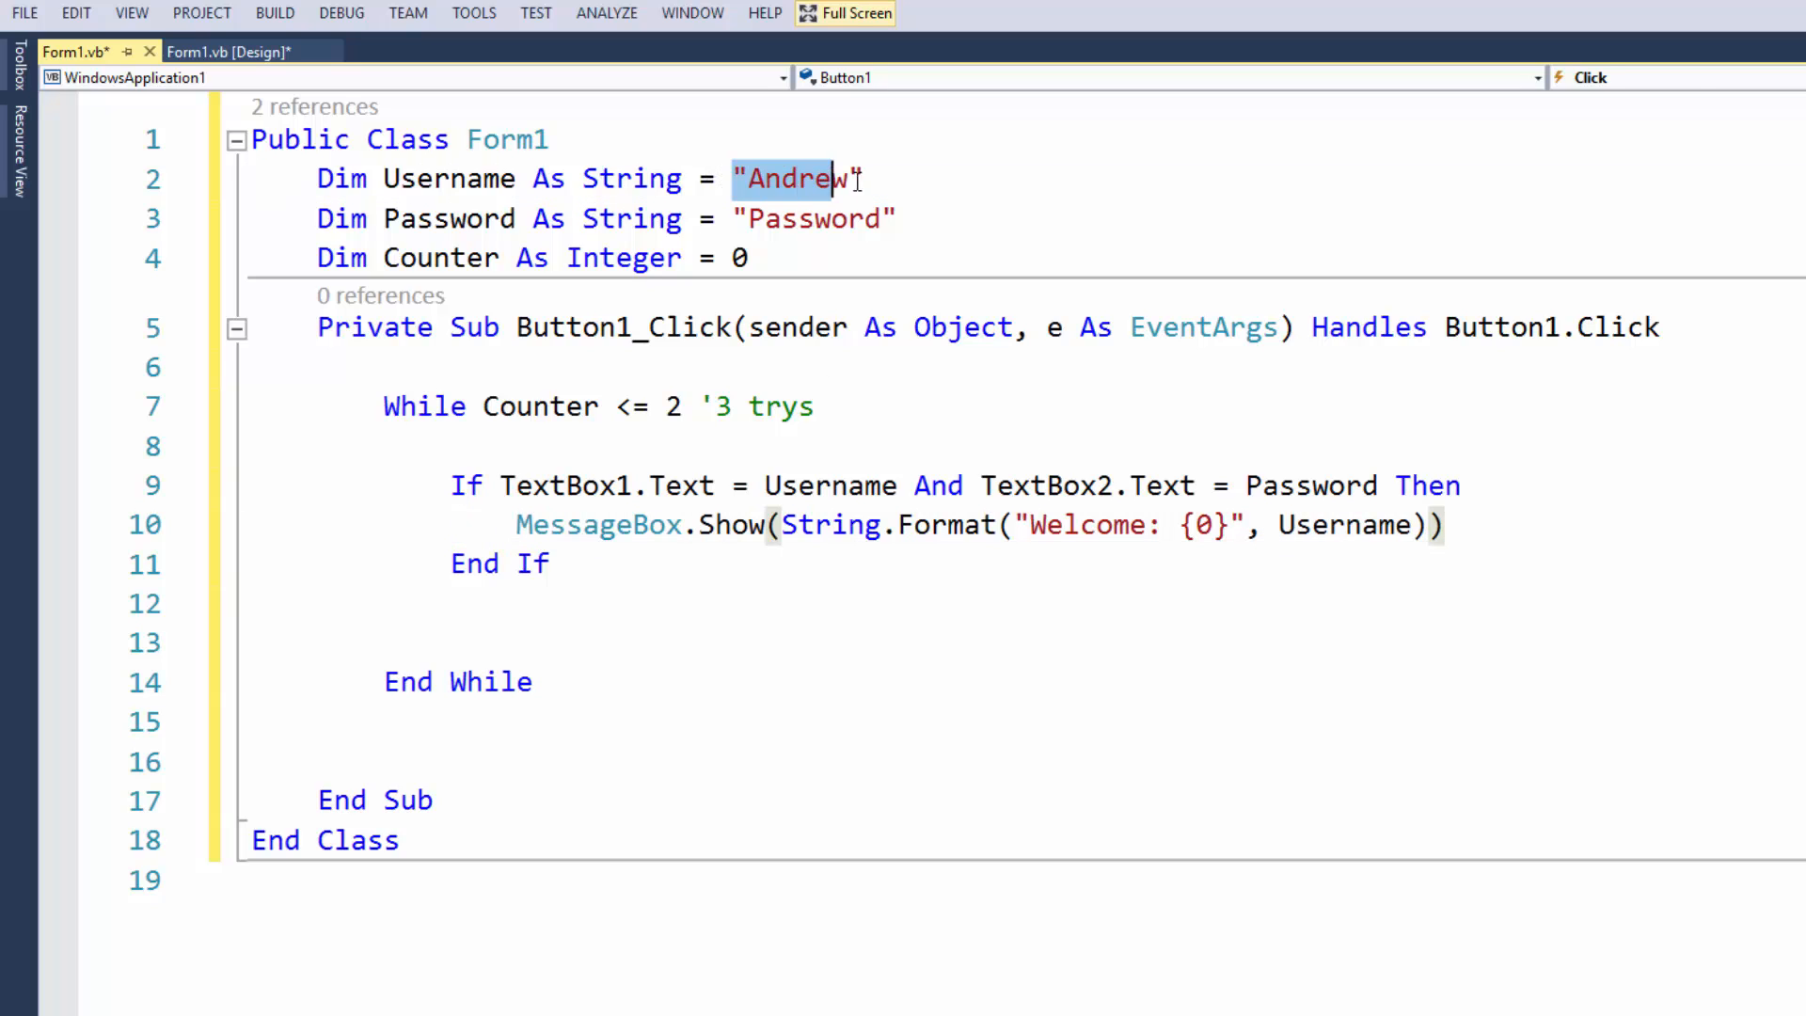
Below the welcome message, add a 'goto another form' comment and Return
click(1446, 524)
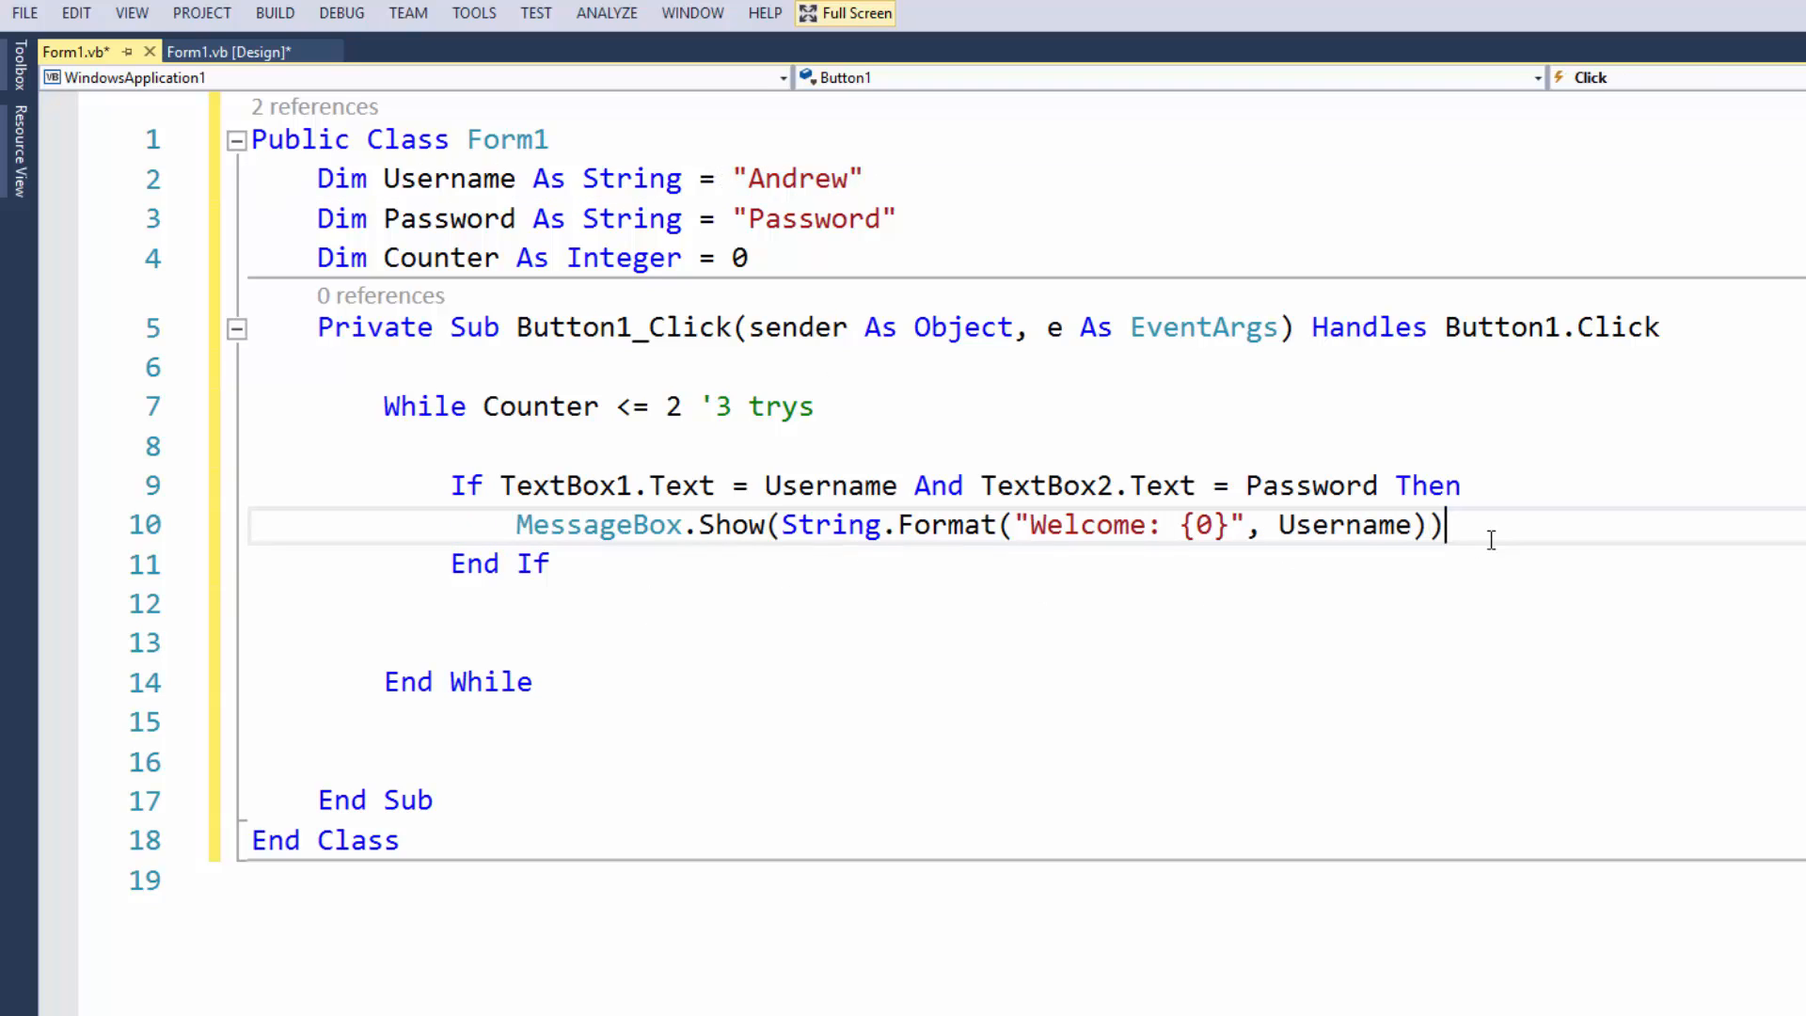
key(enter)
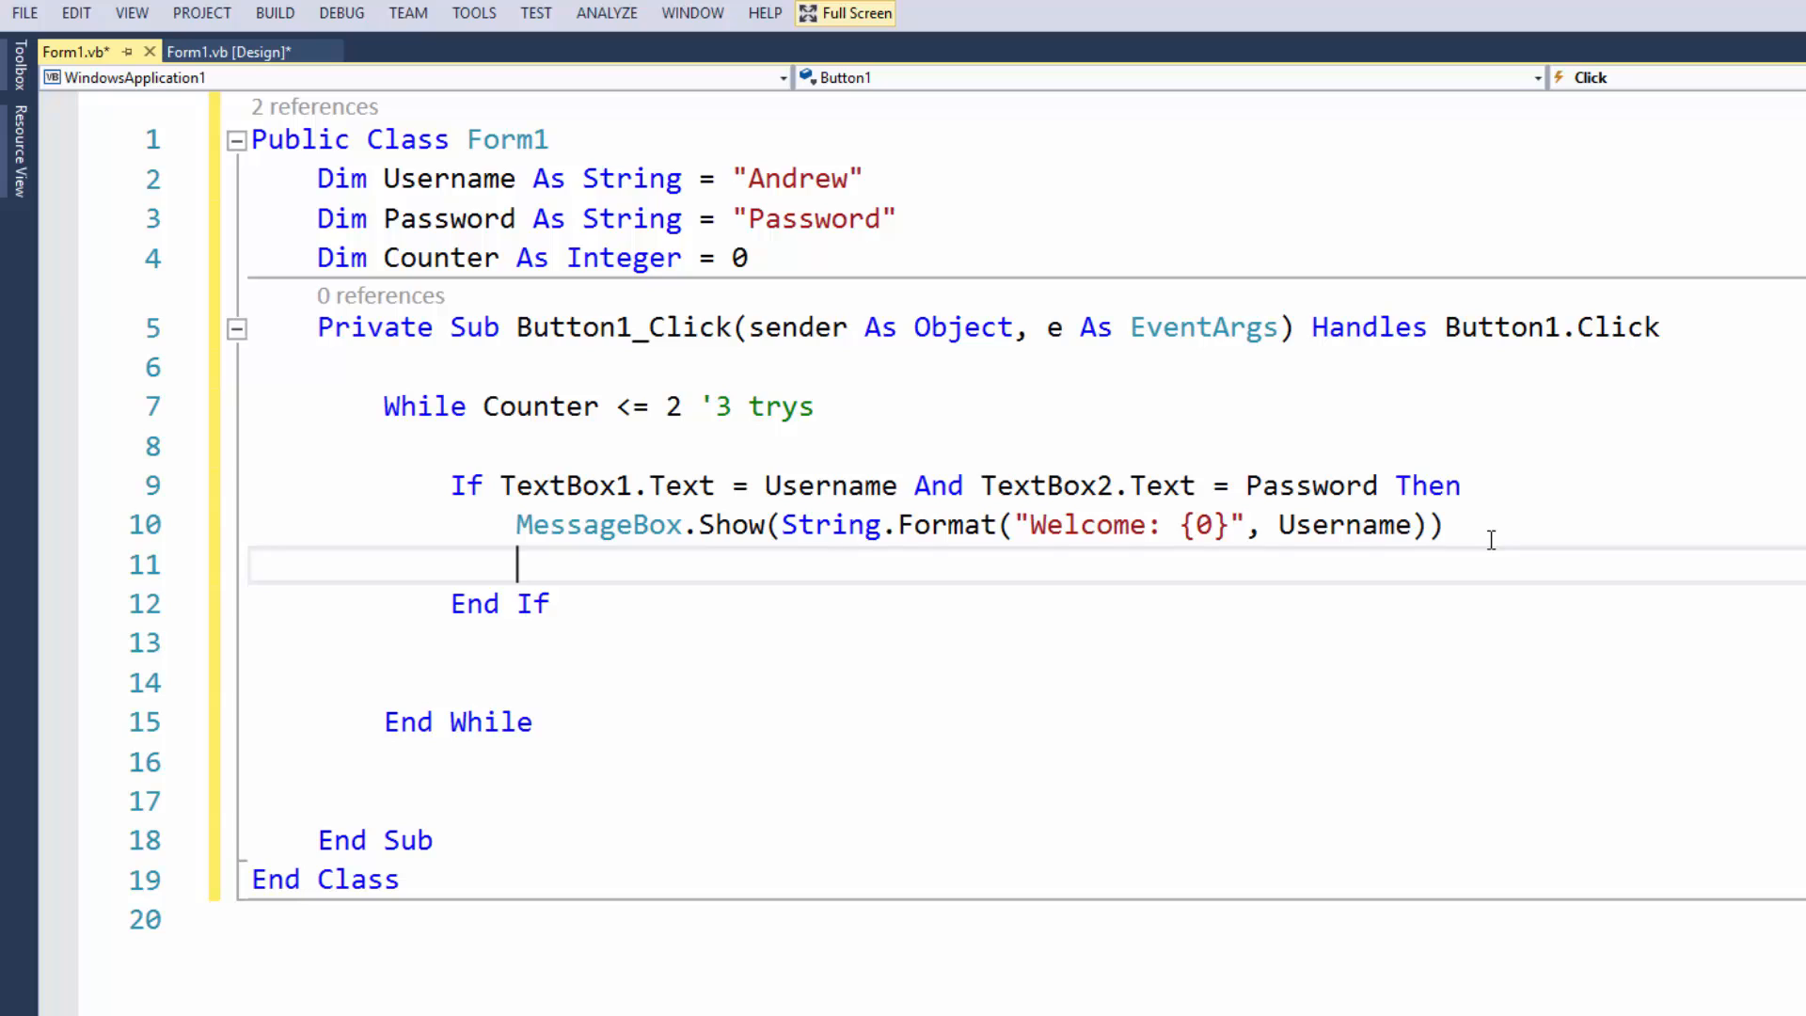
text(''goto)
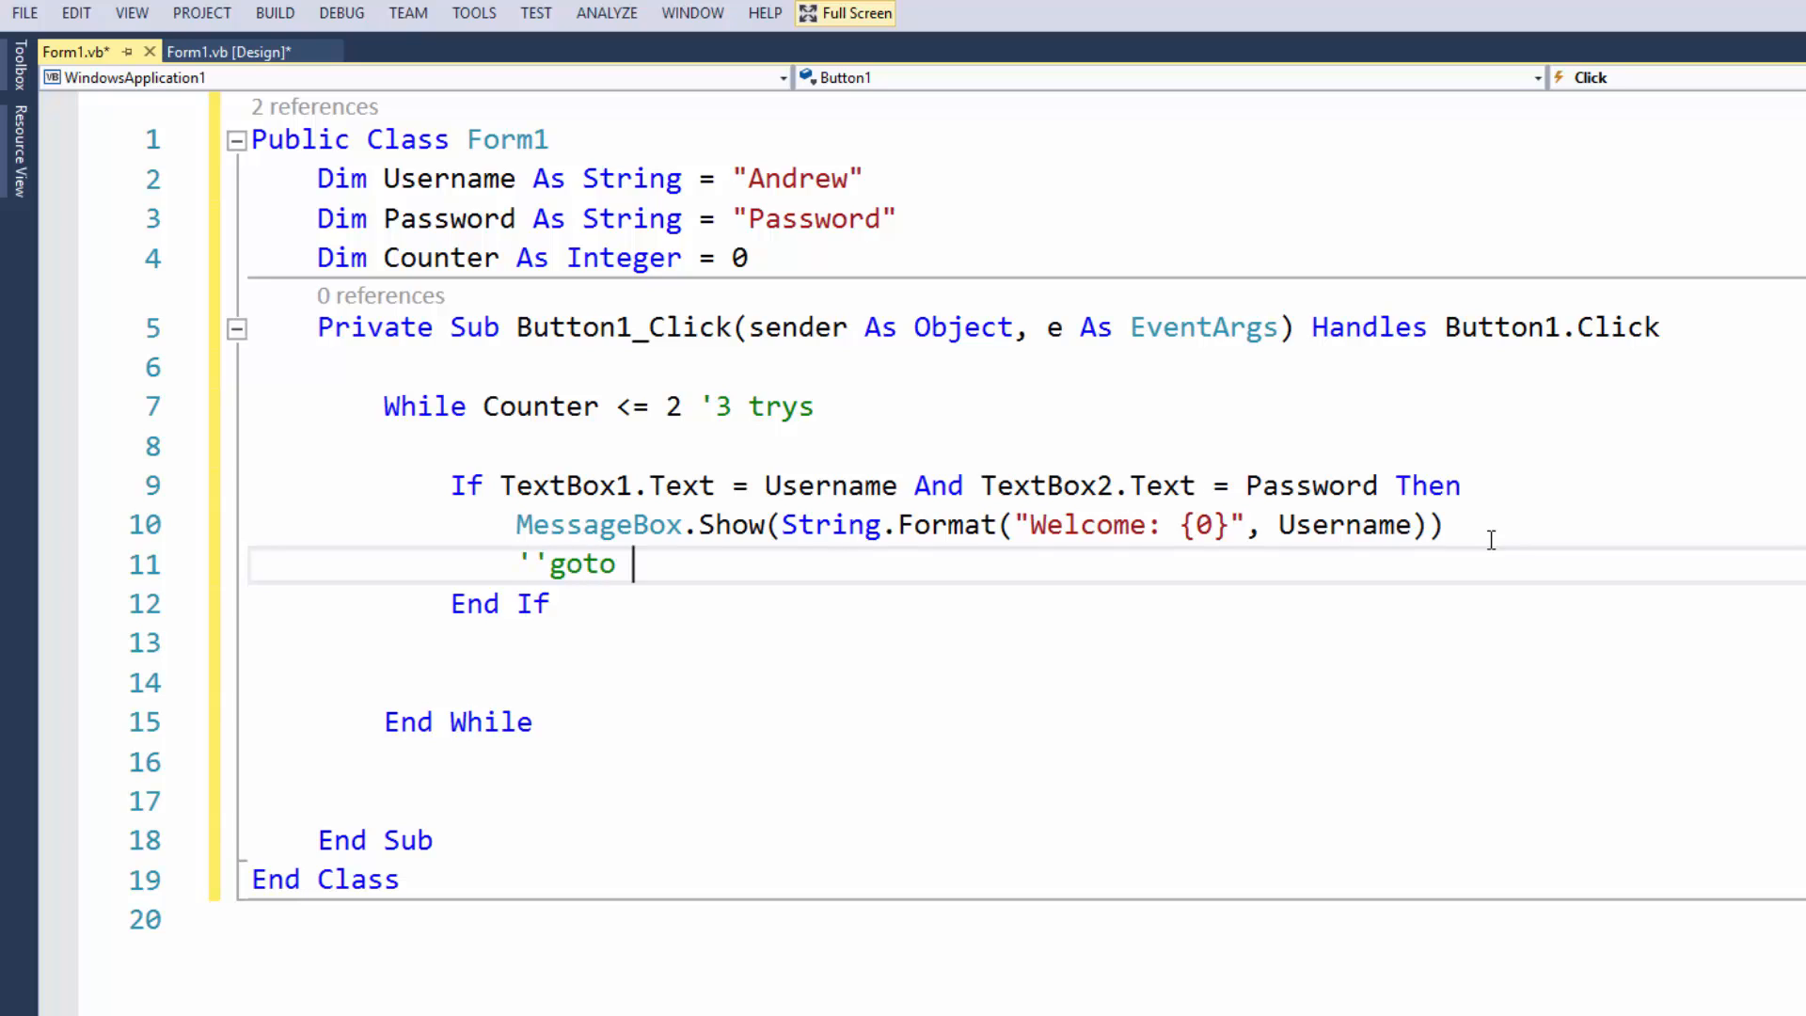
text(another form)
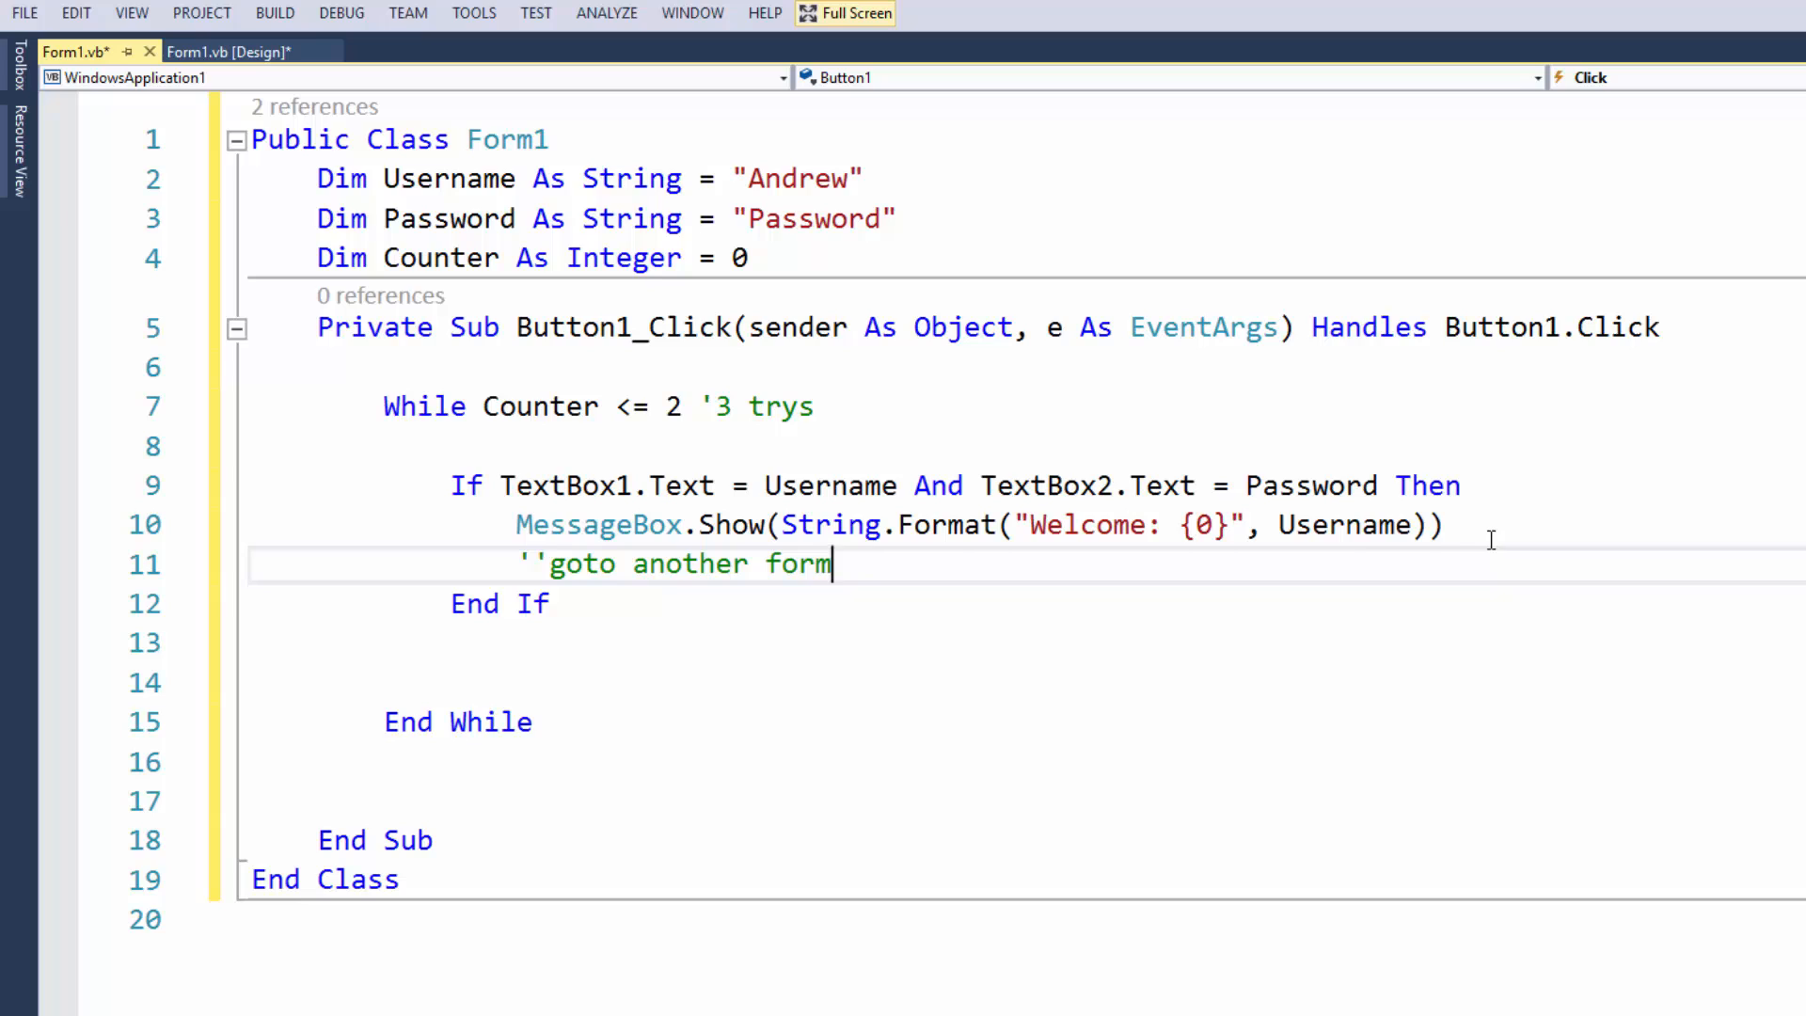
text(Re)
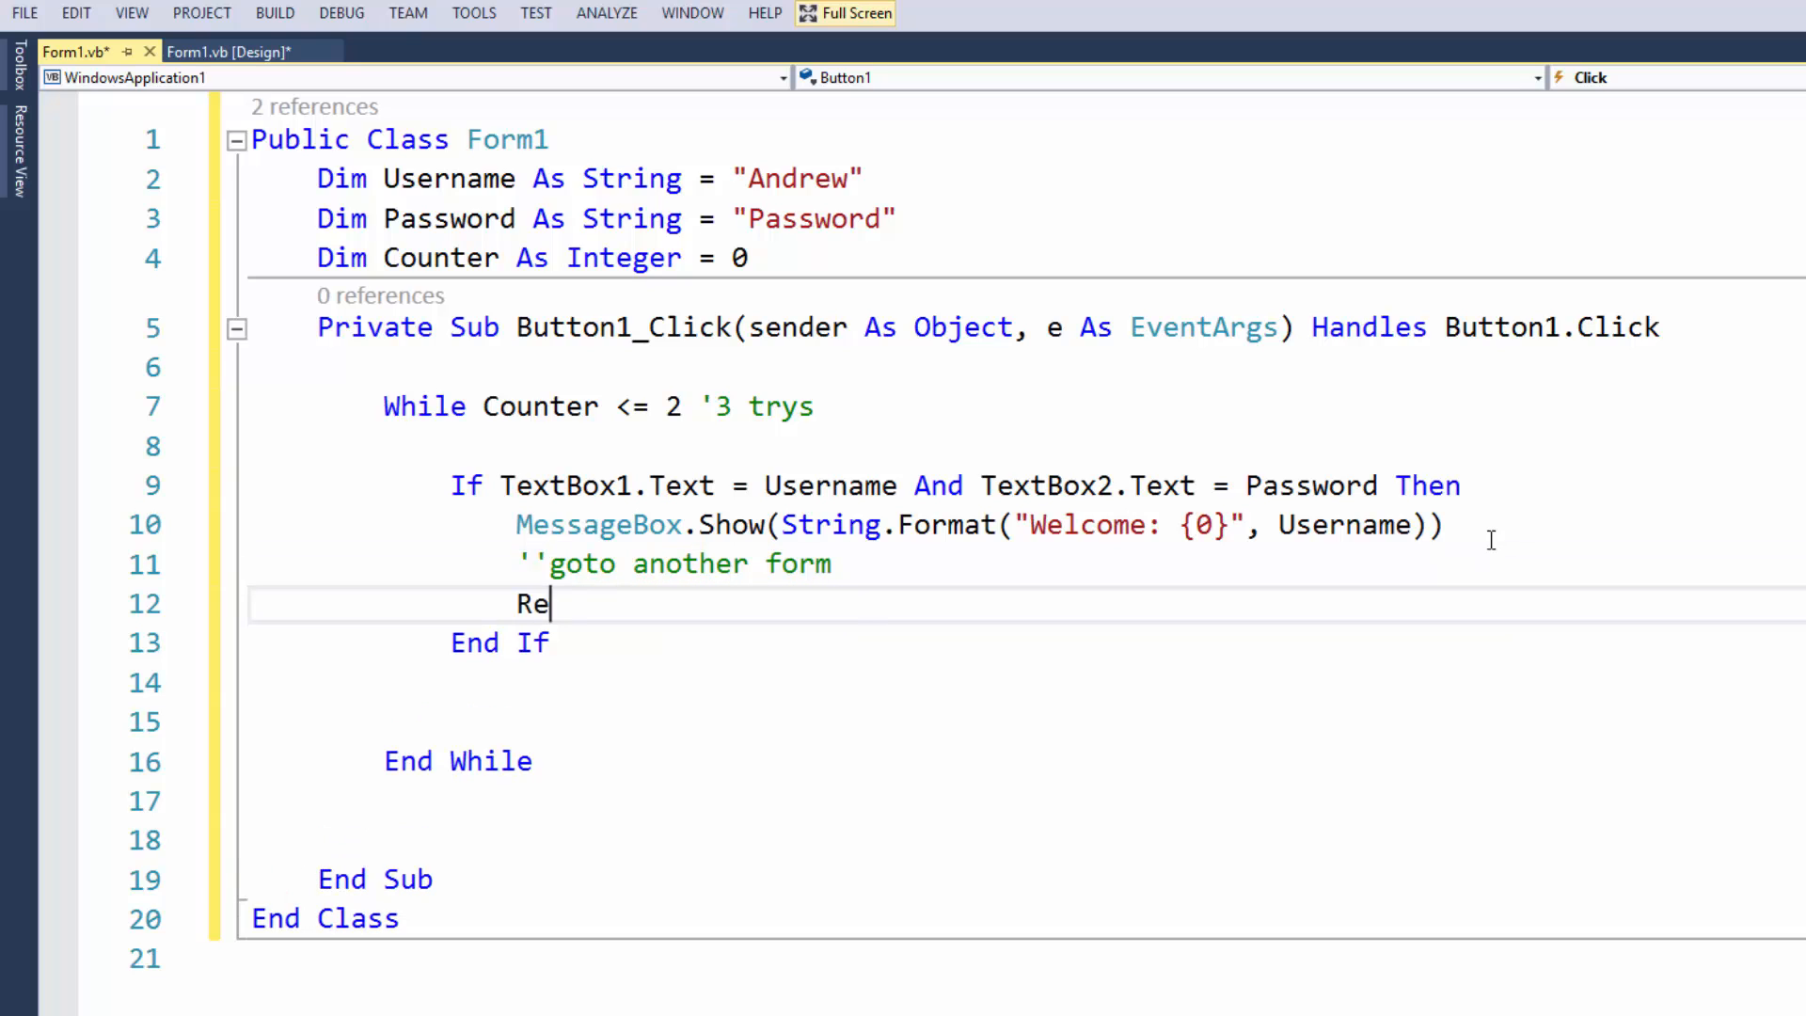
text(turn)
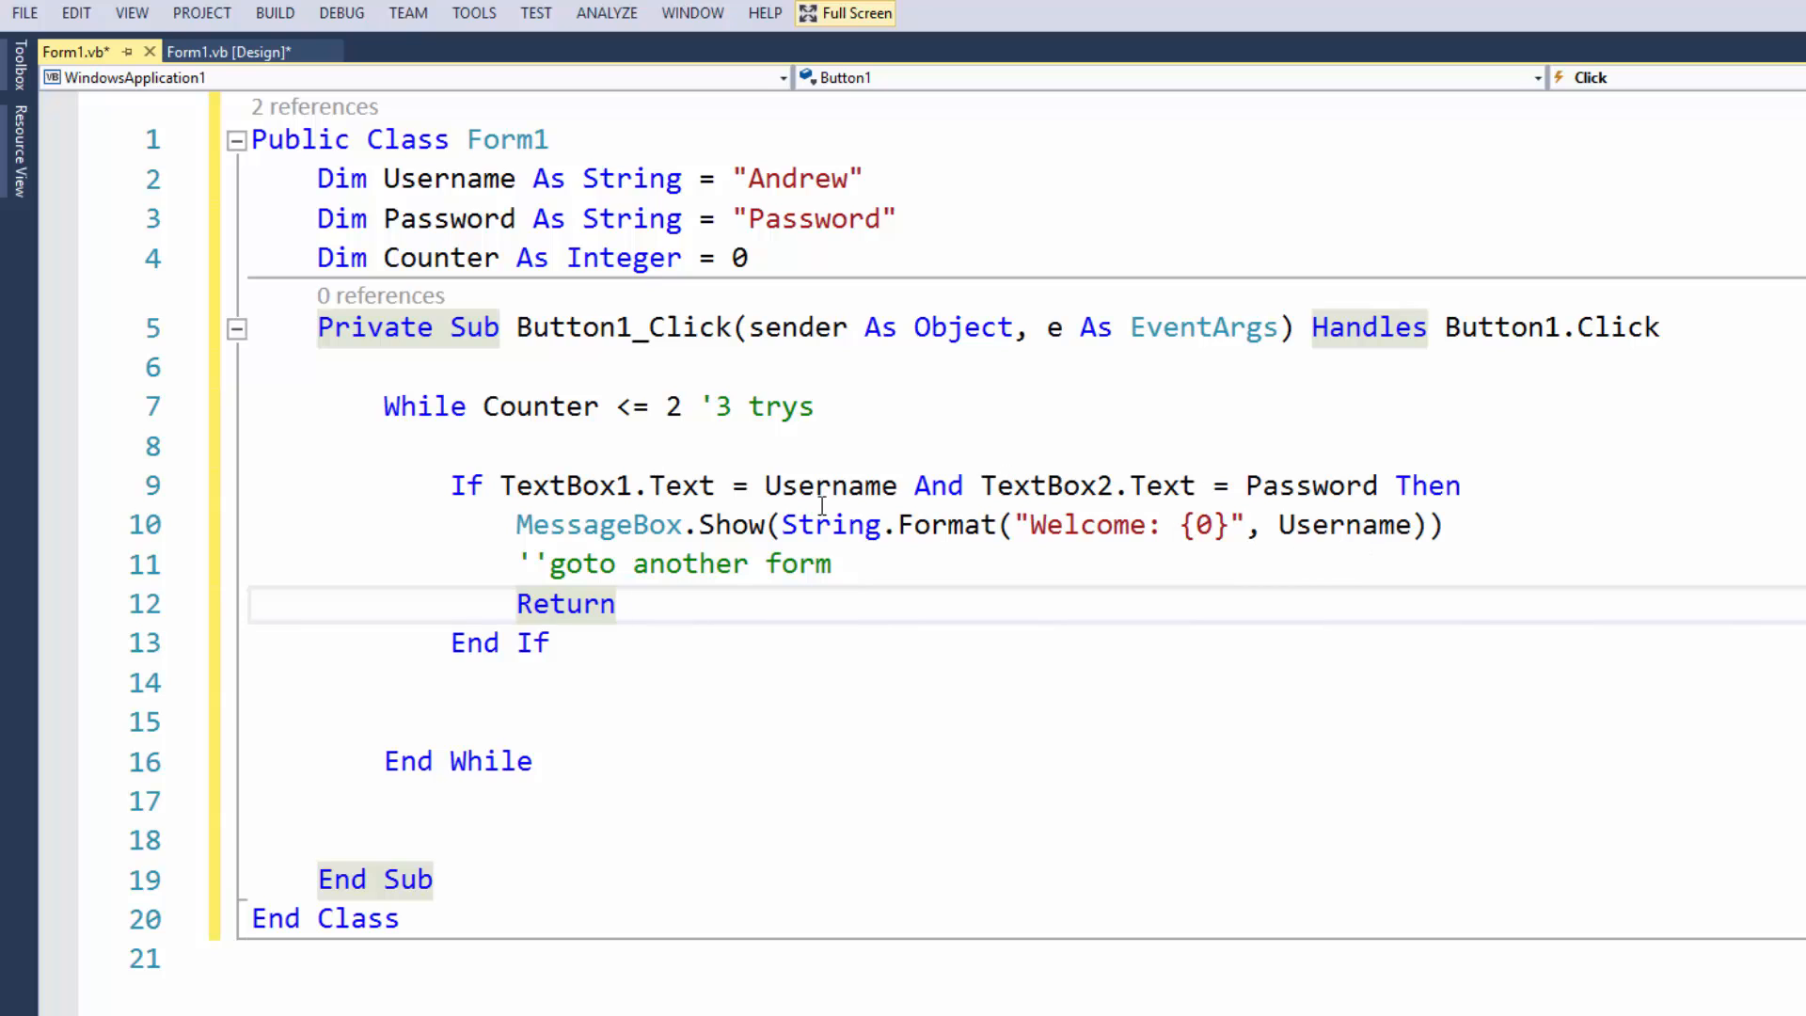
Add an Else branch showing "Login Error" and incrementing Counter by 1
key(enter)
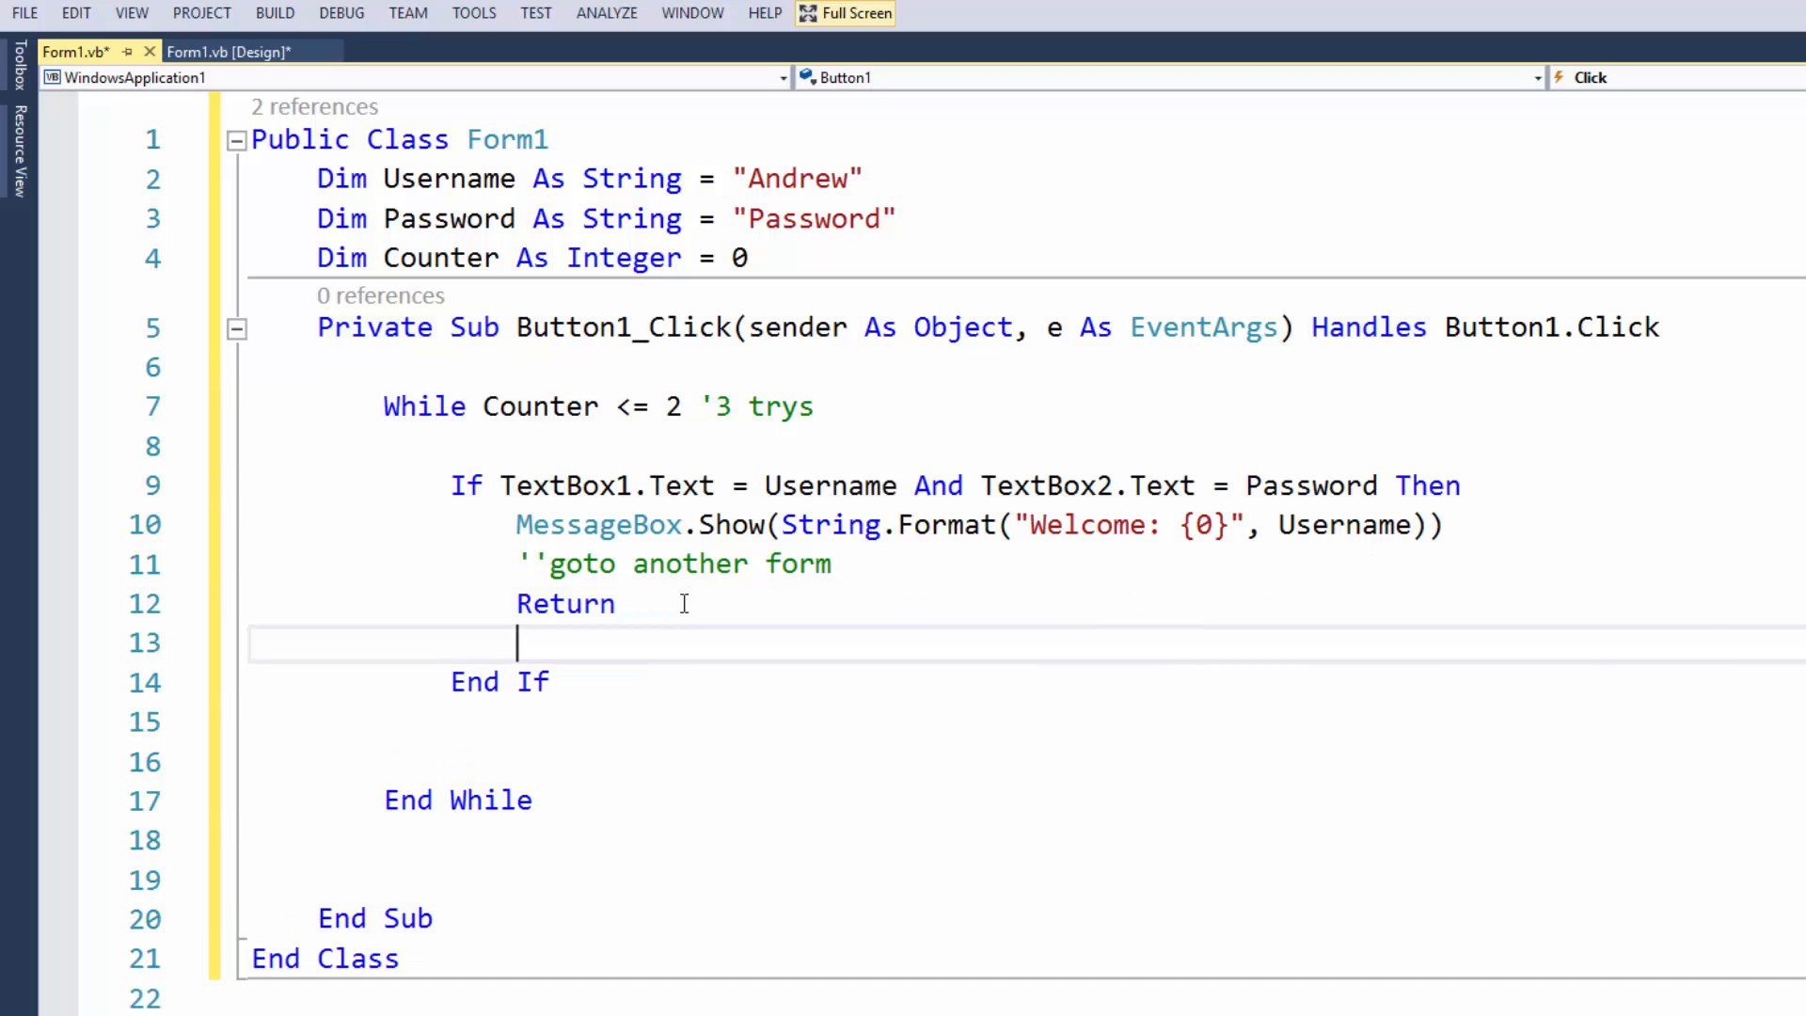
text(ElseIf)
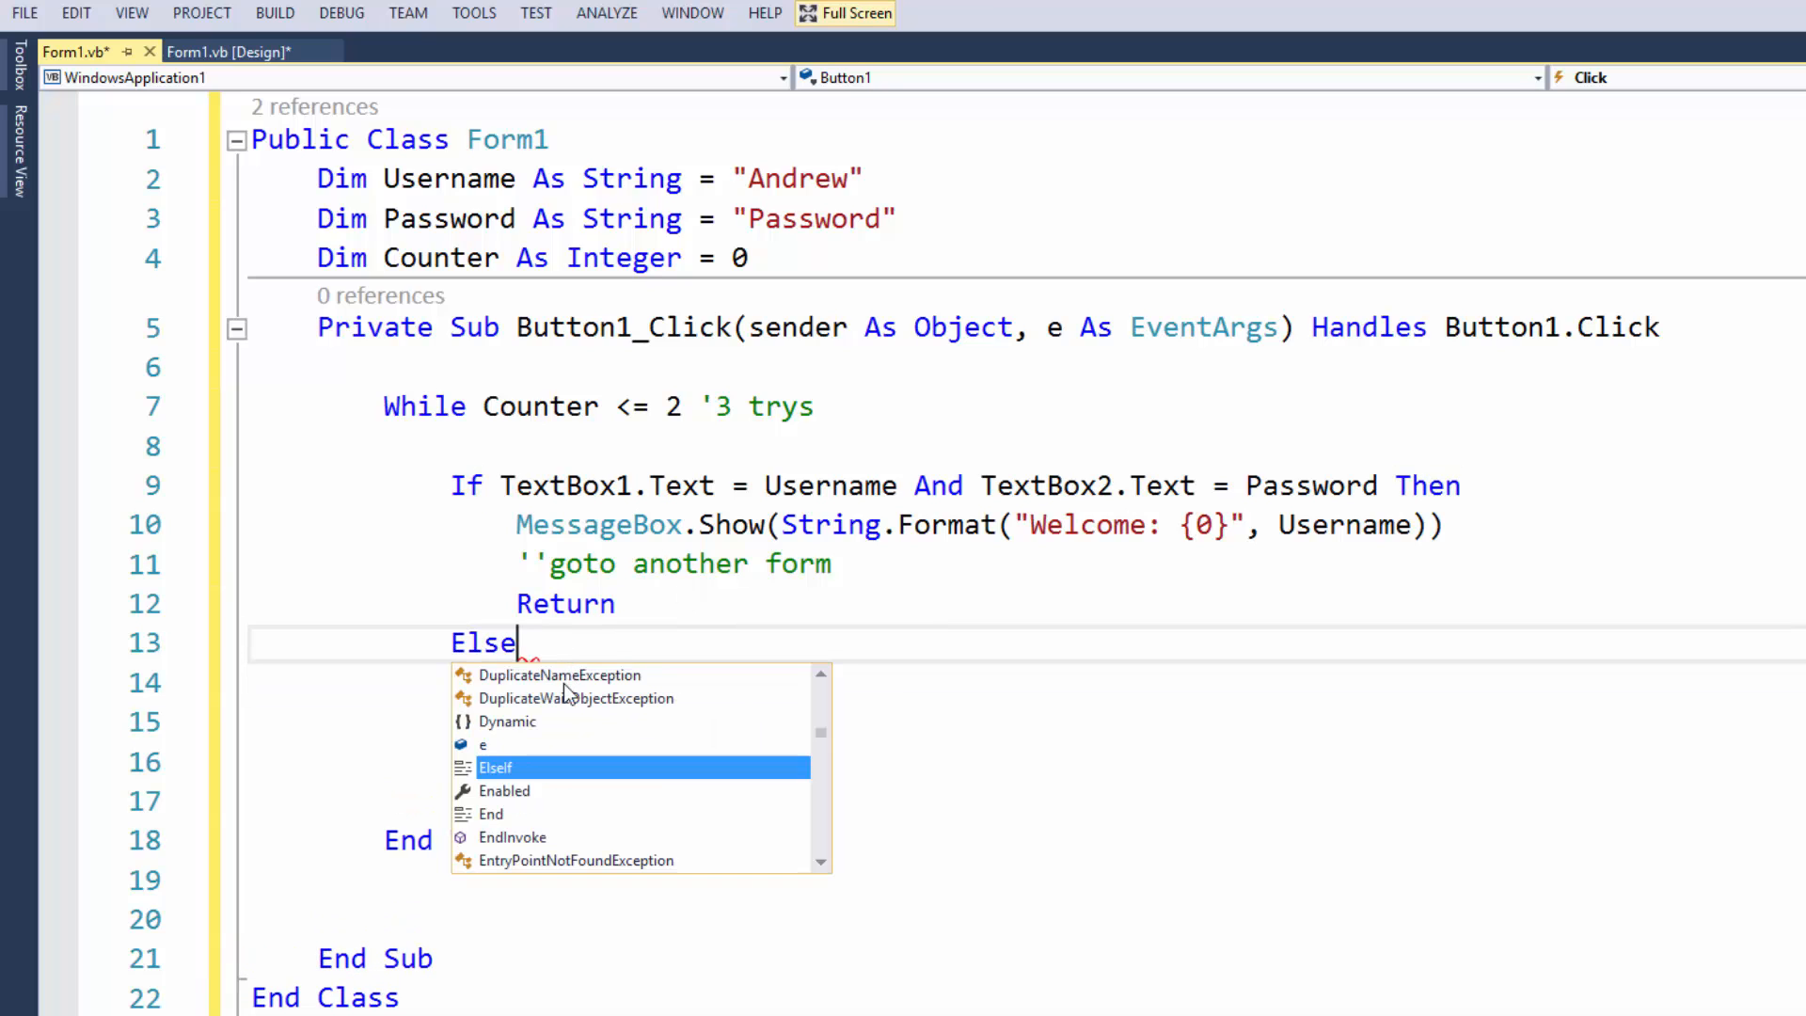
key(enter)
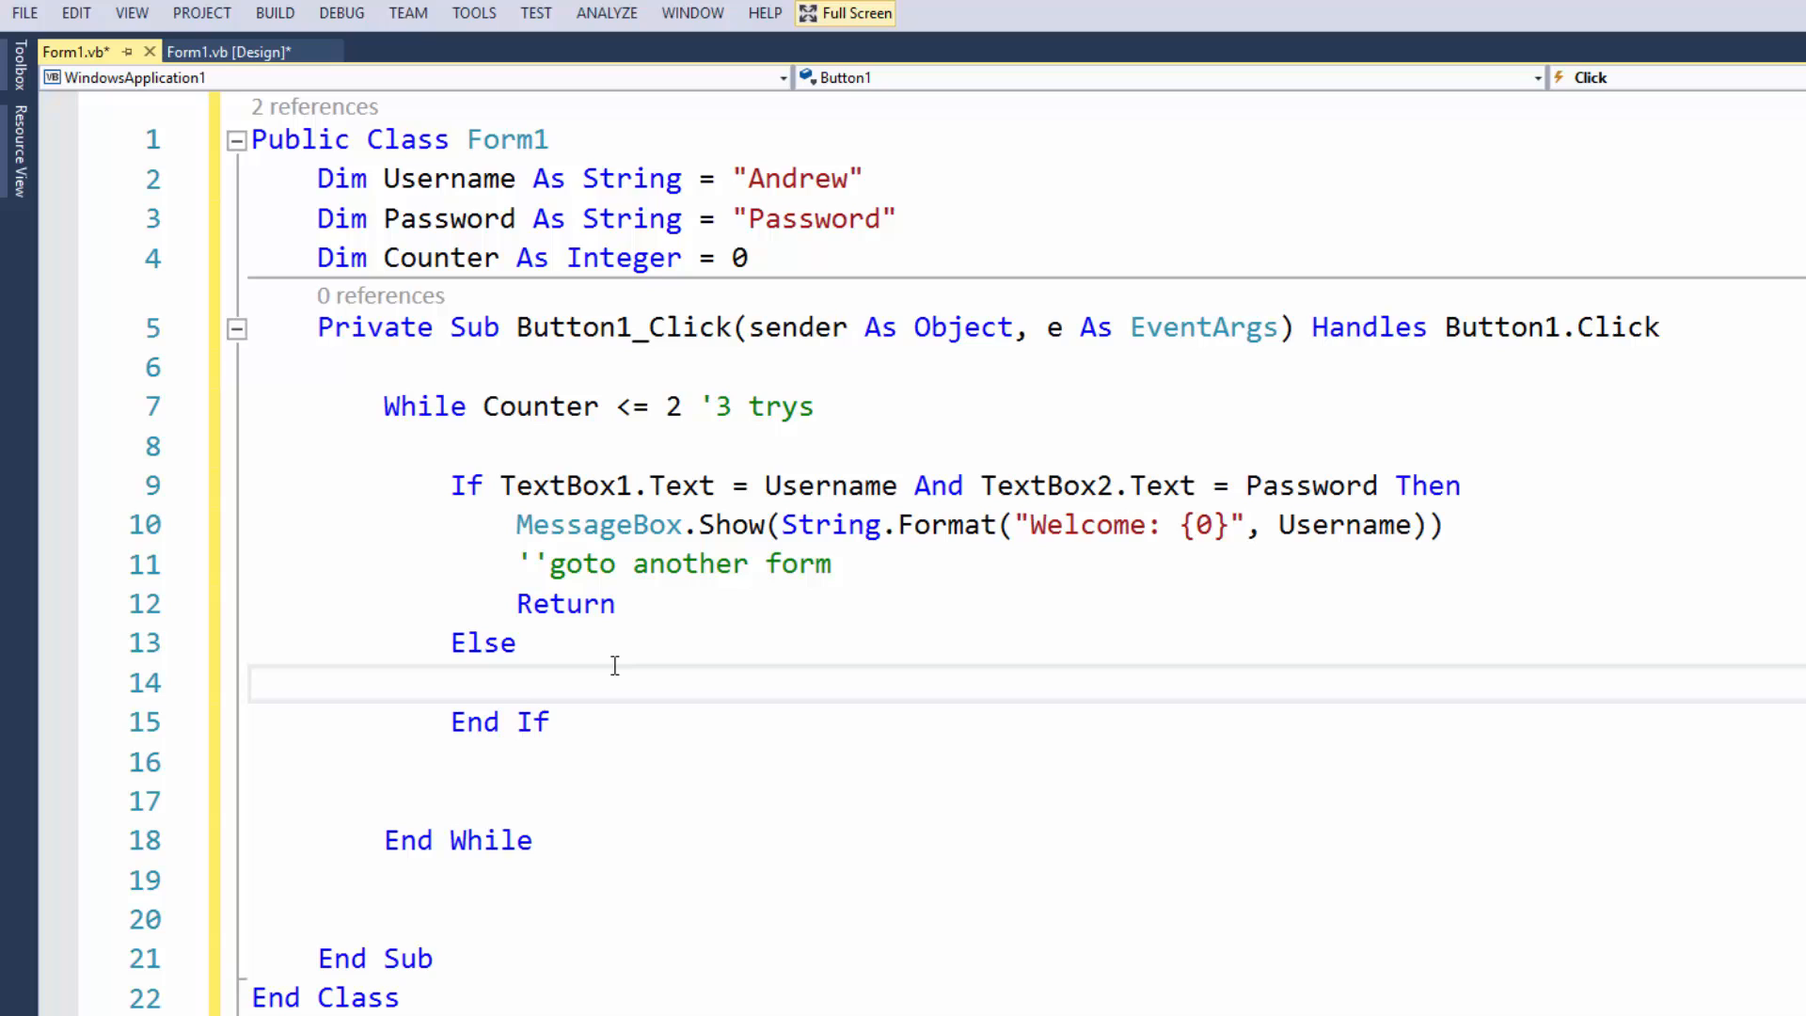
text(Messagb)
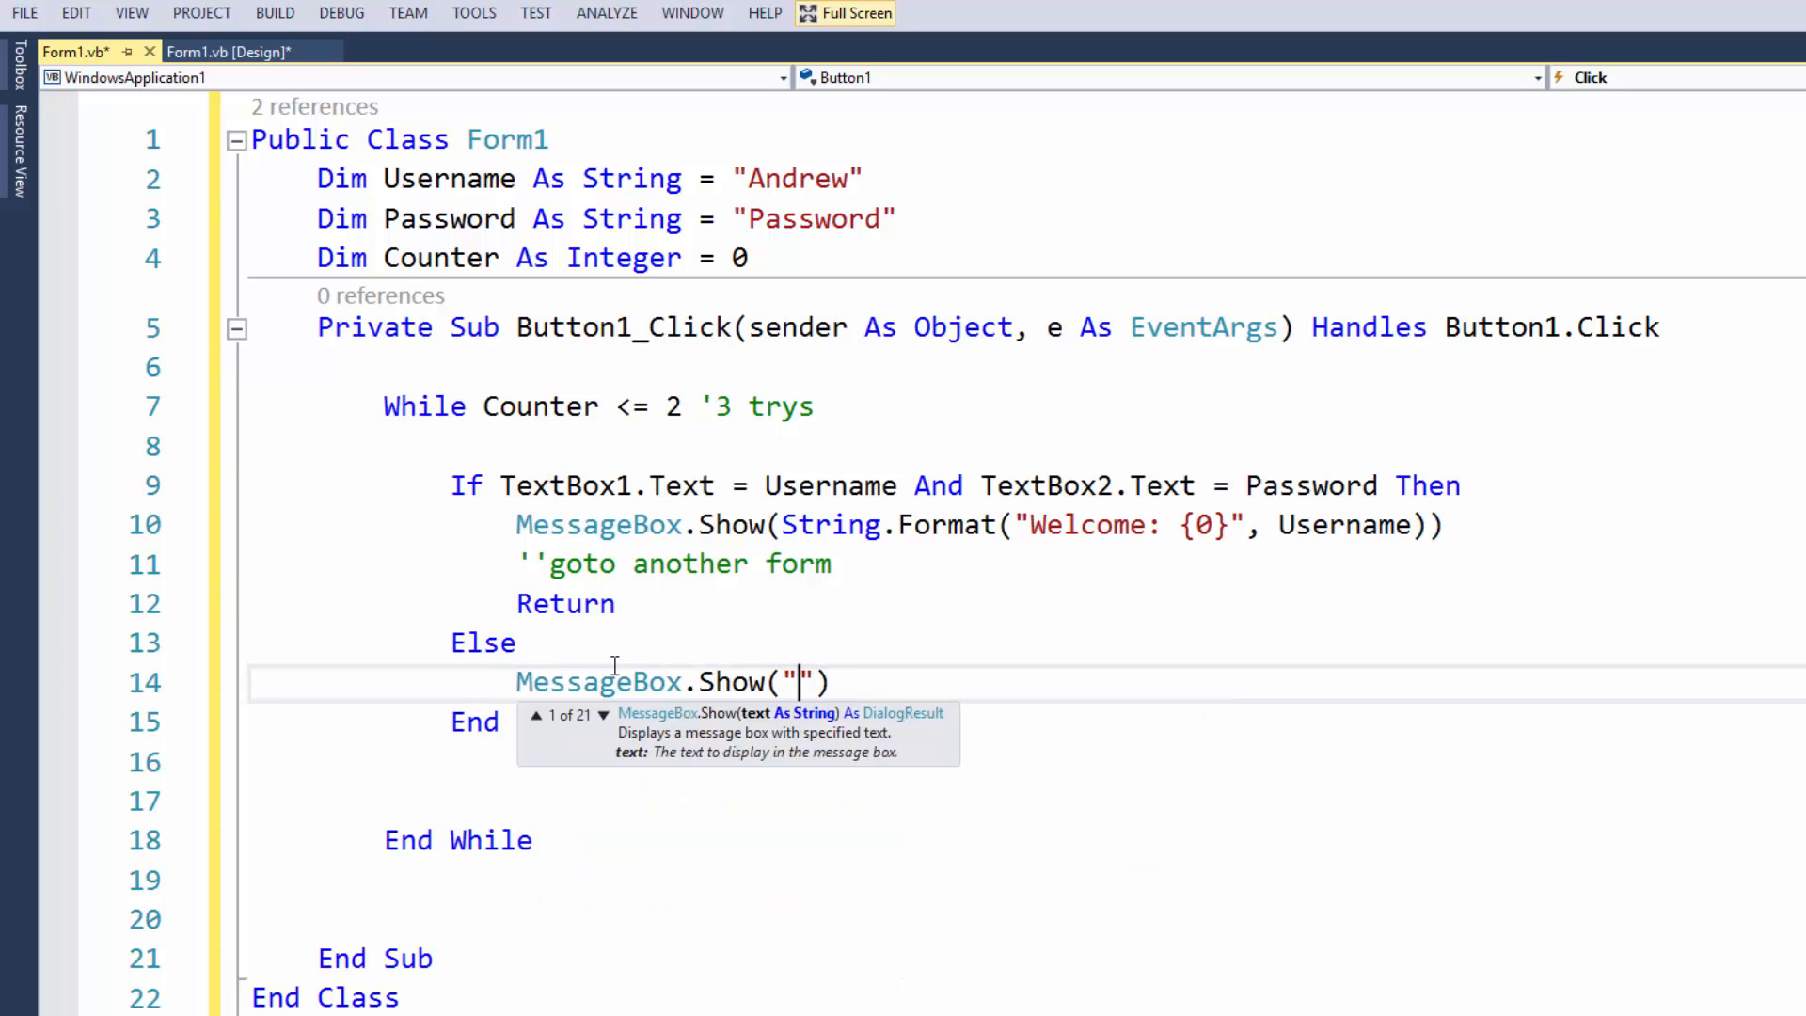
text(Login Error)
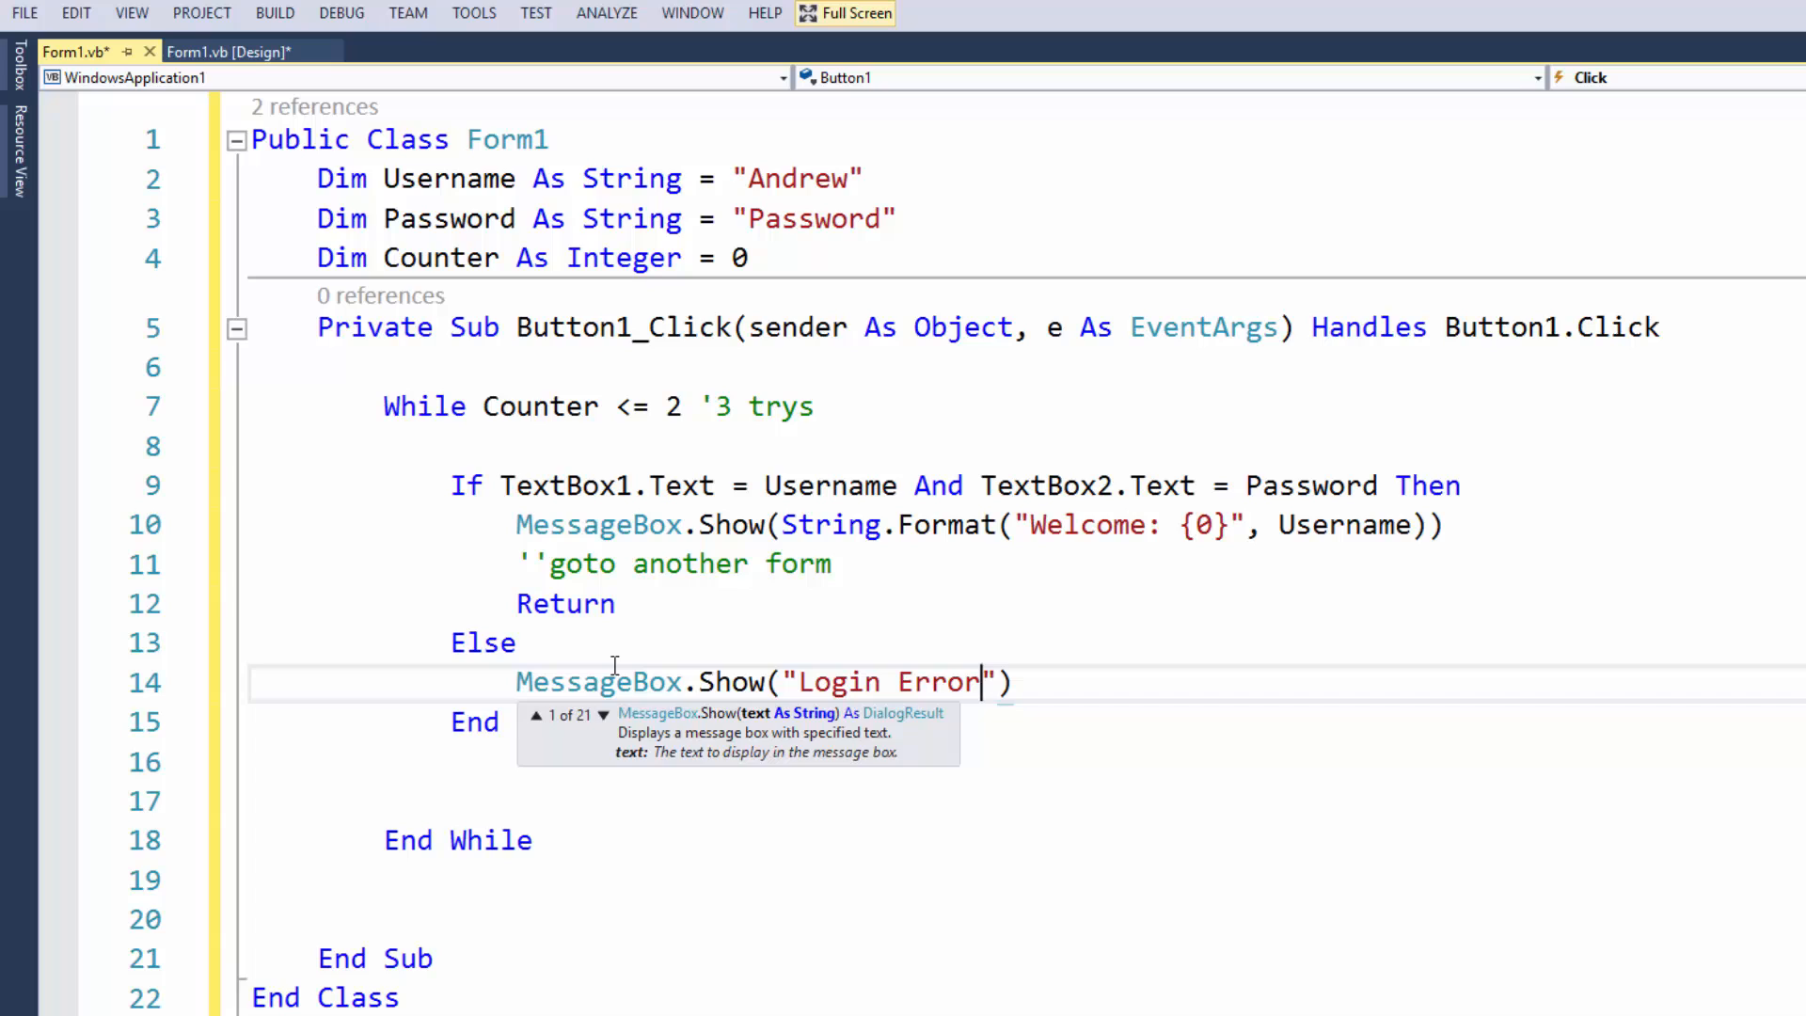
text(Counter =)
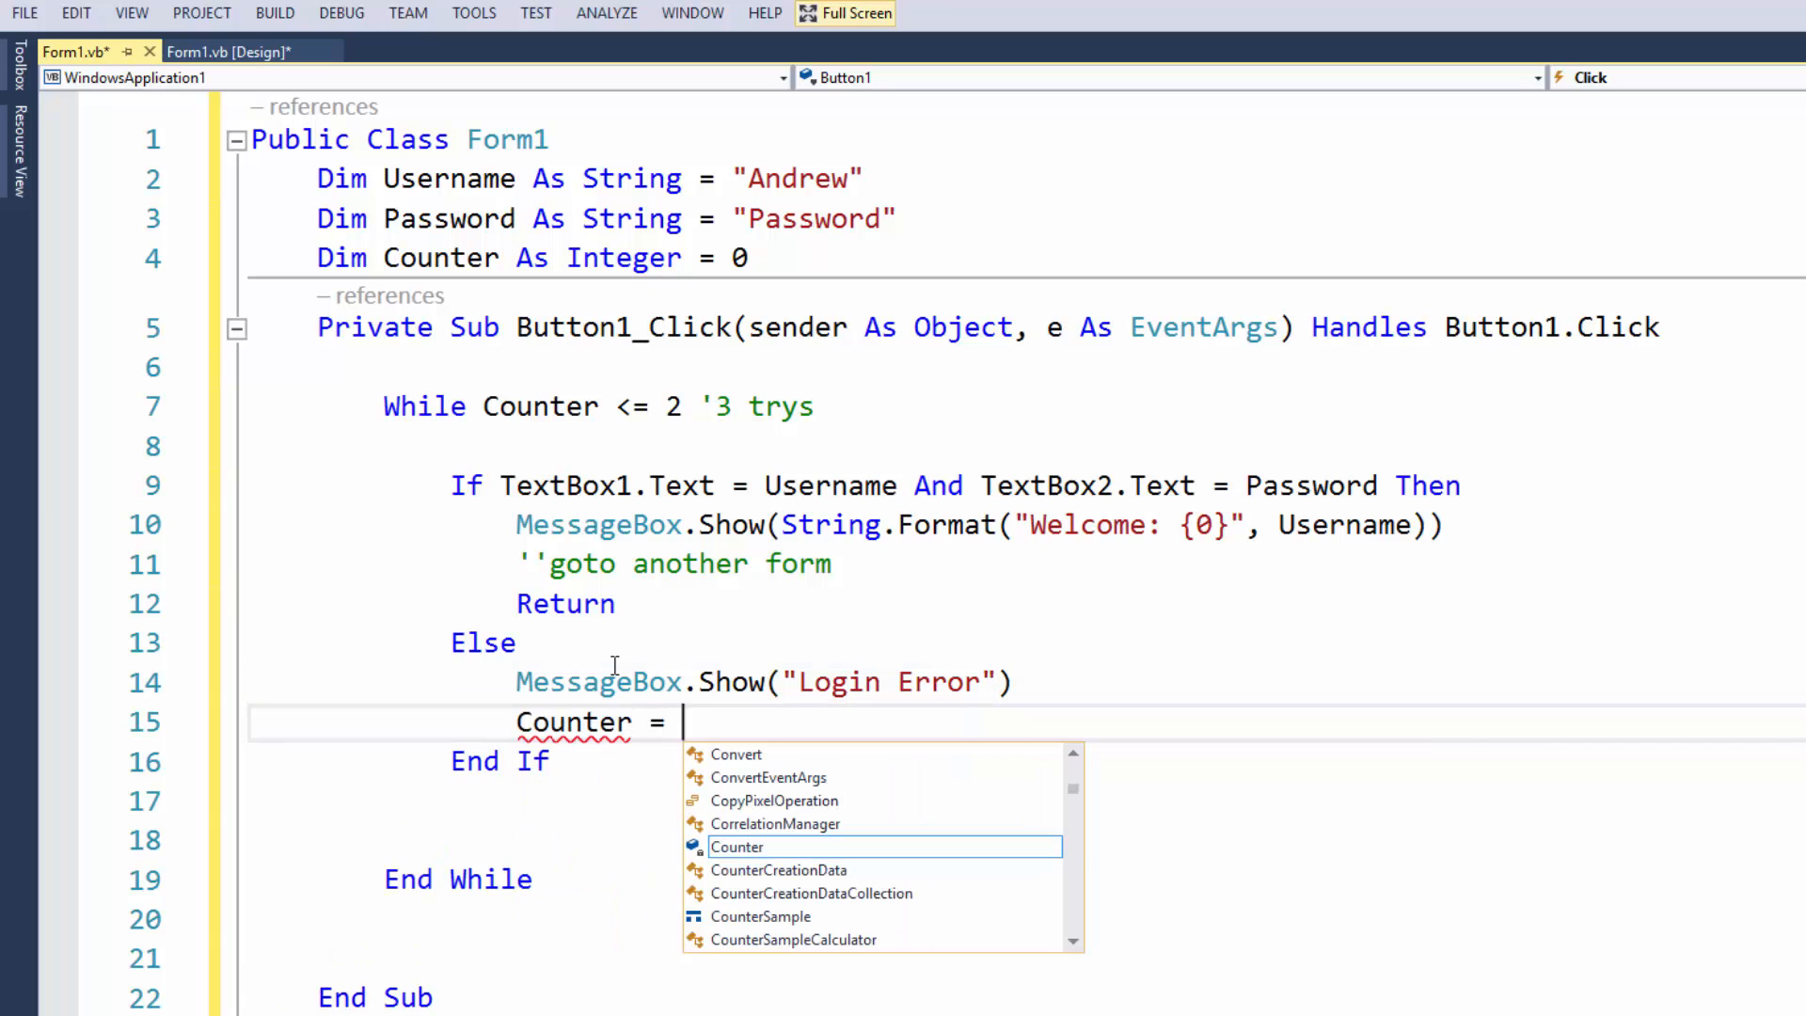
text(Counter + 1)
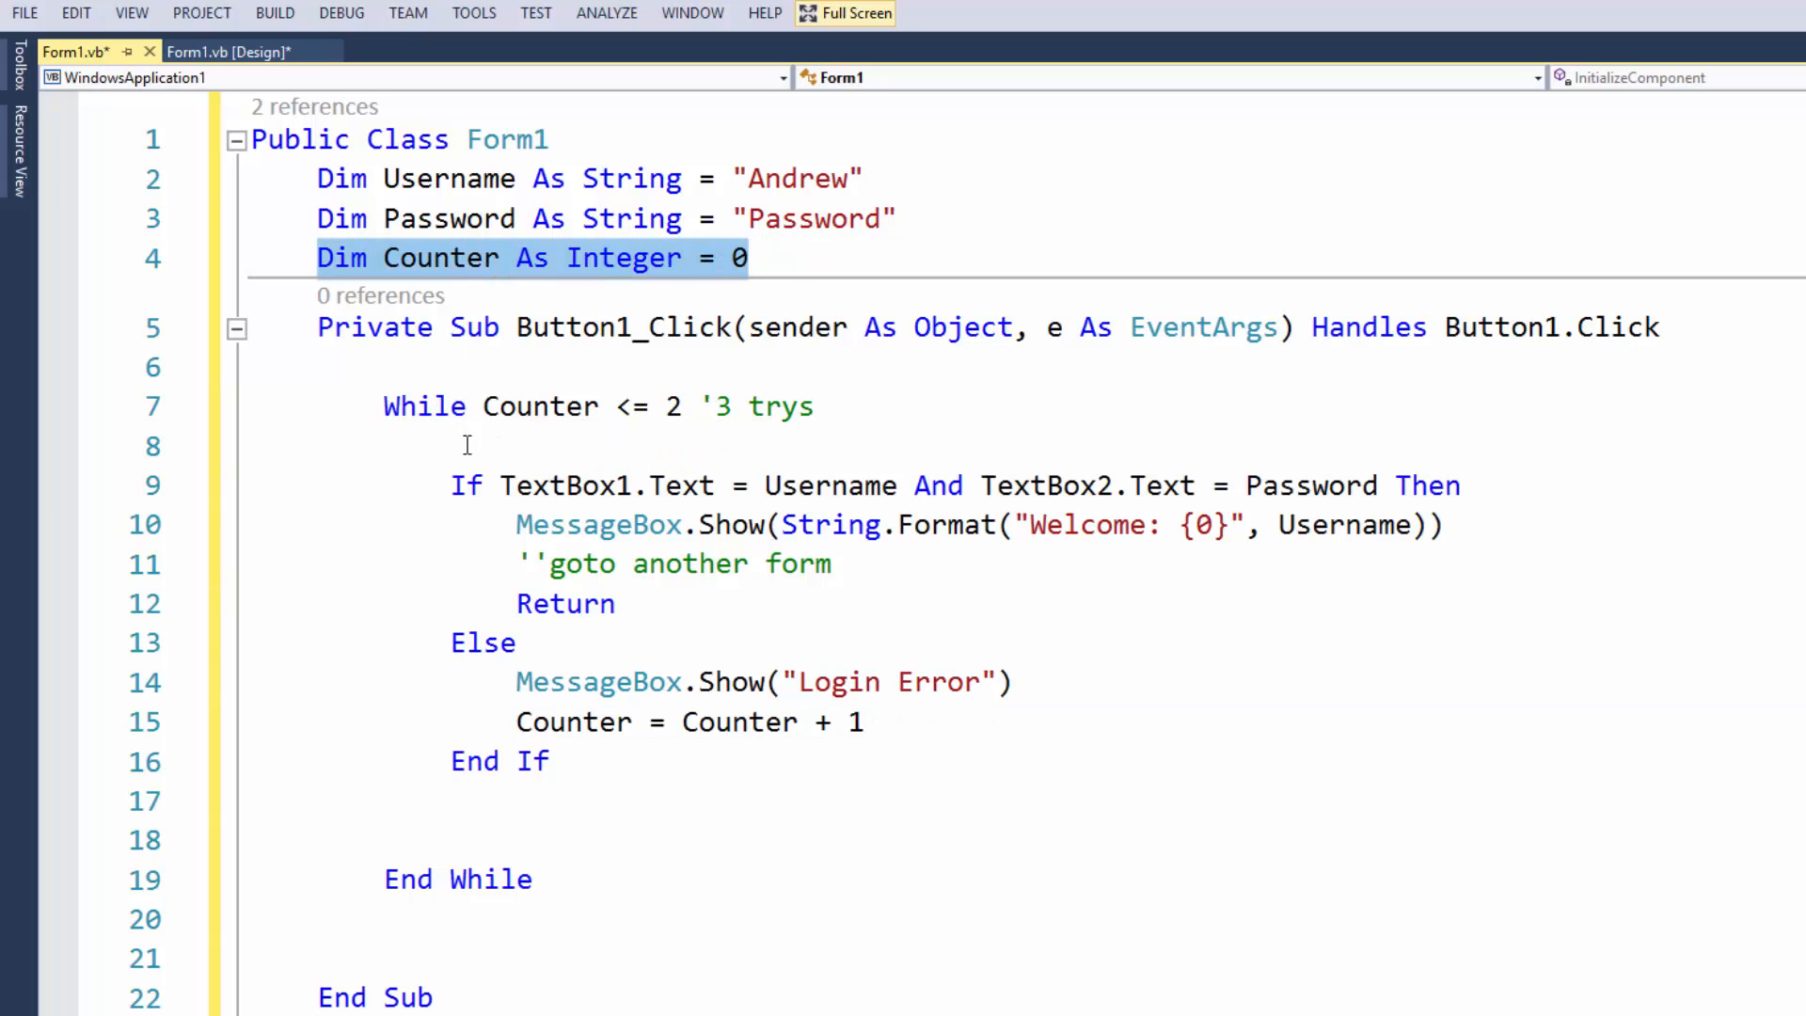
text(Cou)
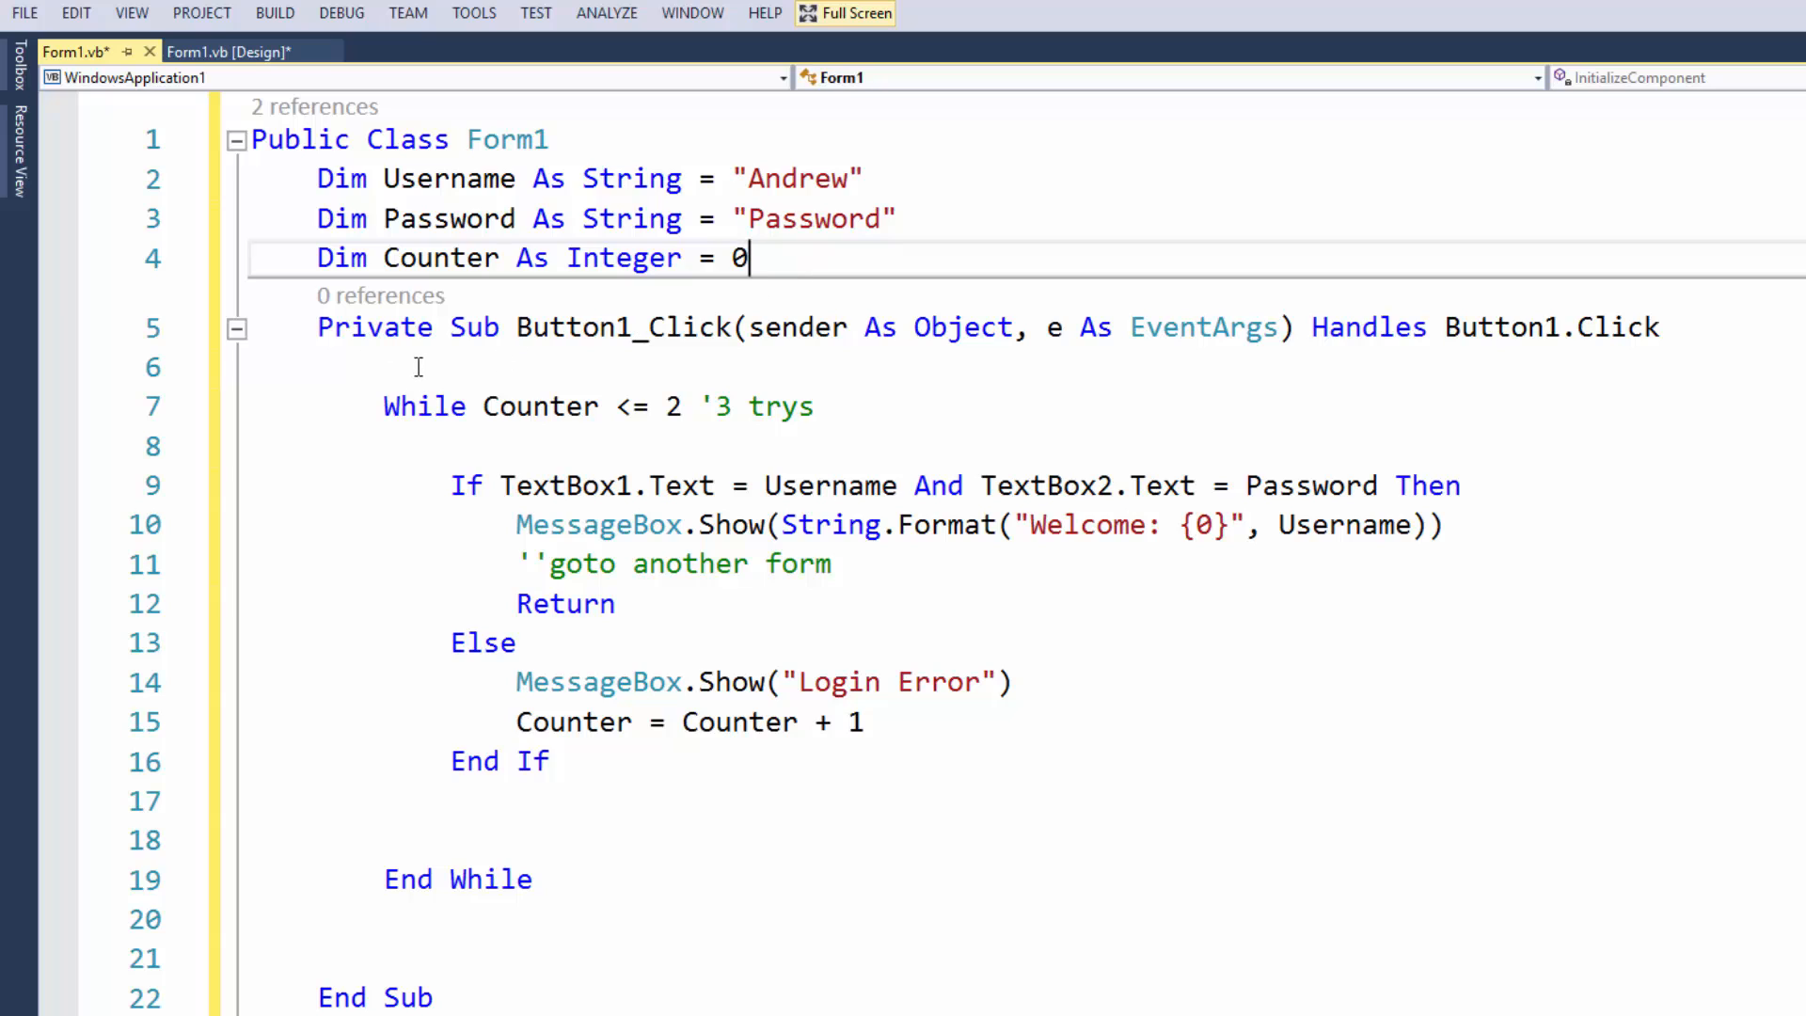
click(1067, 328)
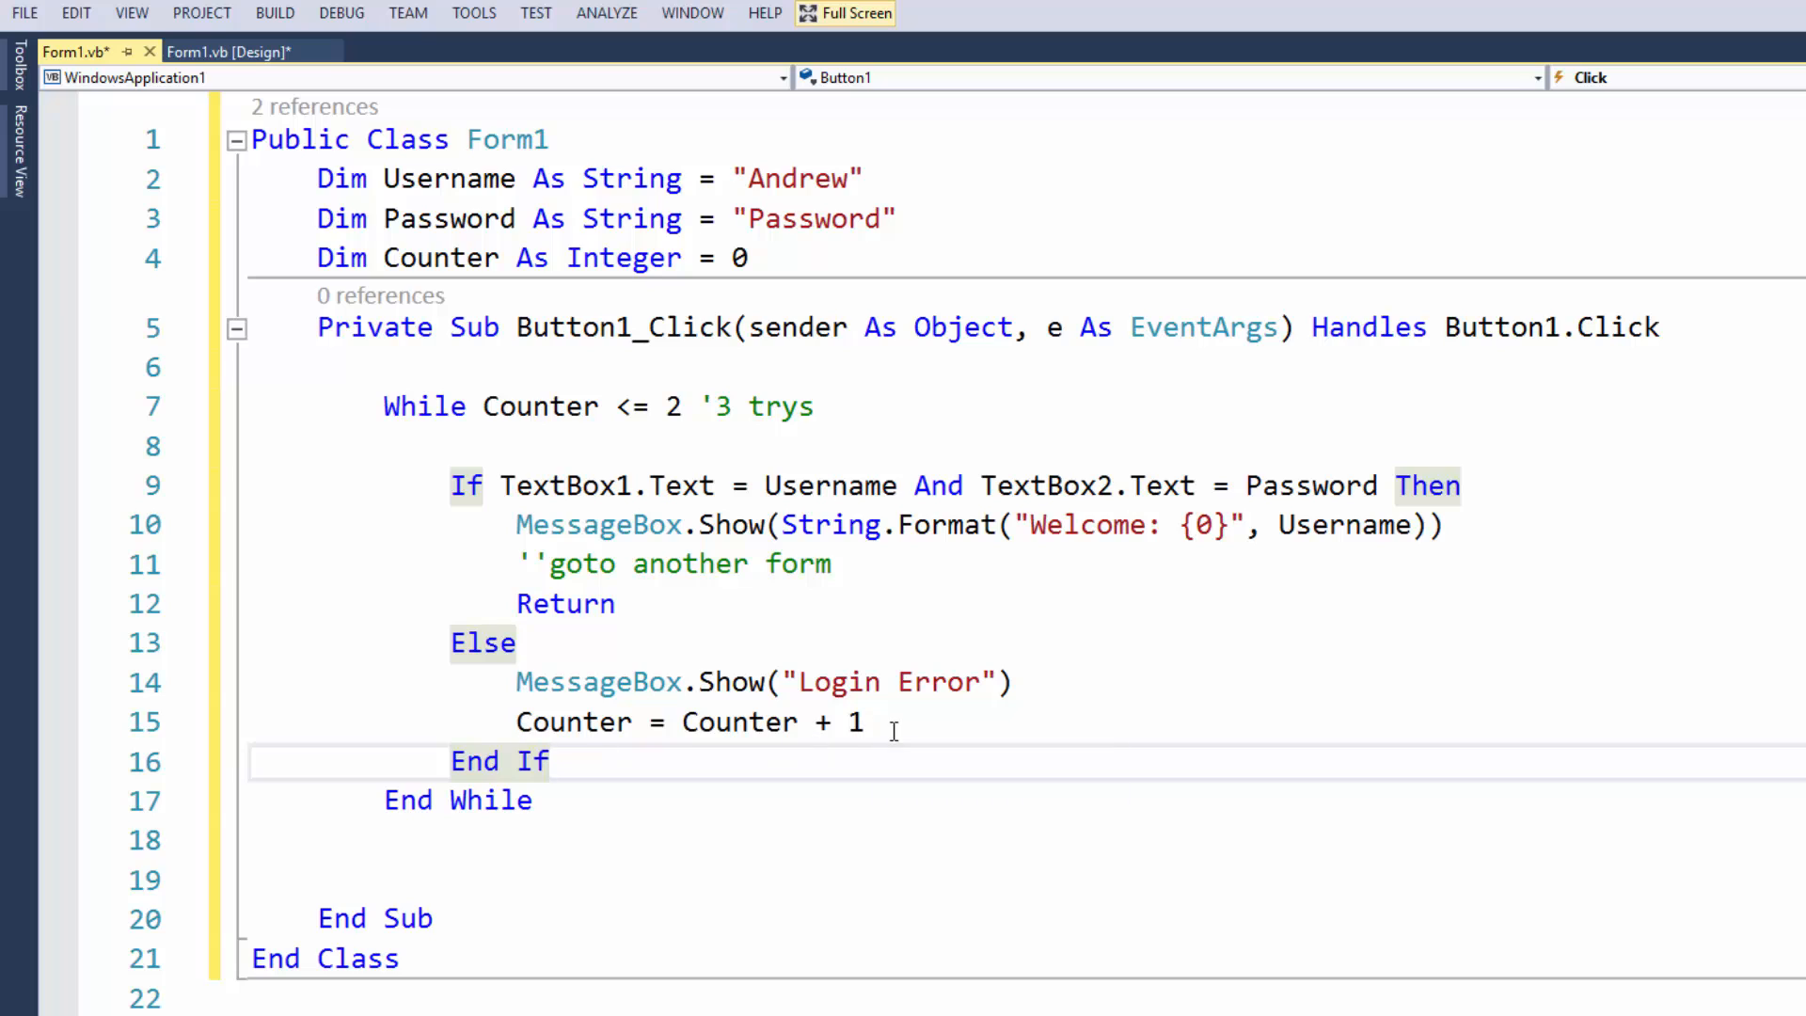
Add Return after the increment and an If Counter = 3 block showing "Too Many Logins"
text(return)
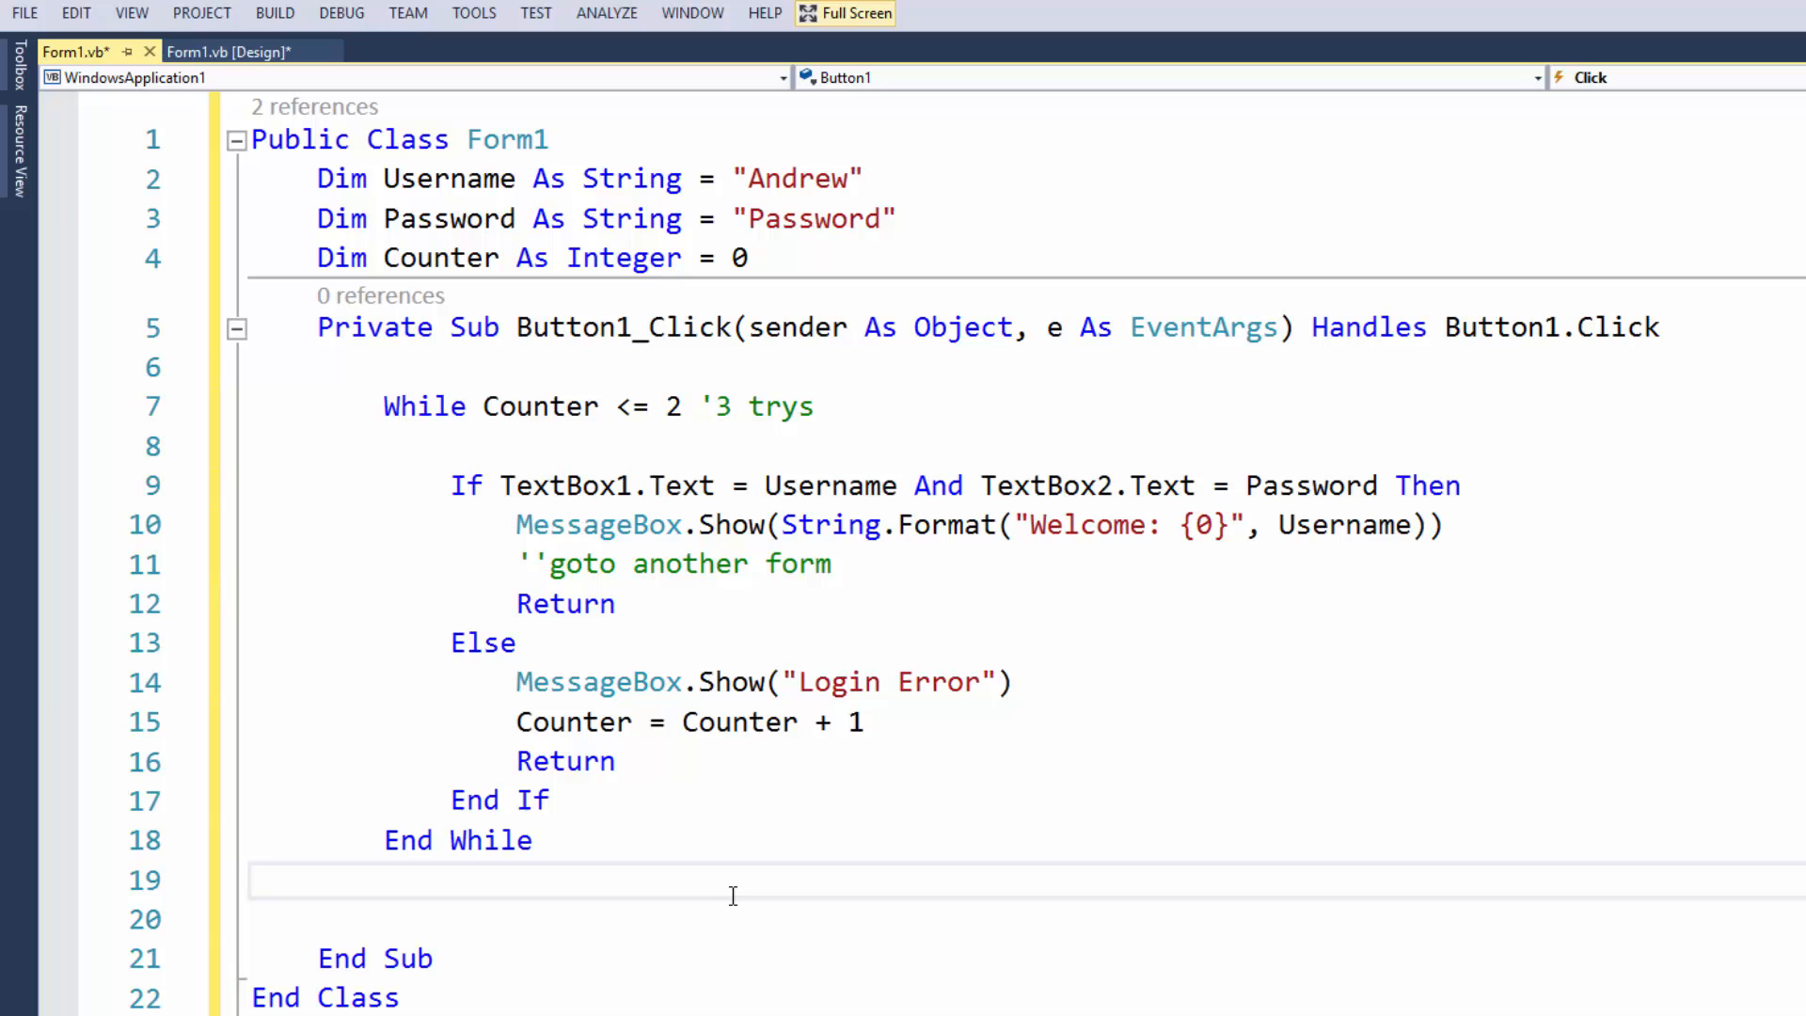
text(if)
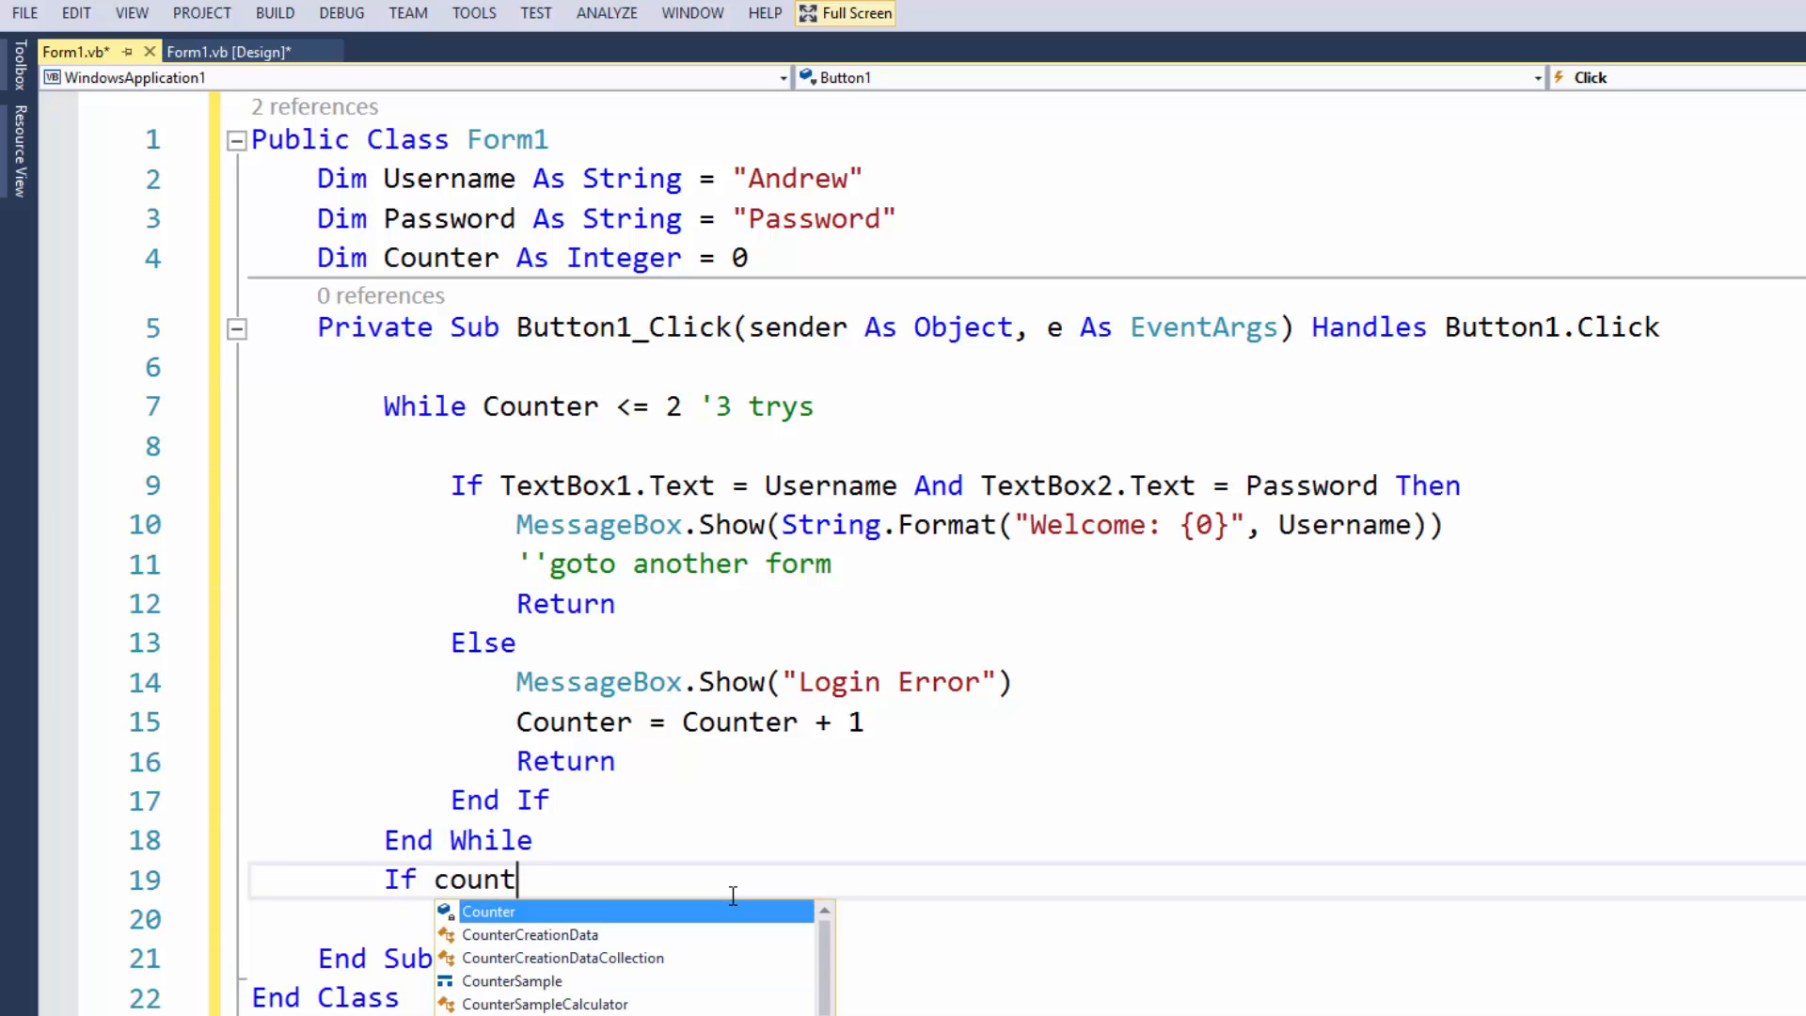
text(Counter)
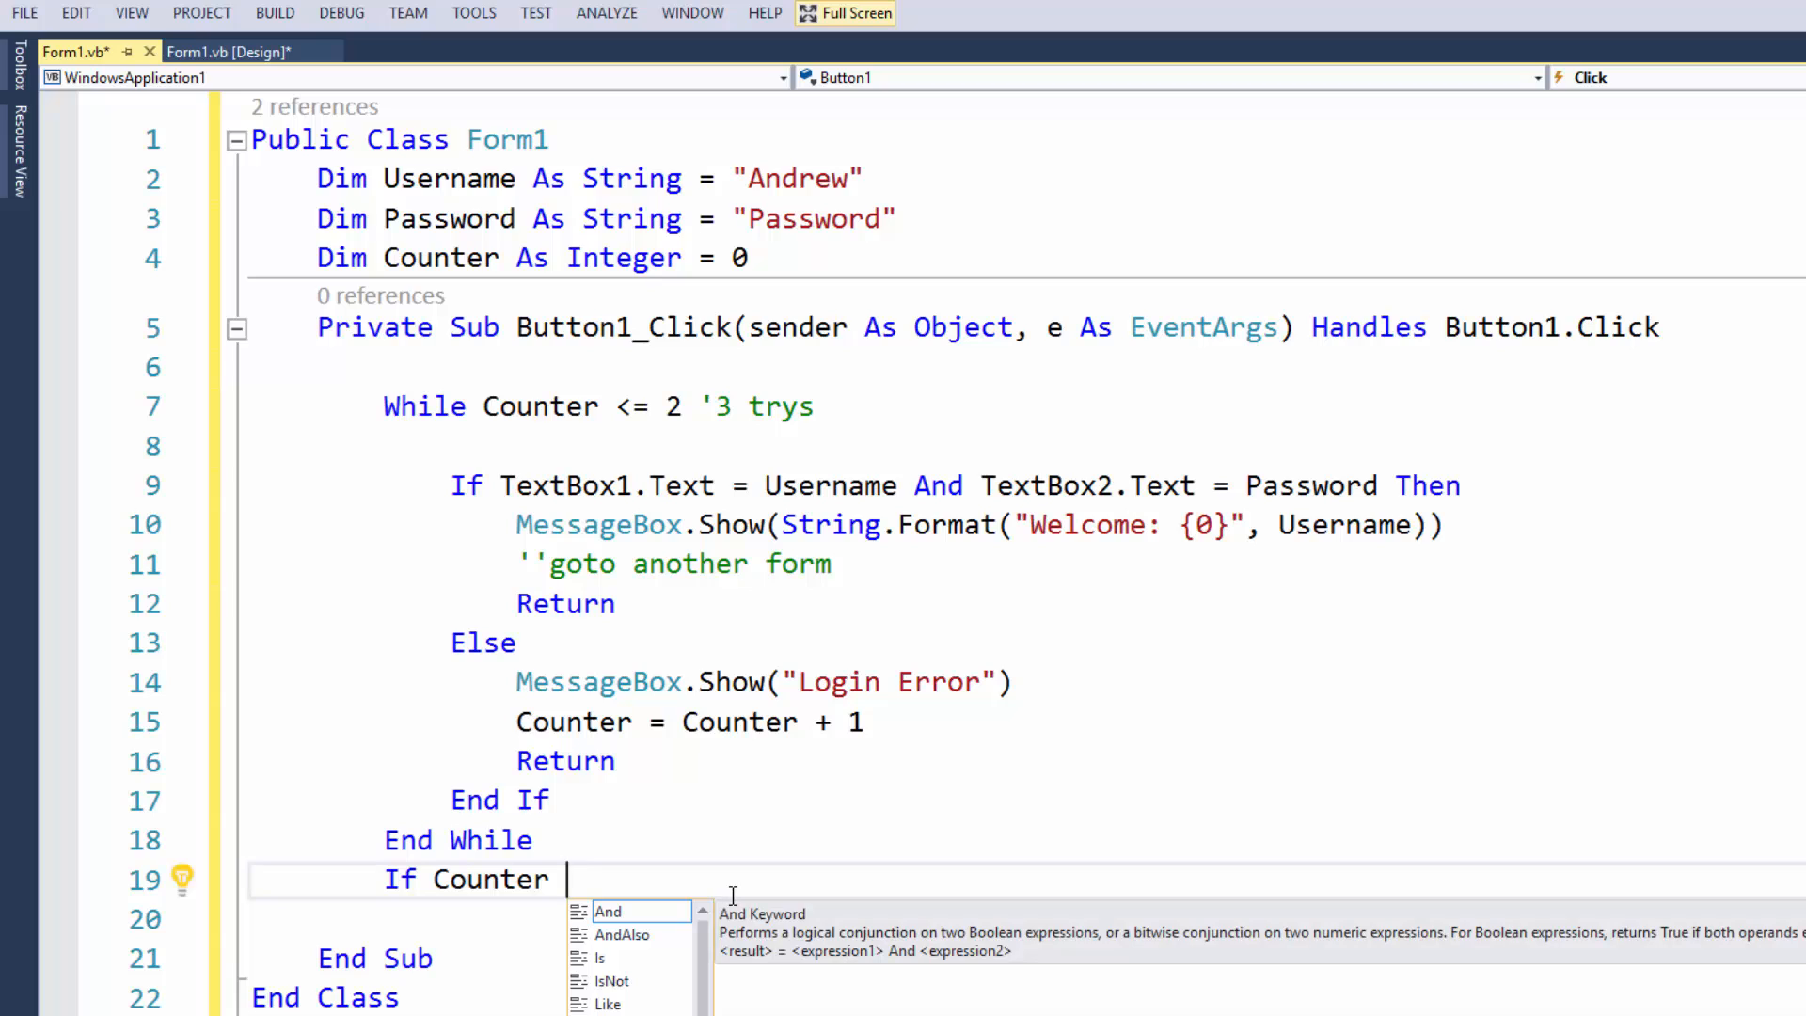
text(= 3 Then)
click(1027, 918)
text(Messag)
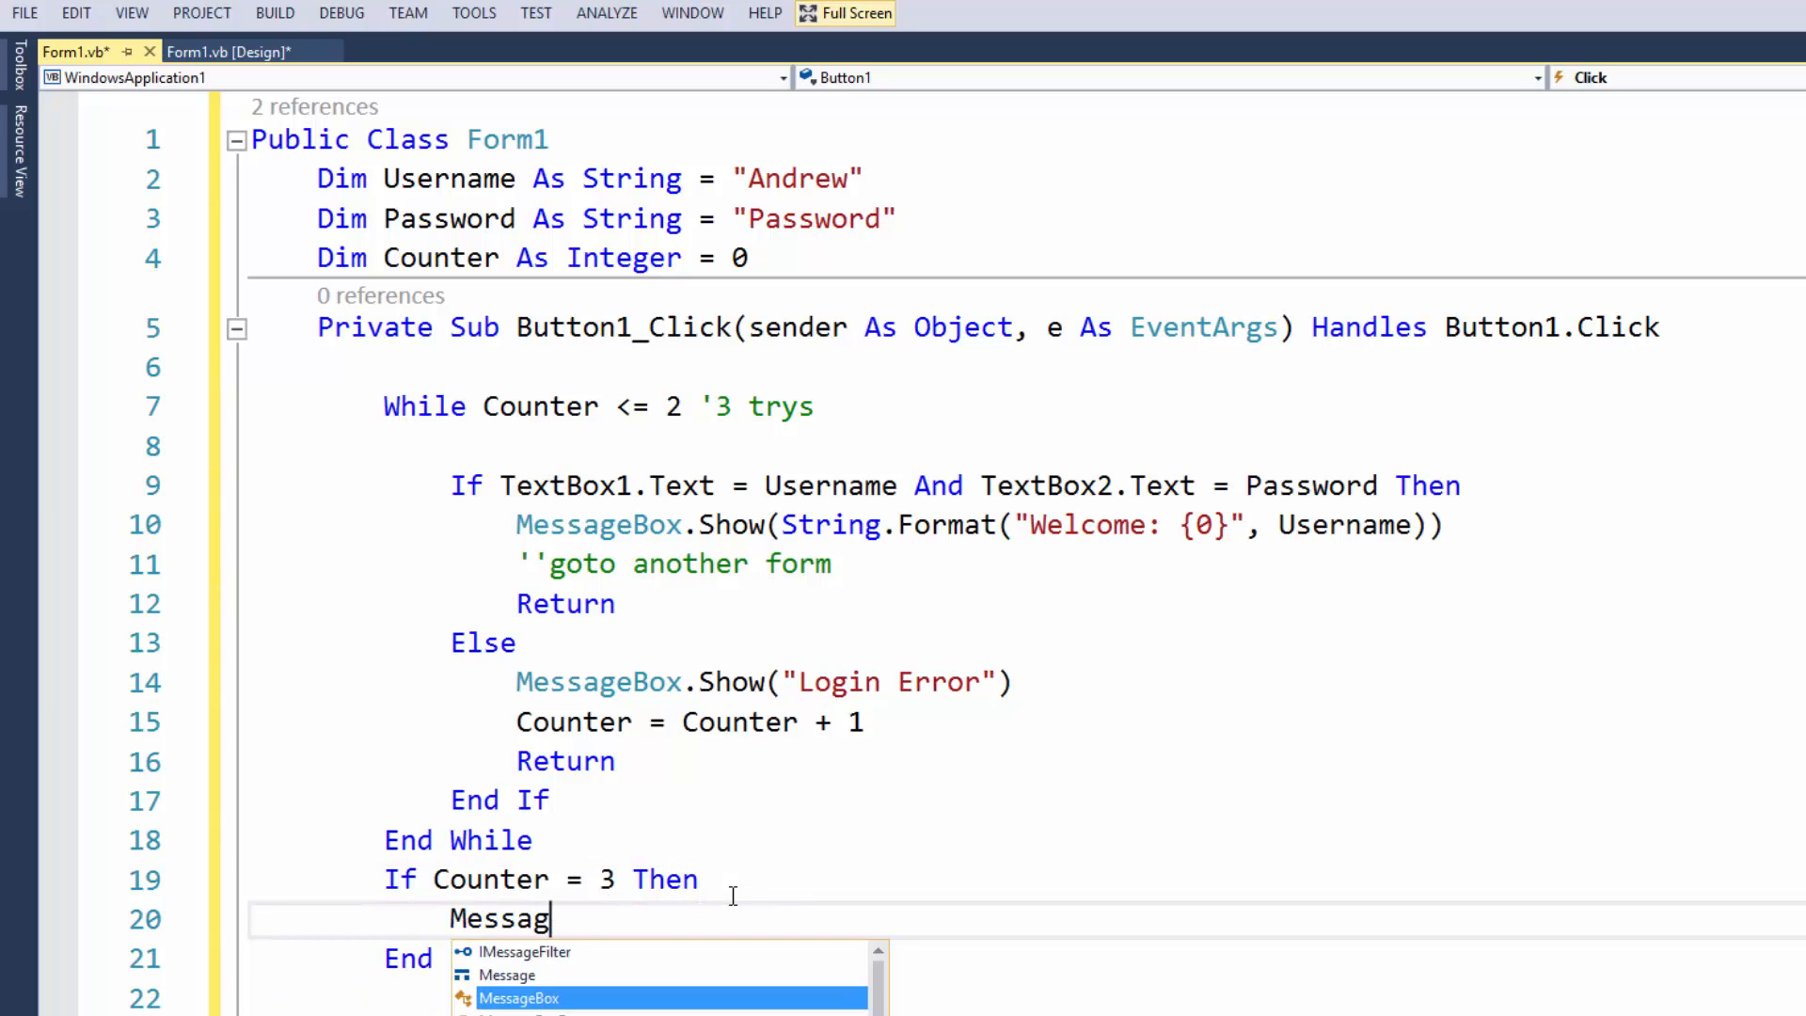
text(ebox)
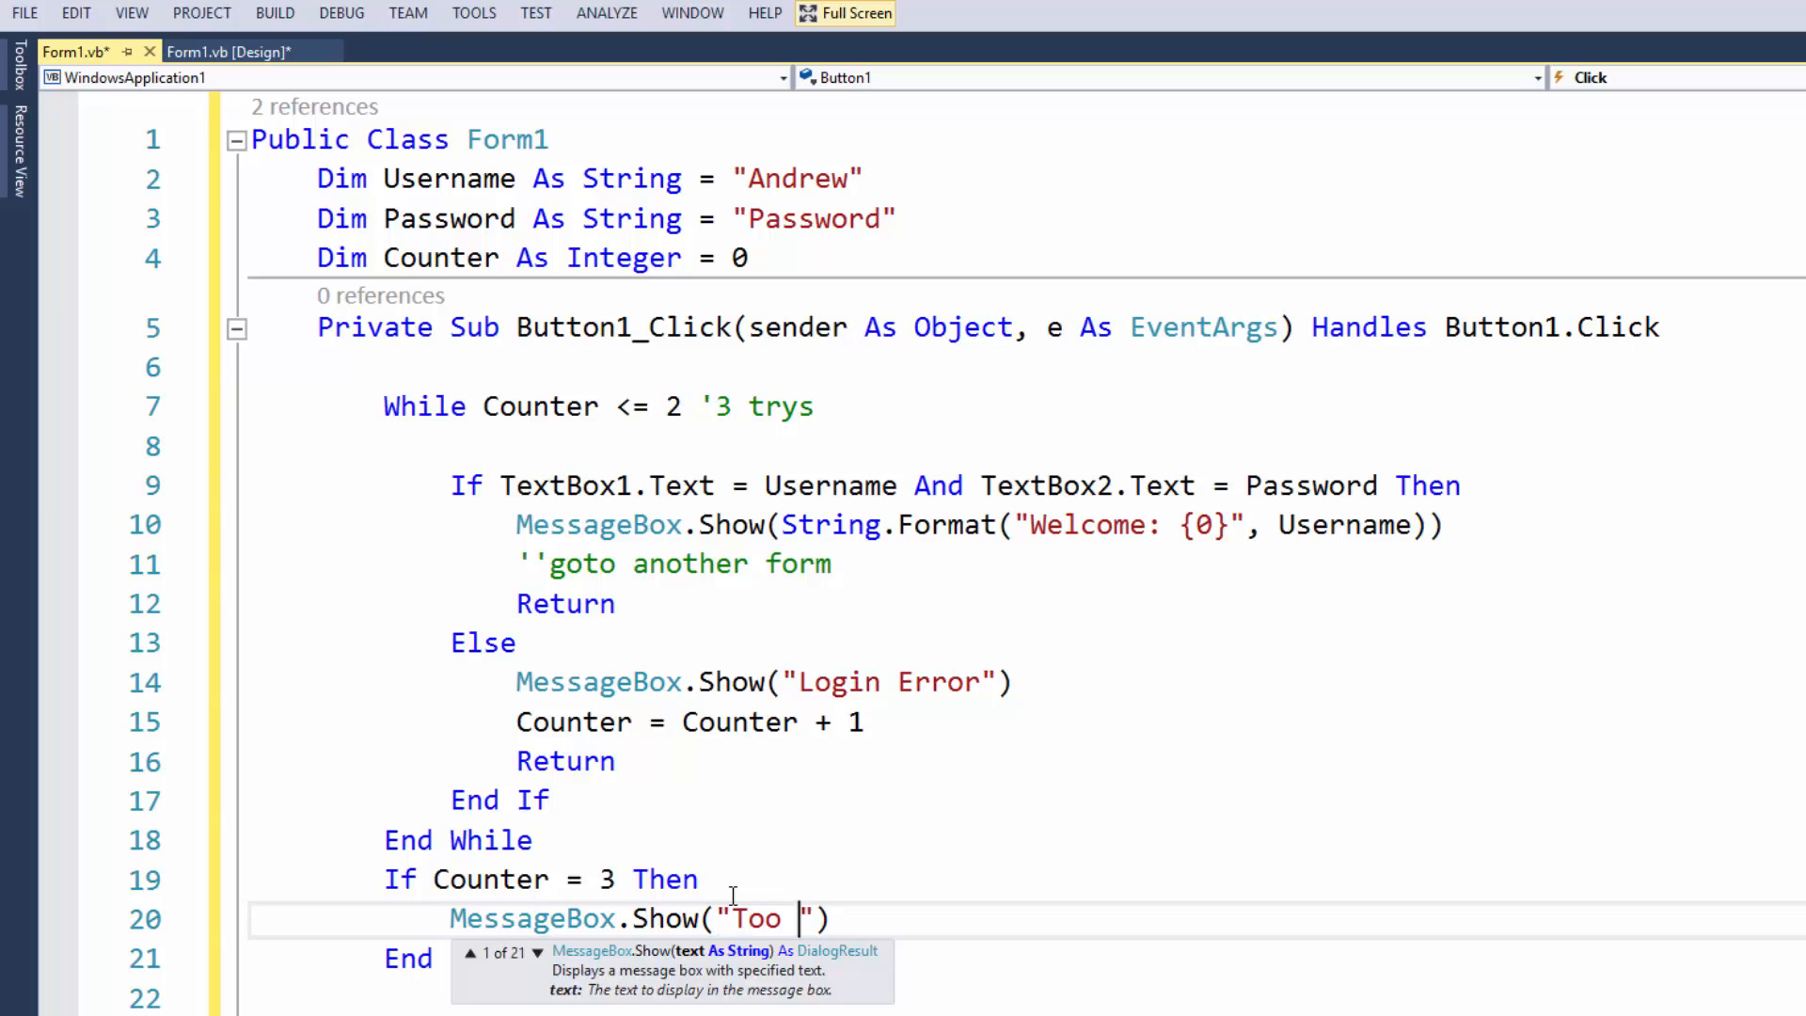
text(Many Lo)
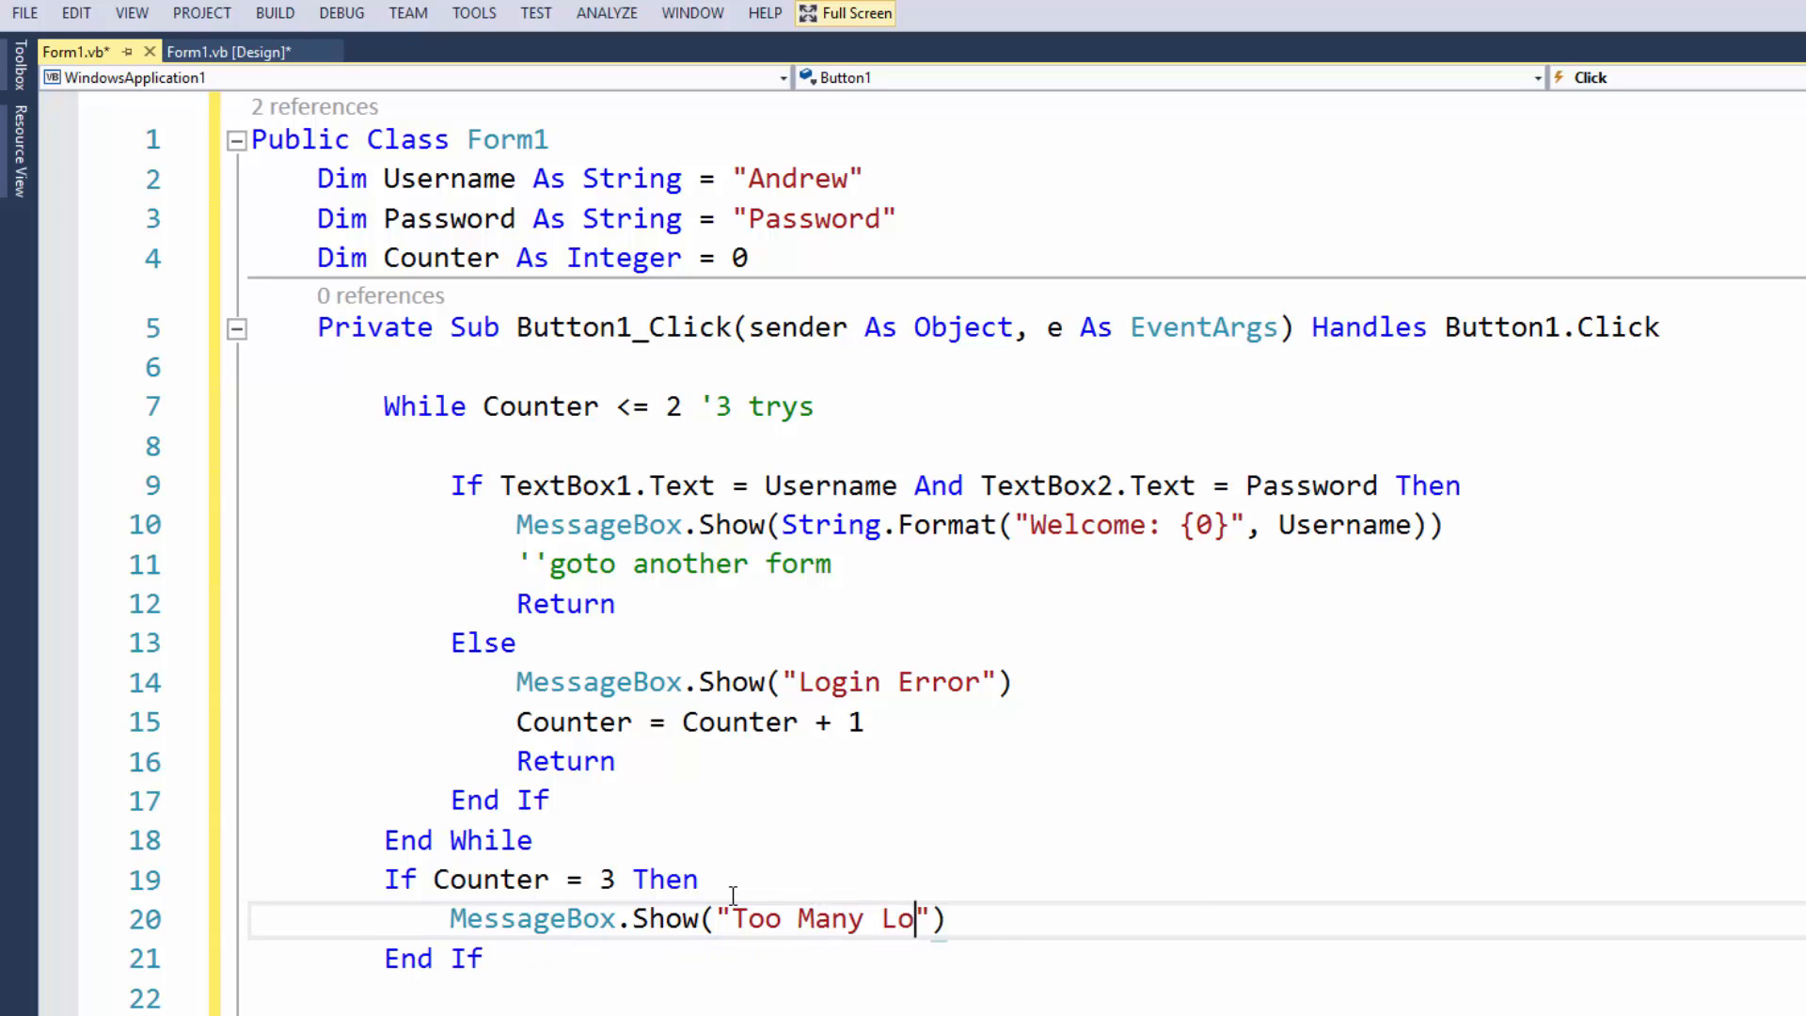
text(gins)
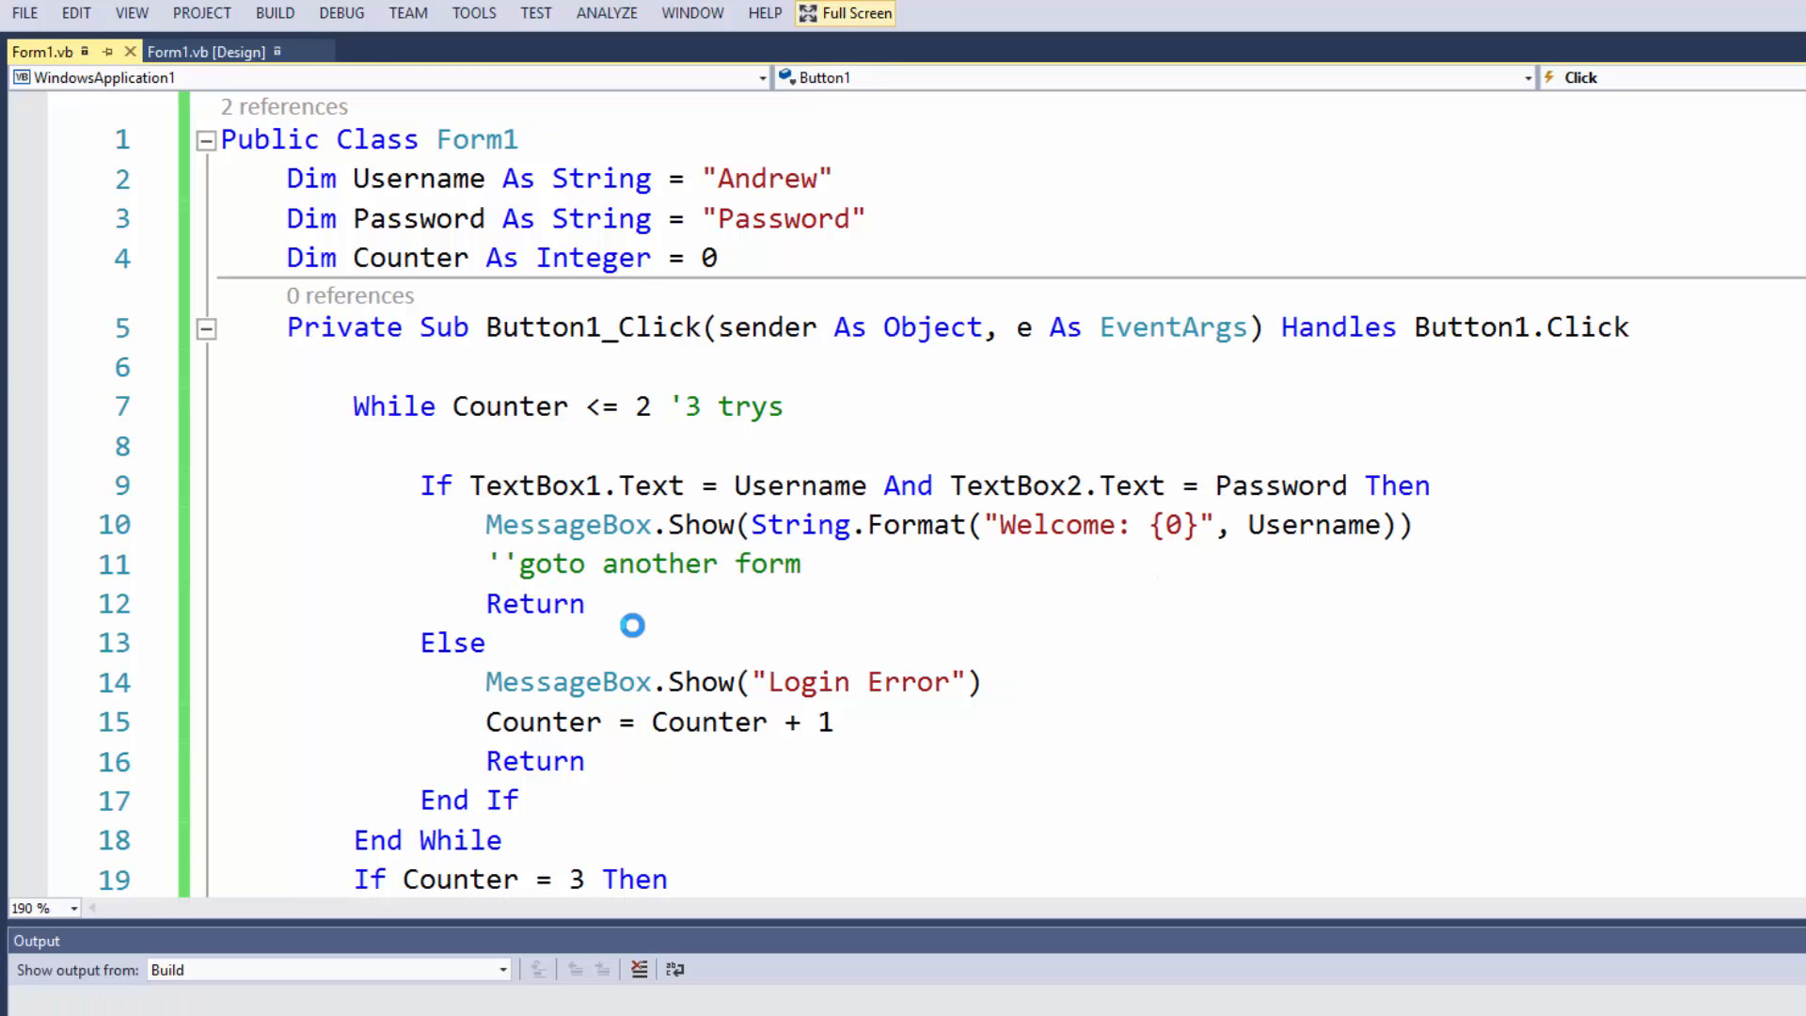
Clear both text boxes on failure, then test wrong logins until Too Many Logins appears
text(asl;kjl;as)
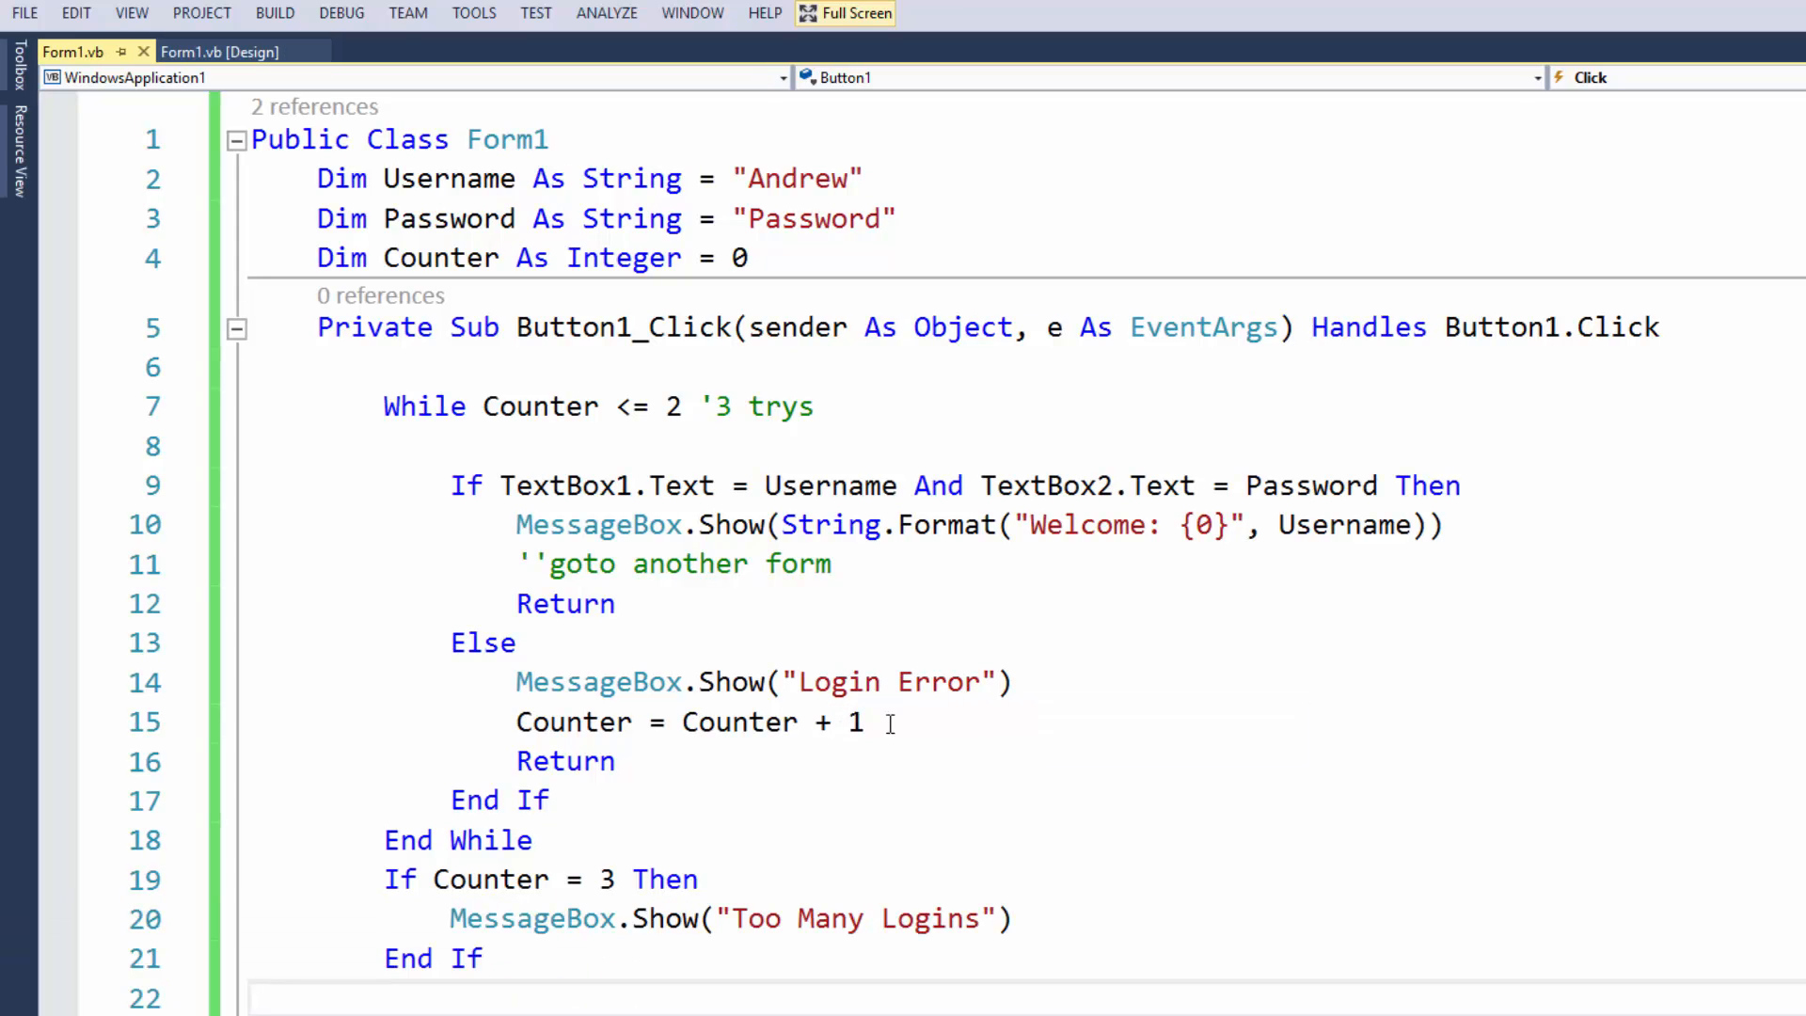
text(TextBox2.Clear()
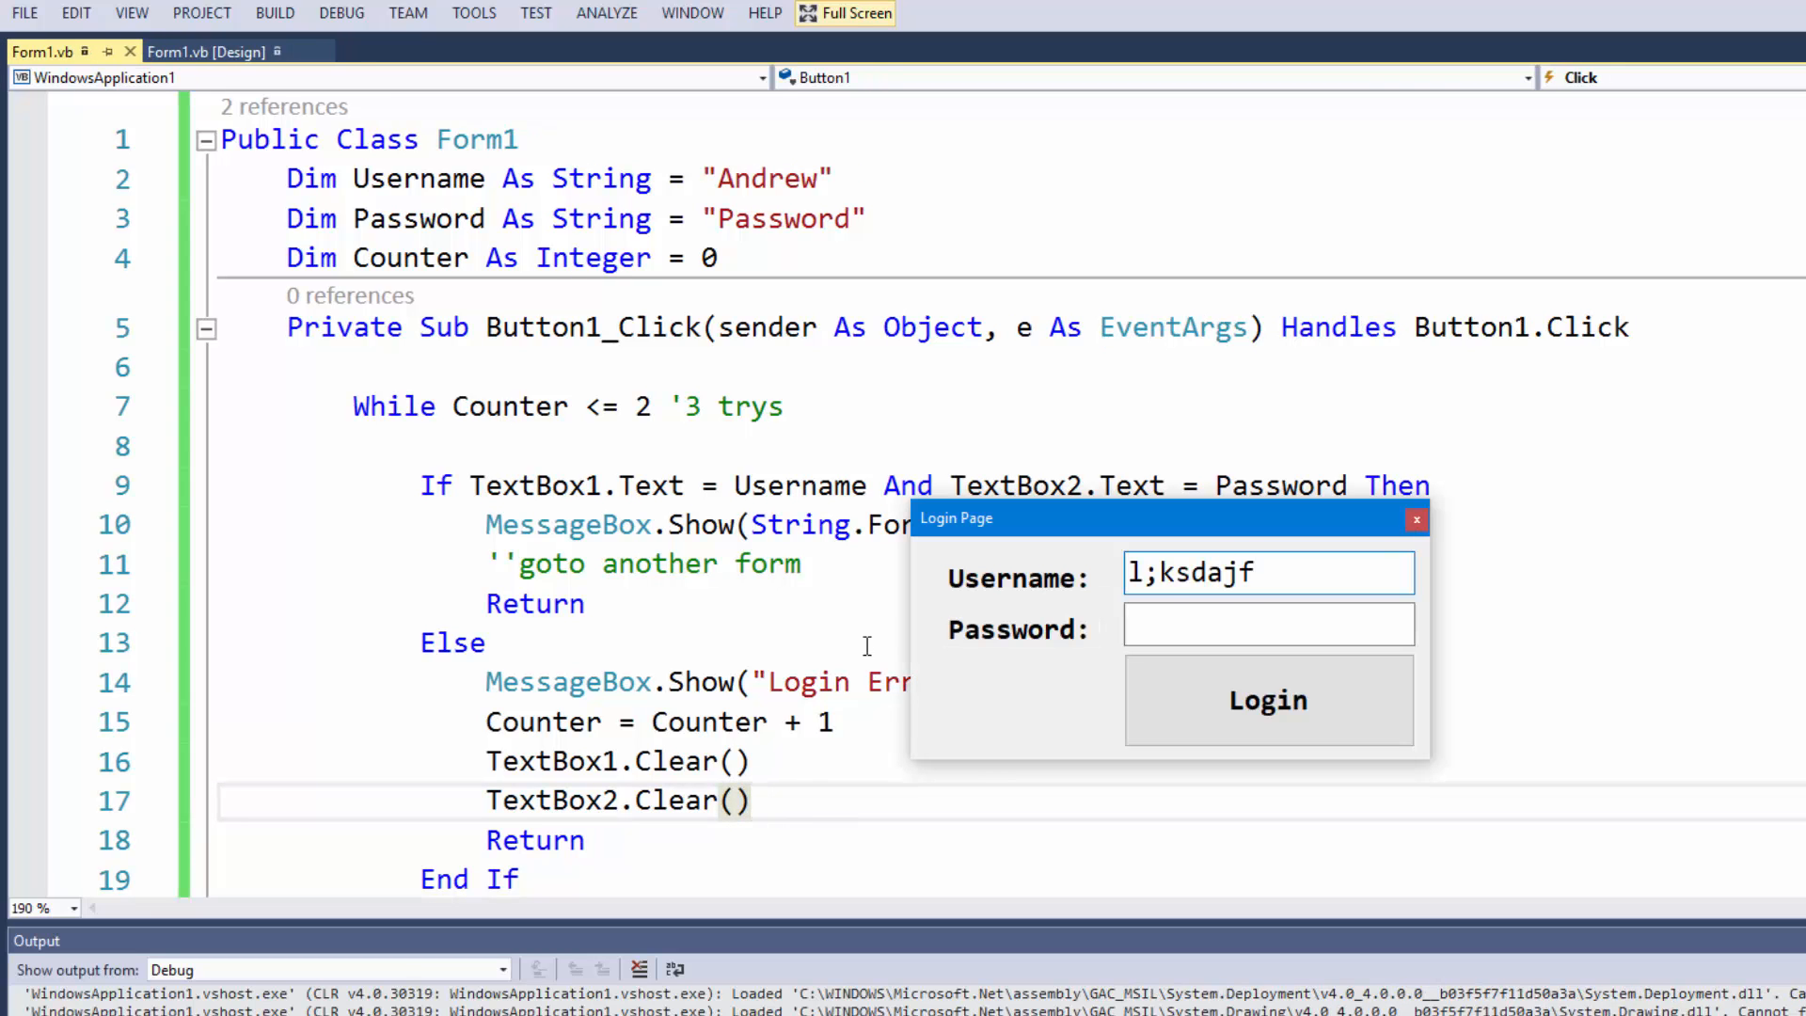
click(1266, 700)
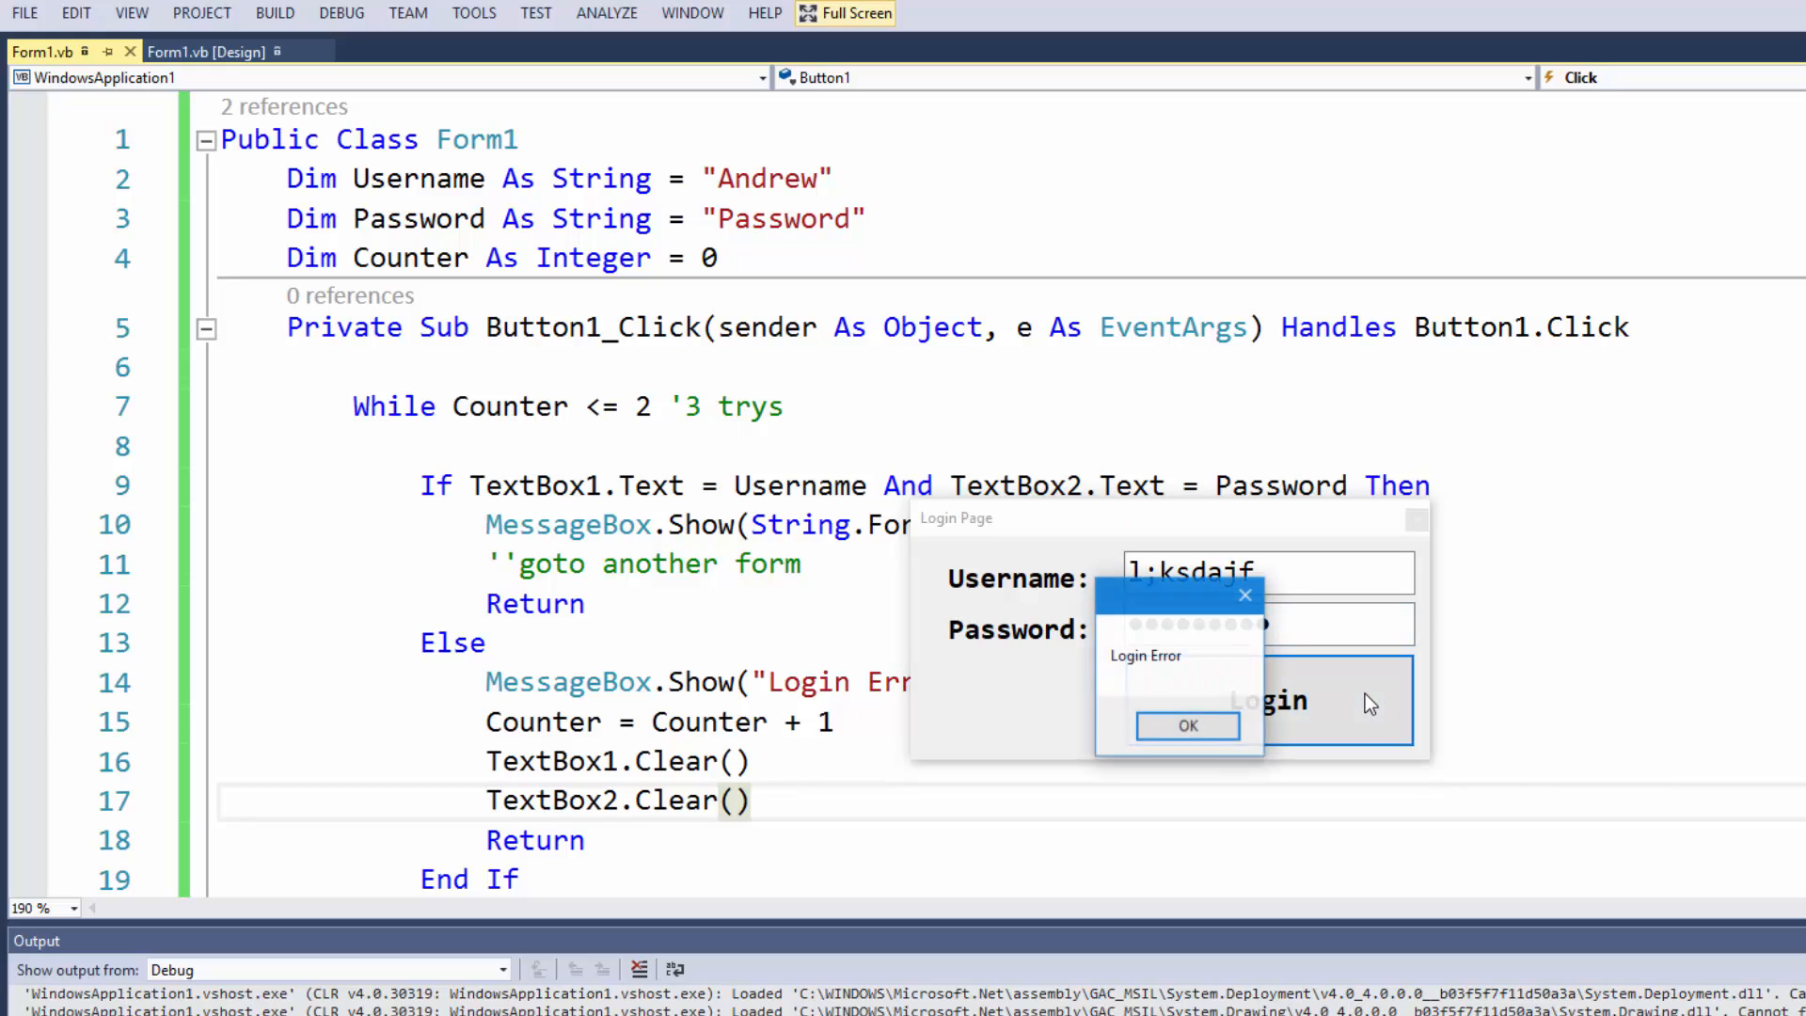
click(1187, 726)
text(sd)
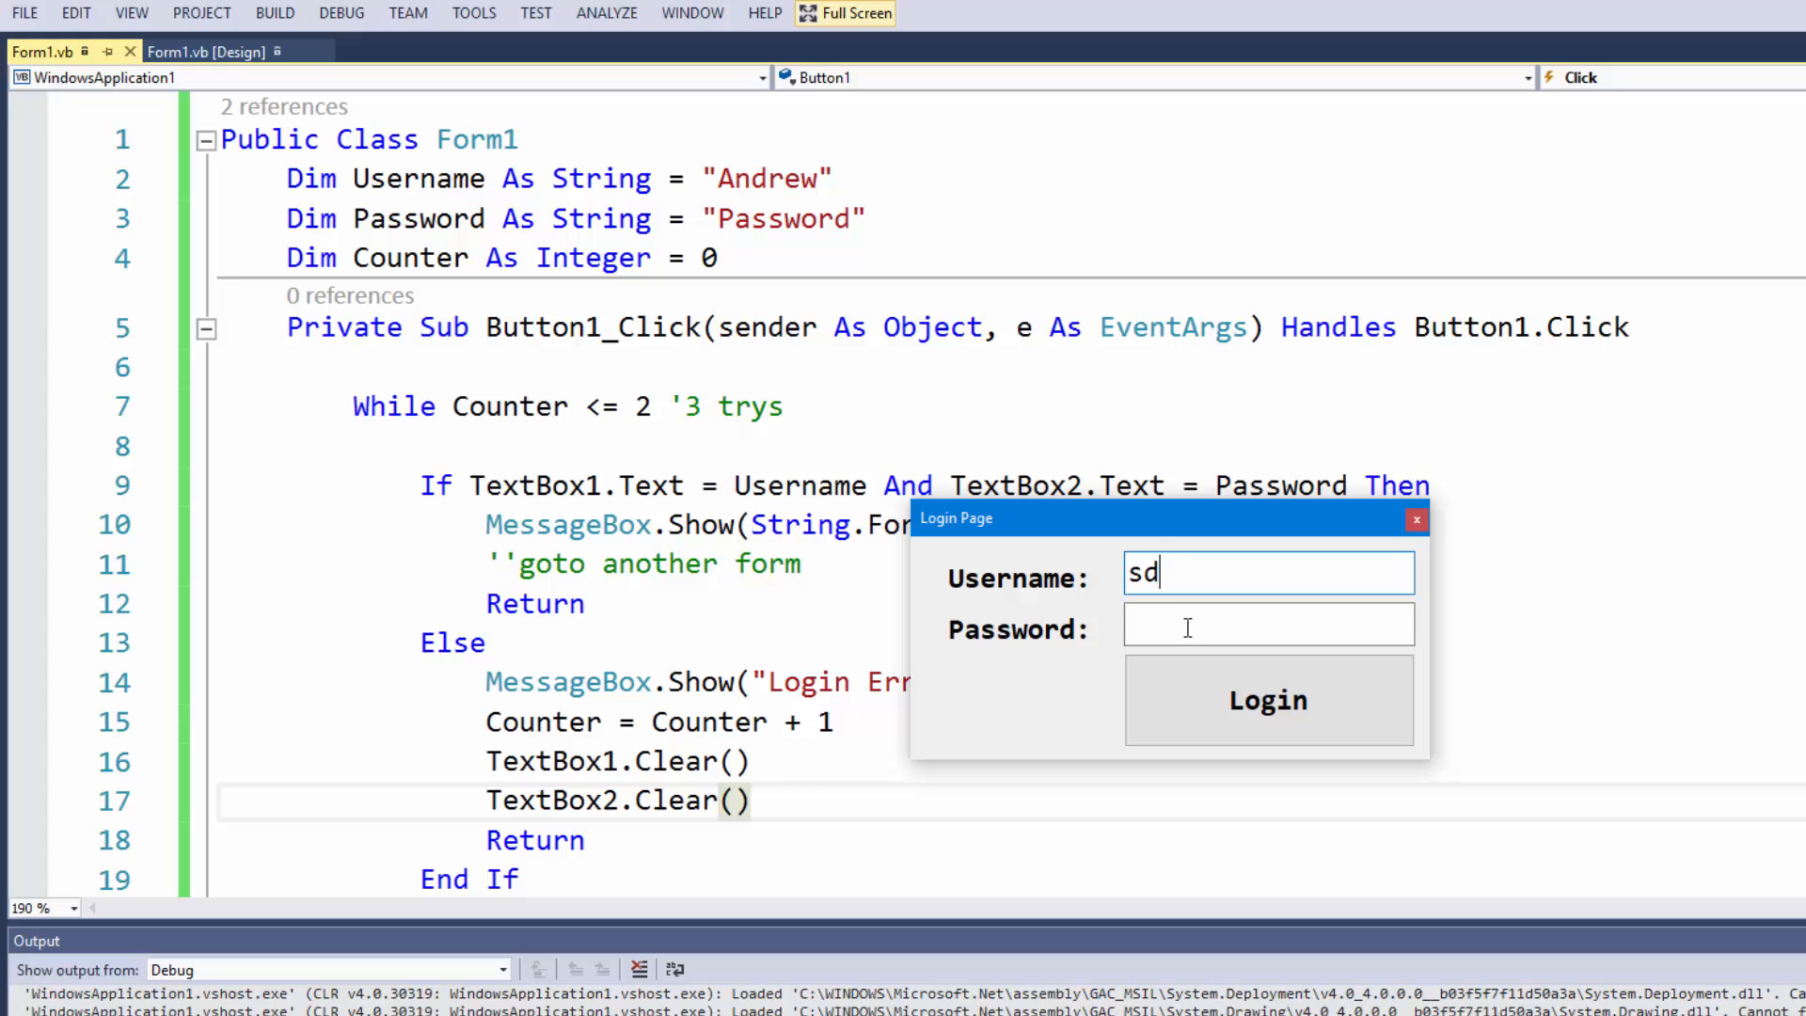
click(1266, 699)
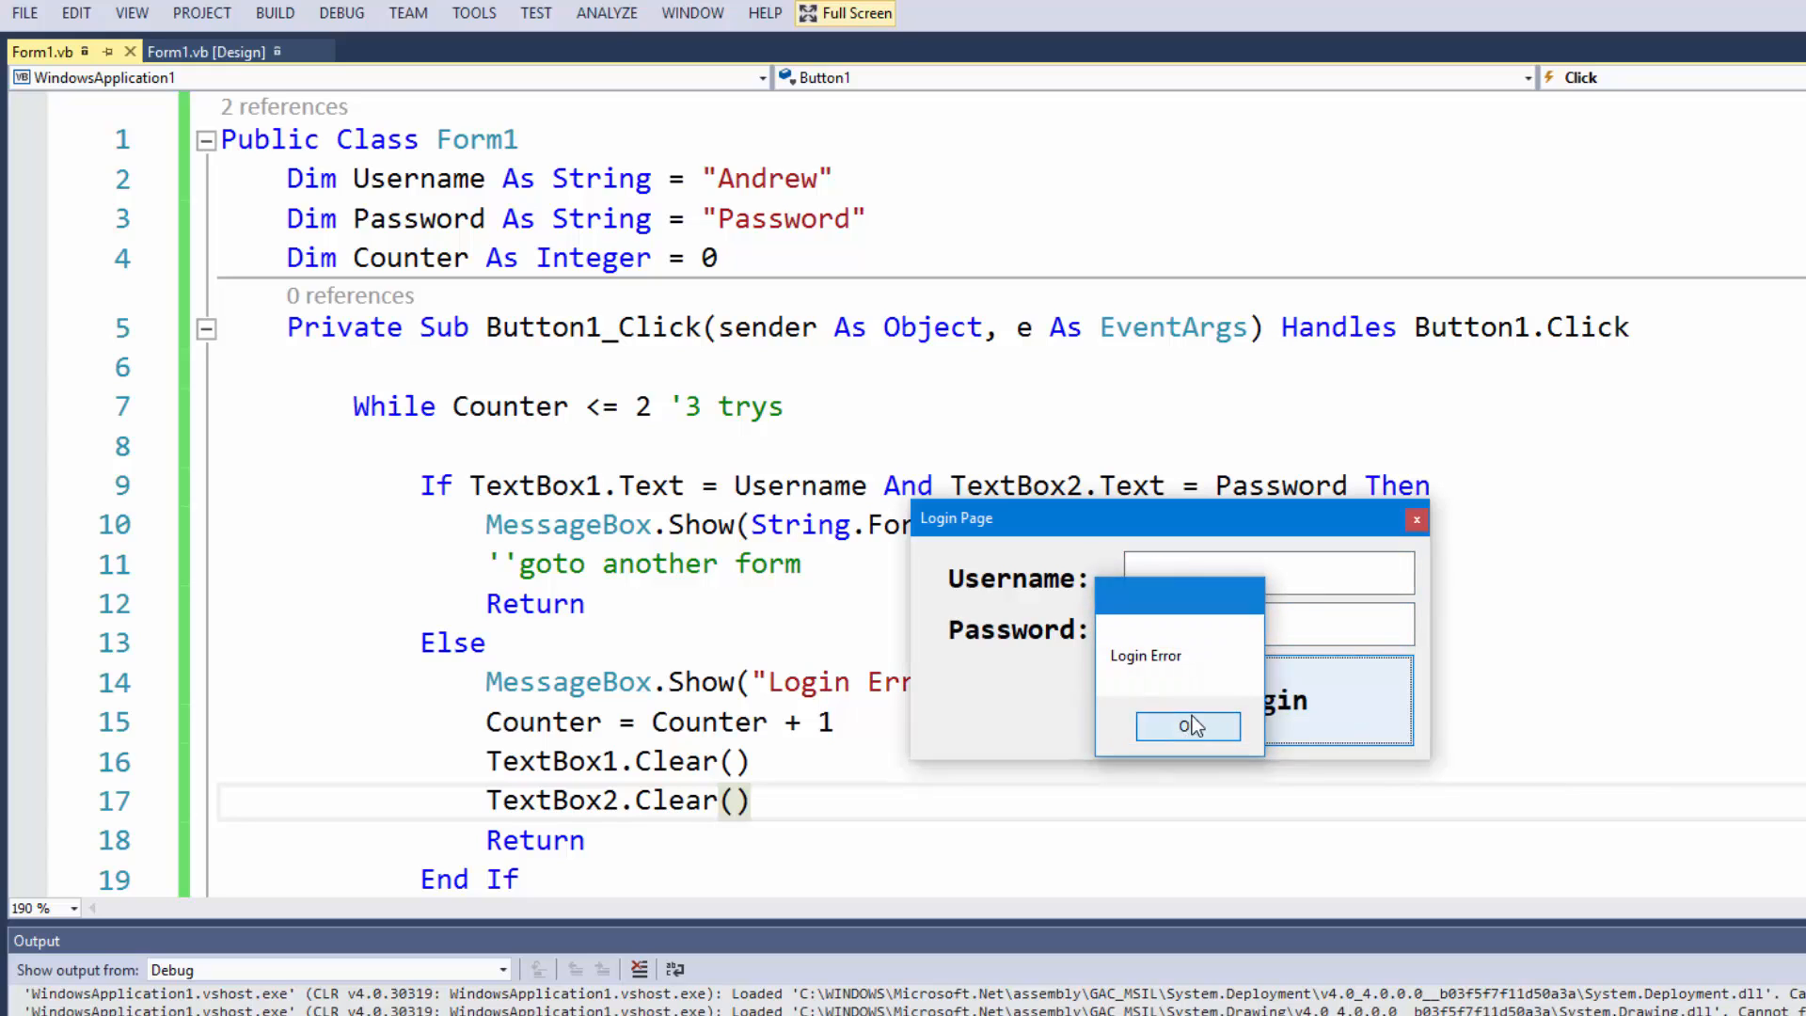
click(1187, 725)
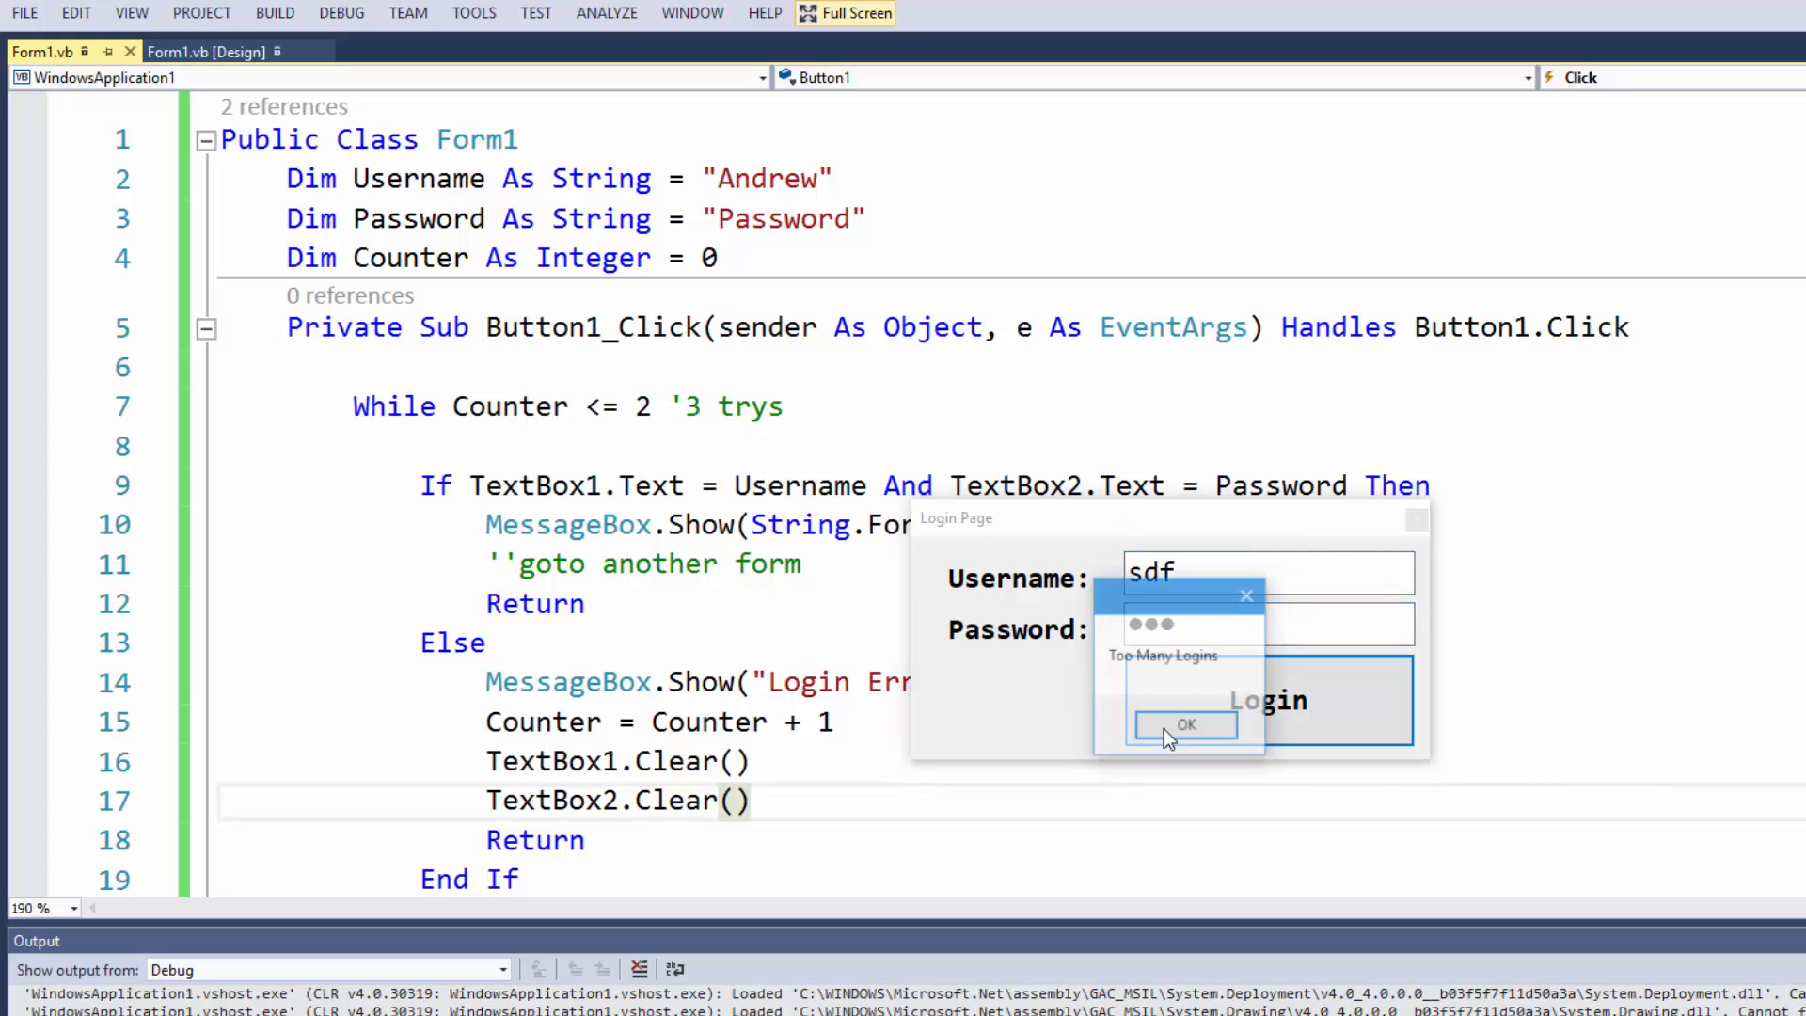
click(1185, 724)
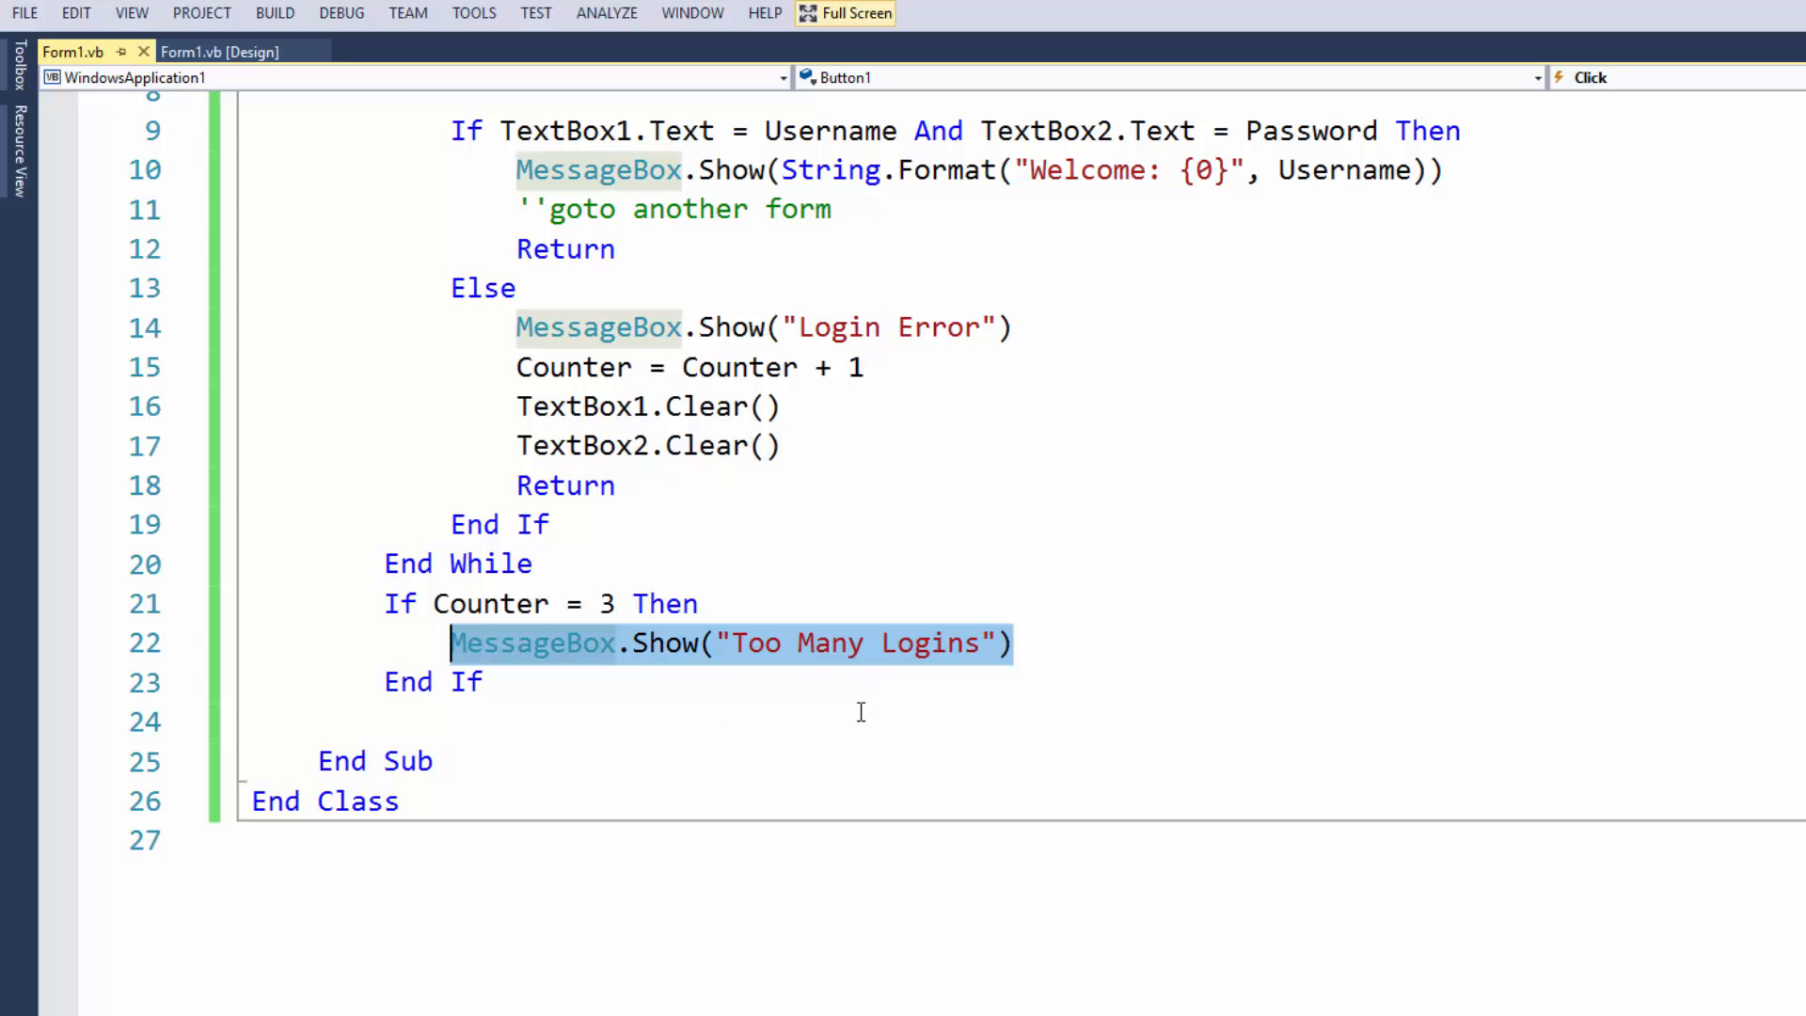
Insert Button1.Enabled = False above the Too Many Logins message line
key(Enter)
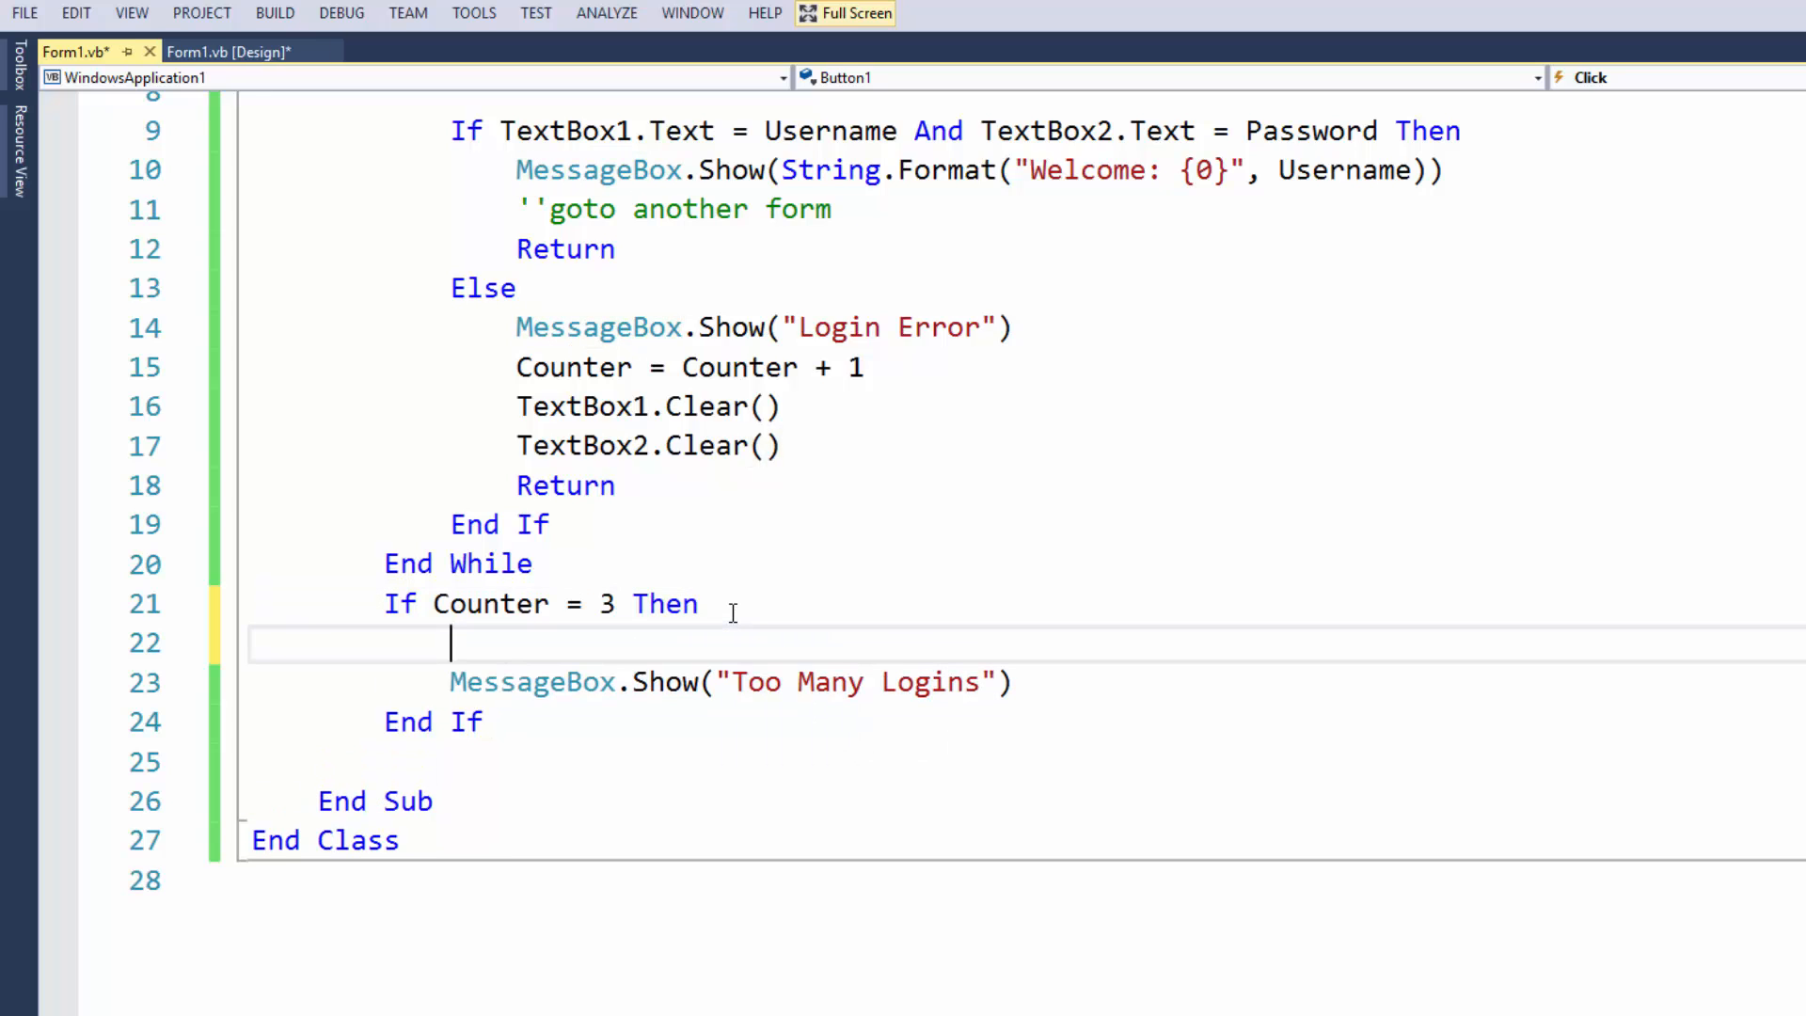
text(Button)
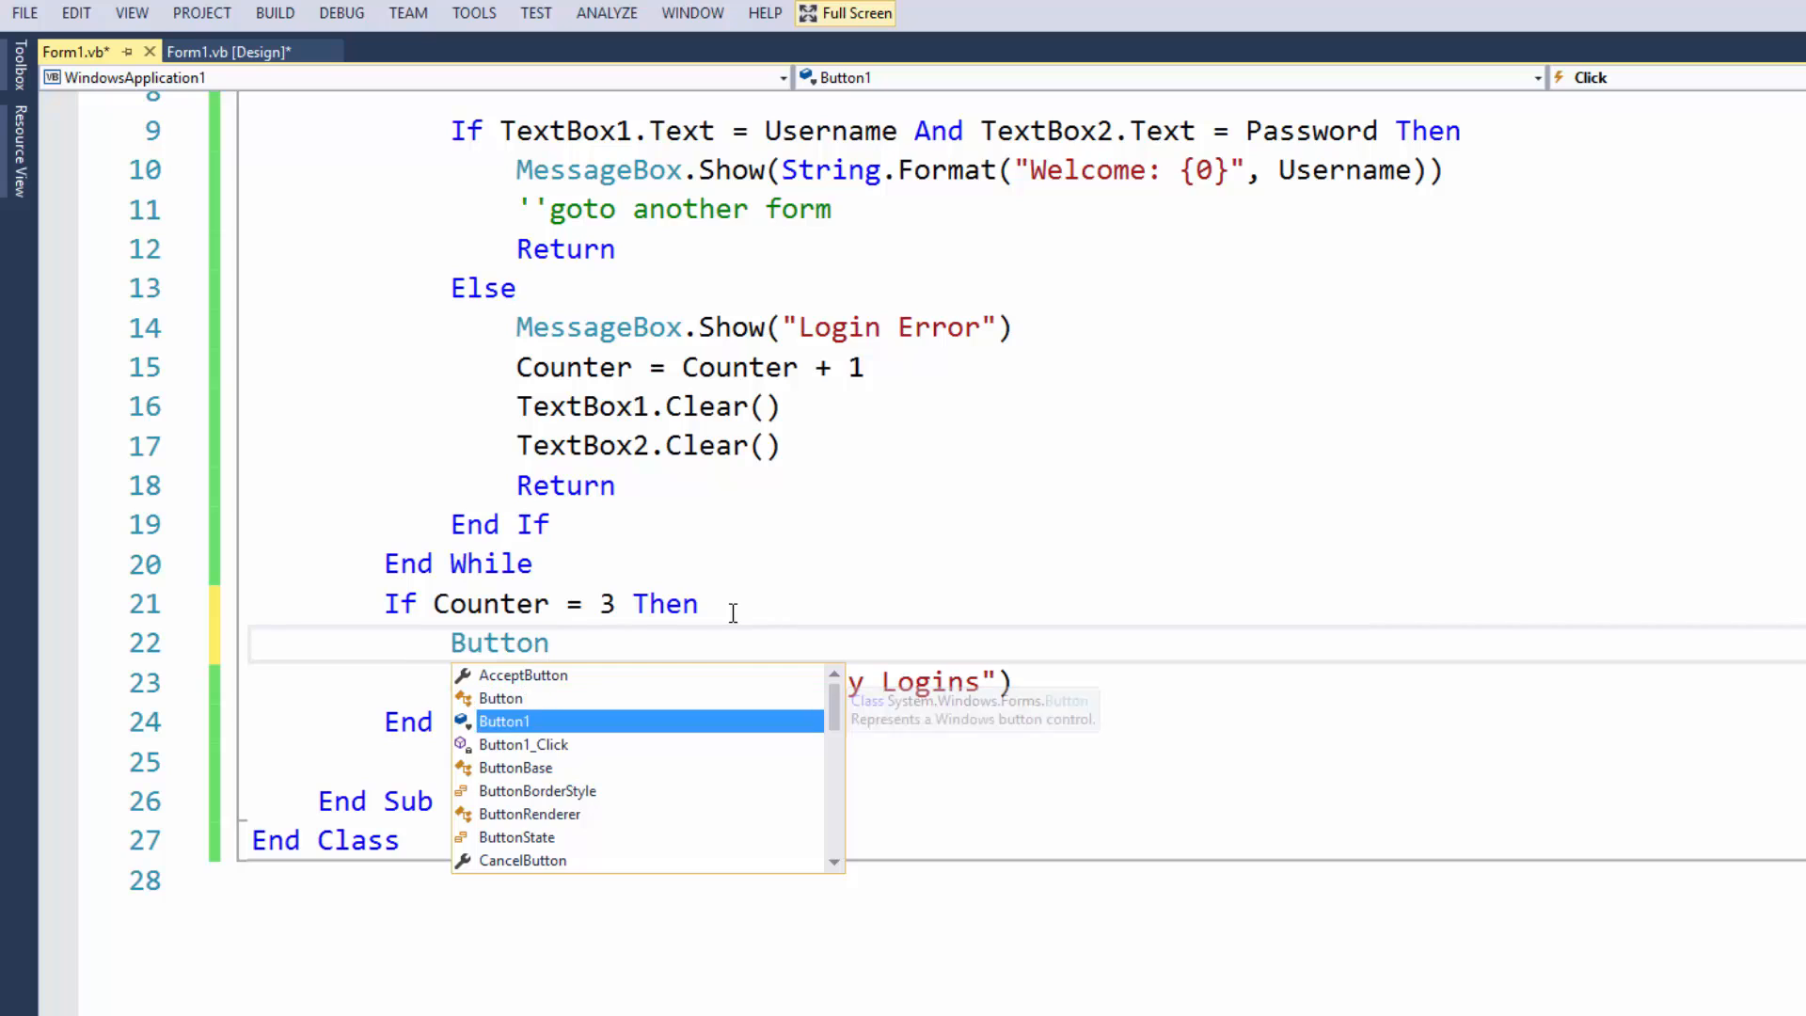
text(1.Dis)
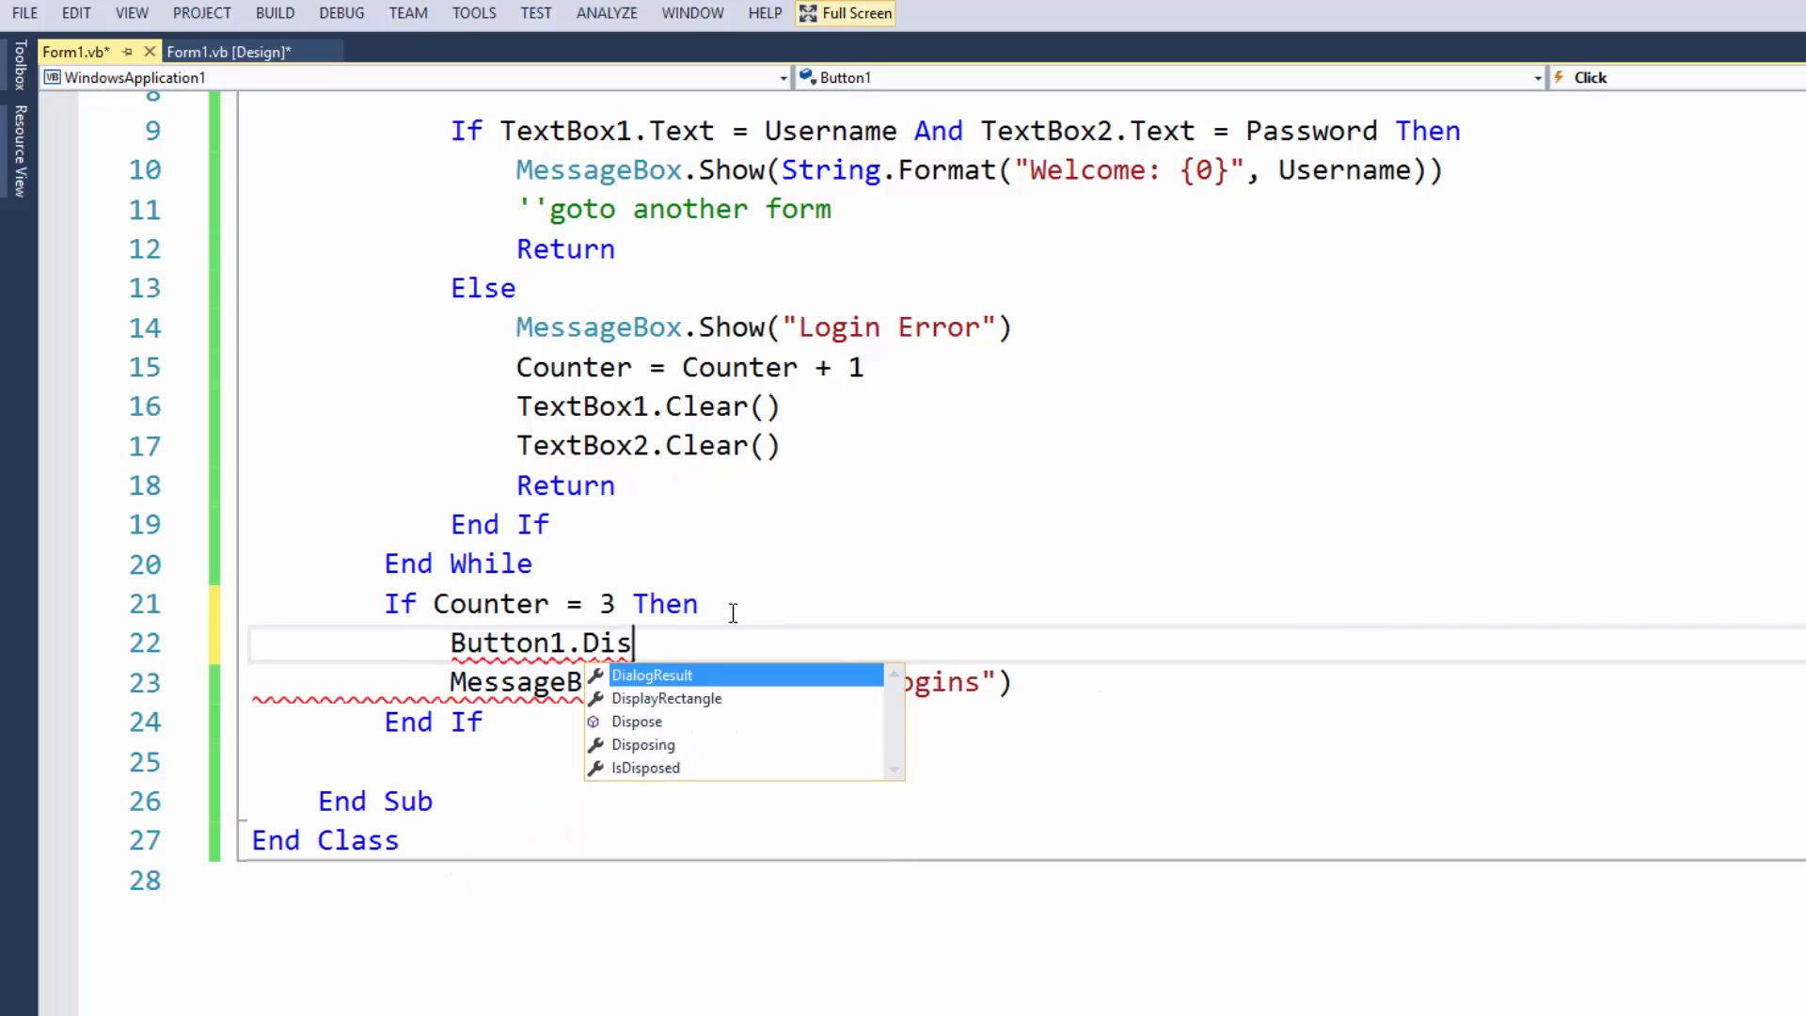
key(BackSpace)
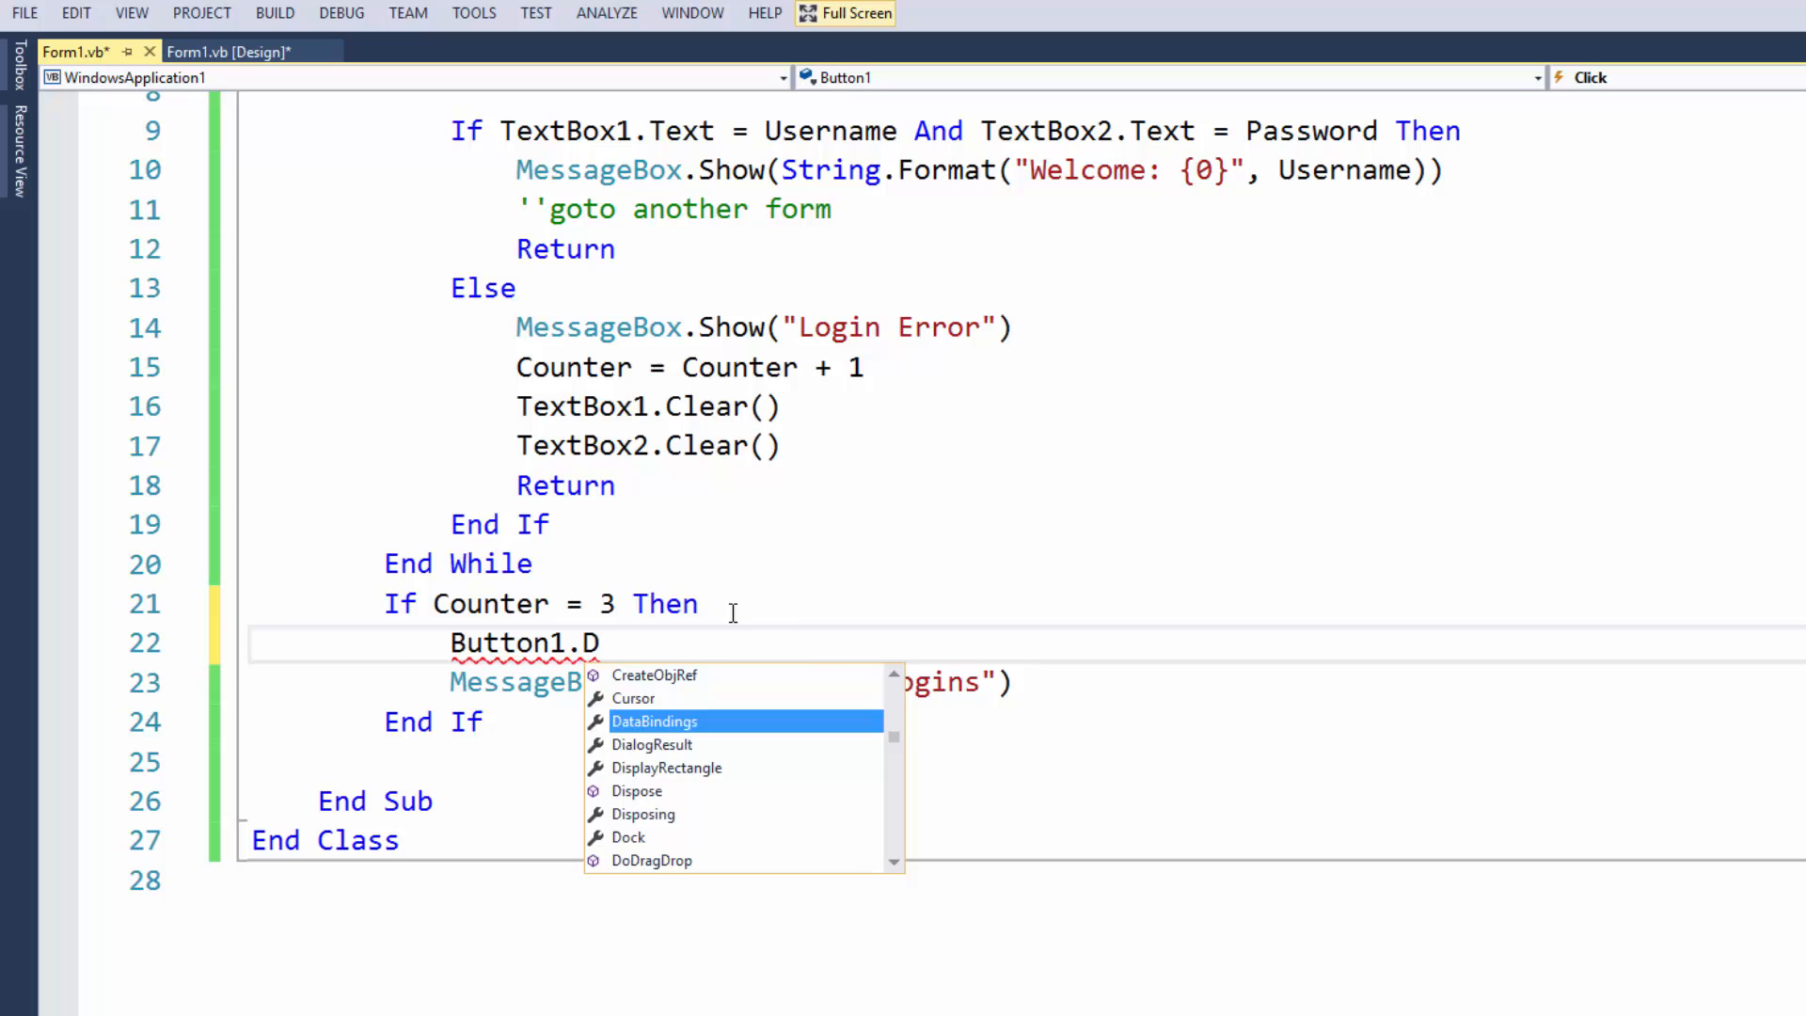
text(Enabled = f)
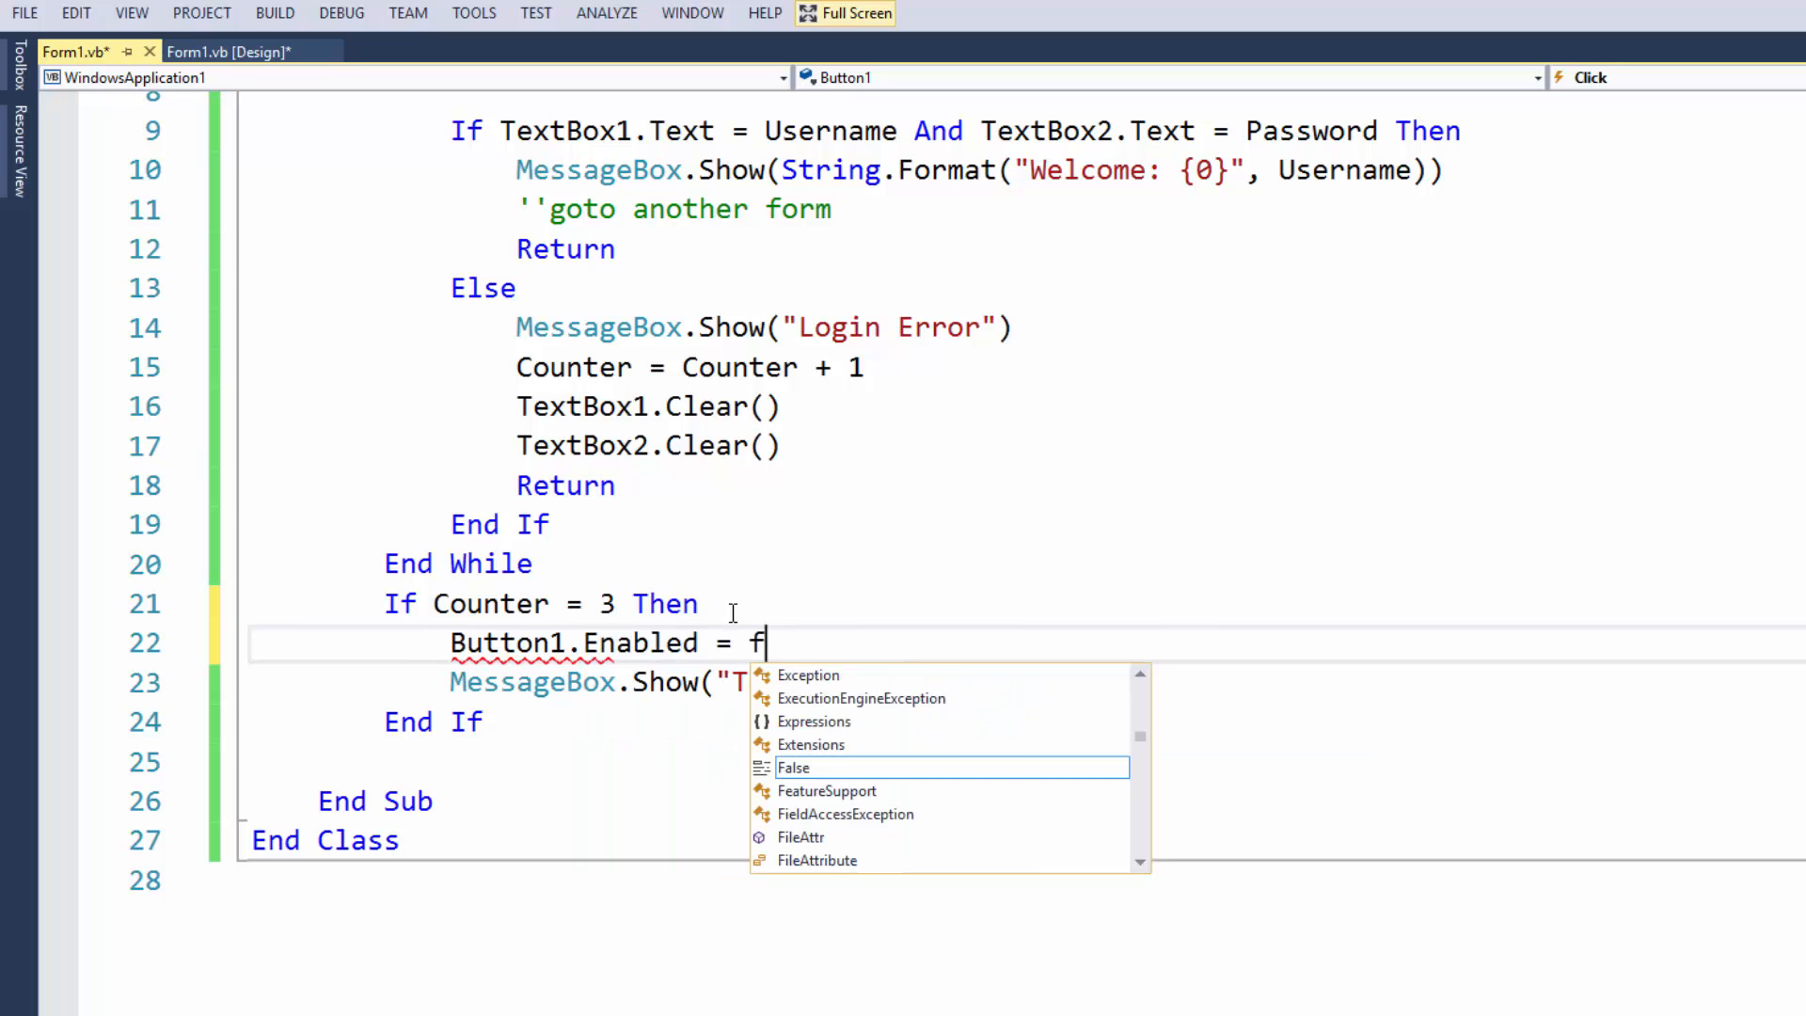
key(Tab)
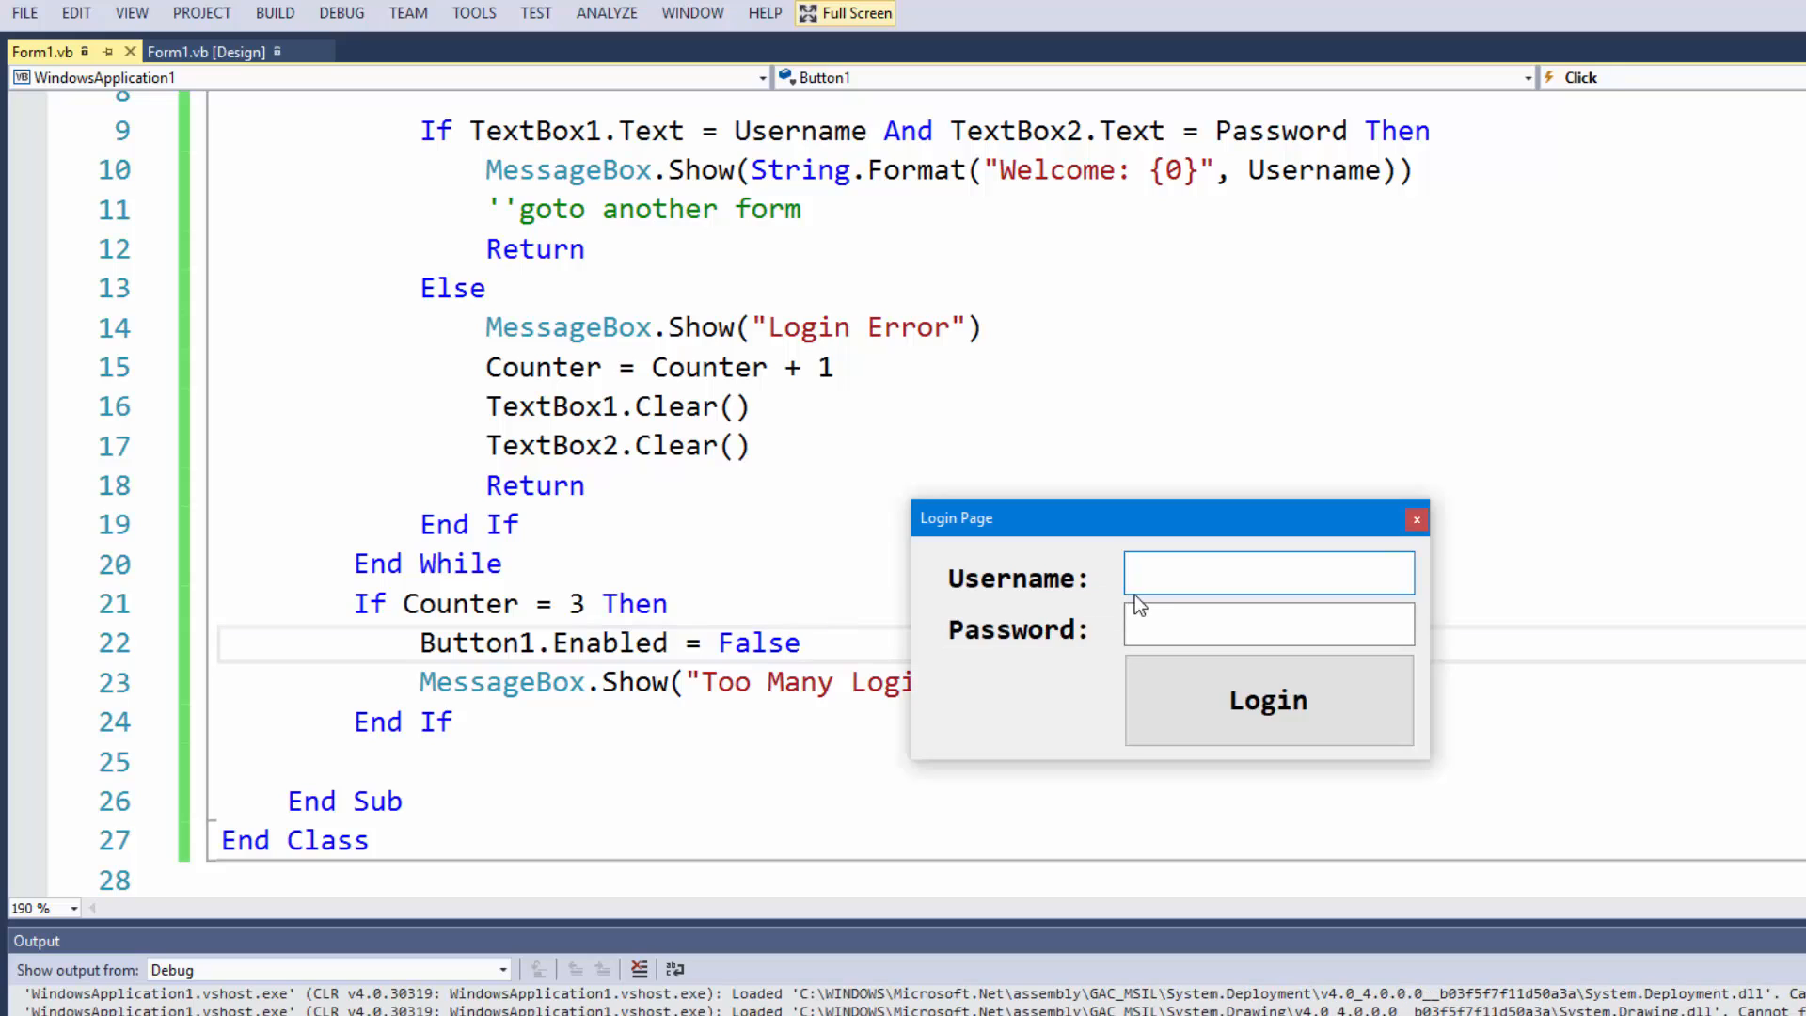
Log in as Andrew with the correct password and dismiss the Welcome: Andrew message
text(as)
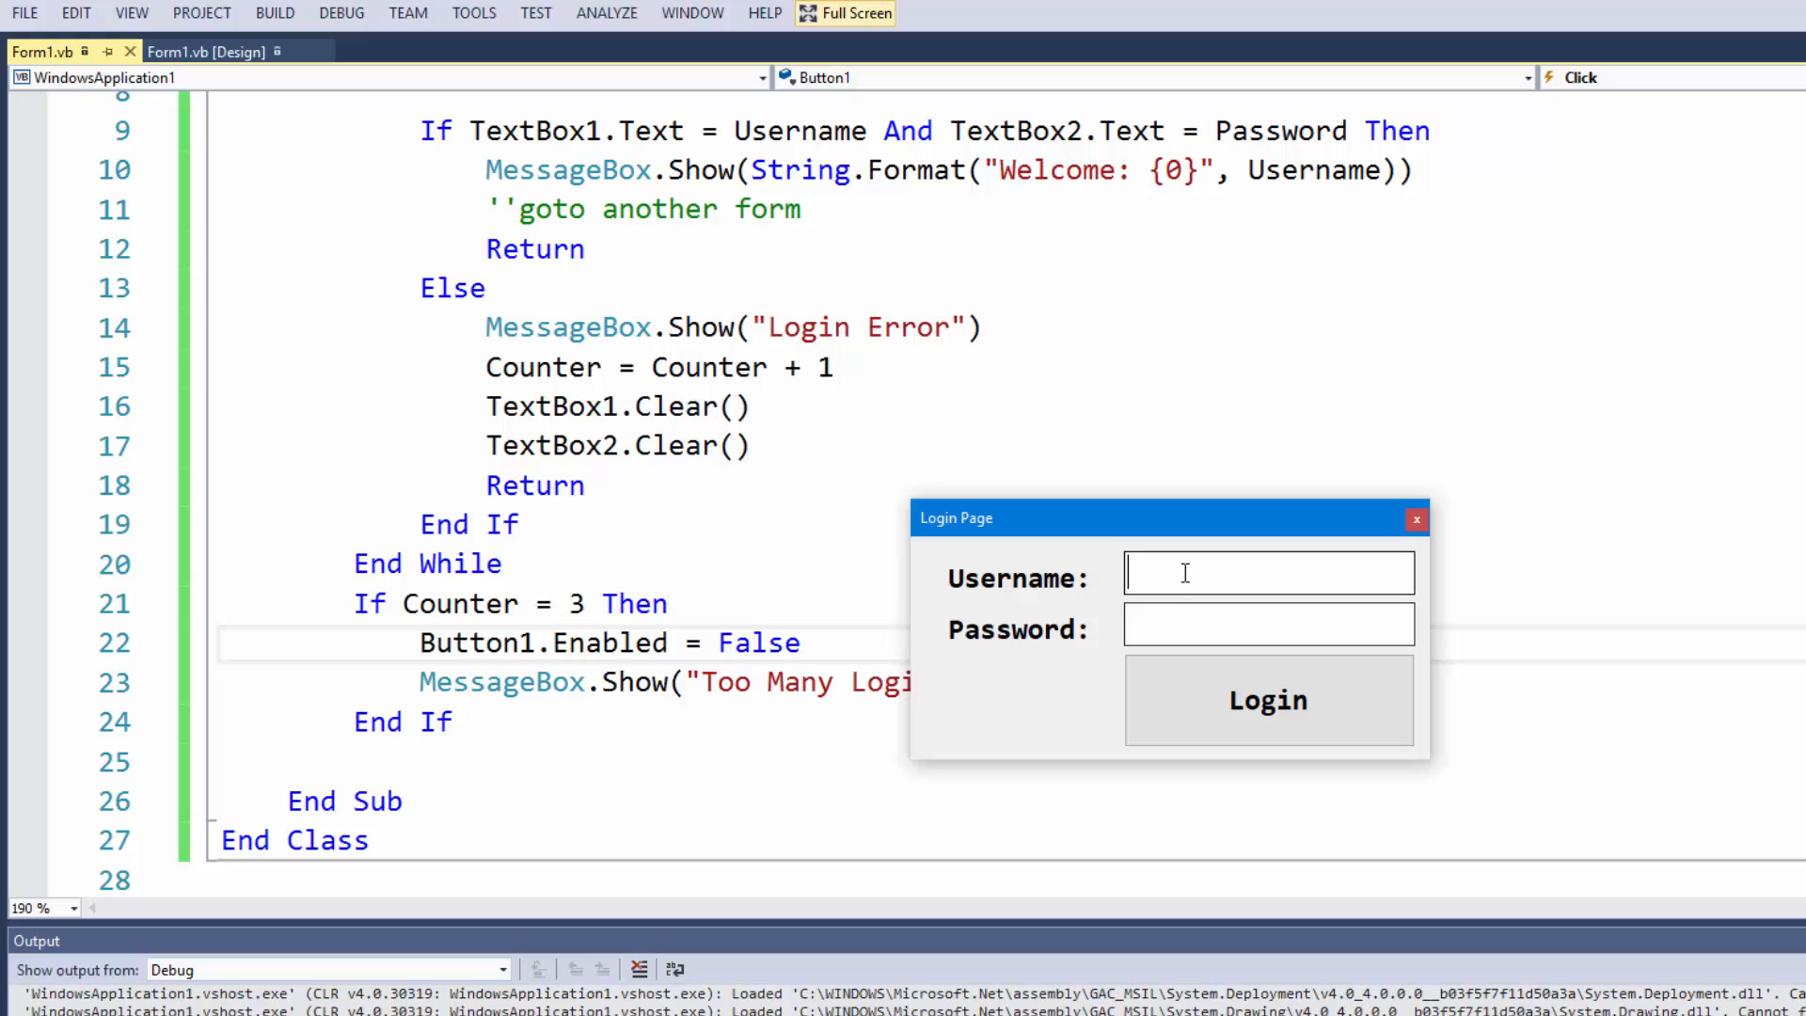
click(1266, 700)
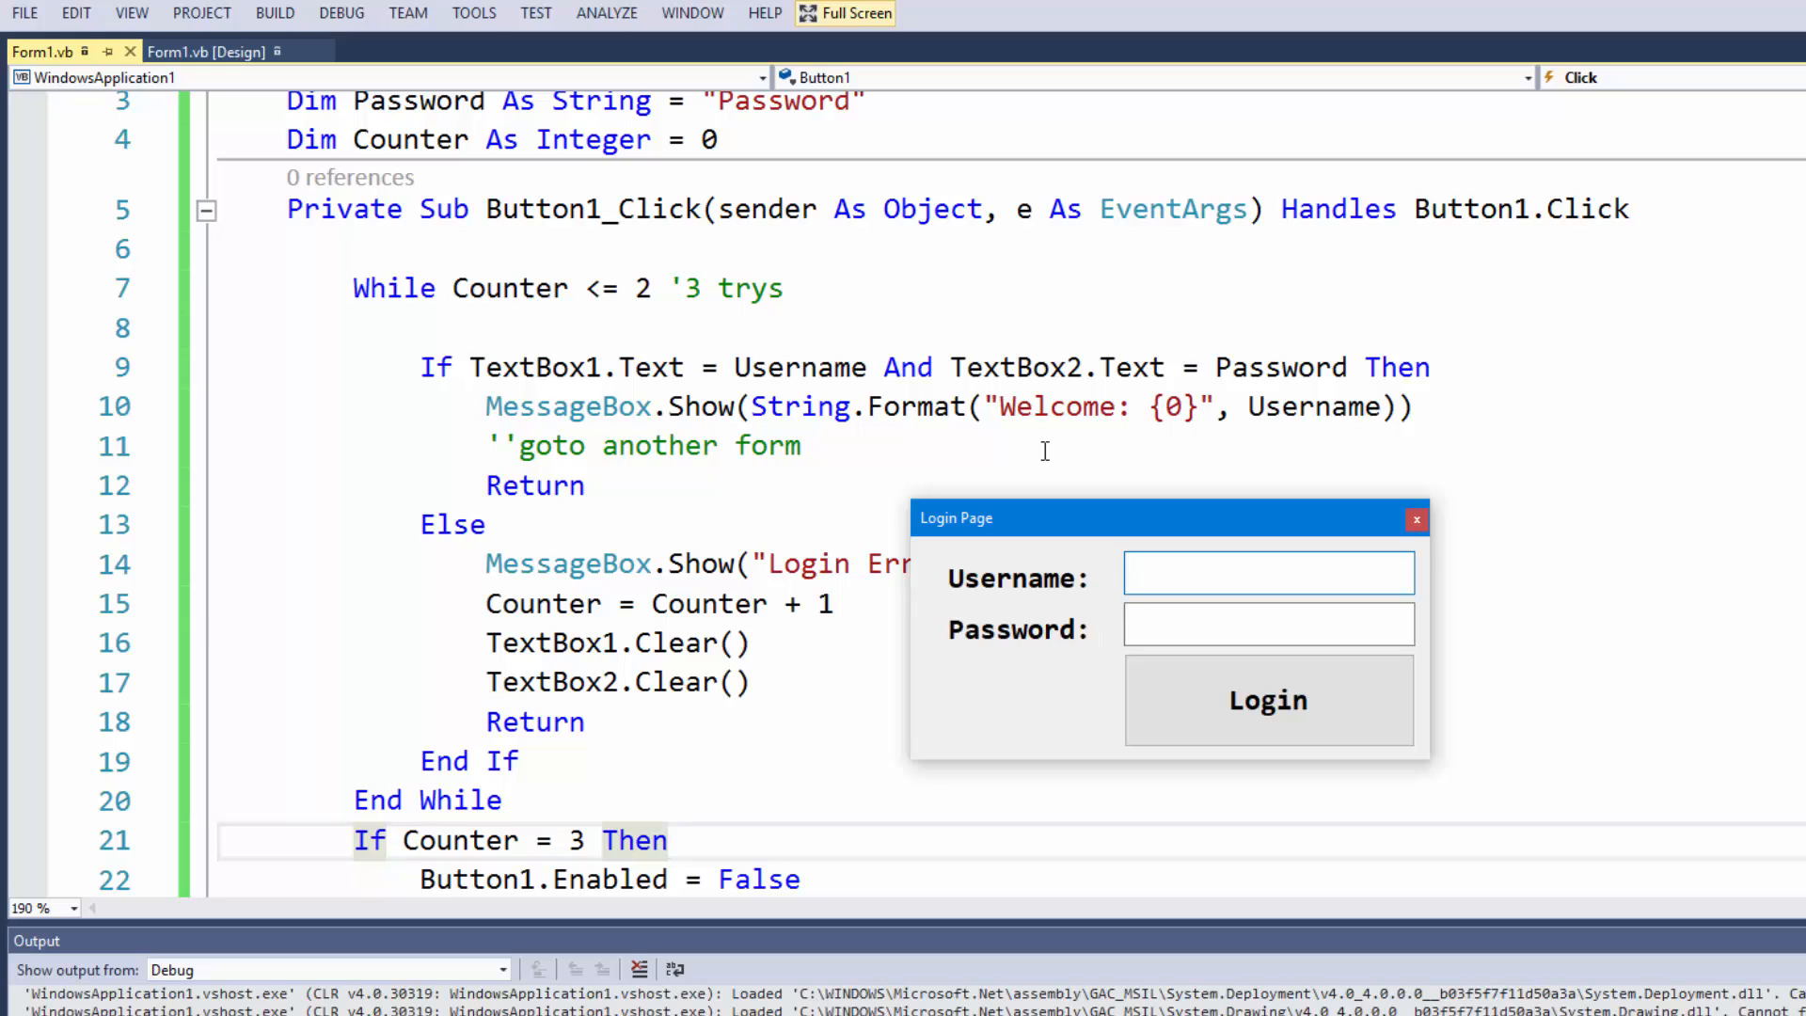
text(Andrew)
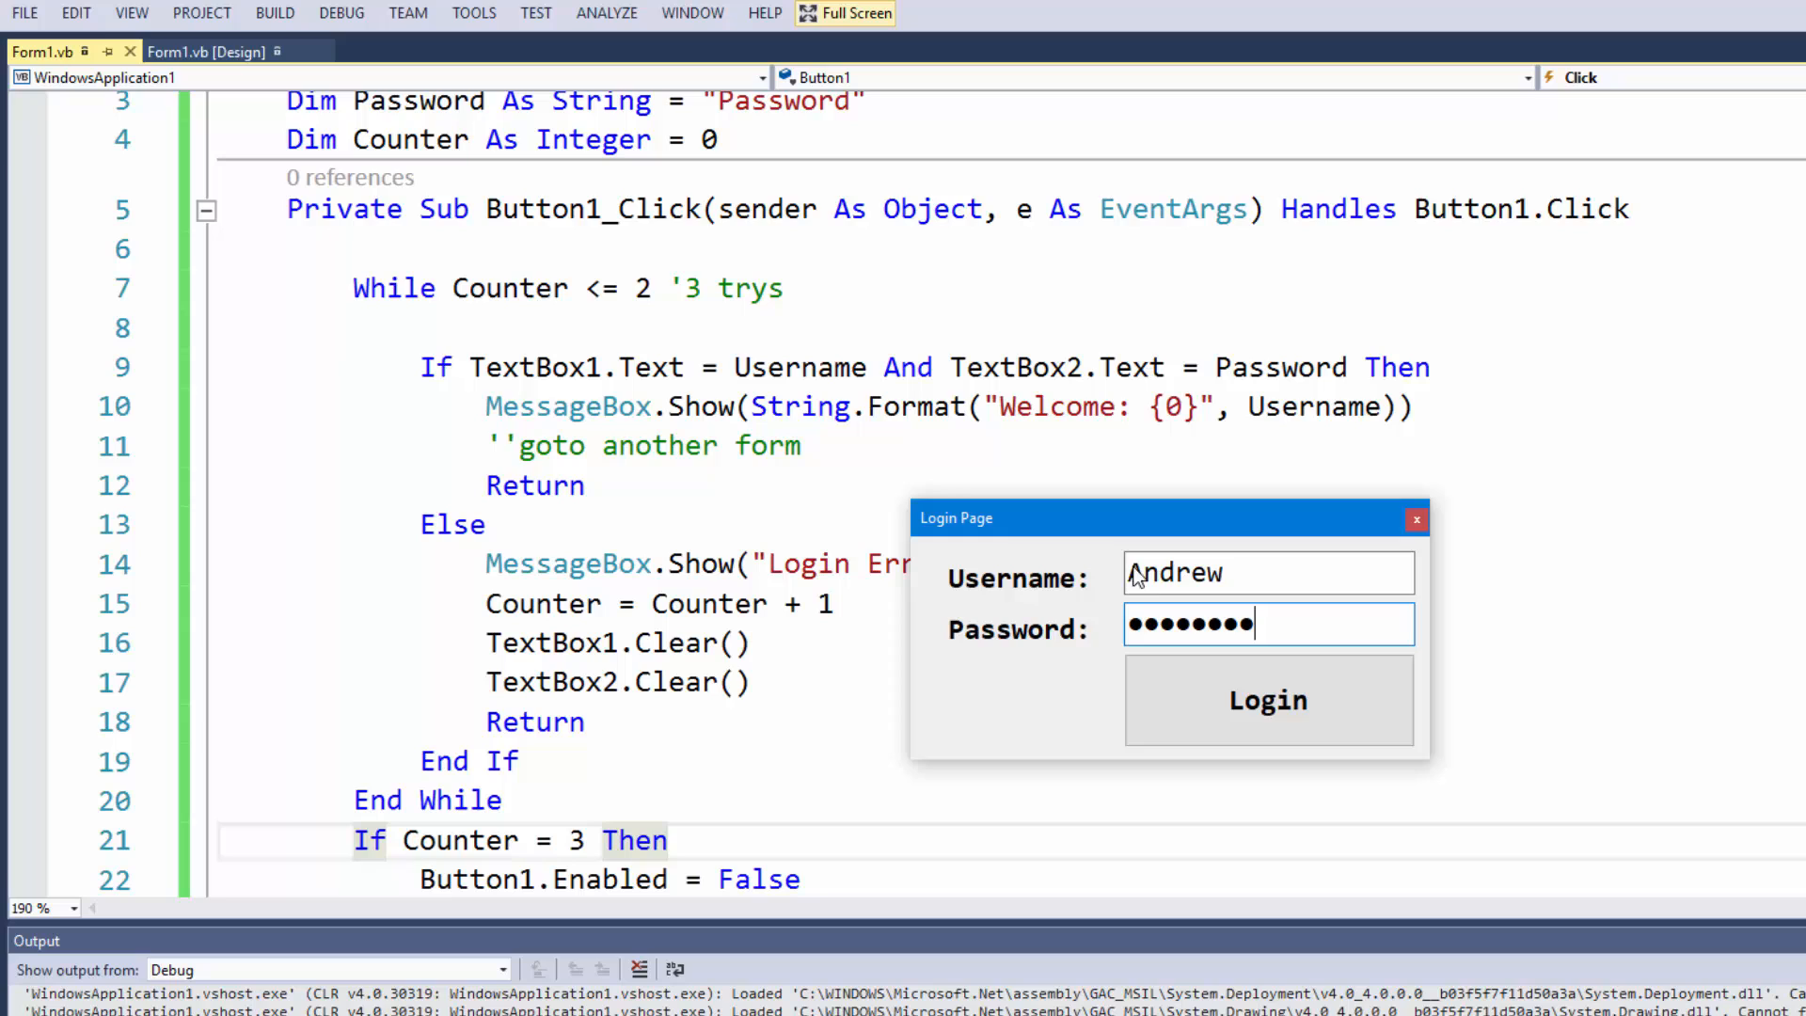
click(1266, 698)
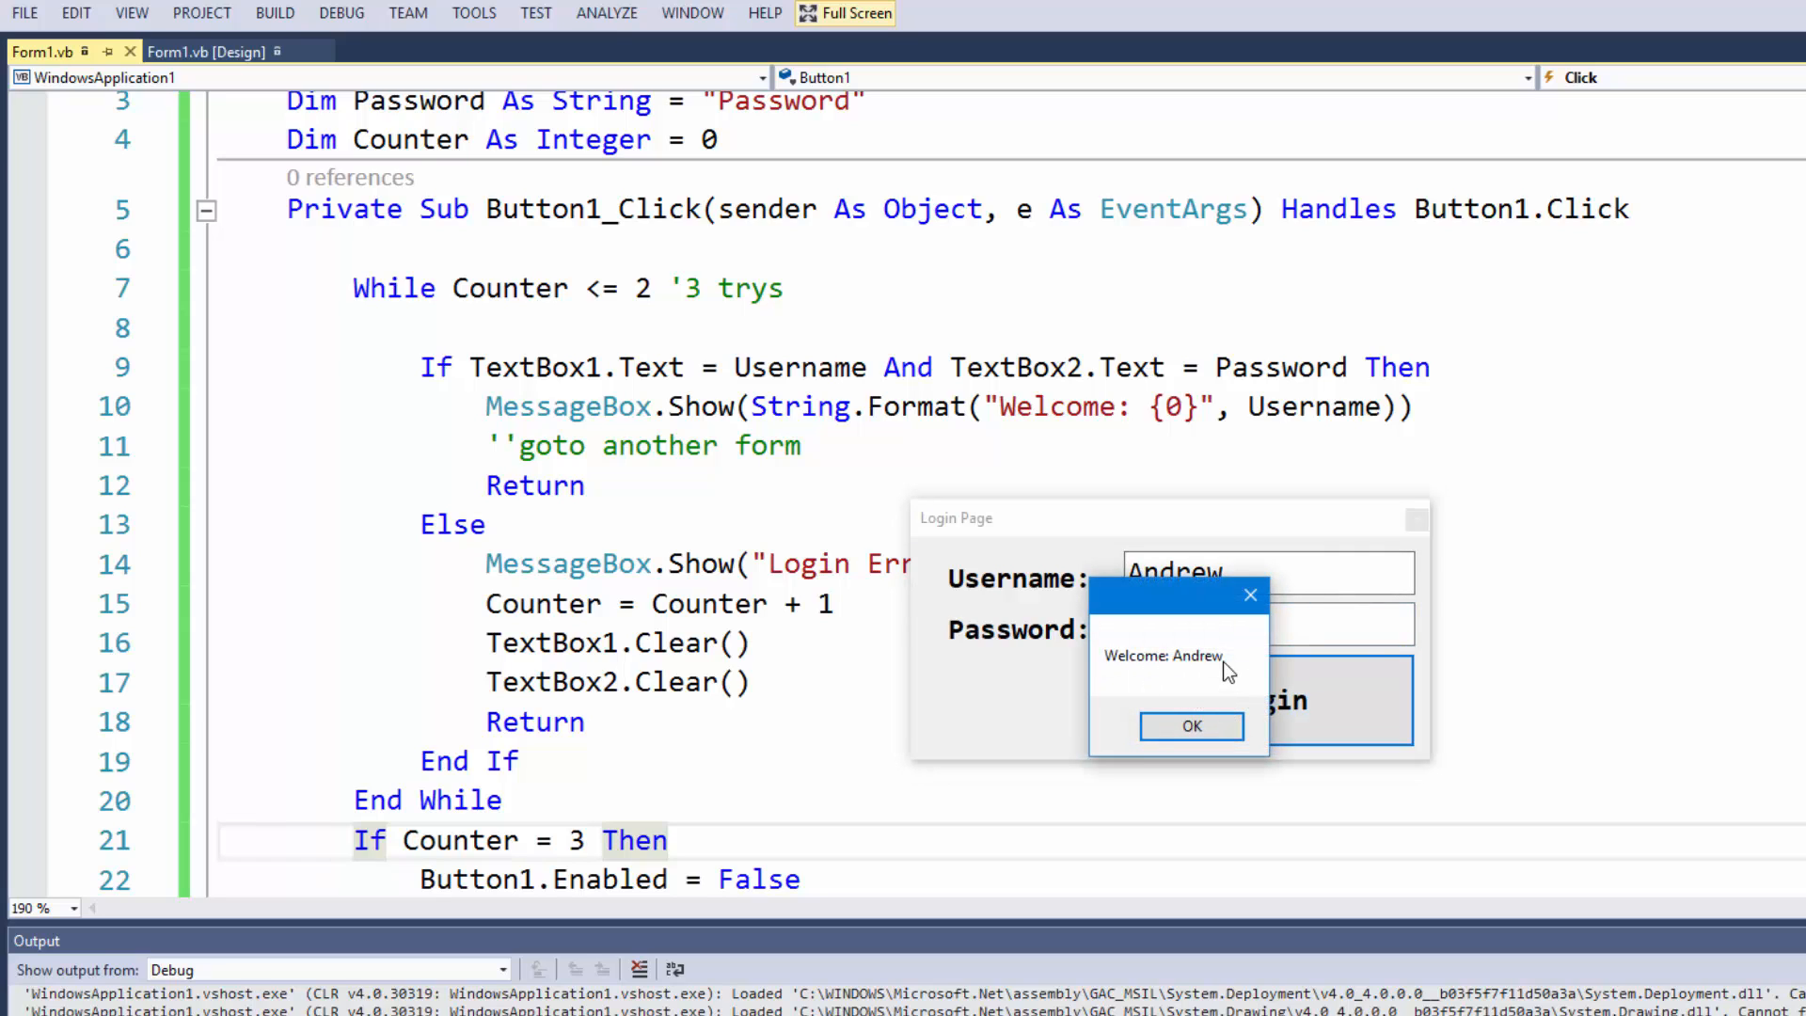
mouse_move(1134, 429)
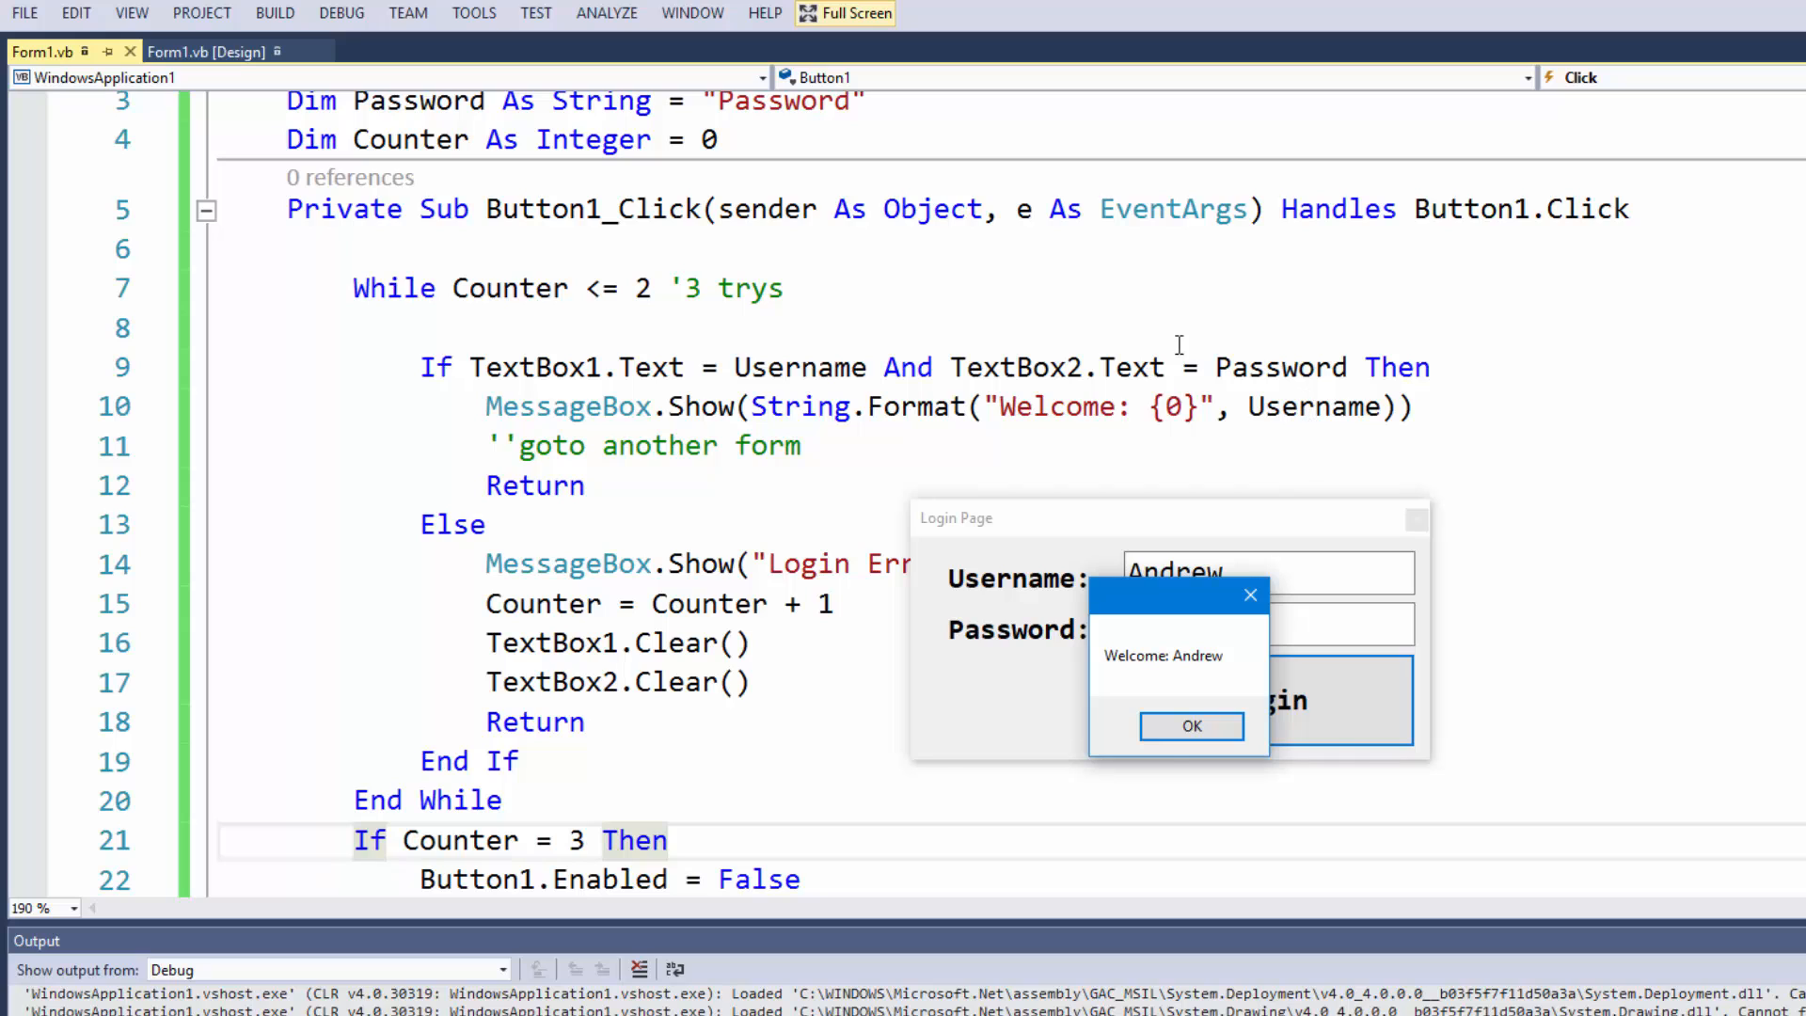
click(1191, 725)
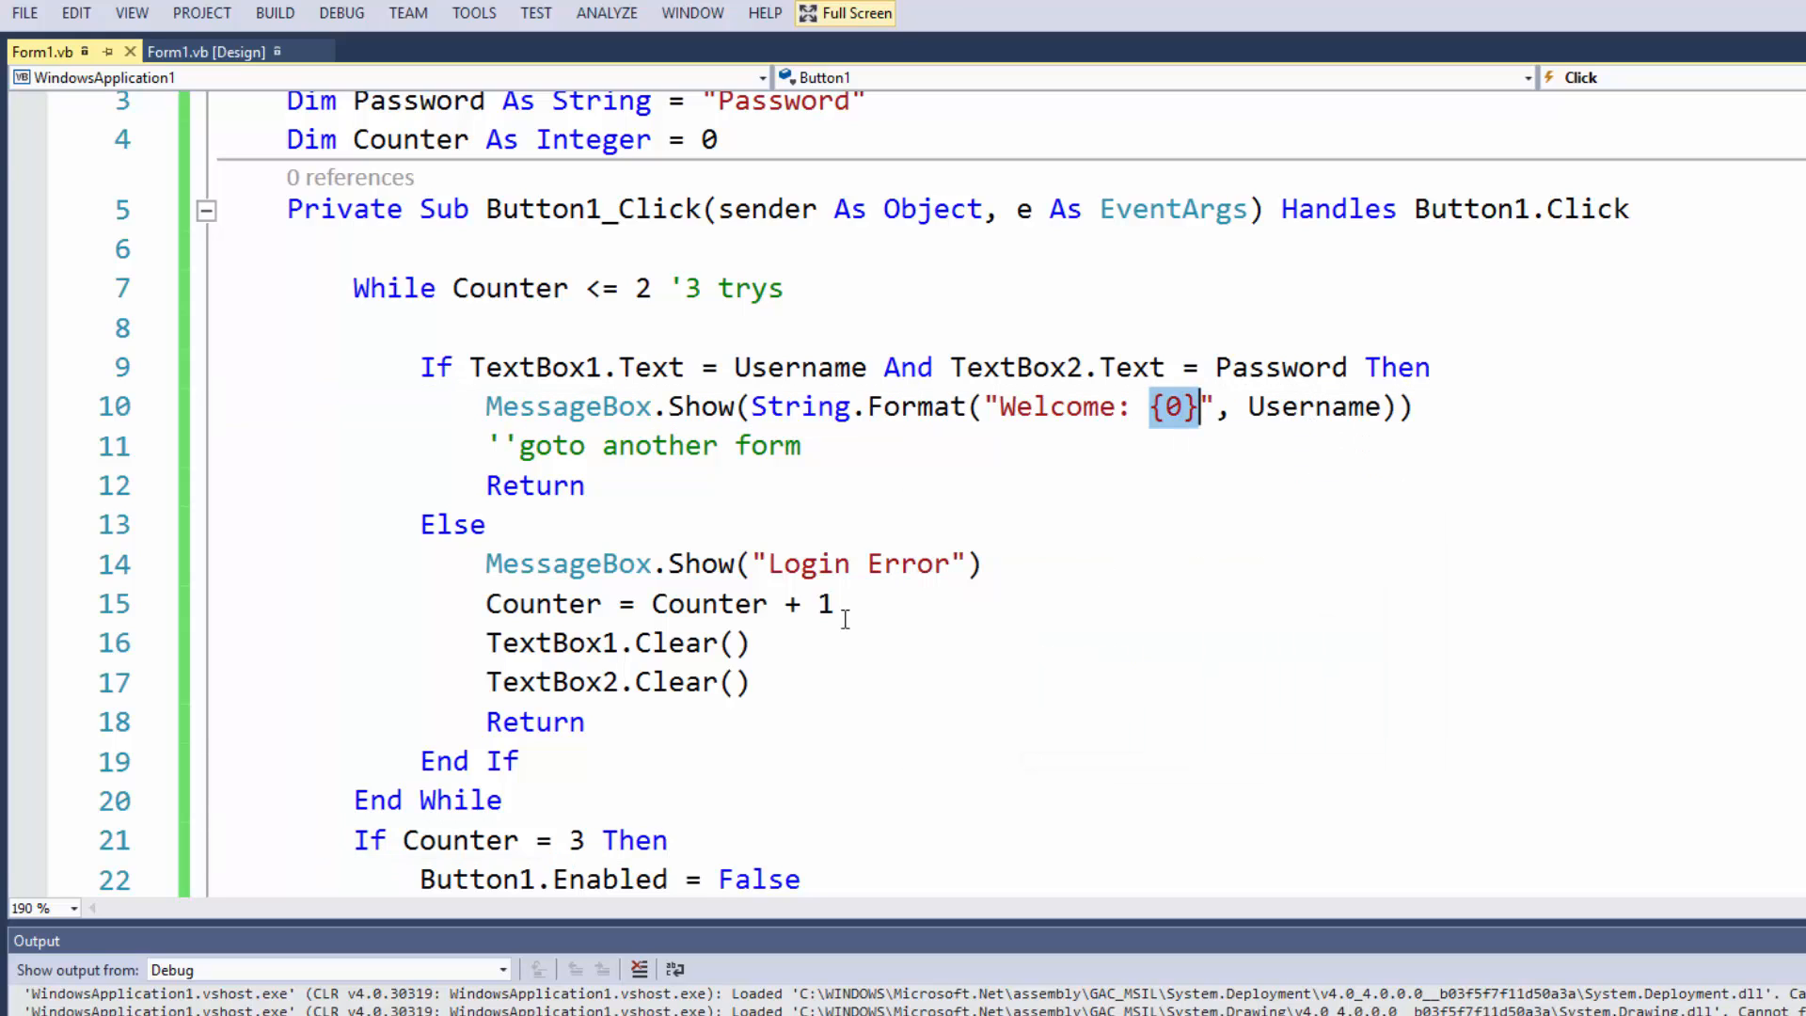